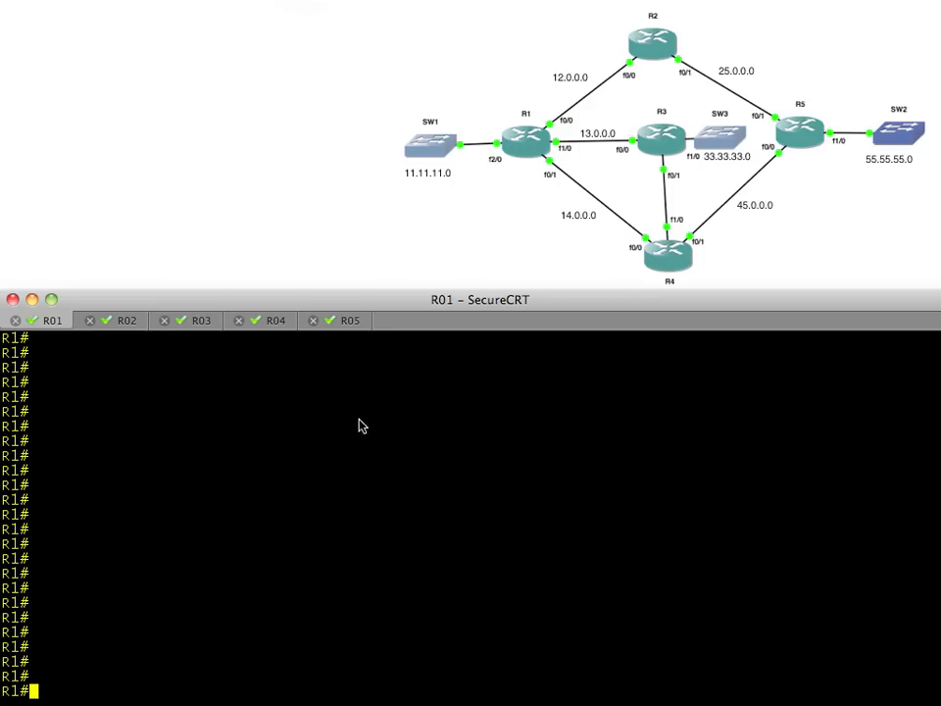
mouse_move(673, 245)
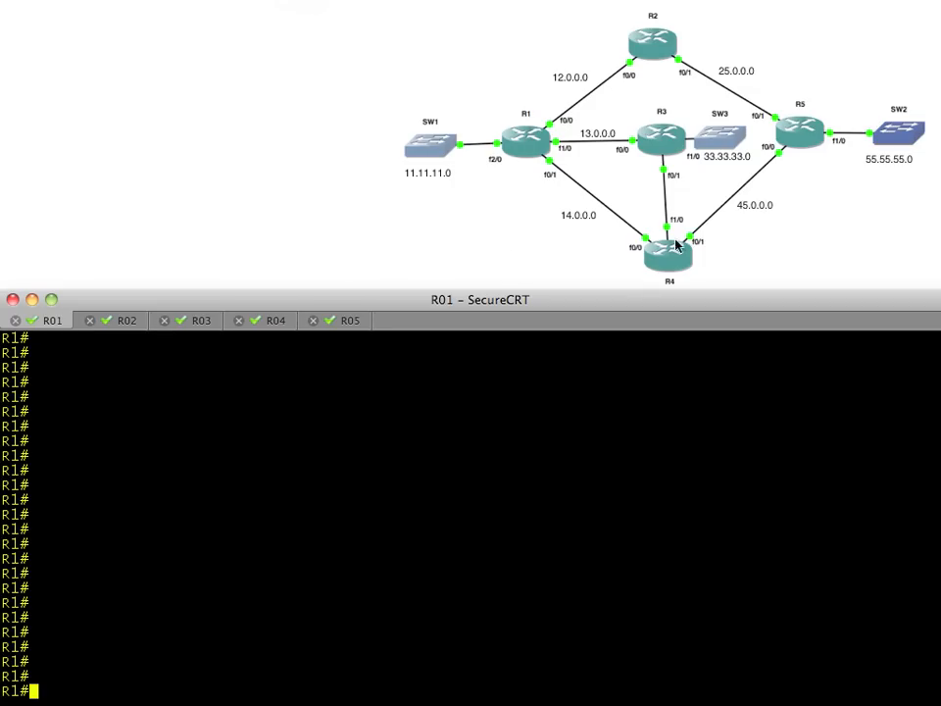
mouse_move(791, 155)
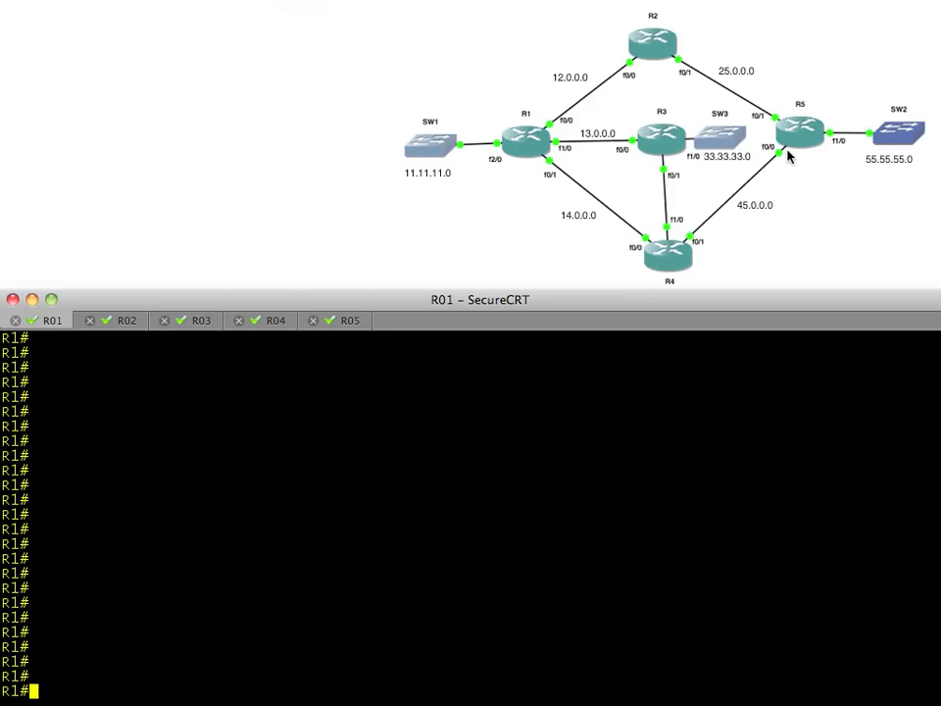
mouse_move(562, 137)
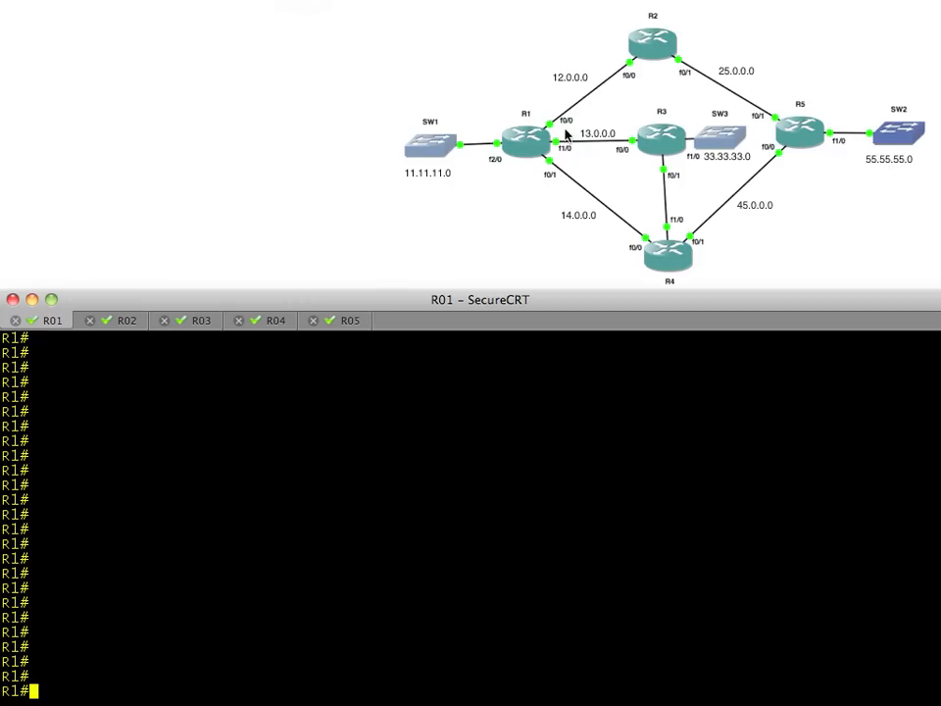
mouse_move(534, 184)
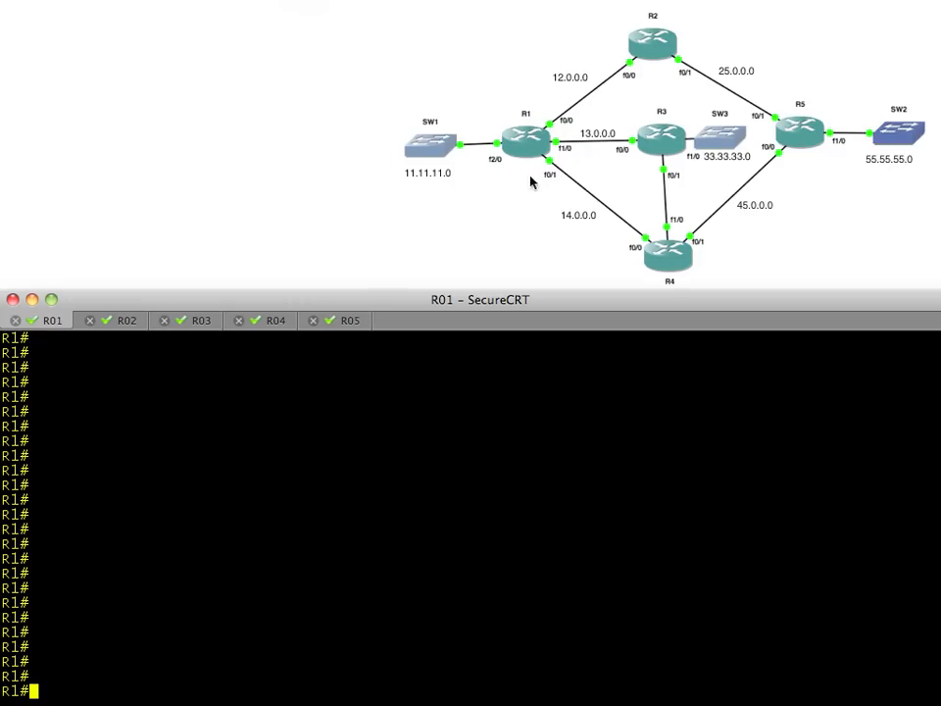
mouse_move(645, 35)
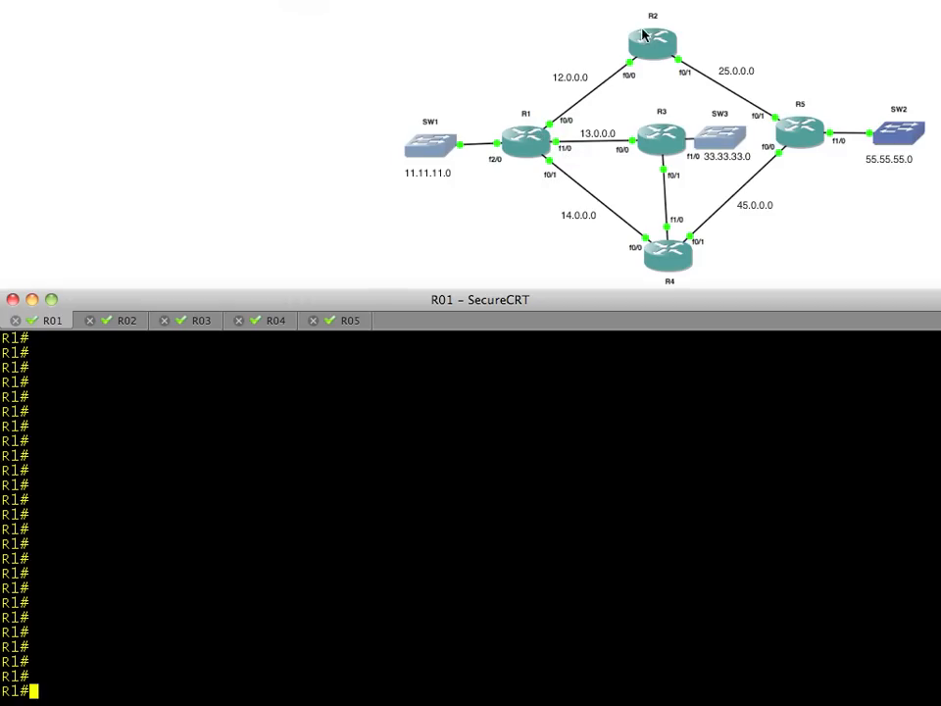
mouse_move(626, 94)
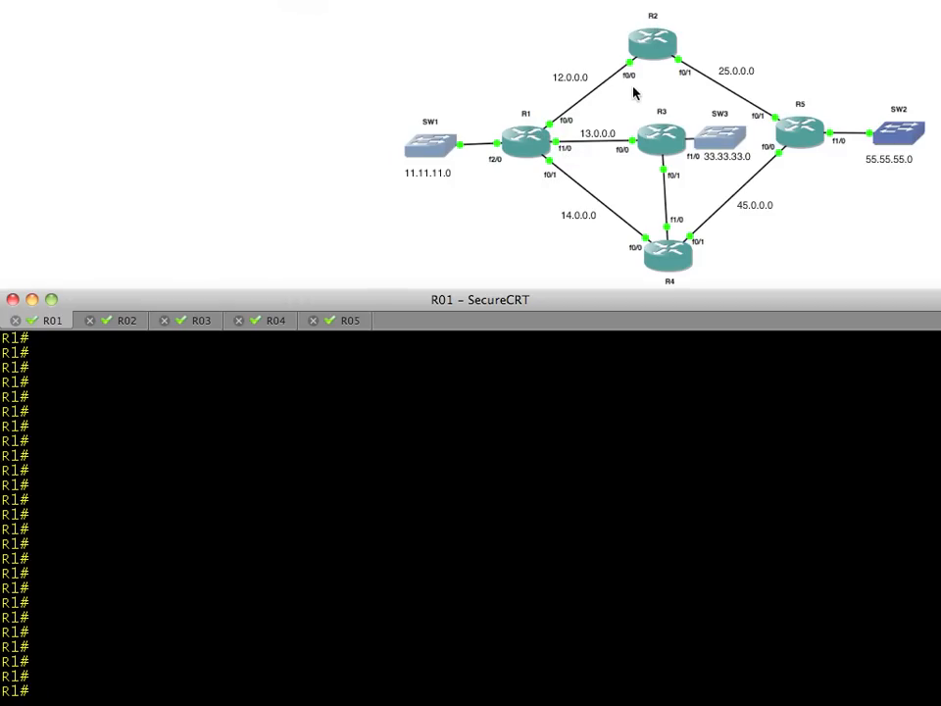
mouse_move(774, 164)
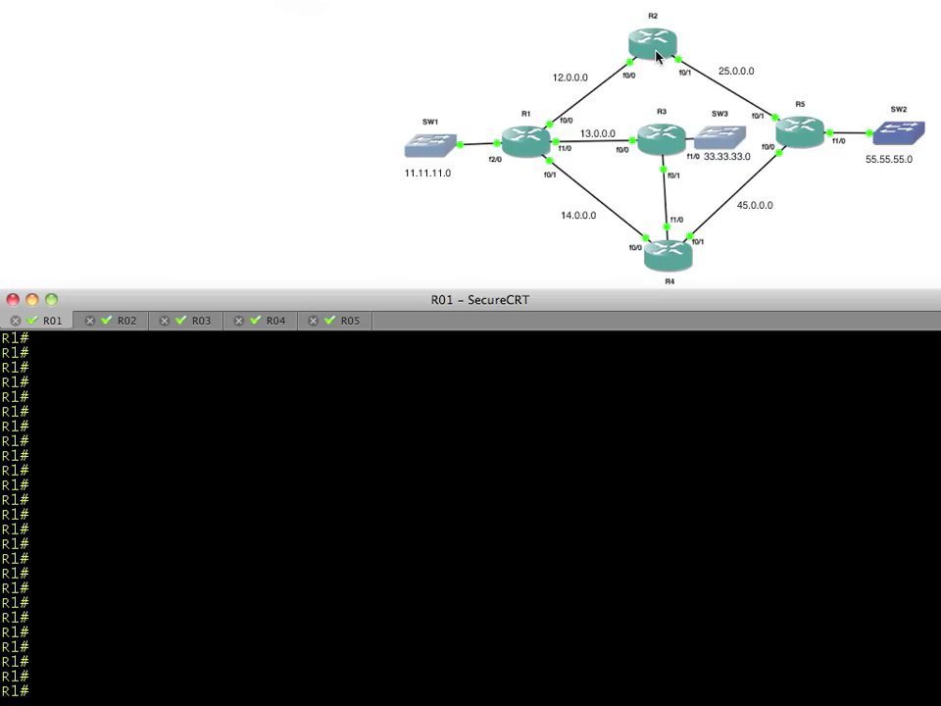
mouse_move(683, 361)
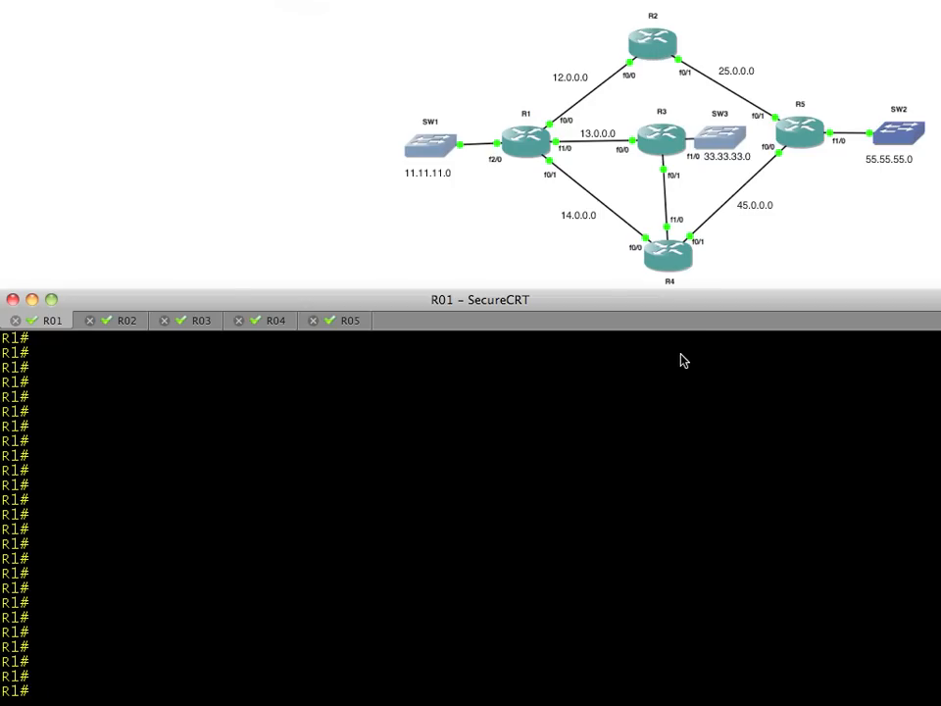
- On R1, check OSPF neighbors and interface status, then ping 12.0.0.2 at 100% success
text(show ip ospf neighbor)
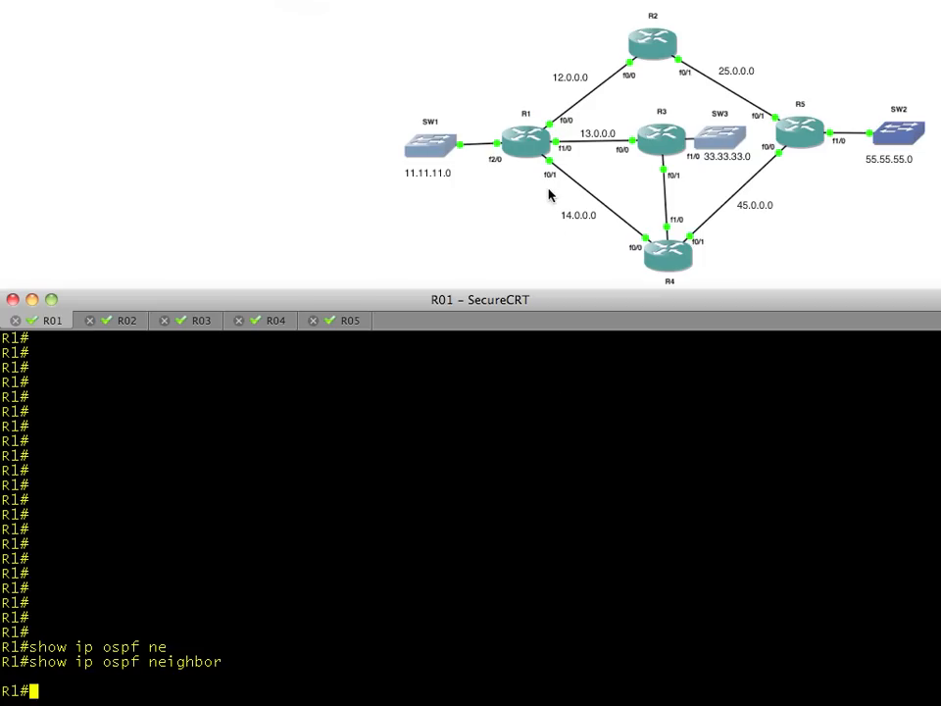
text(show ip int brief)
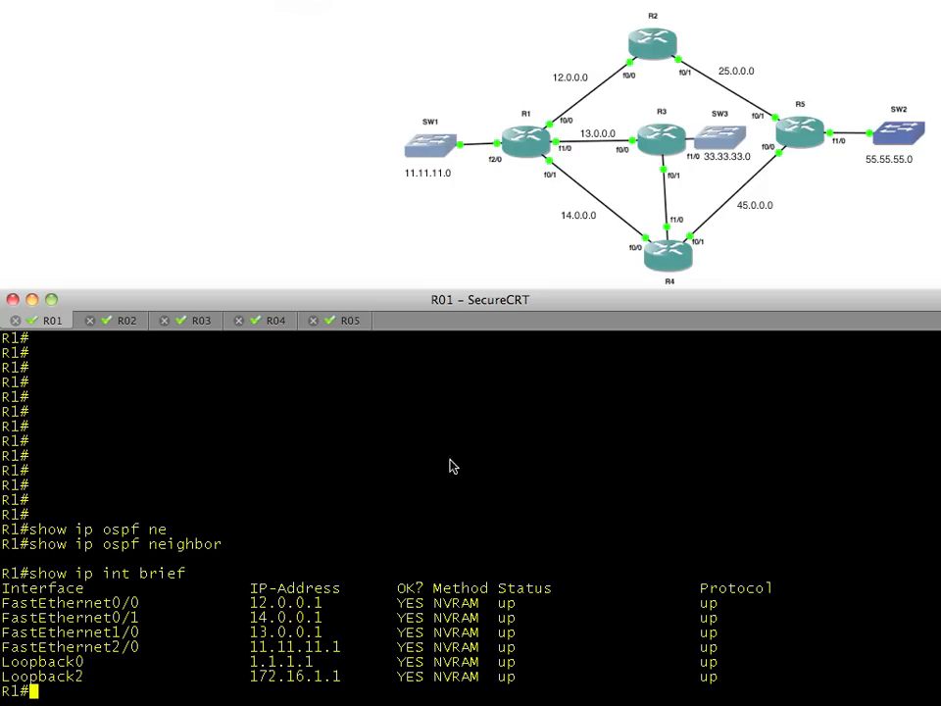
mouse_move(554, 140)
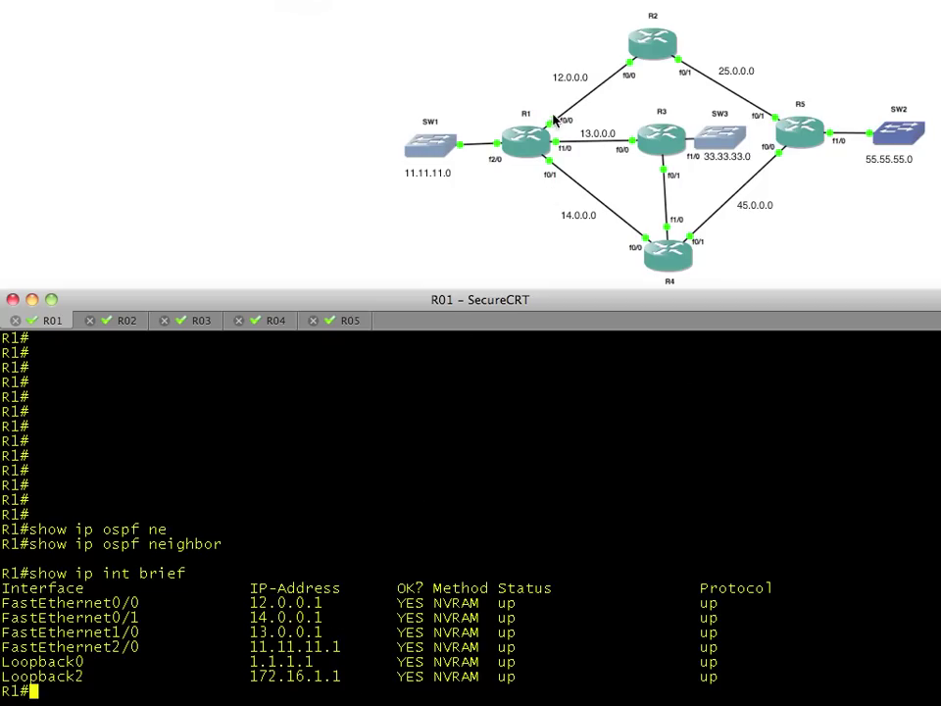
mouse_move(380, 369)
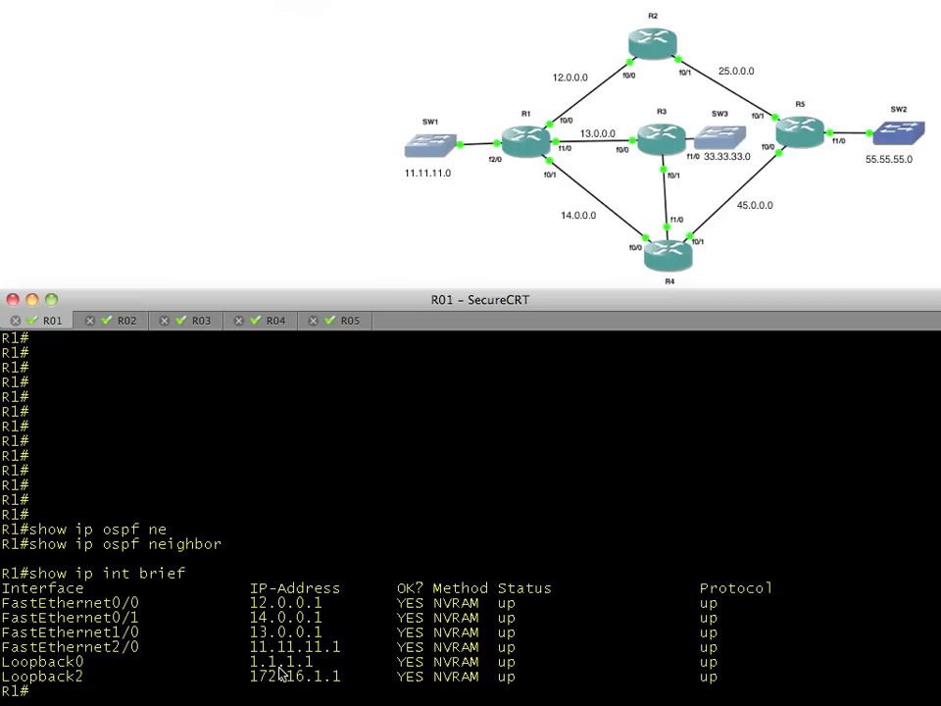
mouse_move(637, 46)
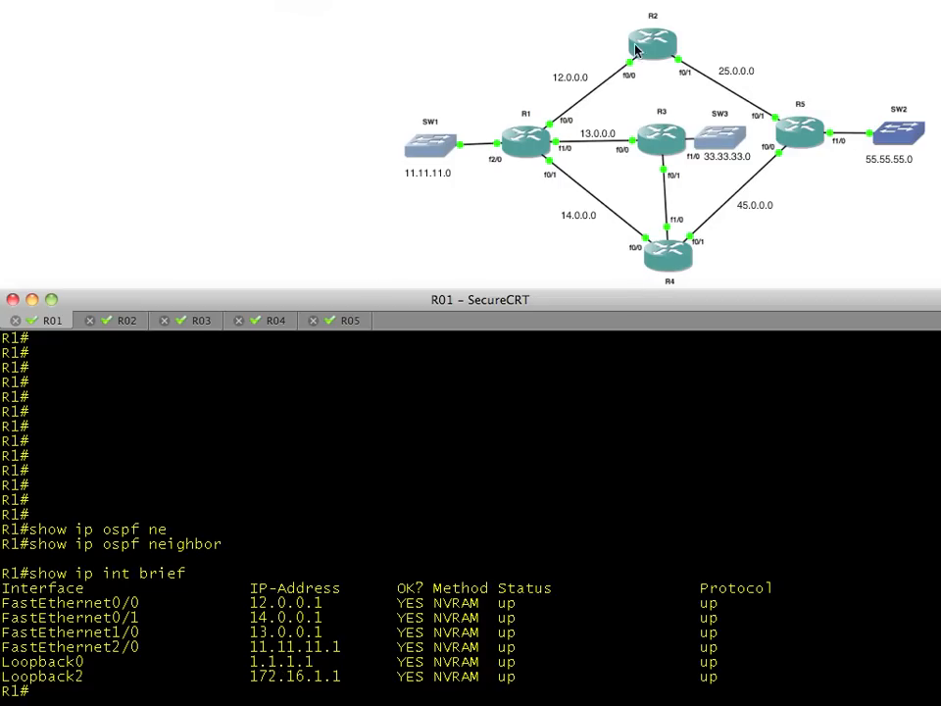
mouse_move(609, 88)
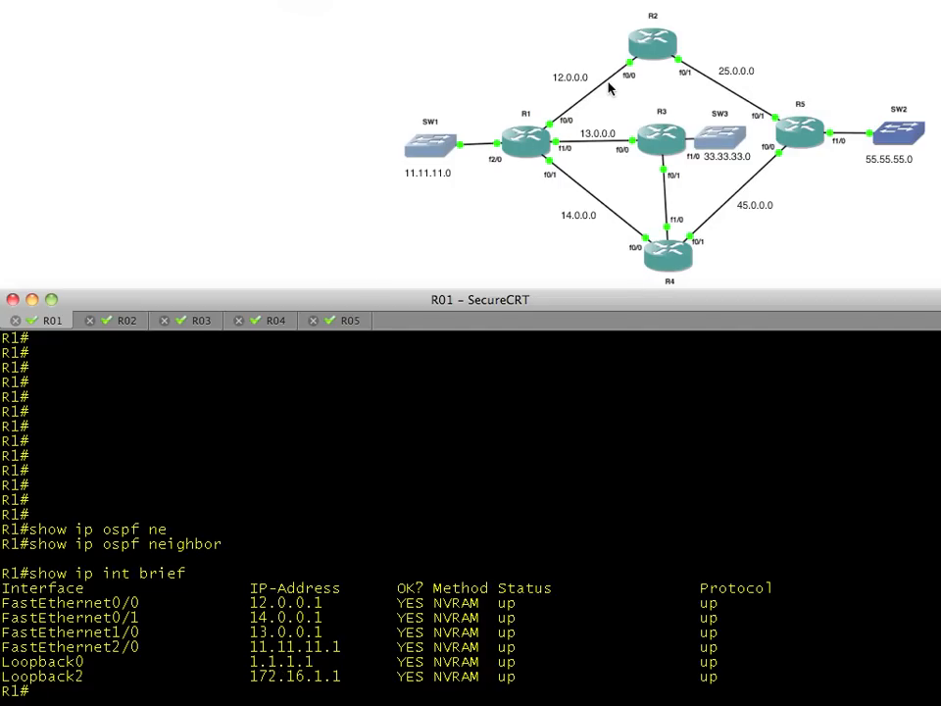
text(ping)
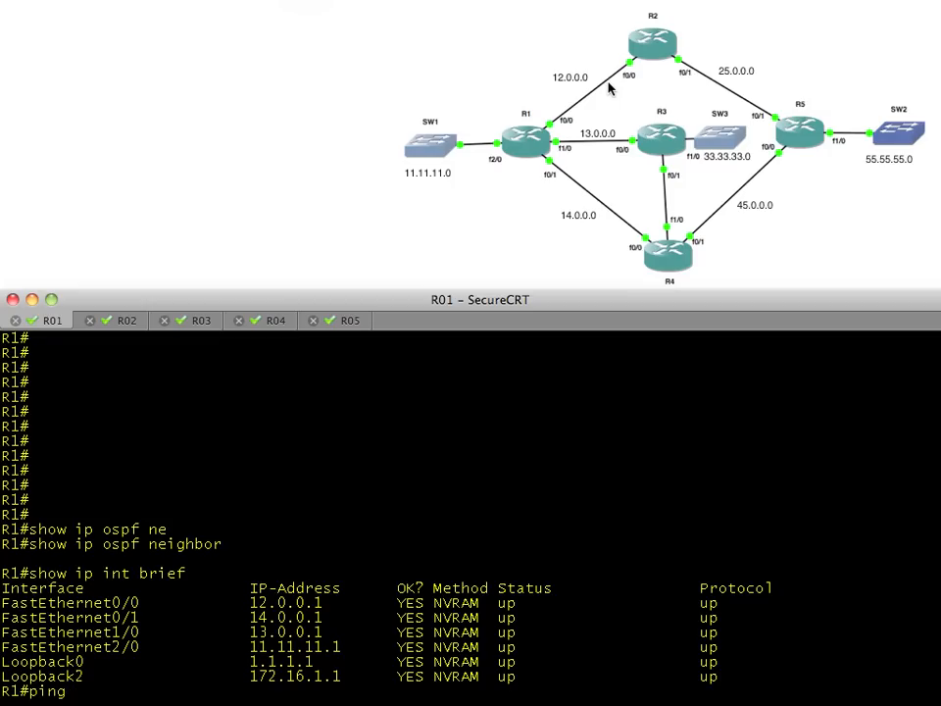
text(12.0.0.2)
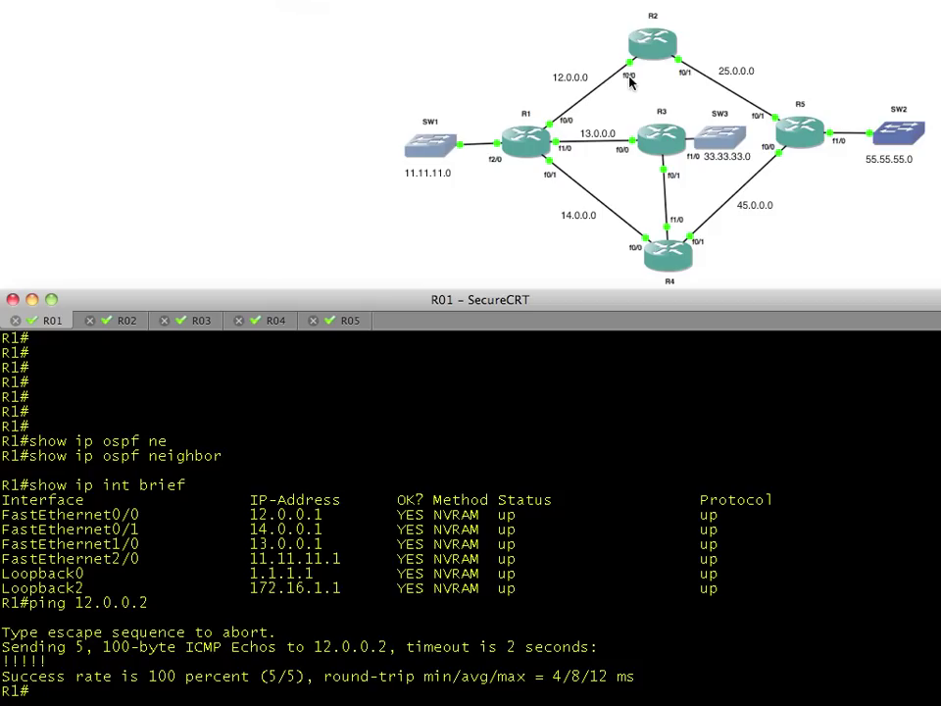
mouse_move(325, 386)
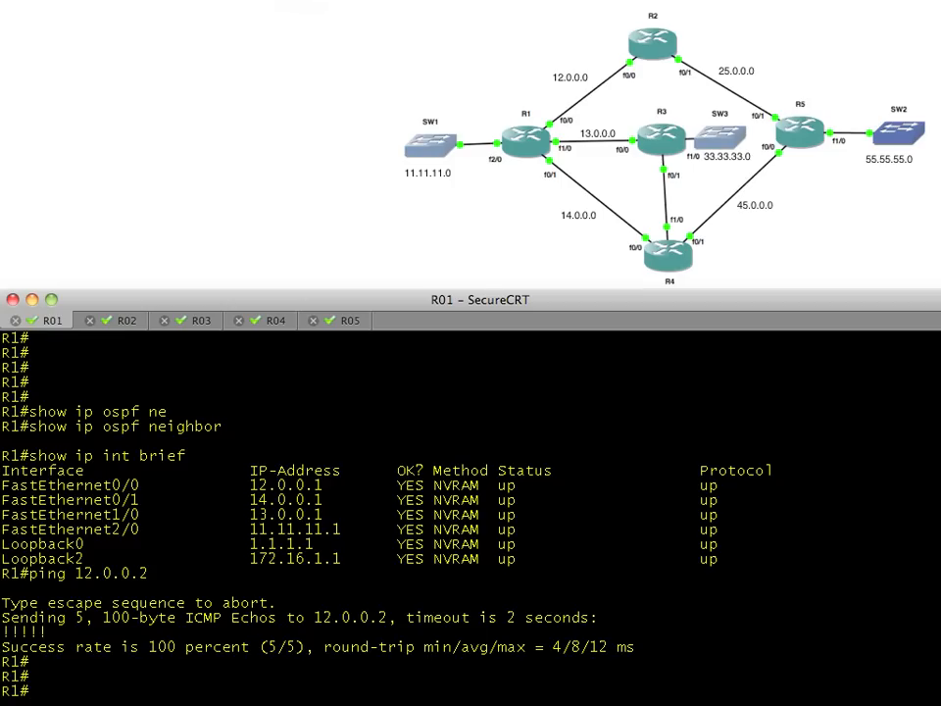
- Run show ip ospf int brief on R1 to list its area 0 OSPF interfaces
text(show ip ospf int brief)
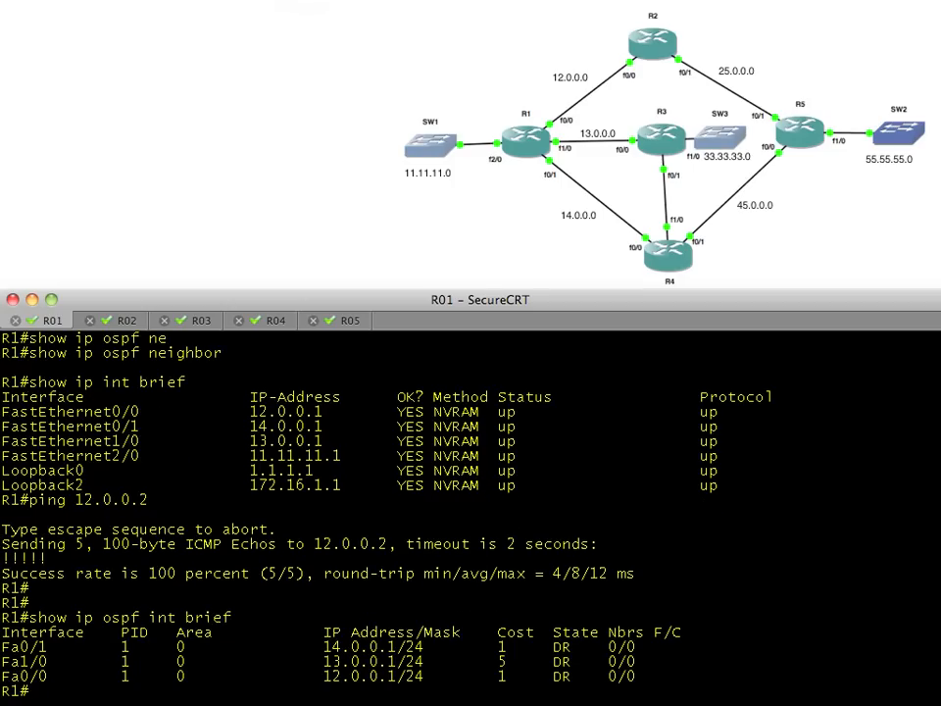
mouse_move(68, 685)
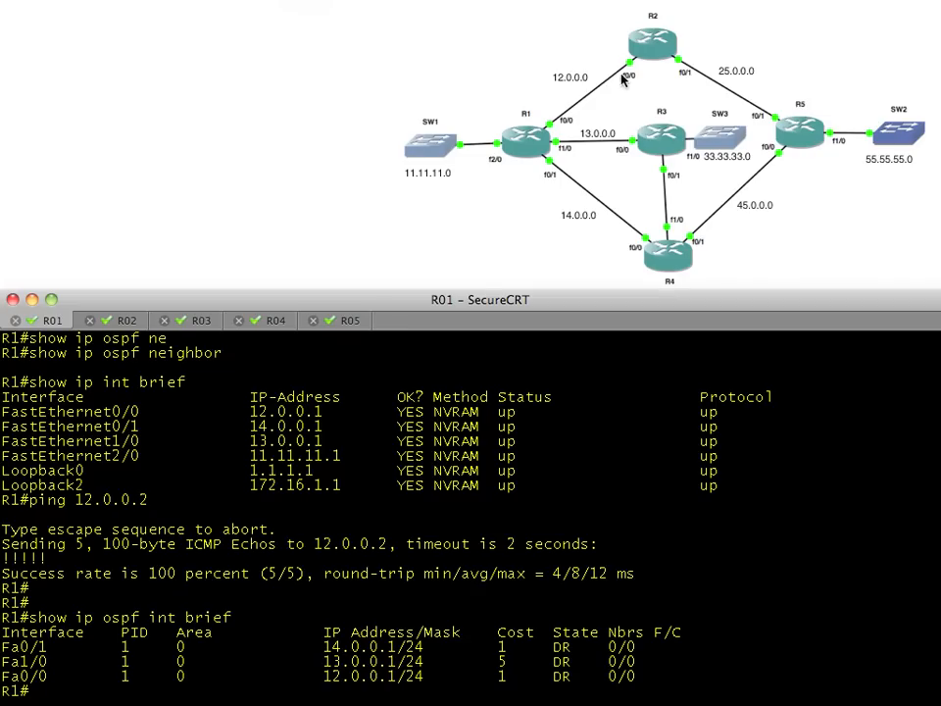
mouse_move(555, 133)
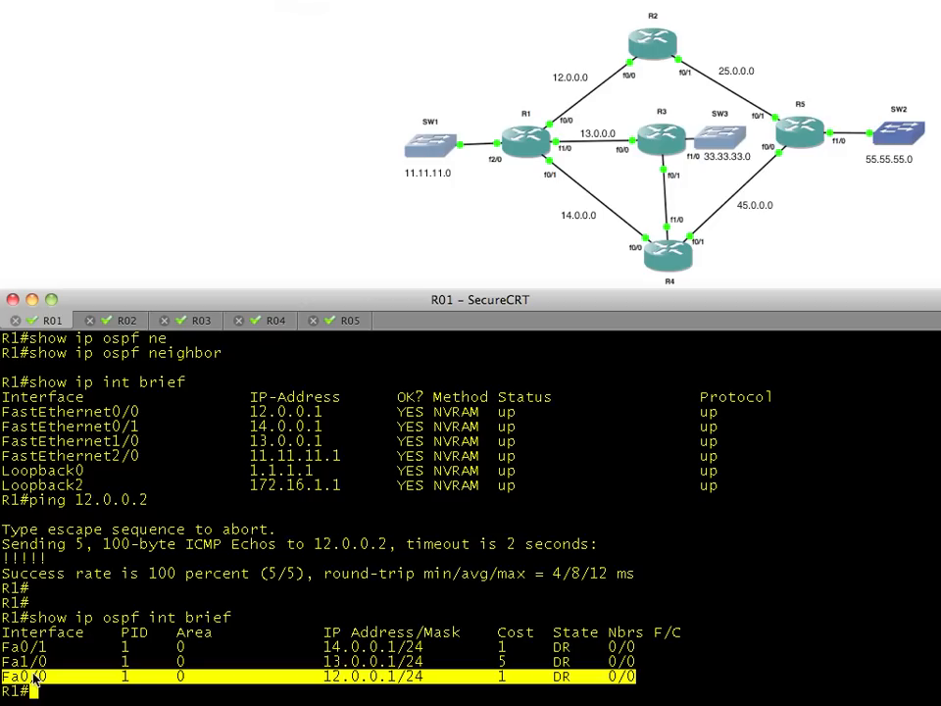
mouse_move(534, 553)
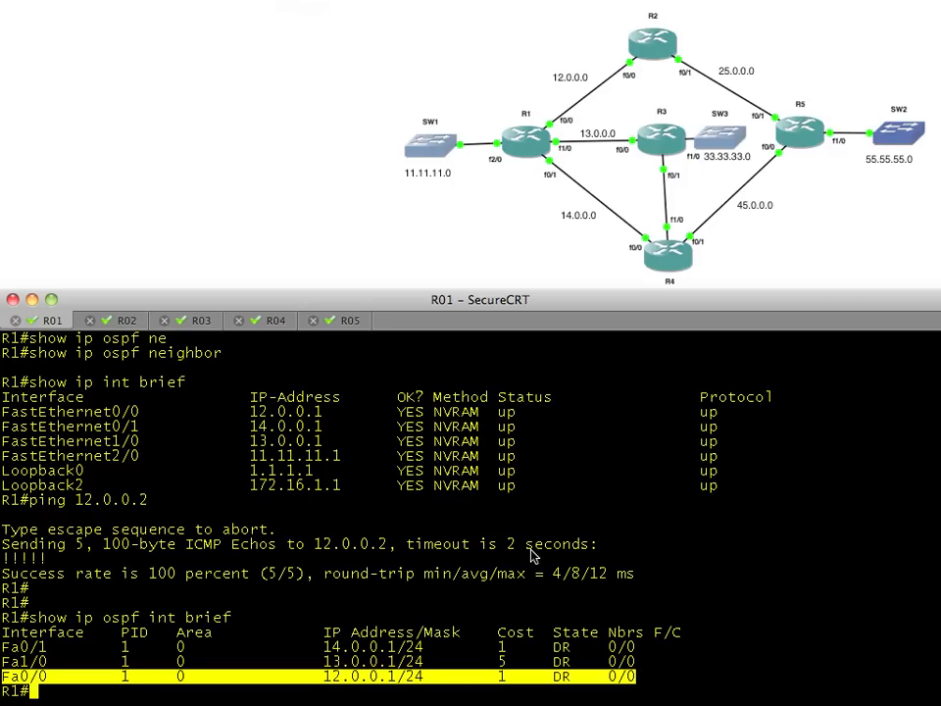
mouse_move(581, 102)
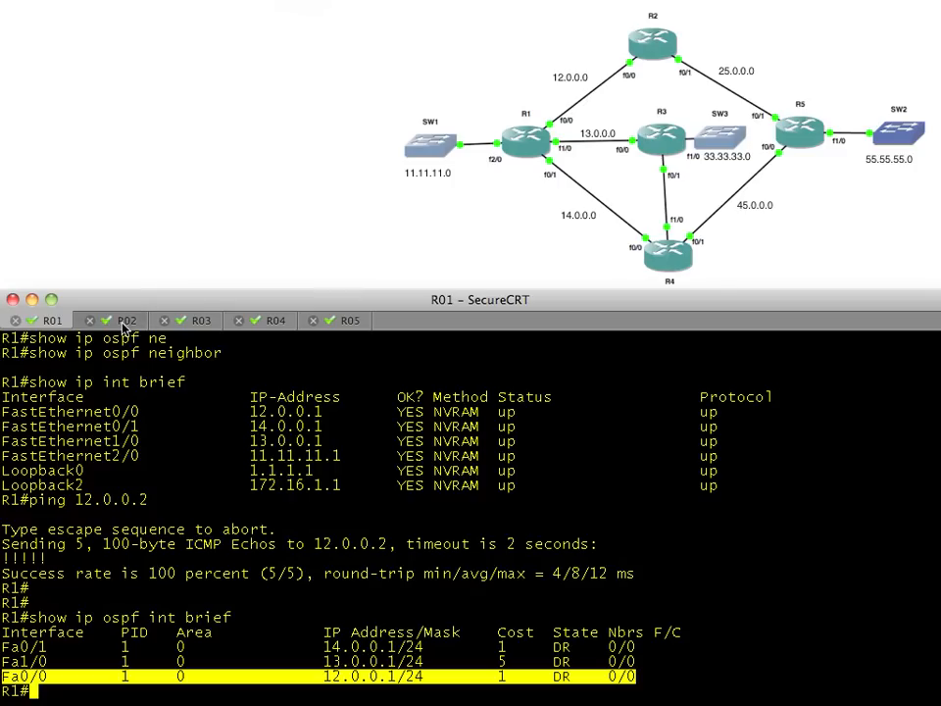
- Run show ip ospf int brief on R2 and compare its output against R1's console
click(126, 320)
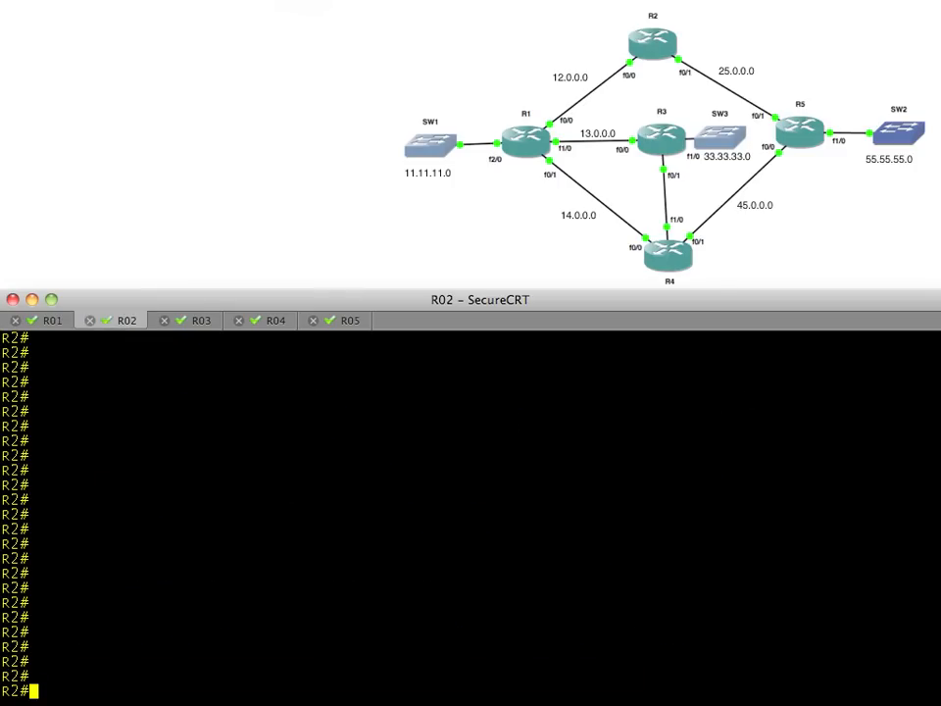
text(show ip ospf int brief)
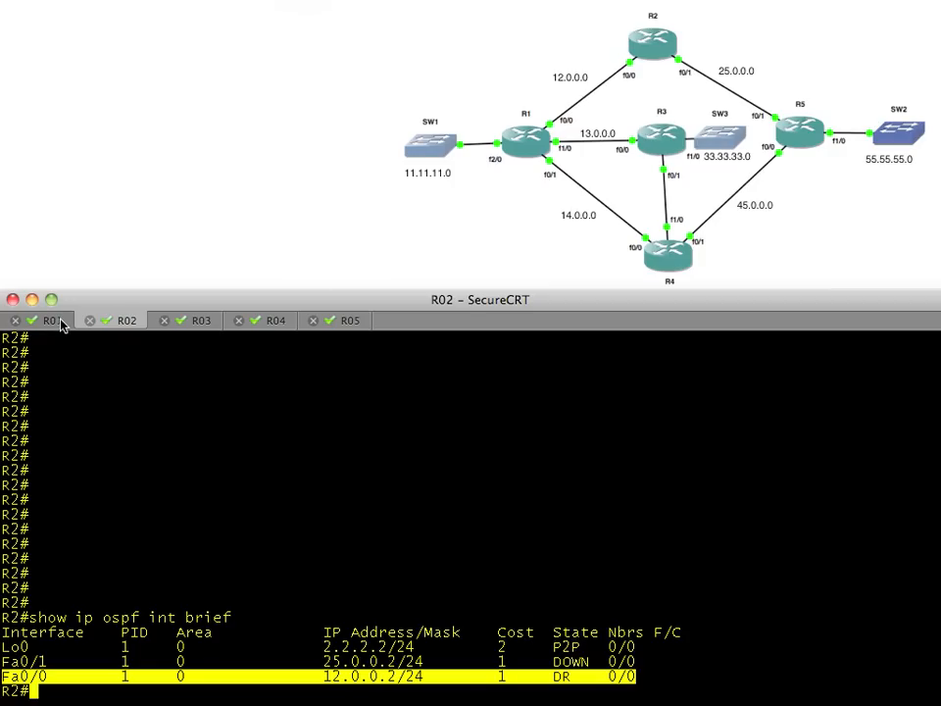
click(51, 320)
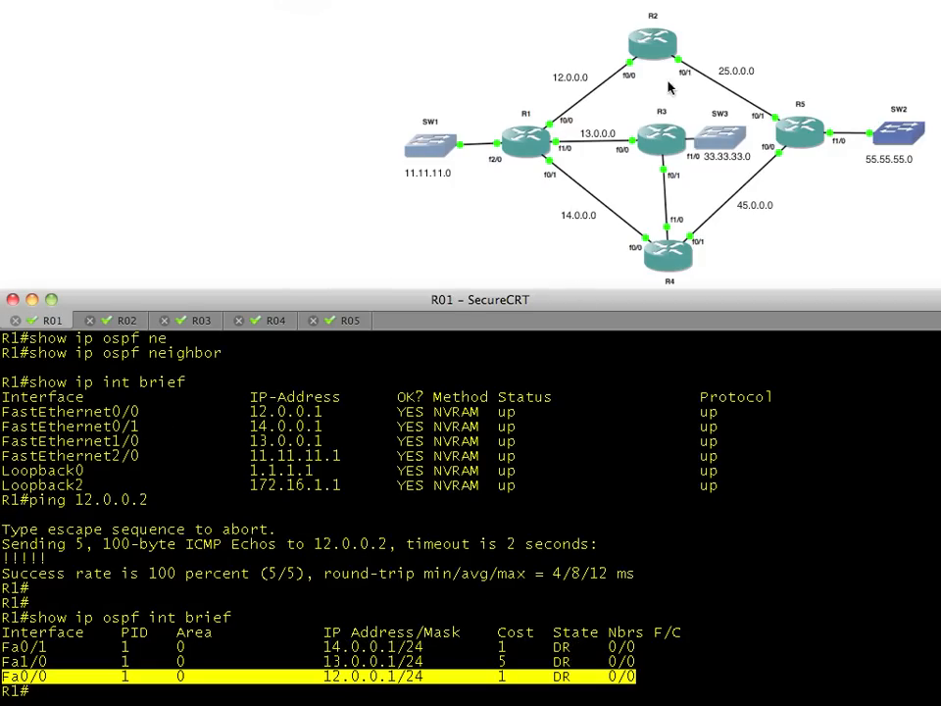
mouse_move(595, 106)
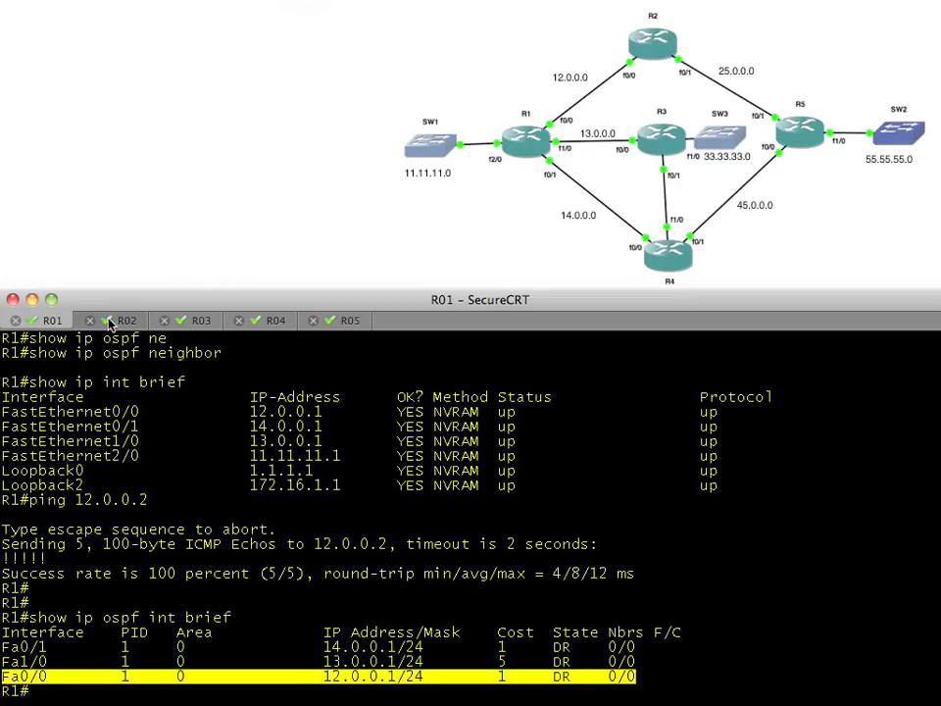
click(125, 321)
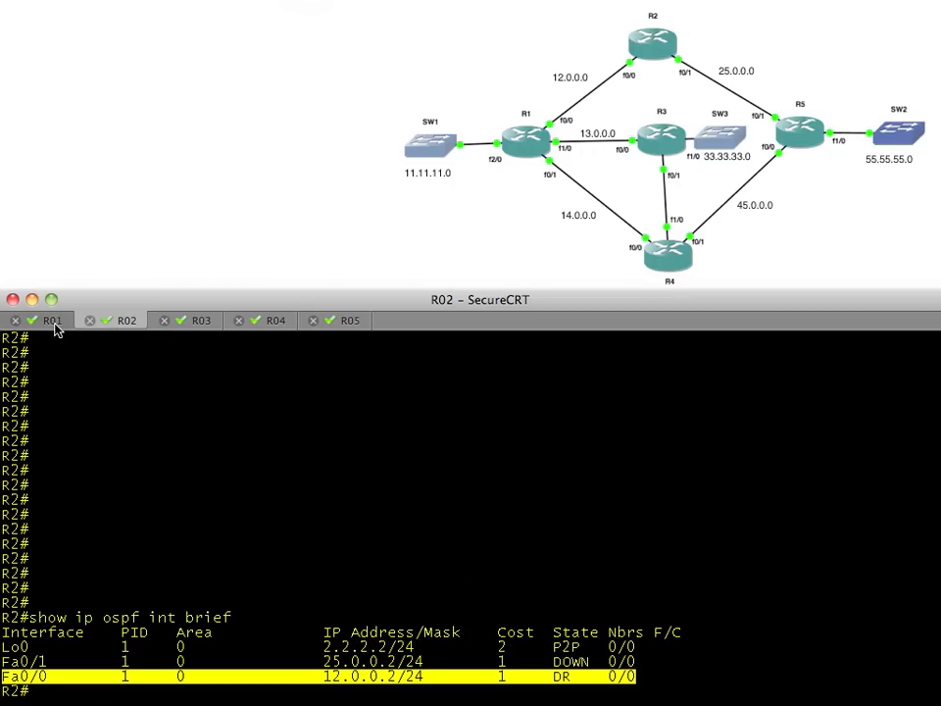
- Run show ip ospf on R1, marking ospf 1, router ID 172.16.1.1 and simple password authentication
click(51, 321)
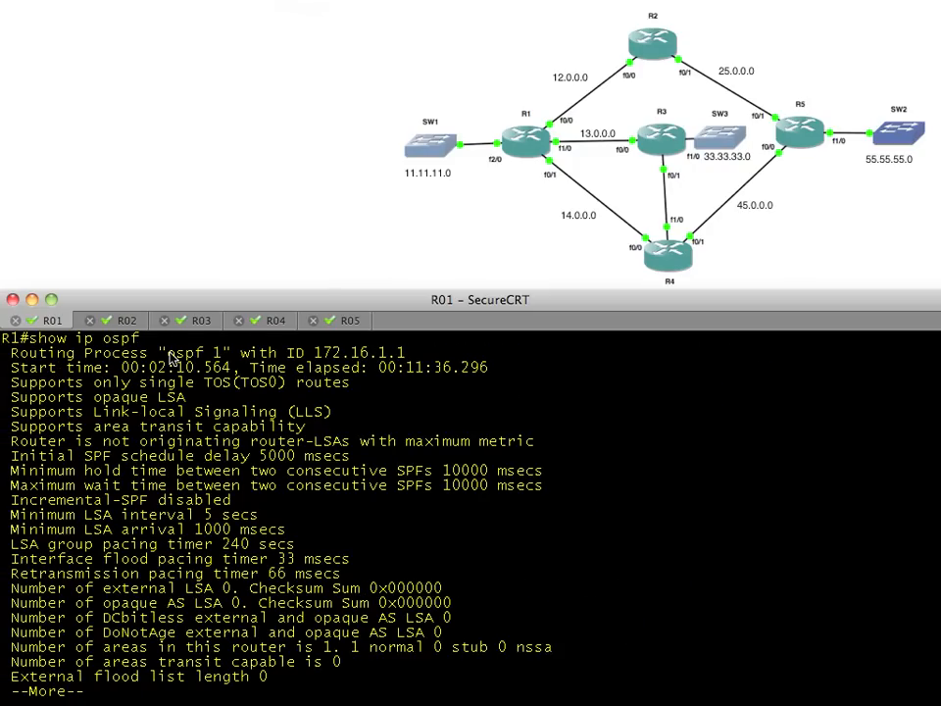
double_click(201, 352)
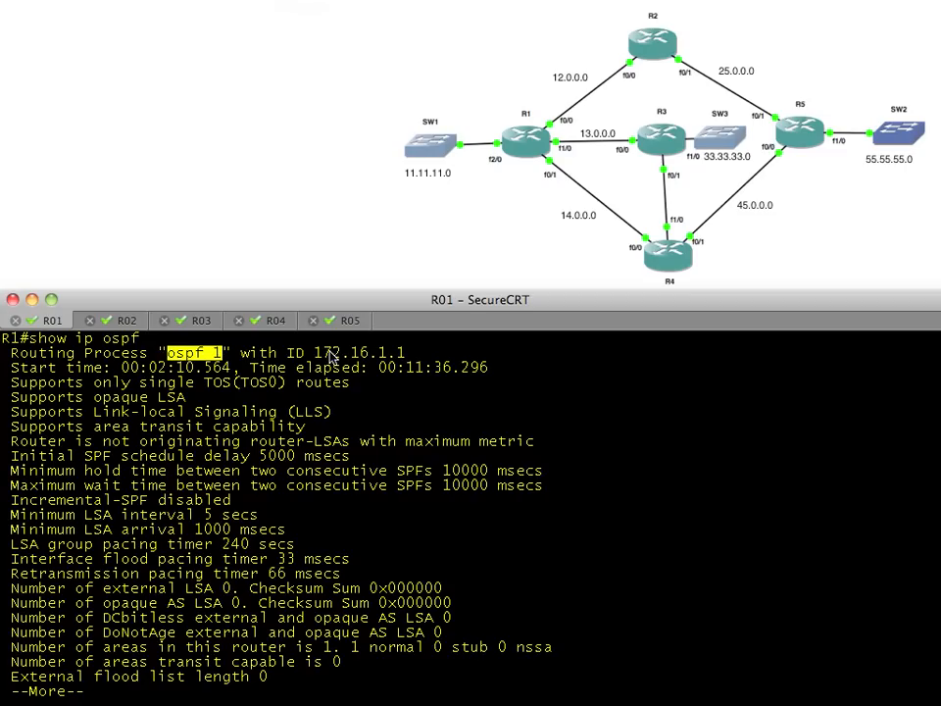
double_click(364, 352)
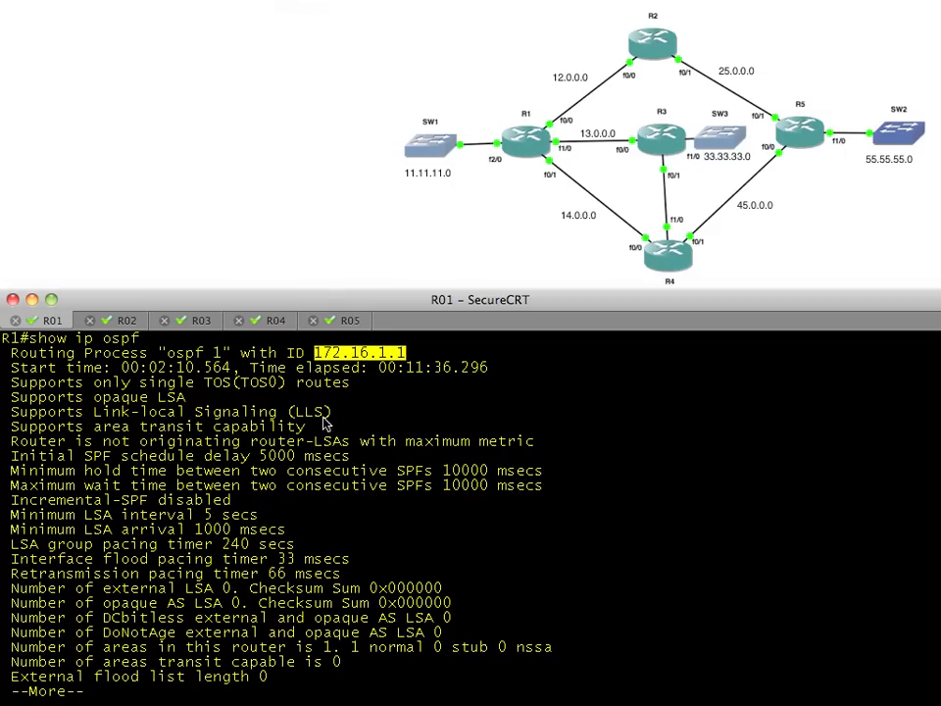
key(space)
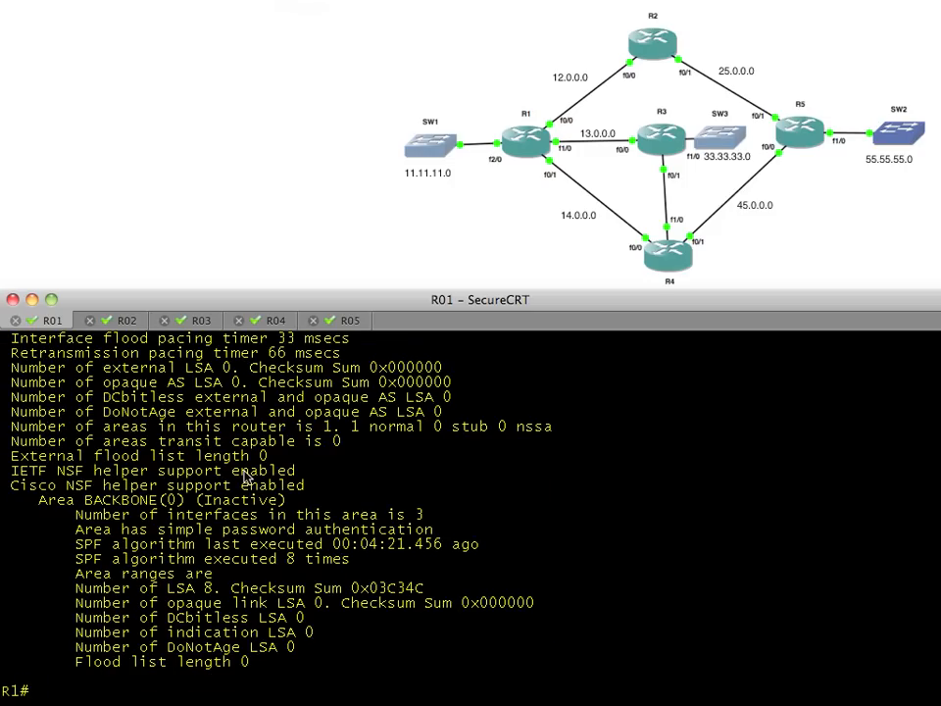
double_click(157, 514)
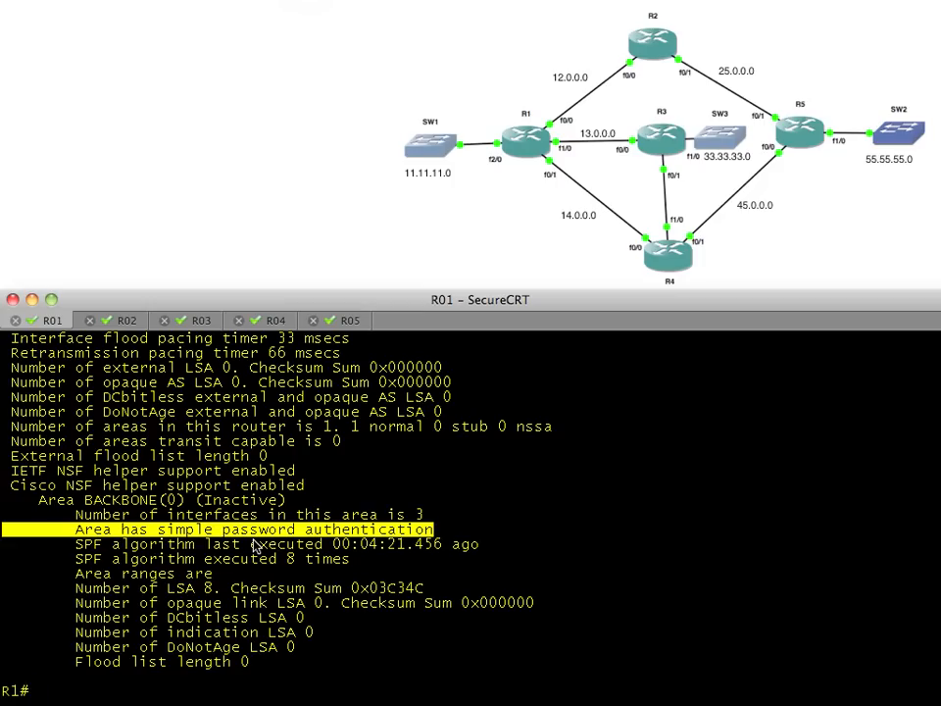
- List R1's OSPF running config with show run | sec router, spotting area 0 authentication
text(show run | sec router)
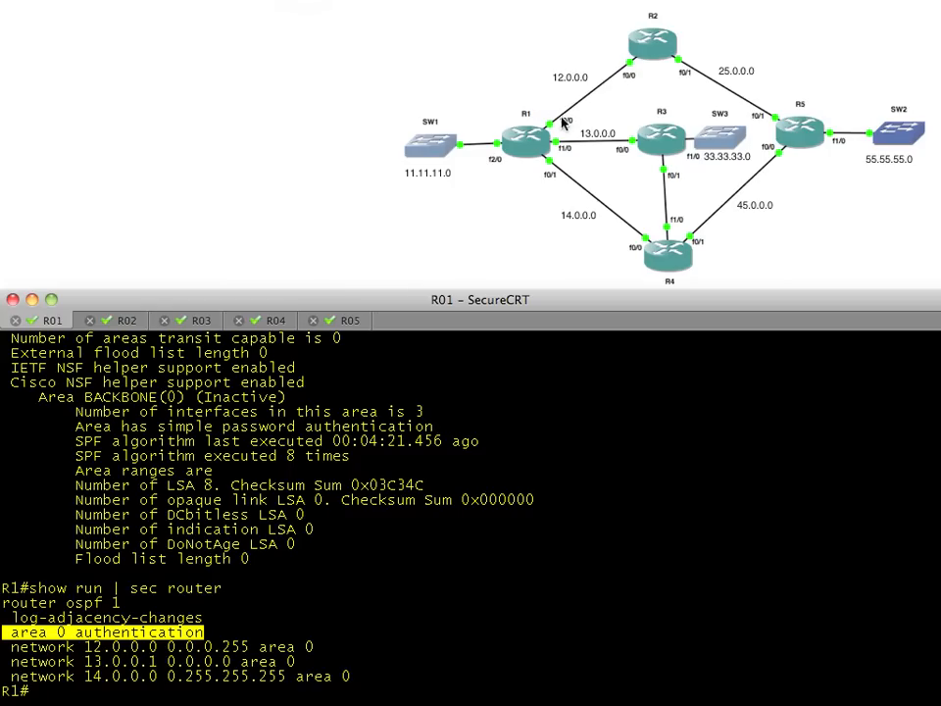
mouse_move(661, 67)
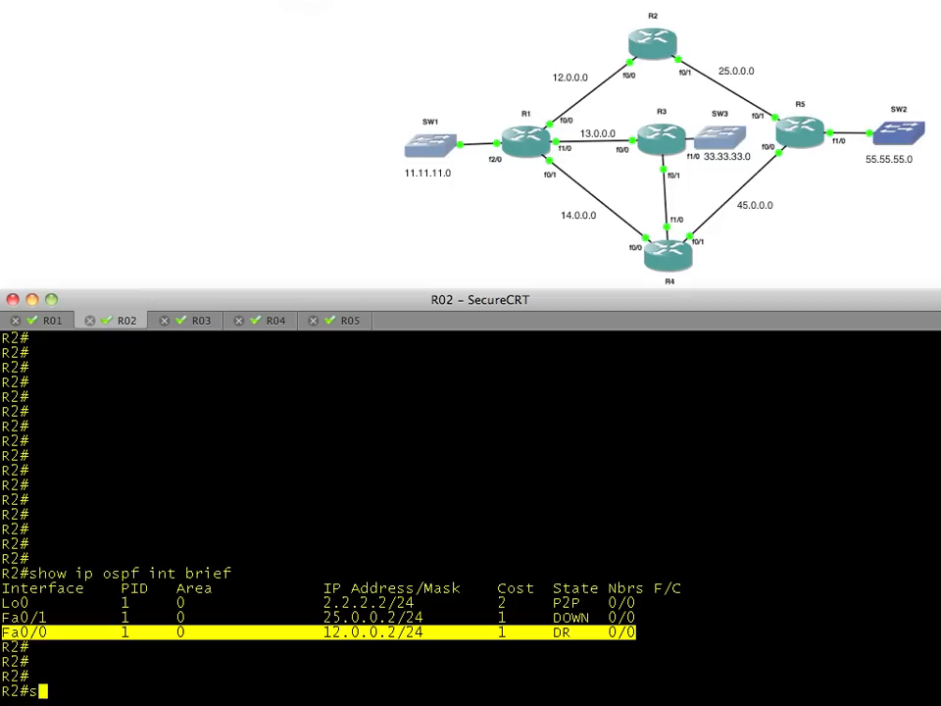
- Run show ip ospf on R2, then check R3's OSPF summary for area authentication
text(how ip ospf)
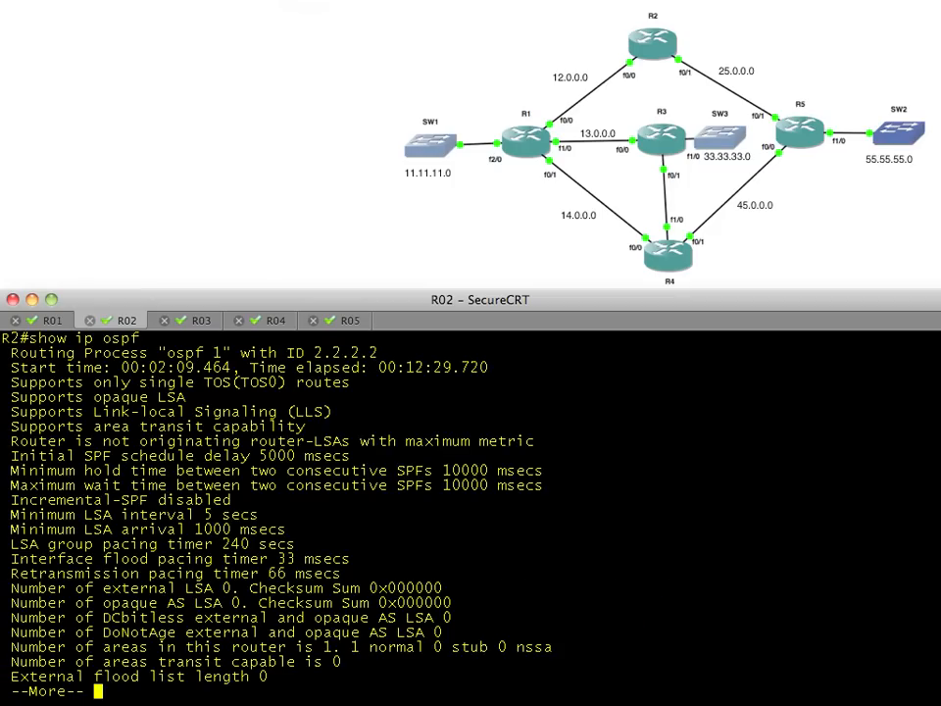
mouse_move(113, 343)
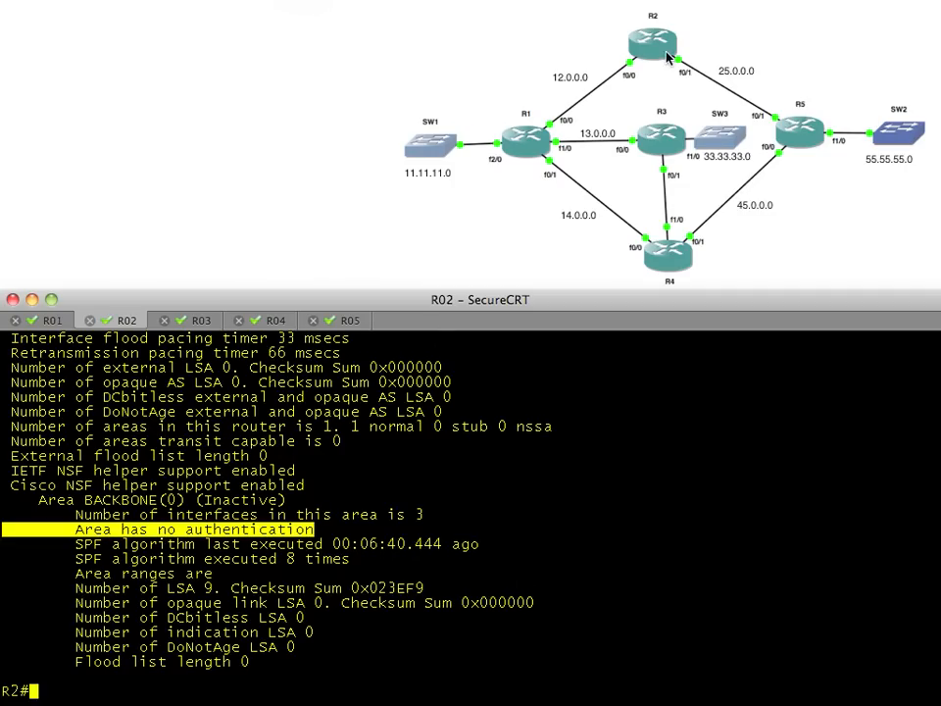
mouse_move(241, 527)
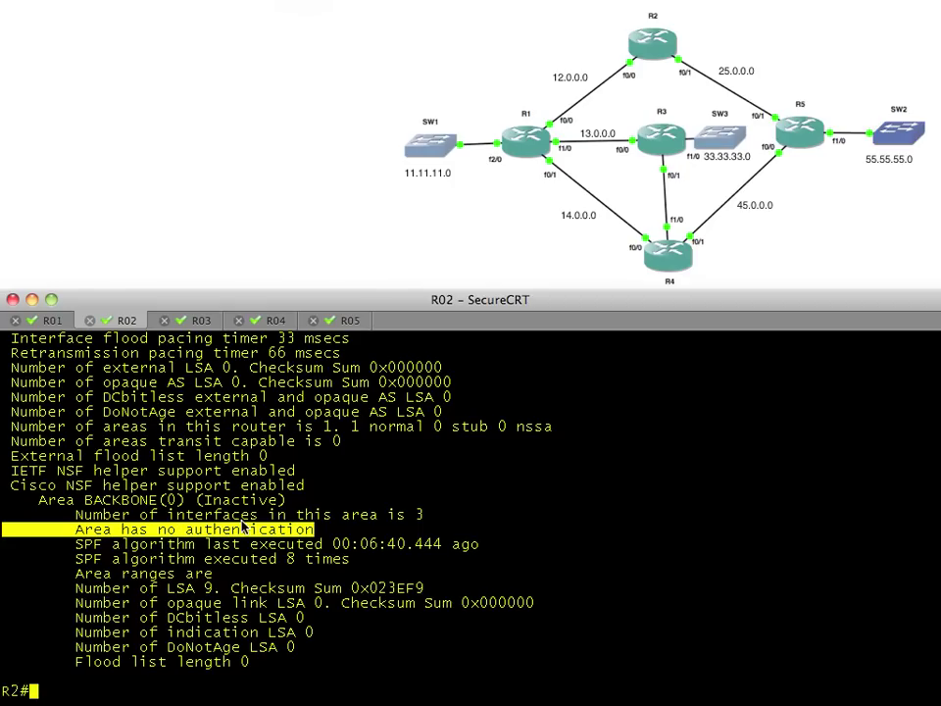
mouse_move(621, 71)
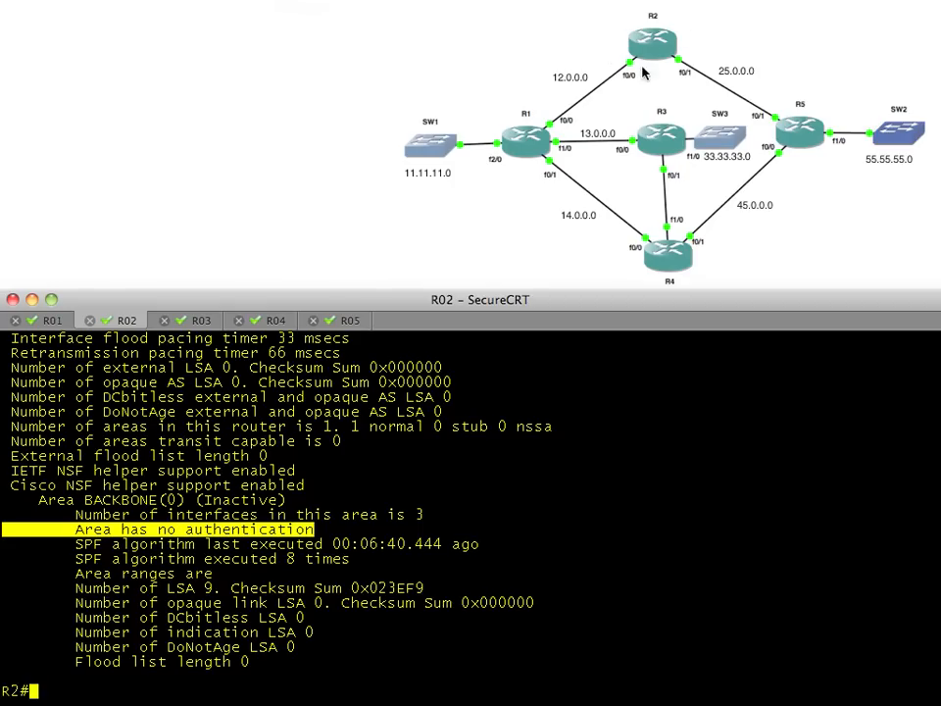
mouse_move(698, 51)
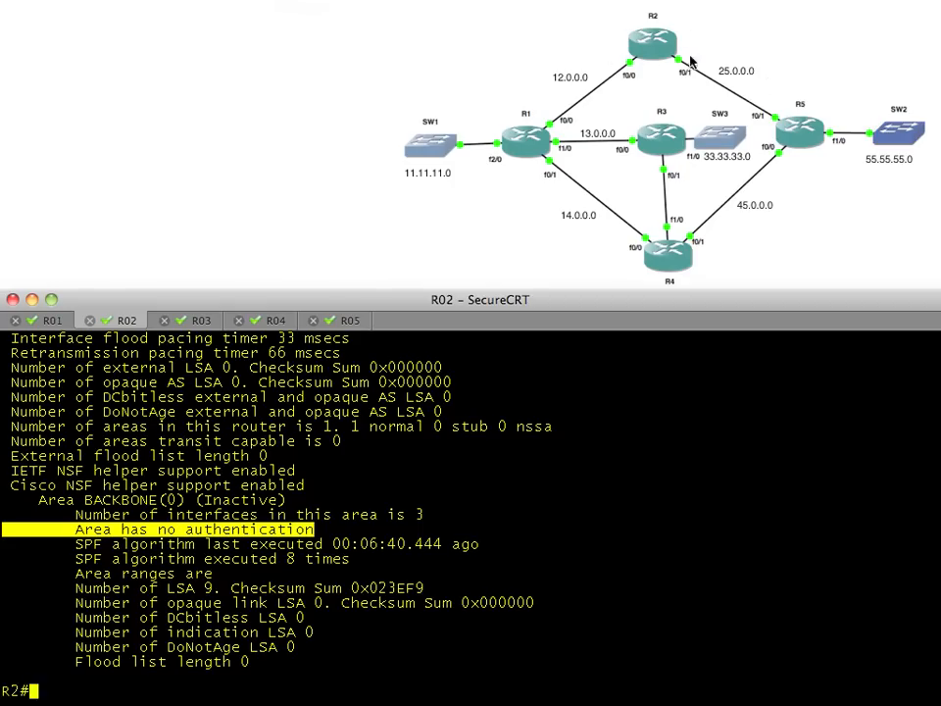
mouse_move(640, 262)
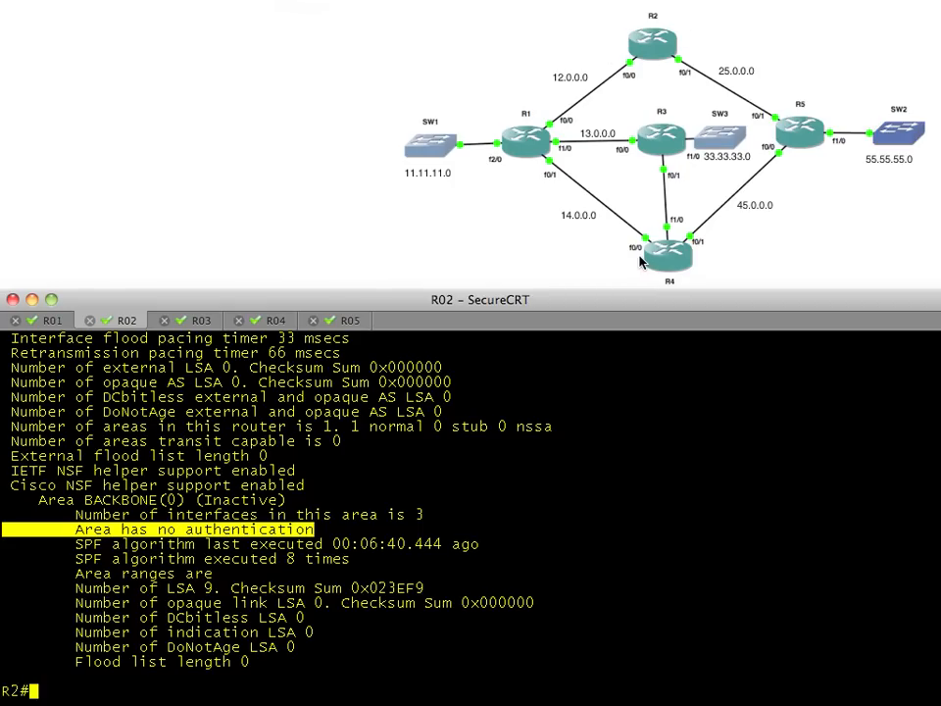
mouse_move(275, 301)
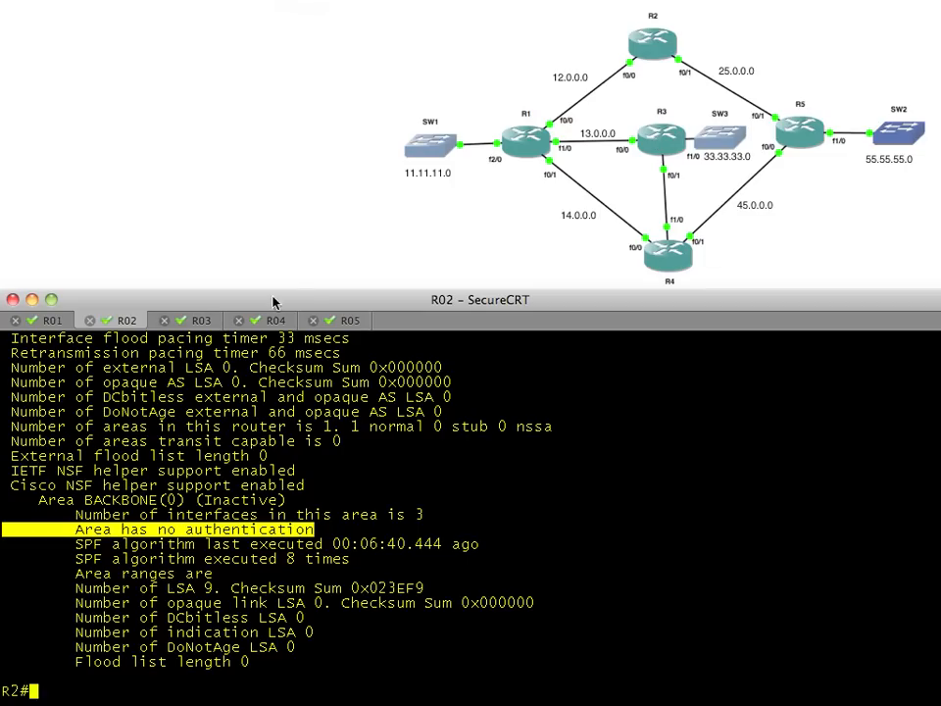
click(201, 319)
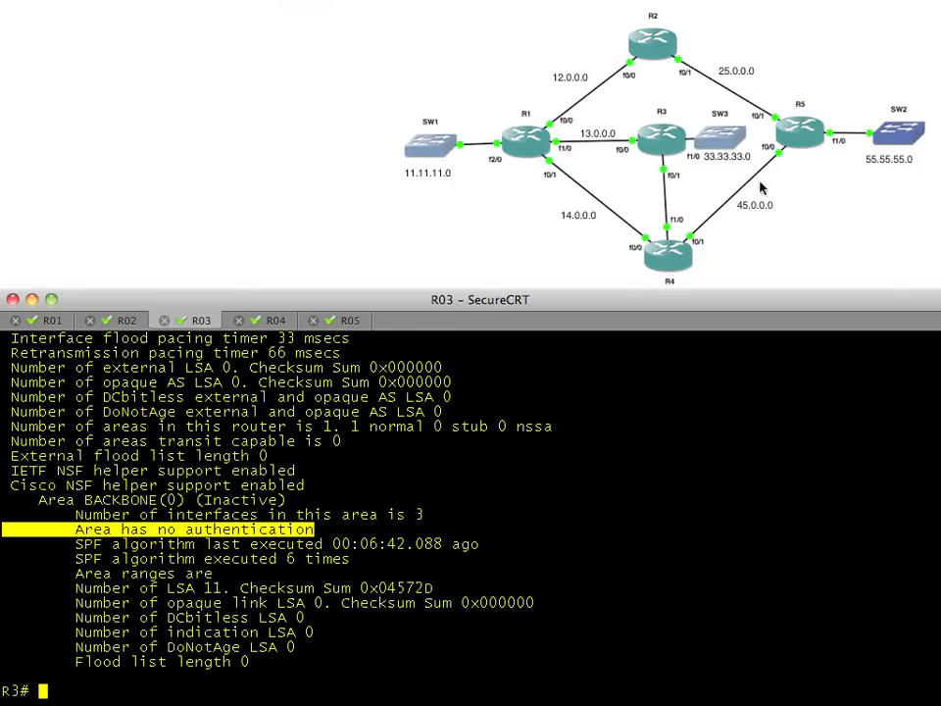
mouse_move(641, 227)
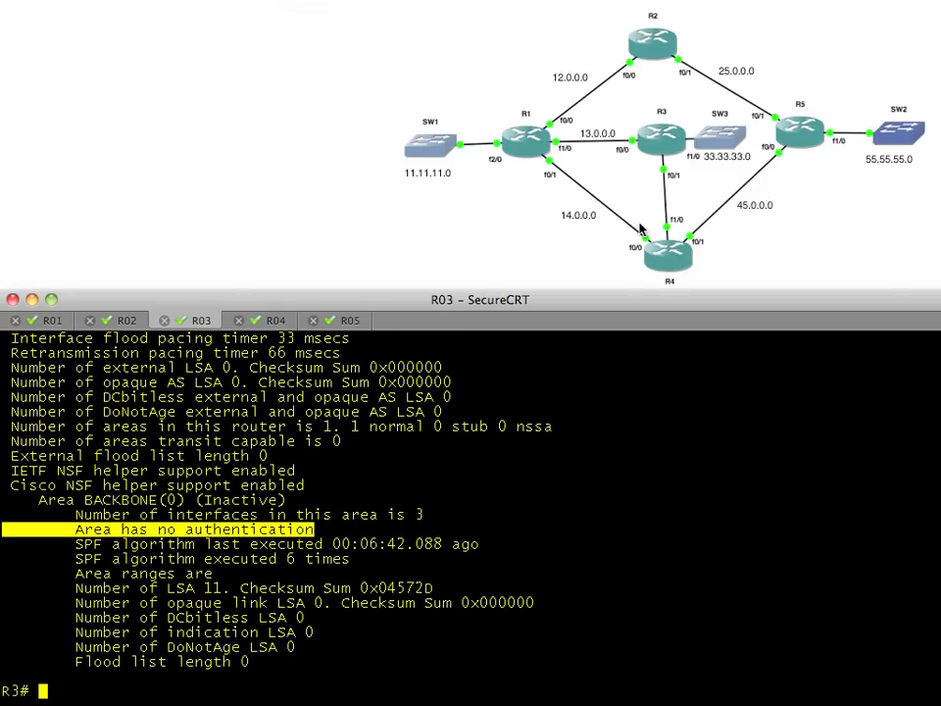
mouse_move(601, 105)
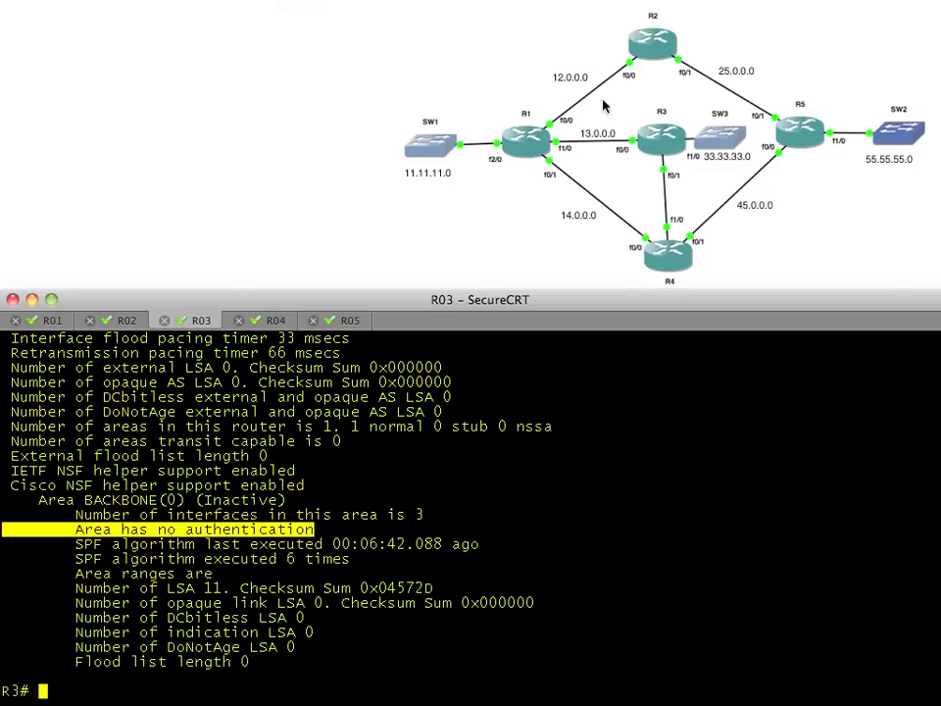
- On R1, remove area 0 authentication under router ospf 1 and watch adjacencies reach FULL
click(49, 321)
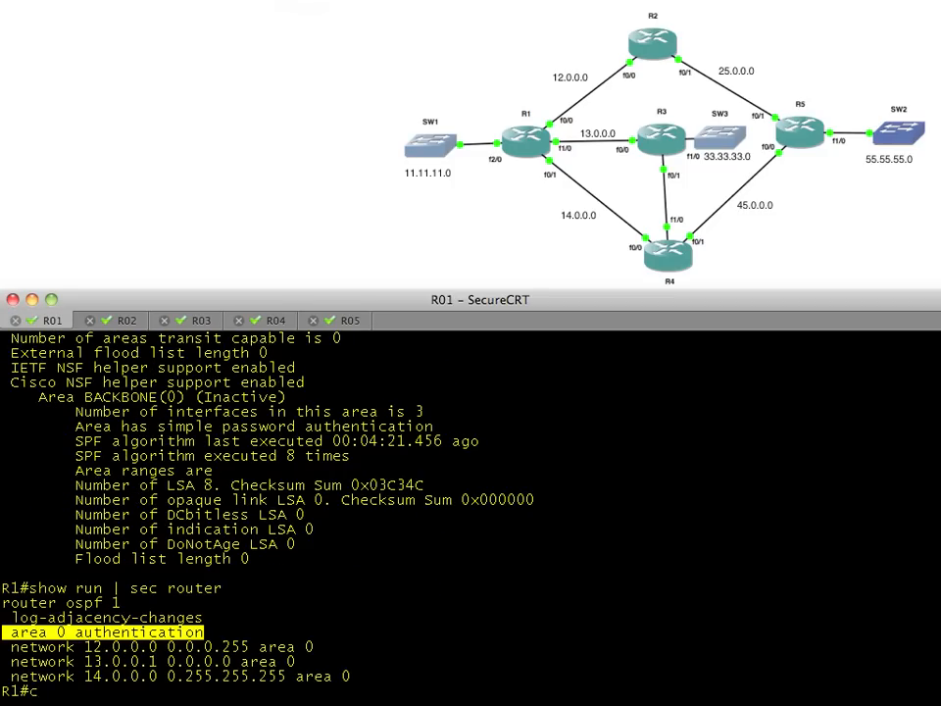
text(conf t)
text(no  area 0 authentication)
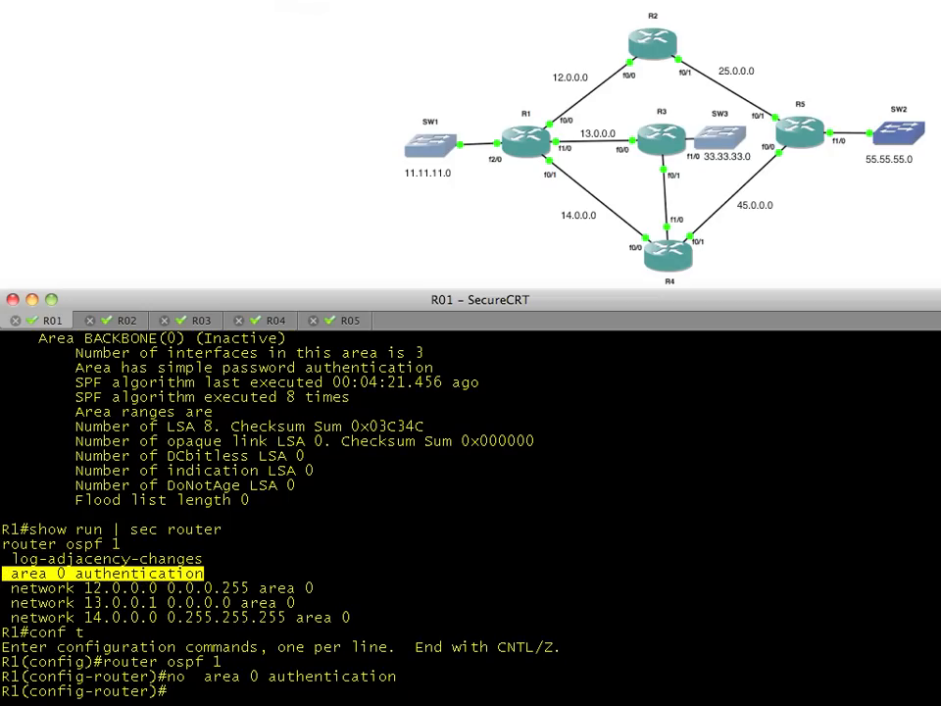
key(Return)
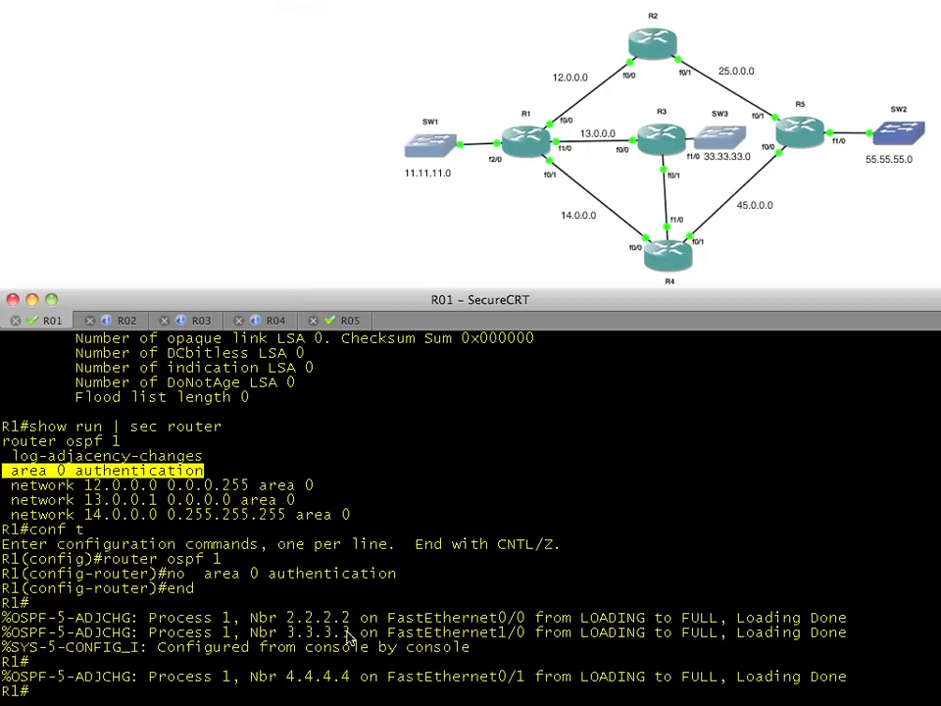
mouse_move(544, 166)
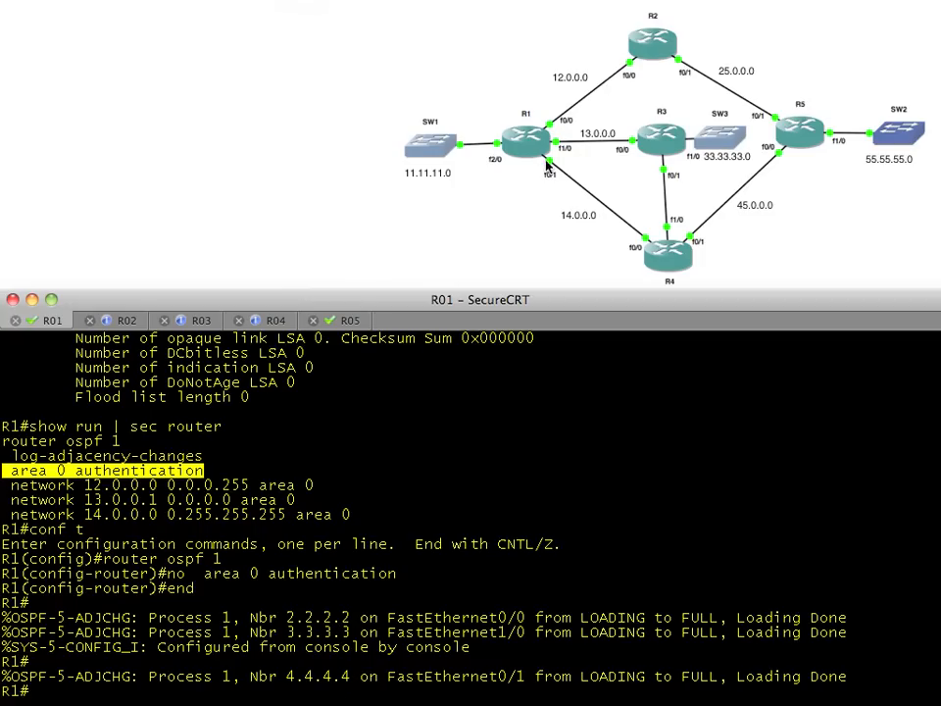
mouse_move(655, 272)
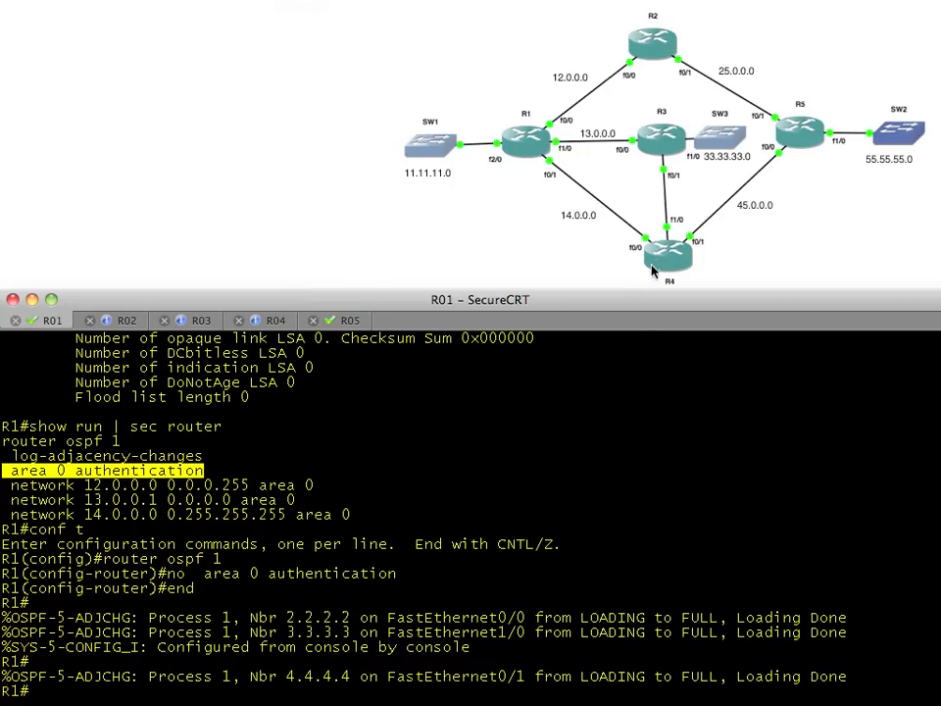
scroll(down, 3)
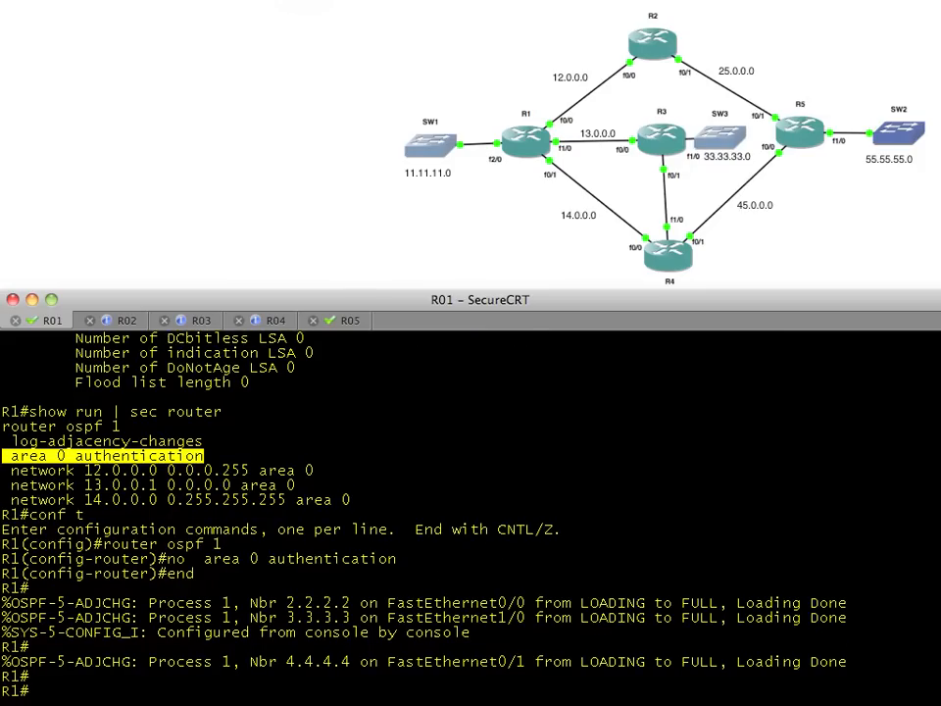
- Run show ip ospf neighbor on R1 to confirm 4.4.4.4, 3.3.3.3 and 2.2.2.2 are FULL/BDR
text(show ip)
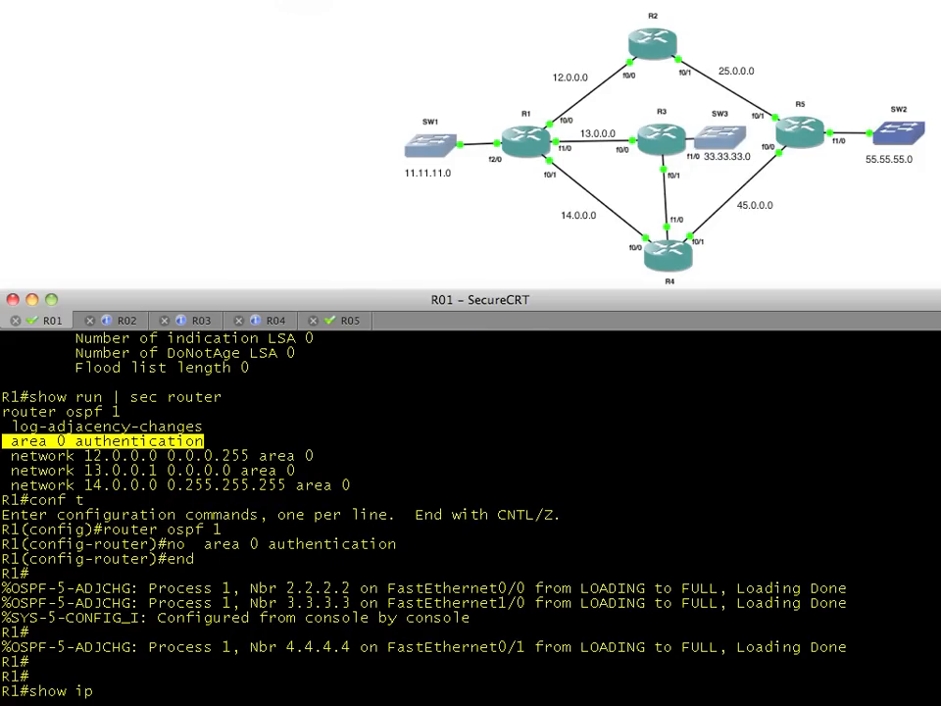
text(show ip ospf neighbor)
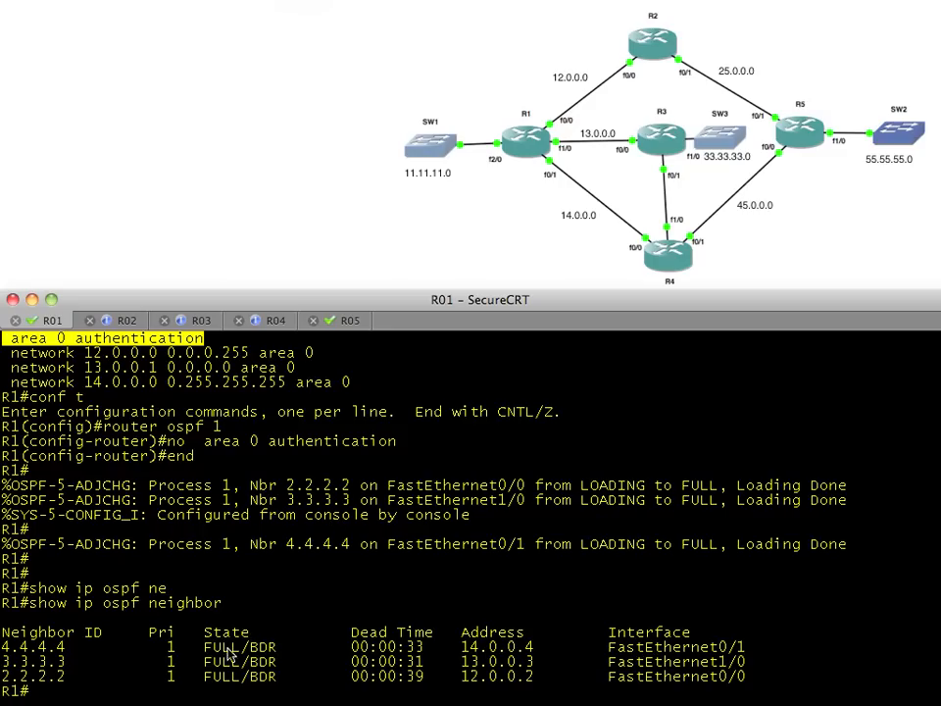
mouse_move(617, 238)
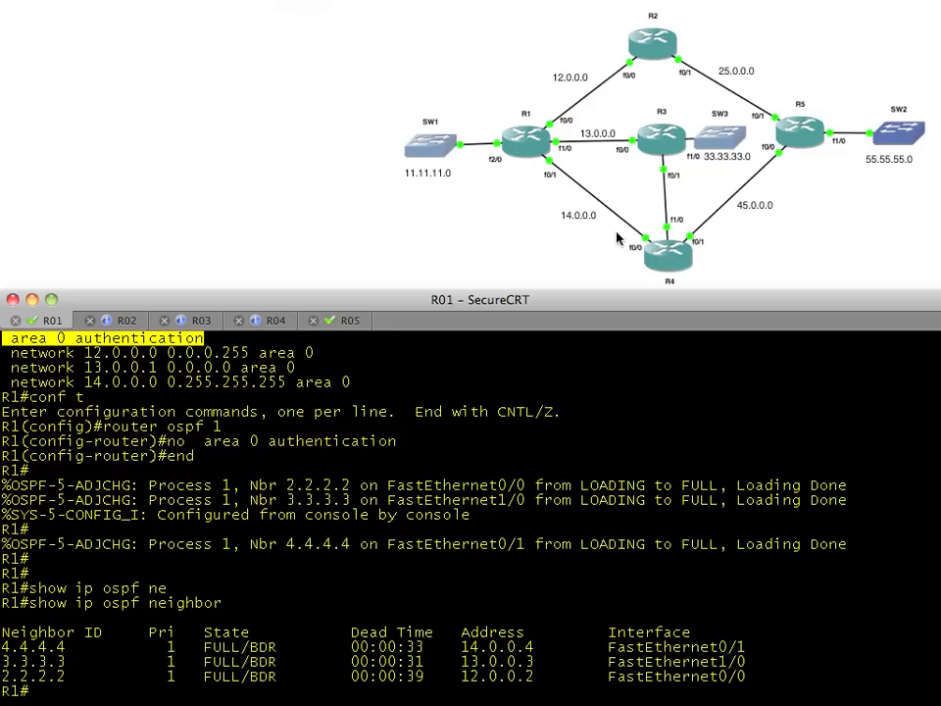
mouse_move(745, 95)
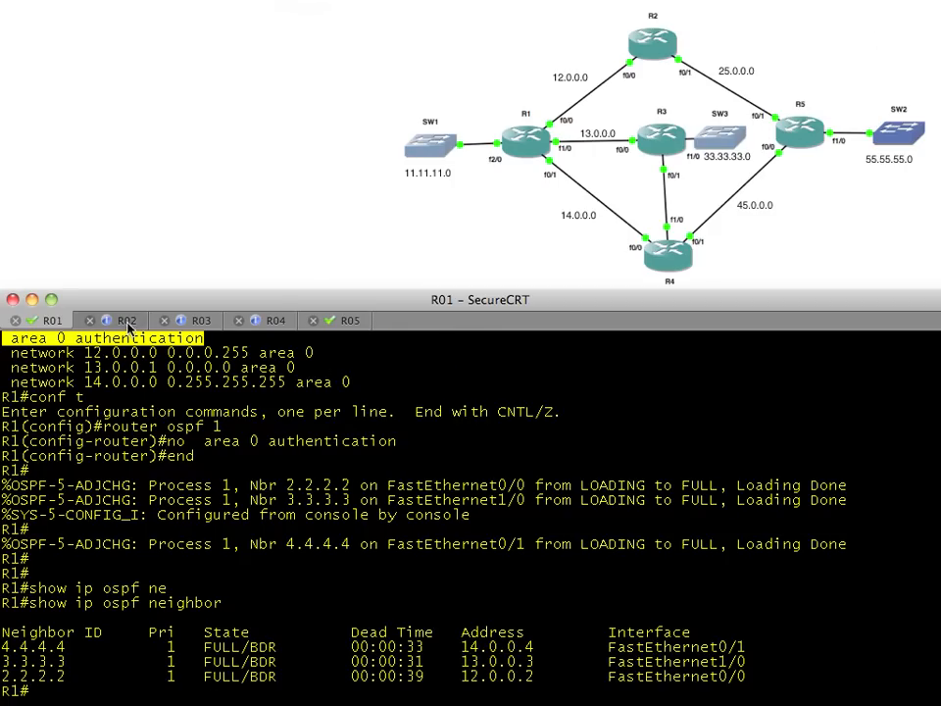
- Run show ip ospf neighbor on R2, finding 172.16.1.1 at 12.0.0.1 as FULL/DR
click(123, 320)
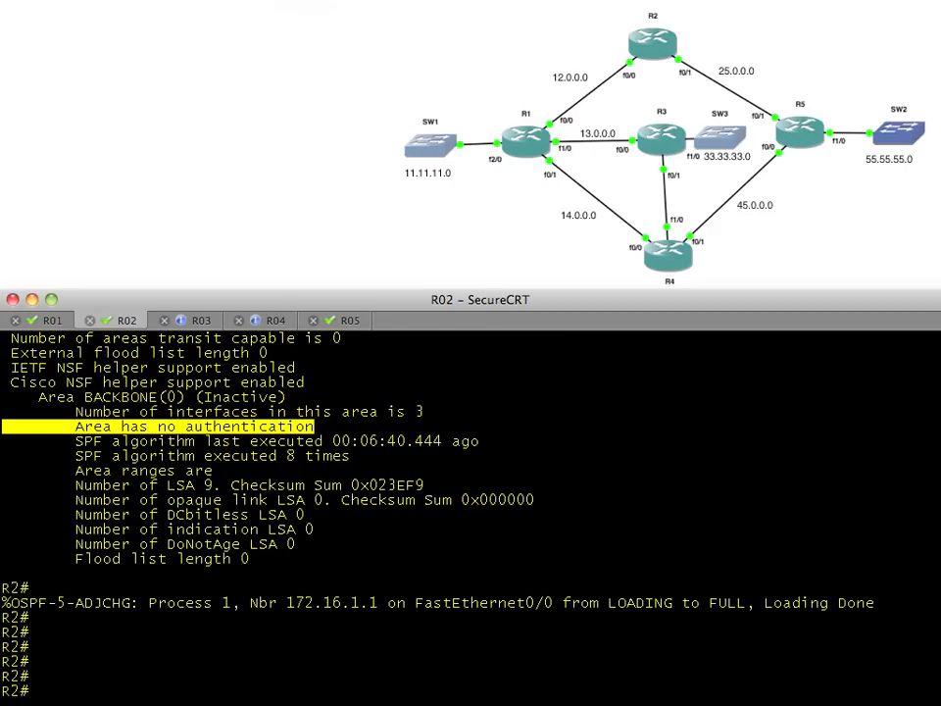
text(show ip ospf neighbor)
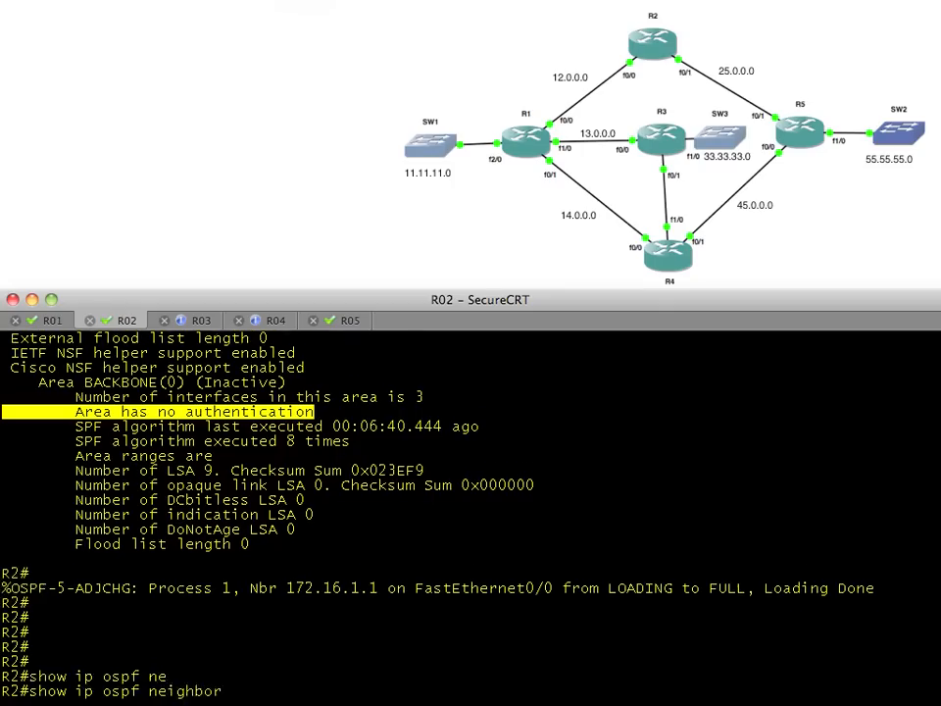
key(Return)
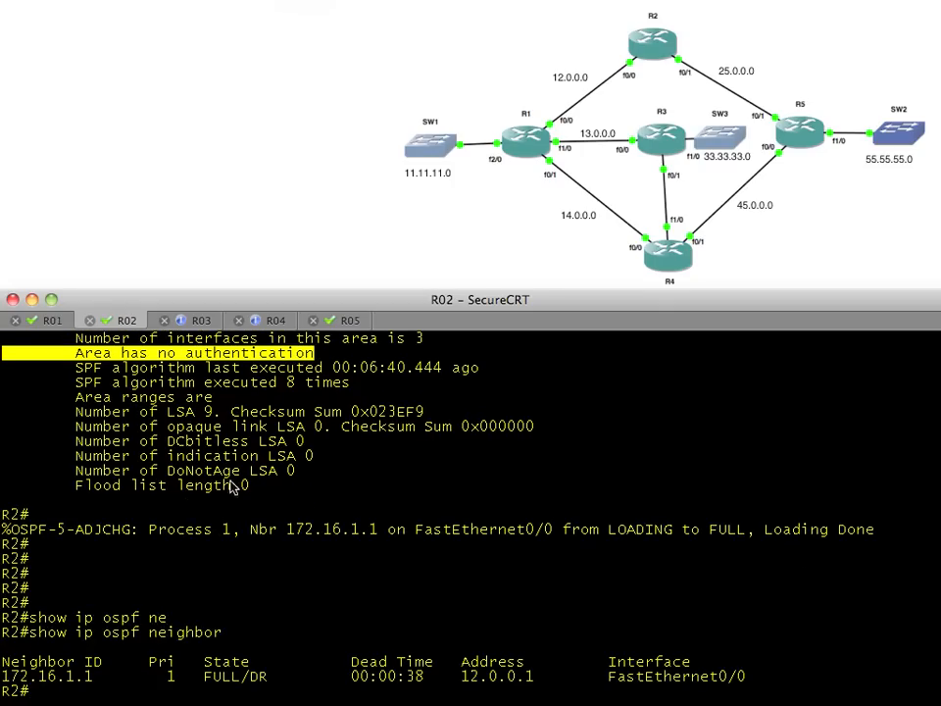
mouse_move(177, 647)
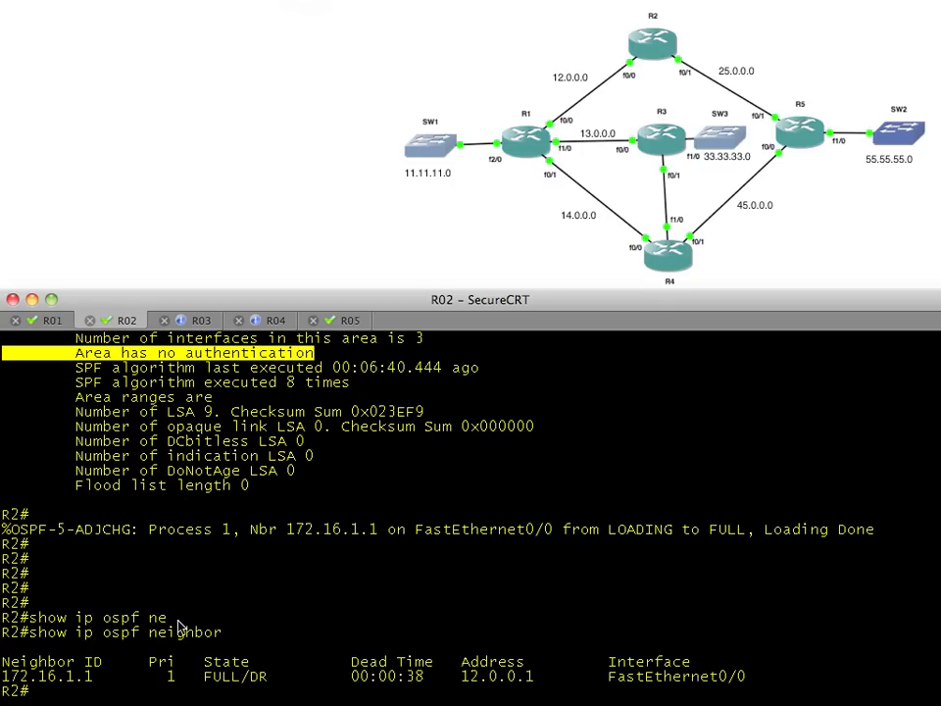
mouse_move(348, 337)
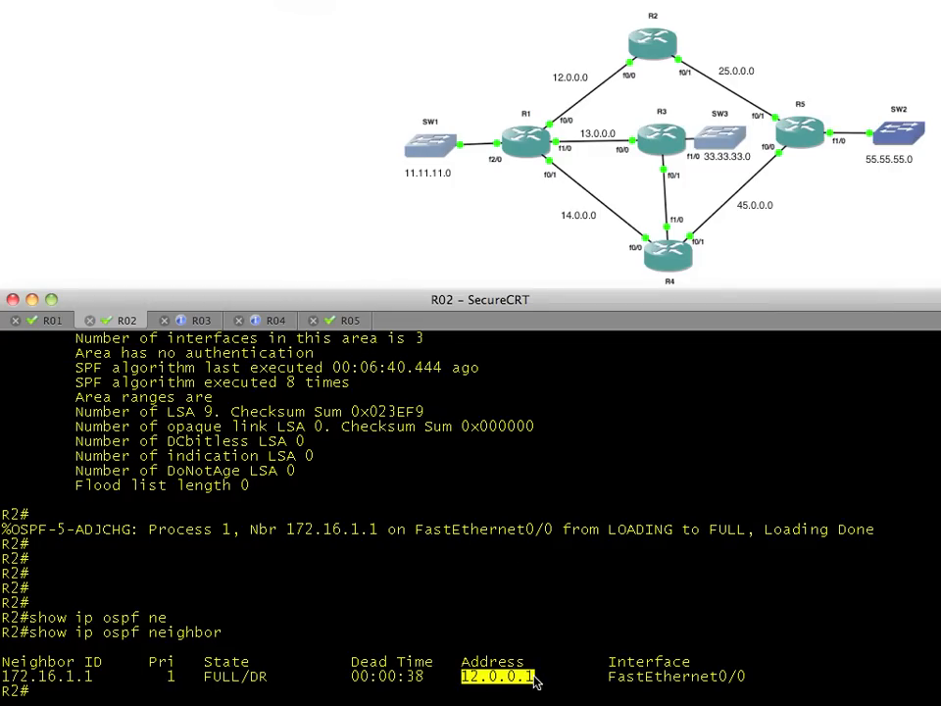
mouse_move(500, 689)
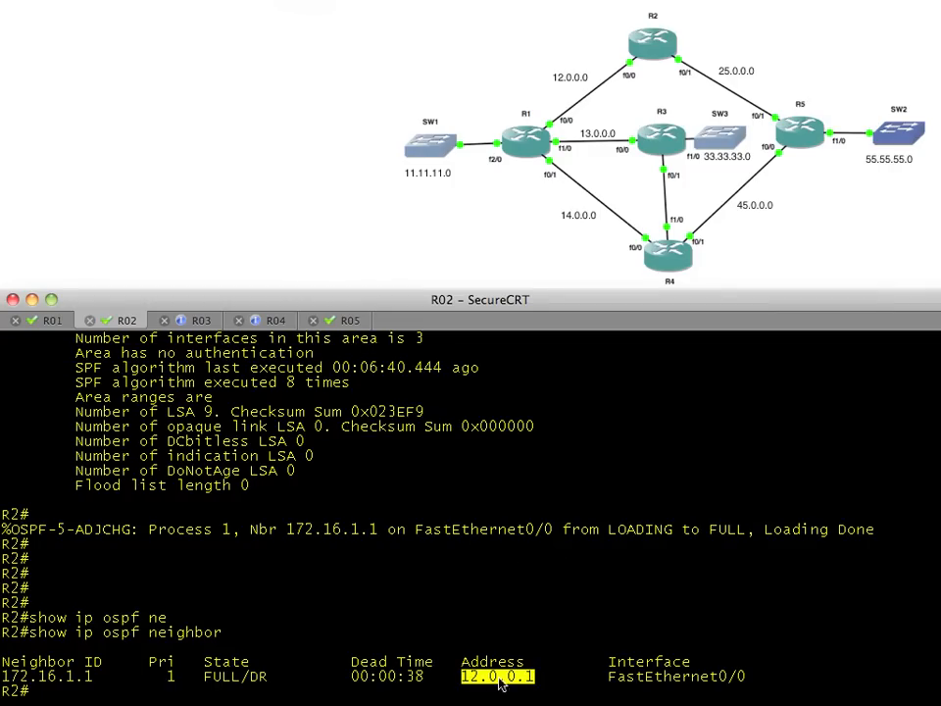
mouse_move(521, 145)
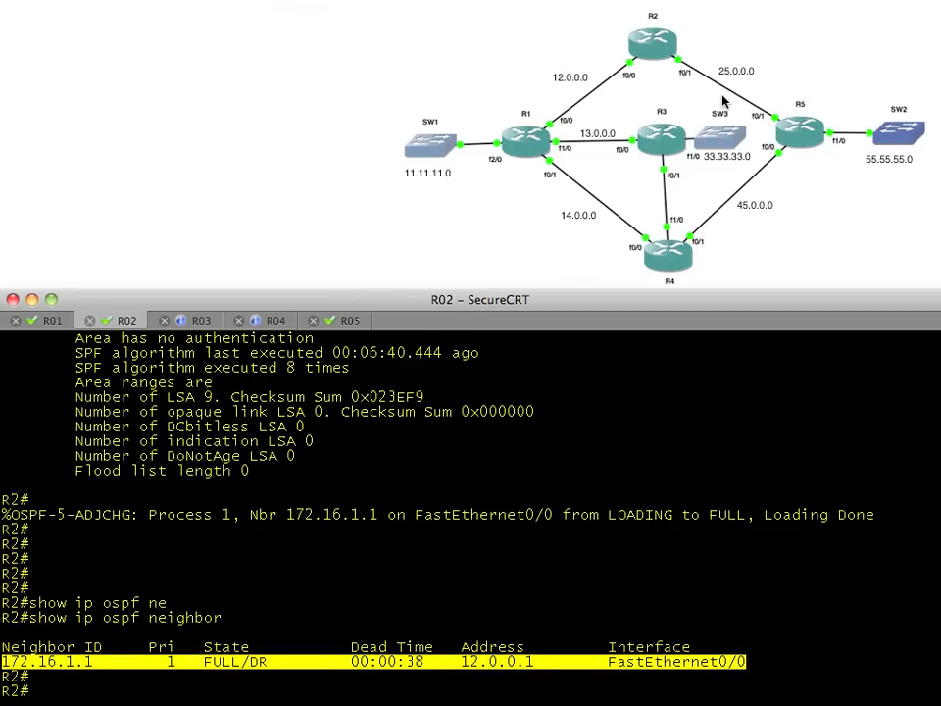
- Ping 25.0.0.5 from R2, which fails with 0 percent success
text(ping)
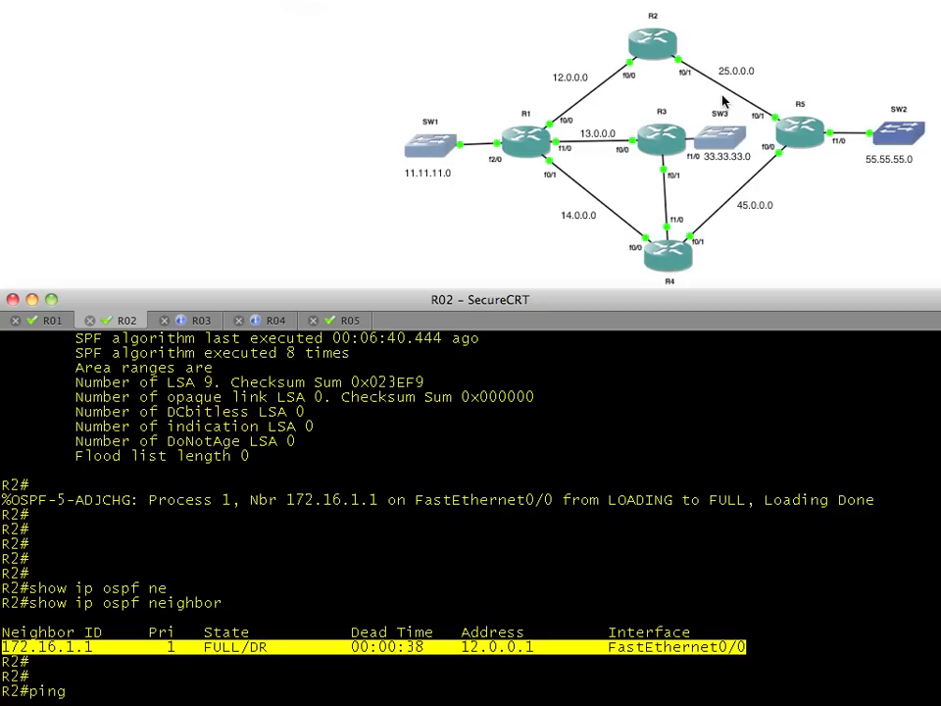
text(25.0.0.5)
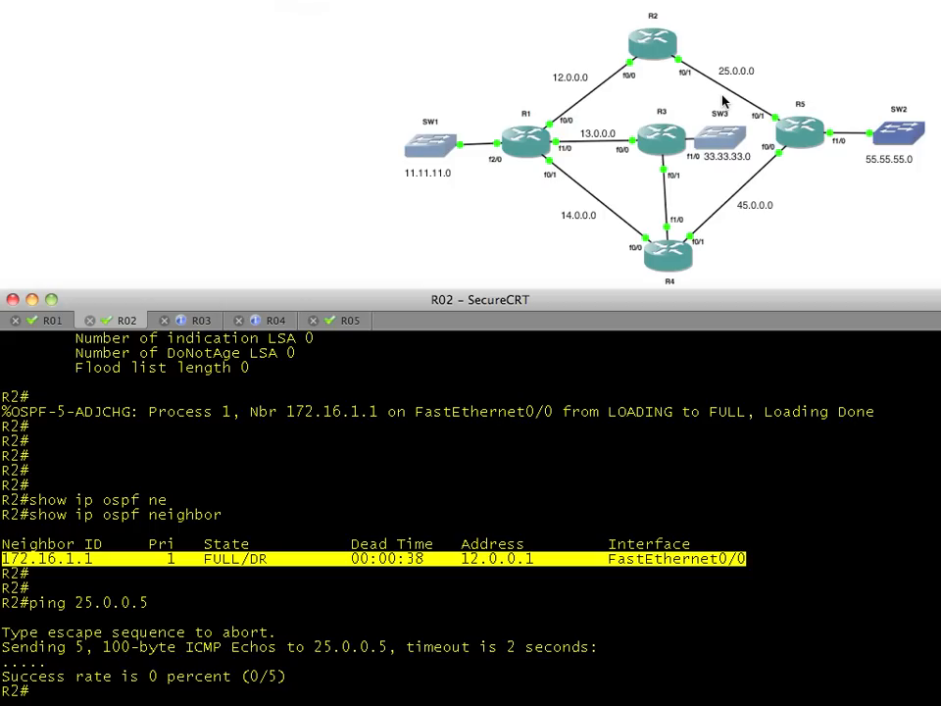
mouse_move(246, 490)
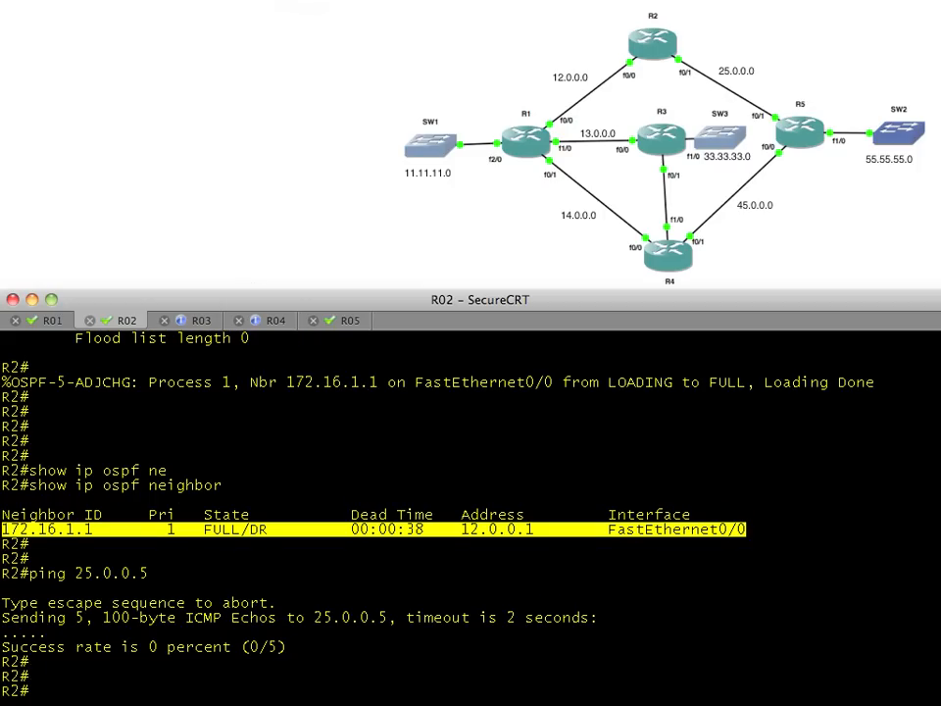
- On R2, list the interface summary, revealing Fa0/1 down, and enter global configuration
text(show ip int brief)
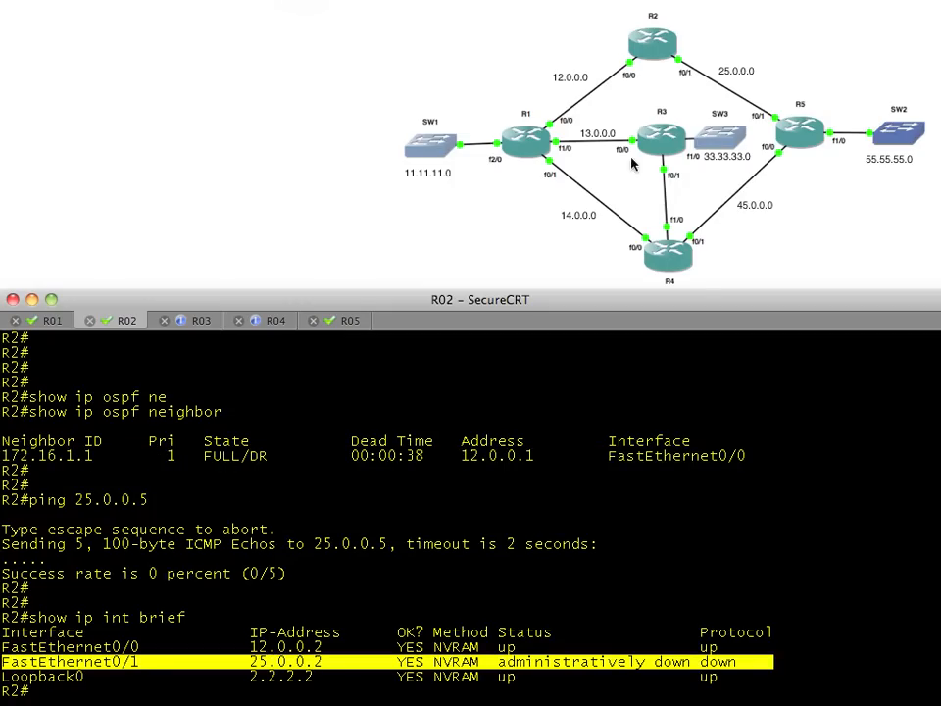
mouse_move(700, 94)
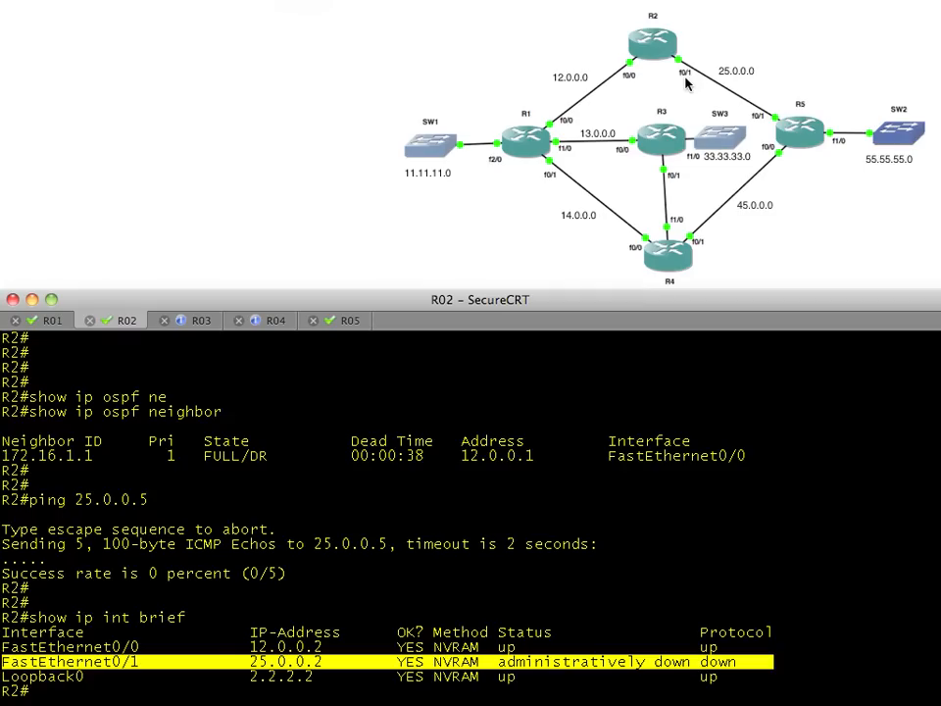
text(conf t)
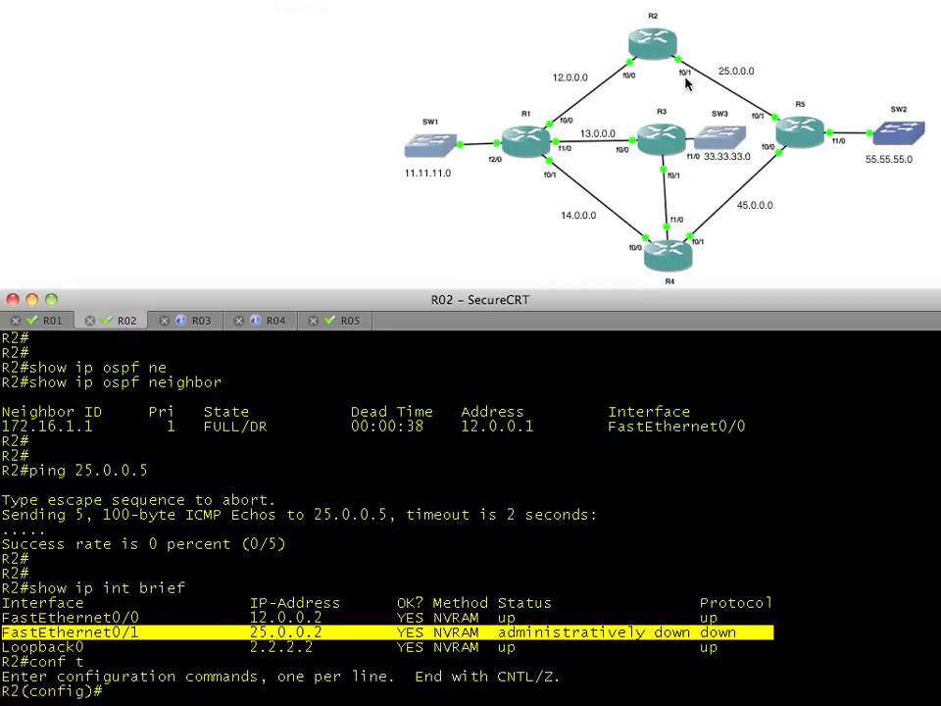
- Bring up R2's FastEthernet0/1 with no shutdown and watch OSPF reach FULL with 172.16.2.5
text(int fa 0/1)
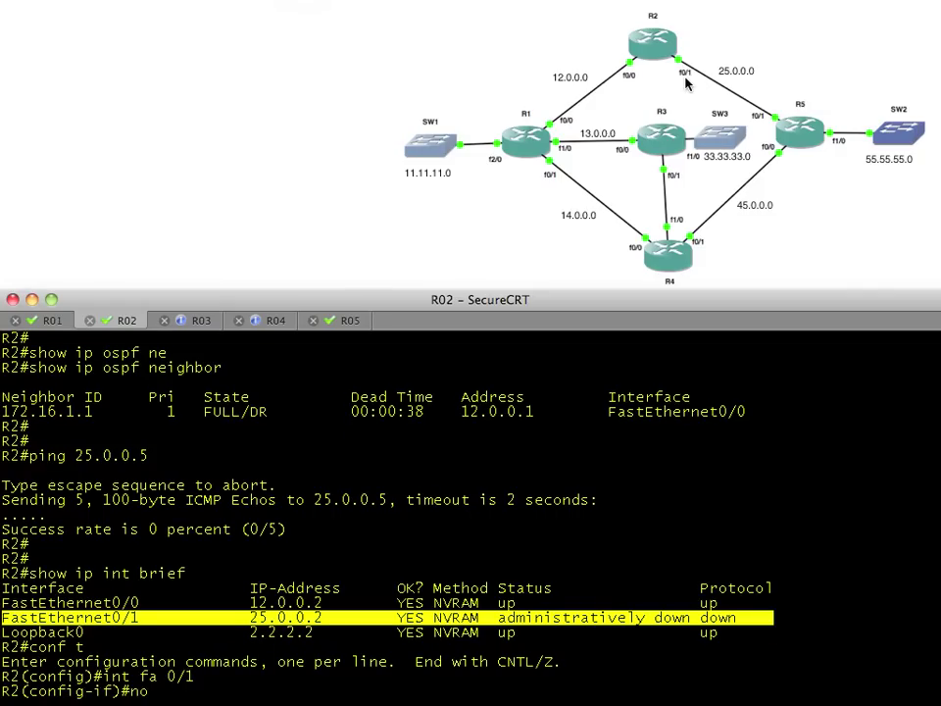
text(no sy)
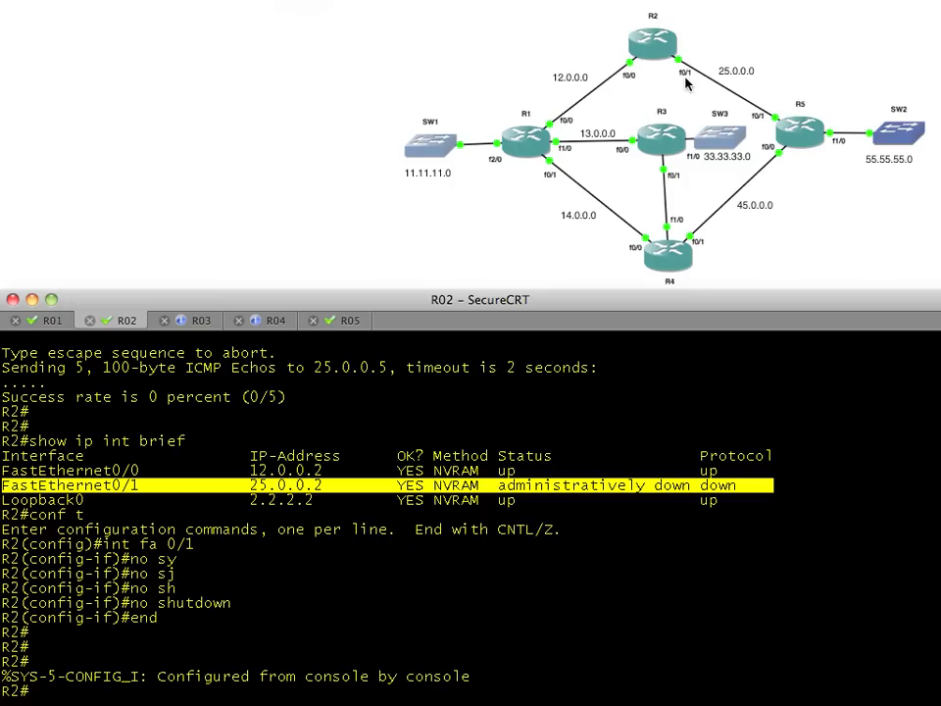
scroll(down, 3)
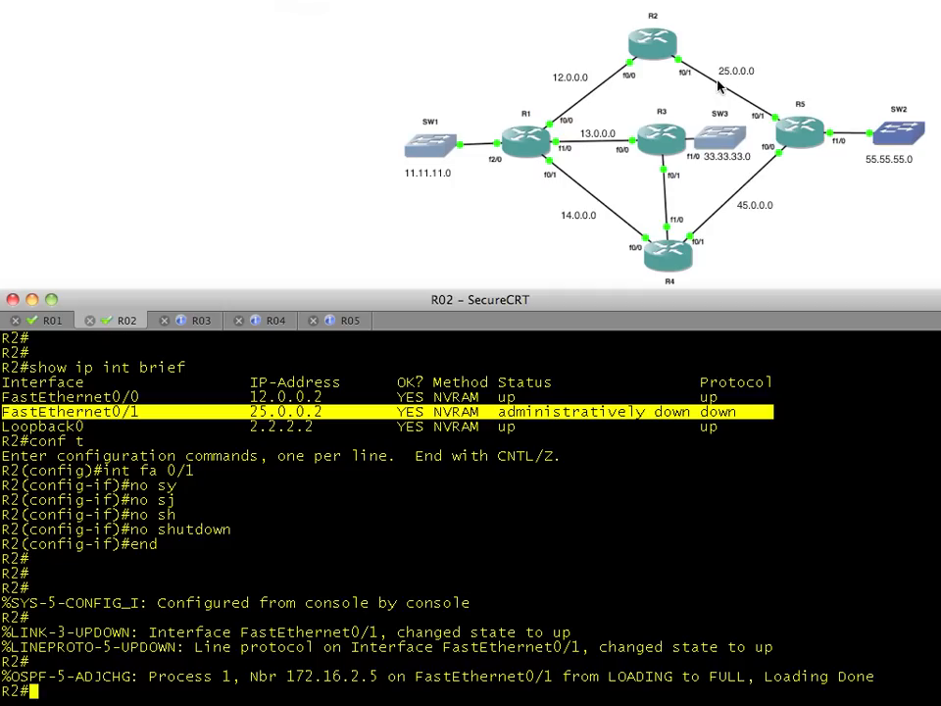
mouse_move(689, 90)
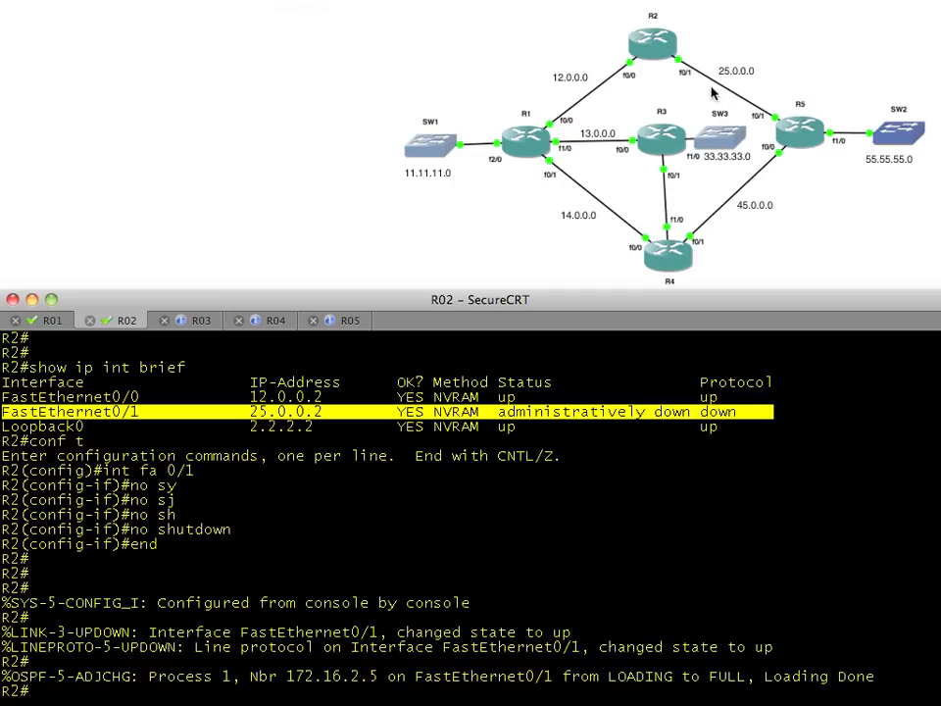
mouse_move(721, 95)
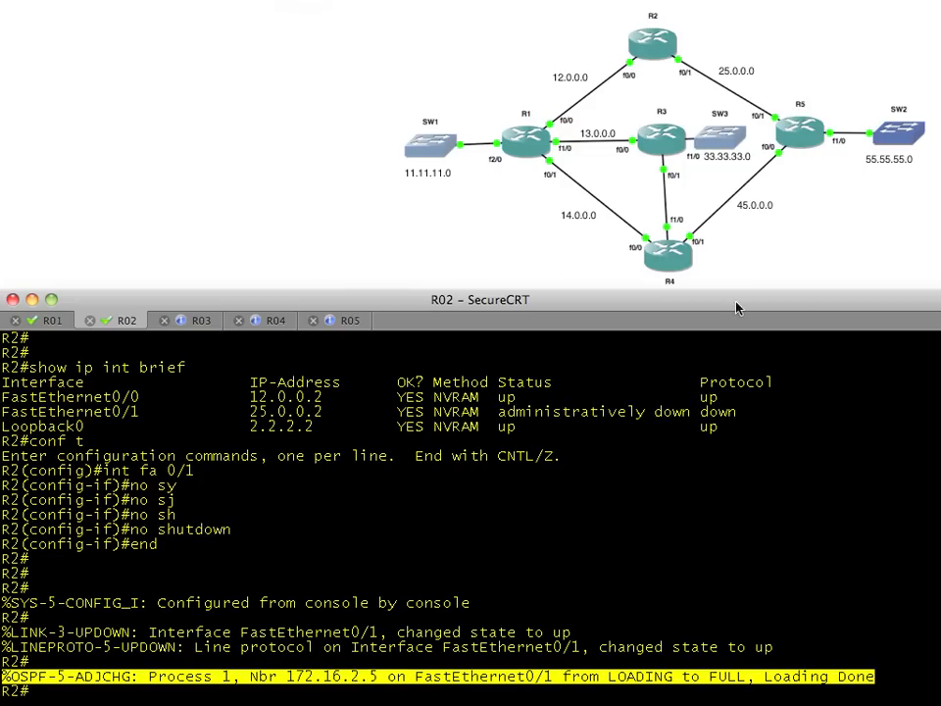
mouse_move(753, 120)
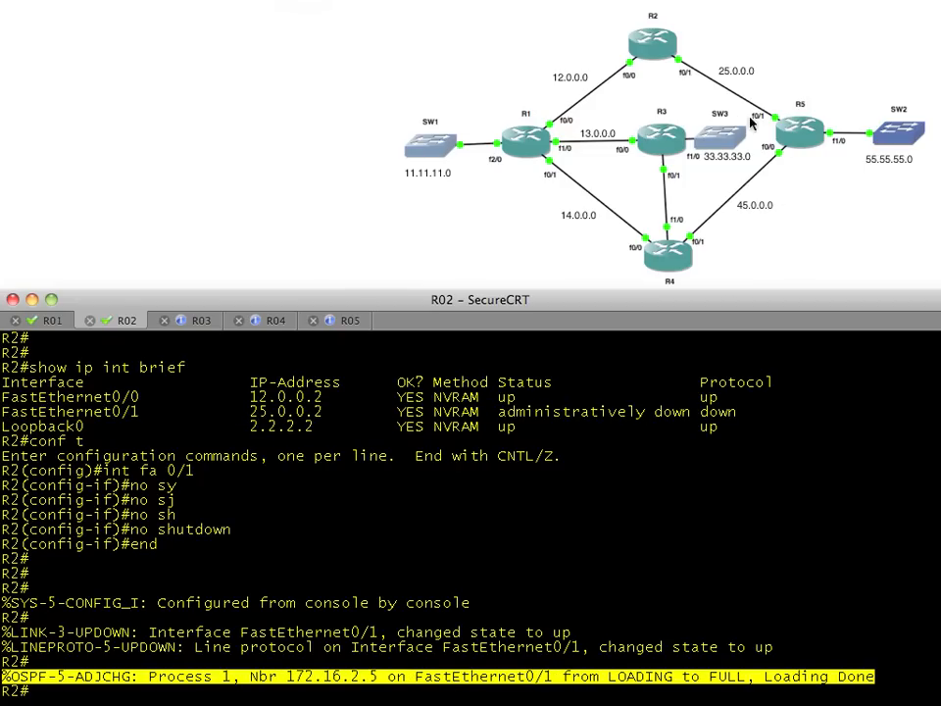
mouse_move(794, 145)
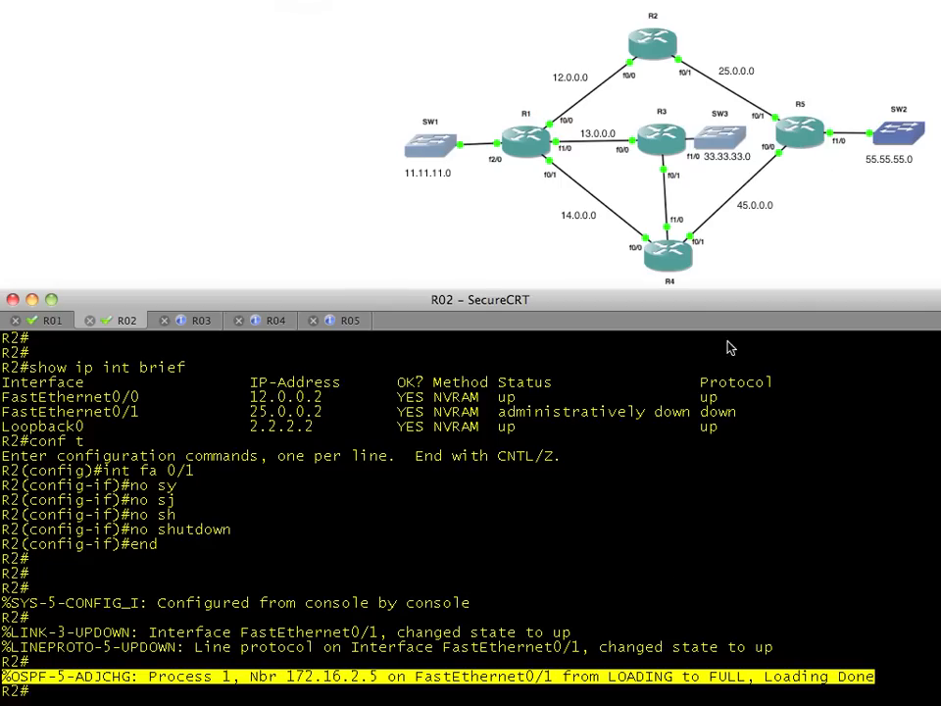
mouse_move(330, 698)
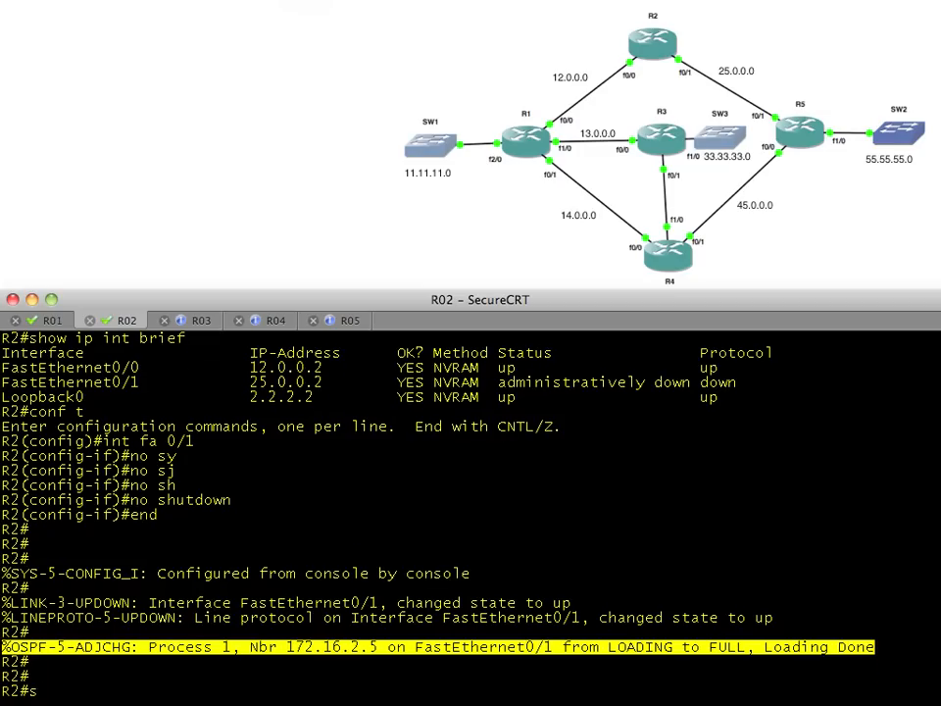
- Run show ip ospf neighbor on R2 to confirm FULL adjacencies with 172.16.2.5 and 172.16.1.1
text(show ip ospf neighbor)
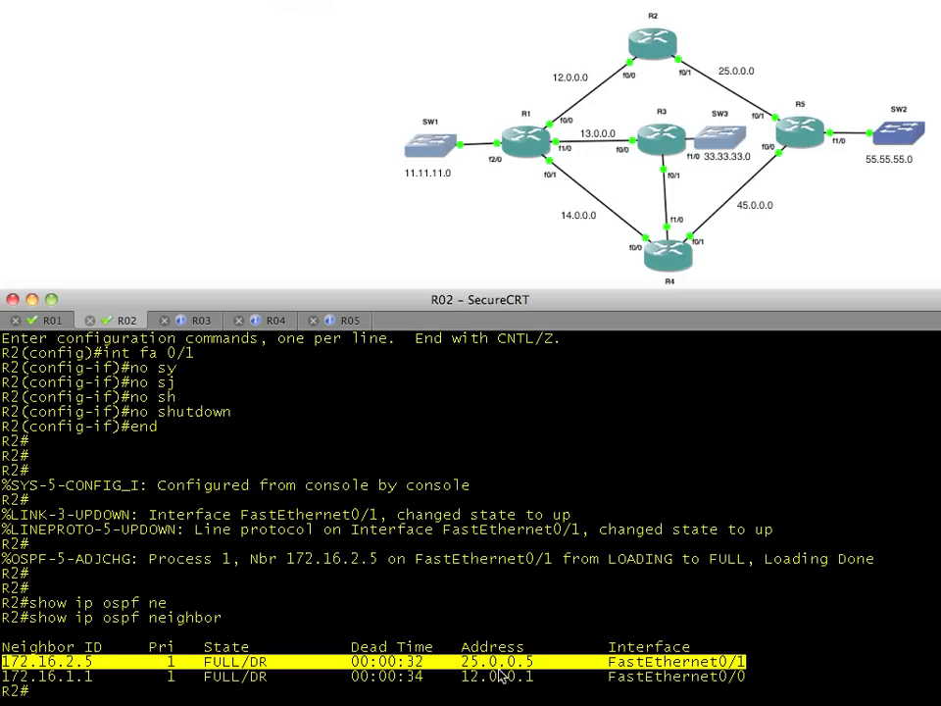
mouse_move(333, 507)
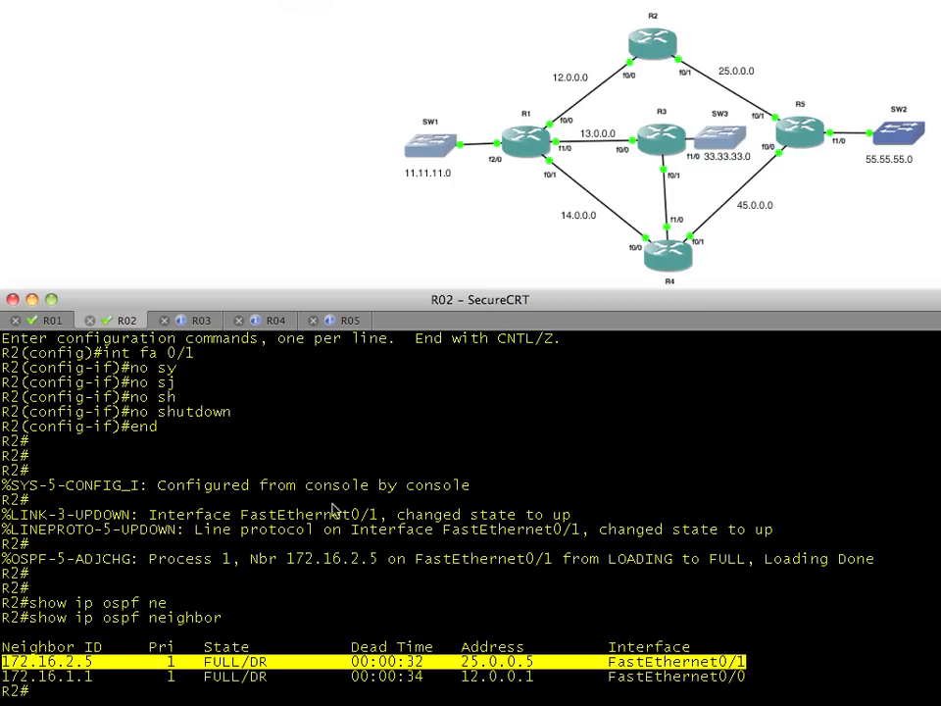
mouse_move(76, 679)
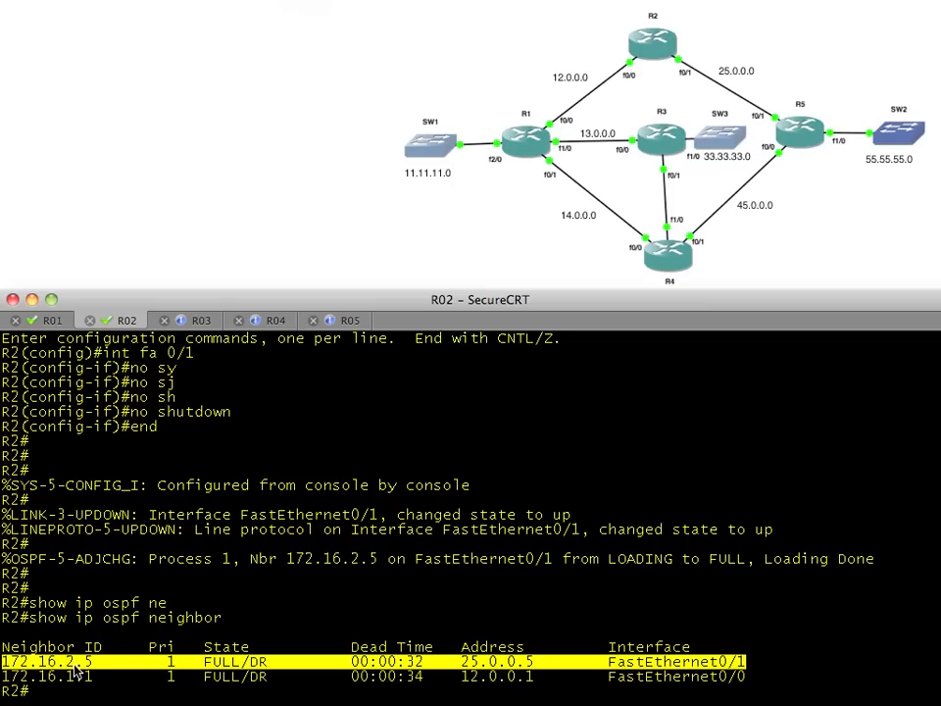
mouse_move(750, 133)
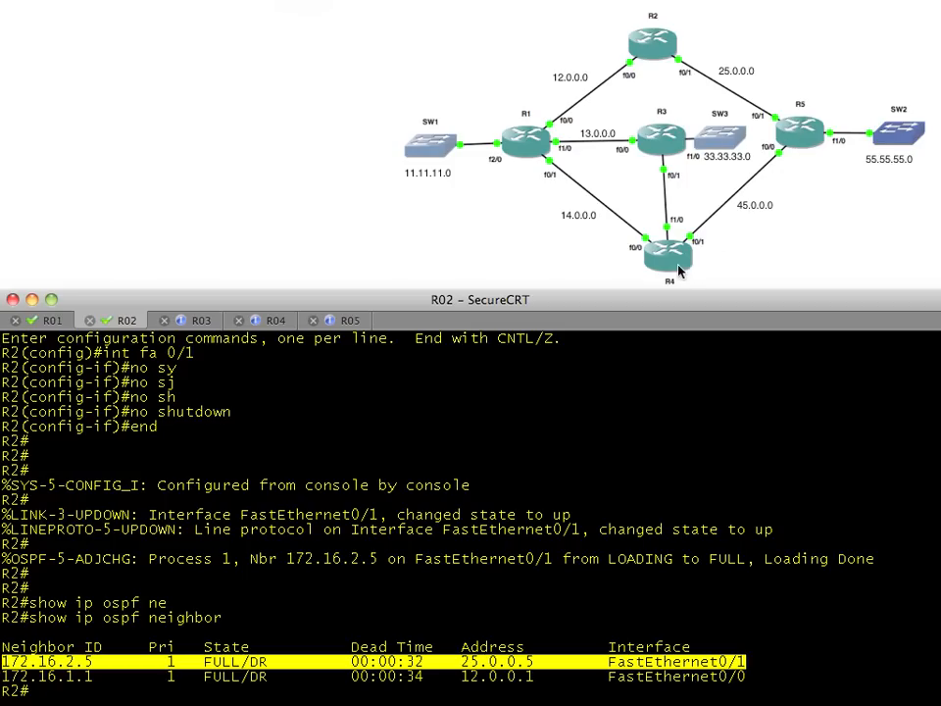
- In R5's session, run show ip ospf neighbor to see 2.2.2.2 FULL/BDR on Fa0/1
click(343, 319)
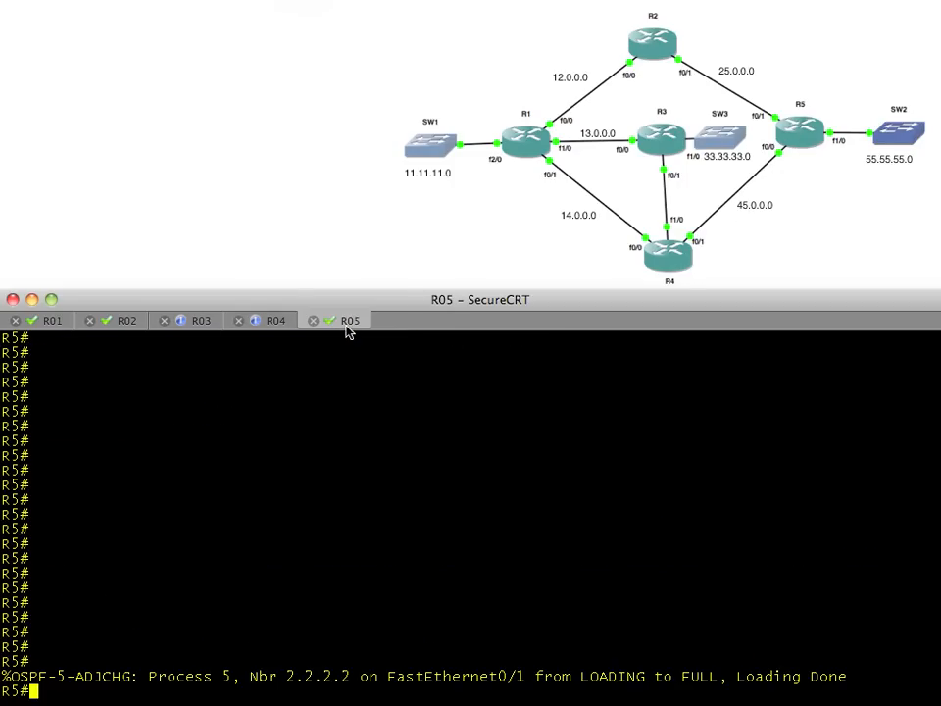
text(show i)
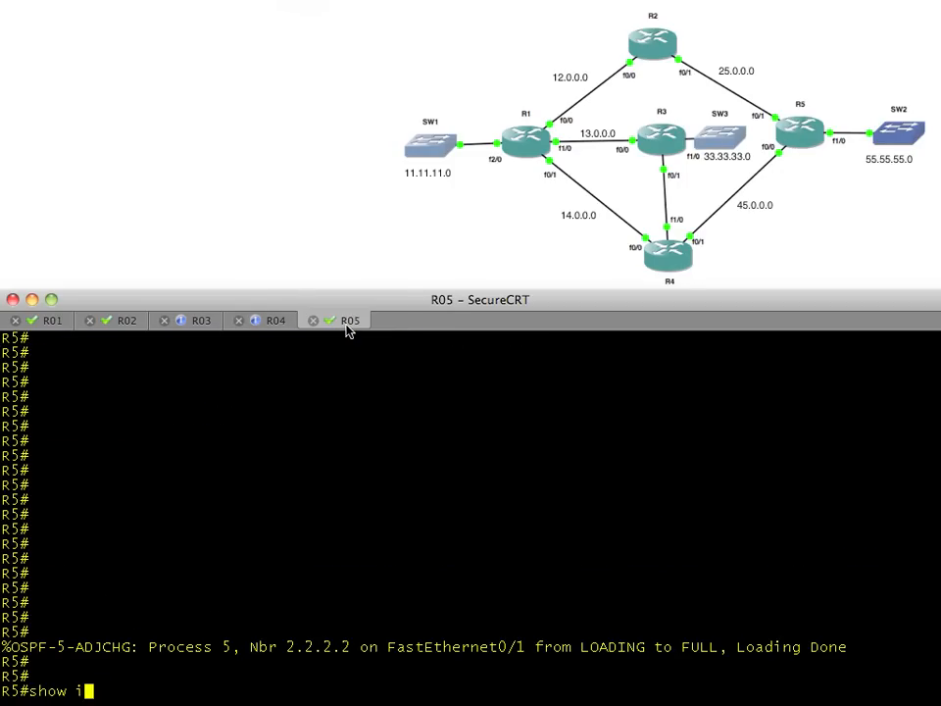
text(show ip ospf neighbor)
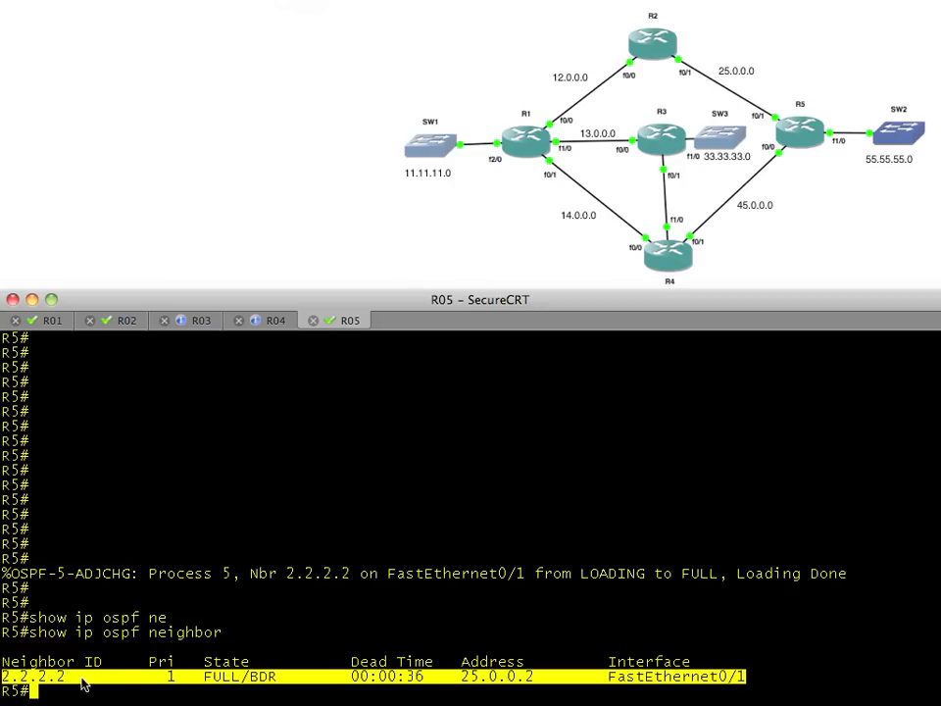
mouse_move(655, 276)
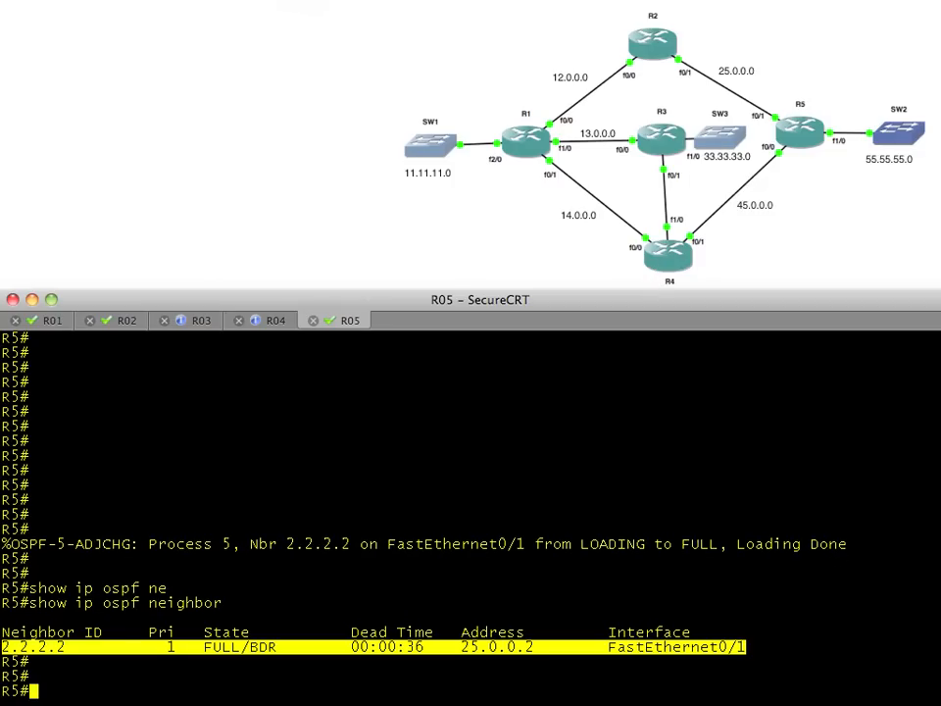
mouse_move(801, 161)
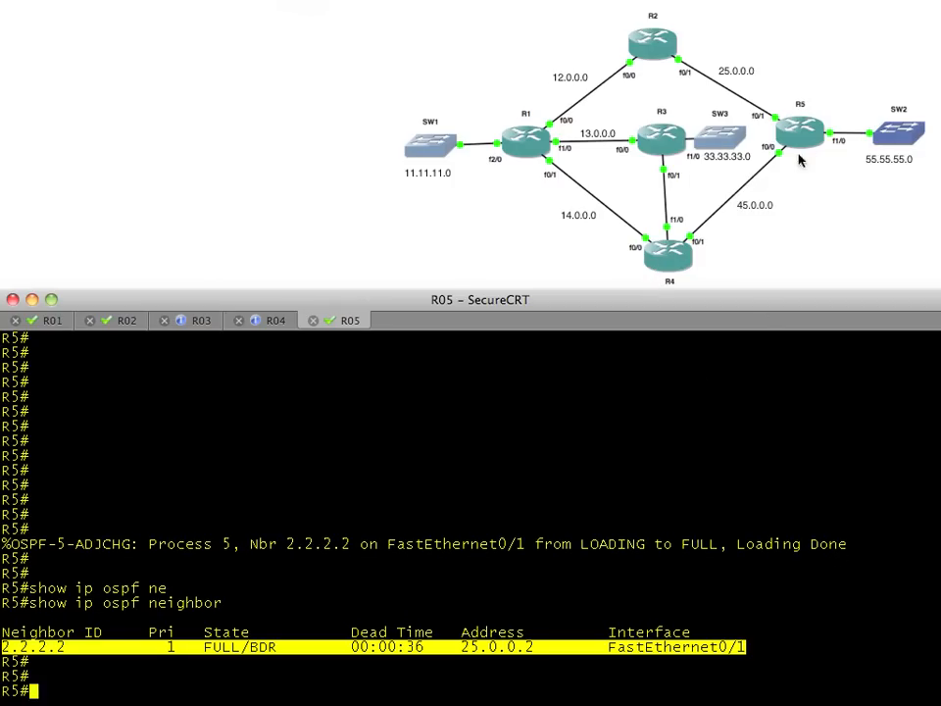
mouse_move(579, 460)
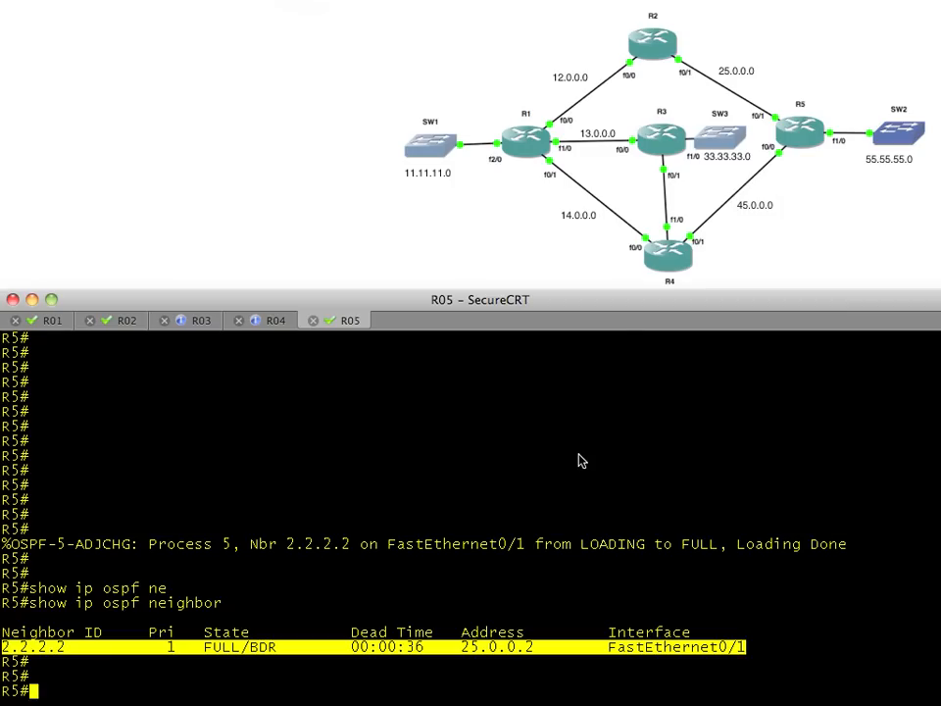
- From R5, enter a ping to 45.0.0.4
text(ping)
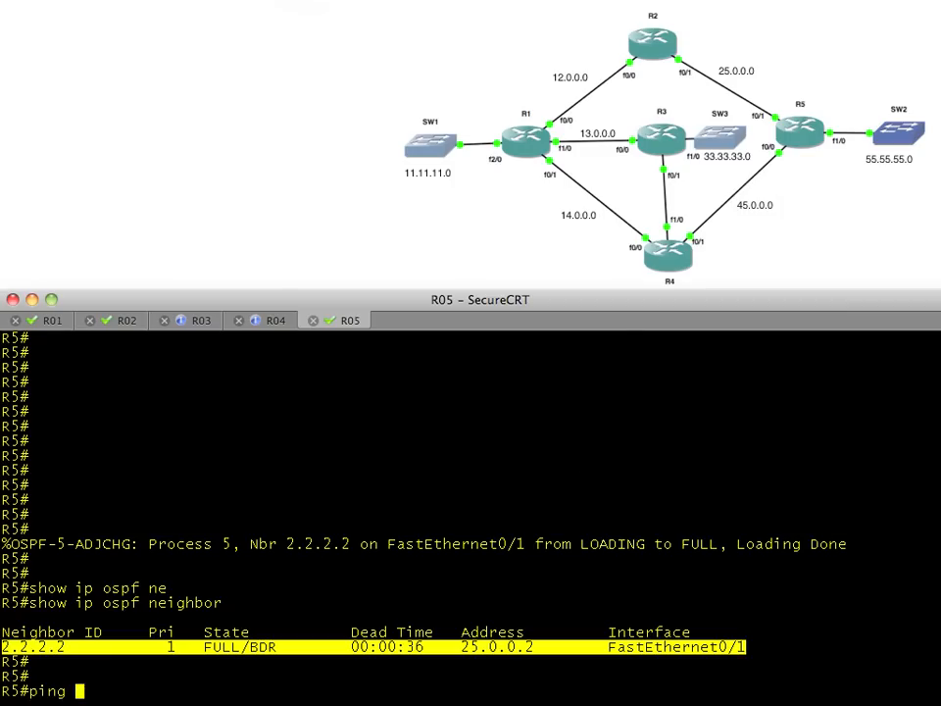
text(45.0.0.4)
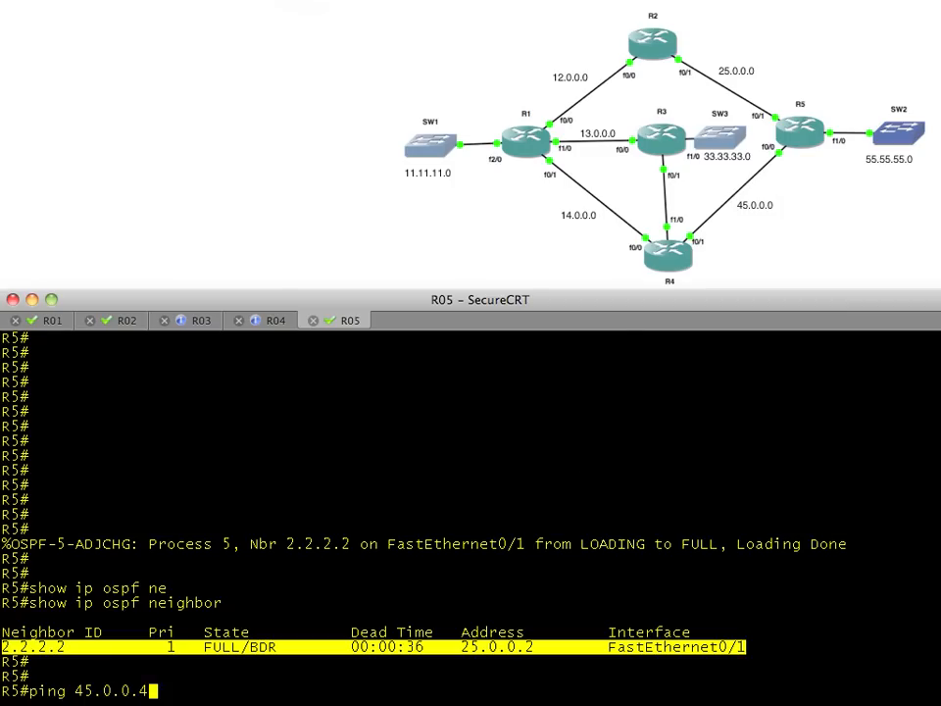
mouse_move(698, 256)
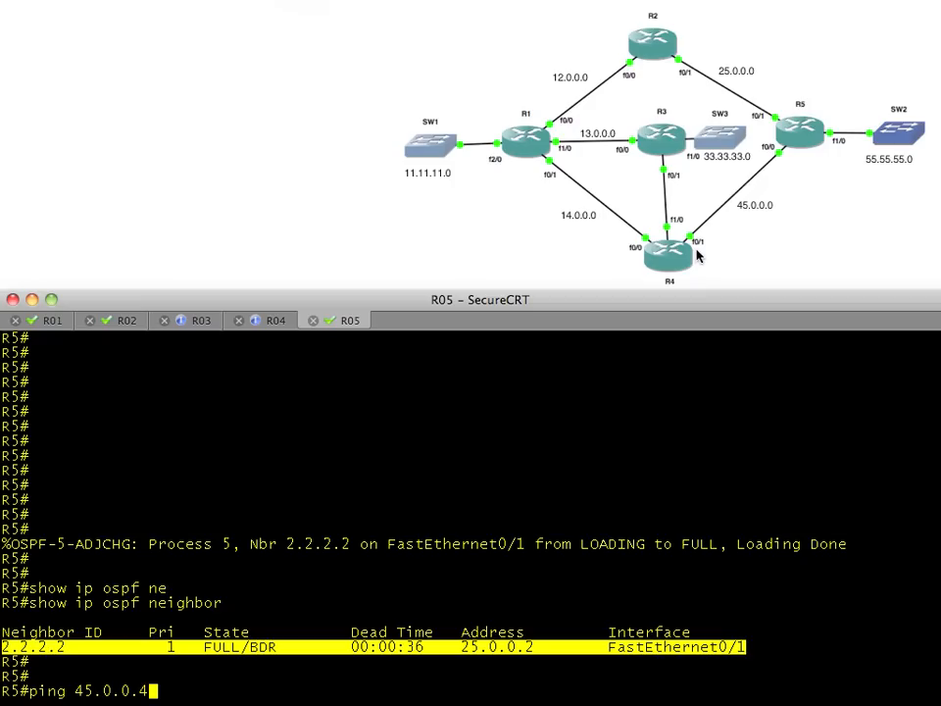
mouse_move(775, 188)
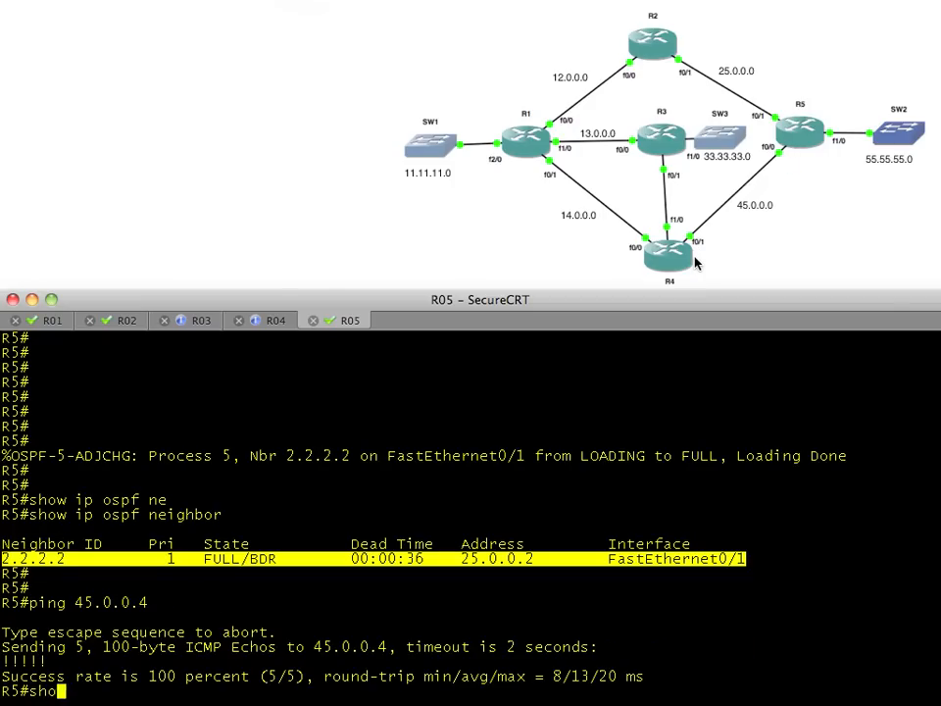
- Display R5's full routing table with show ip route, showing 45.0.0.0/28 via 25.0.0.2
text(show ip route)
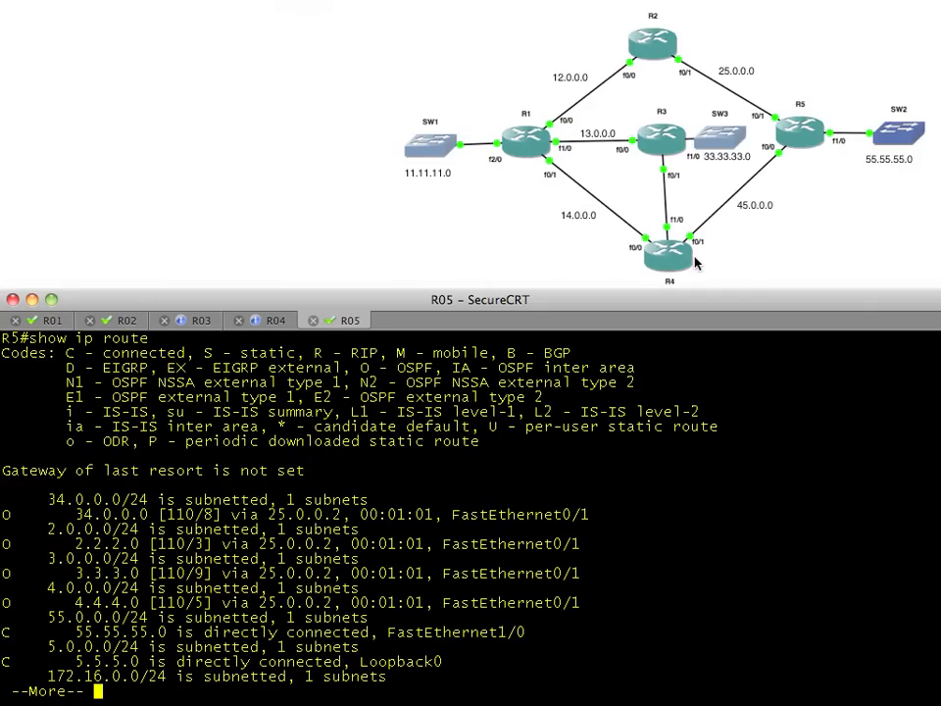
mouse_move(763, 240)
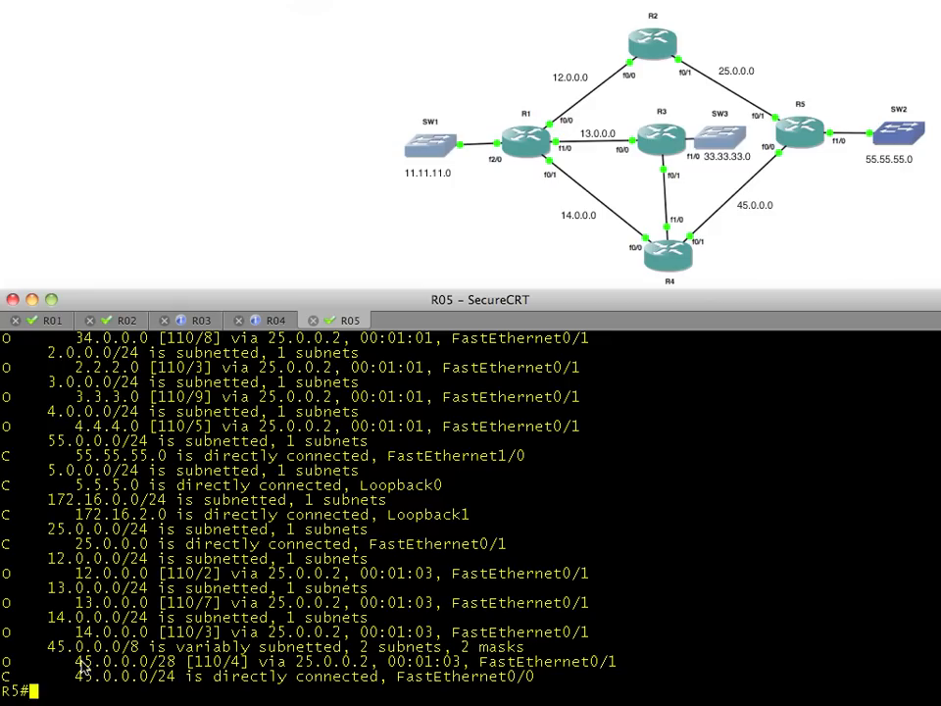
mouse_move(18, 691)
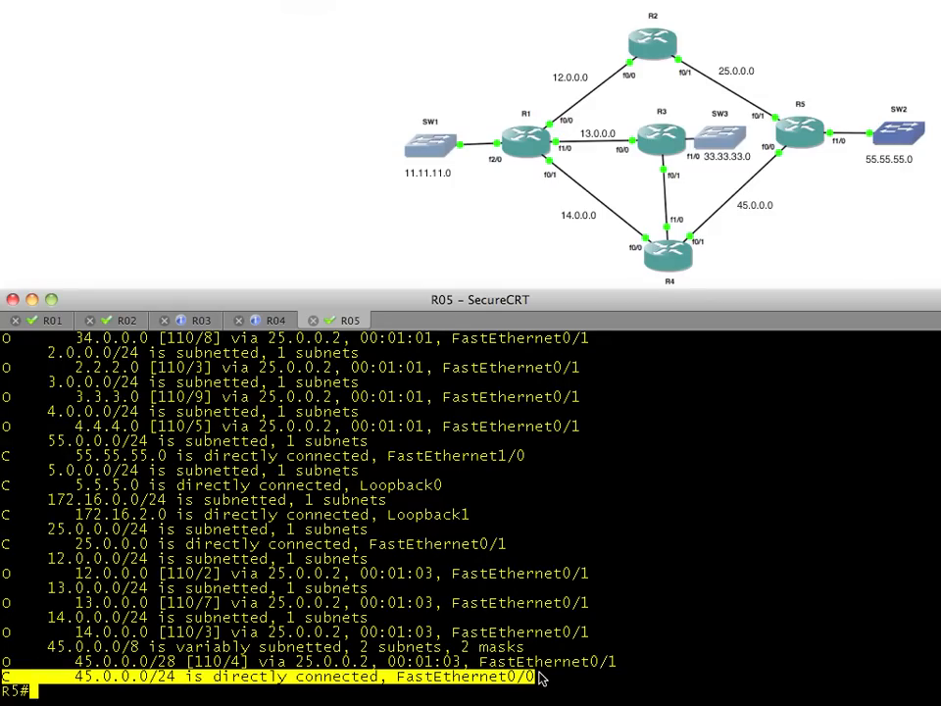
mouse_move(774, 174)
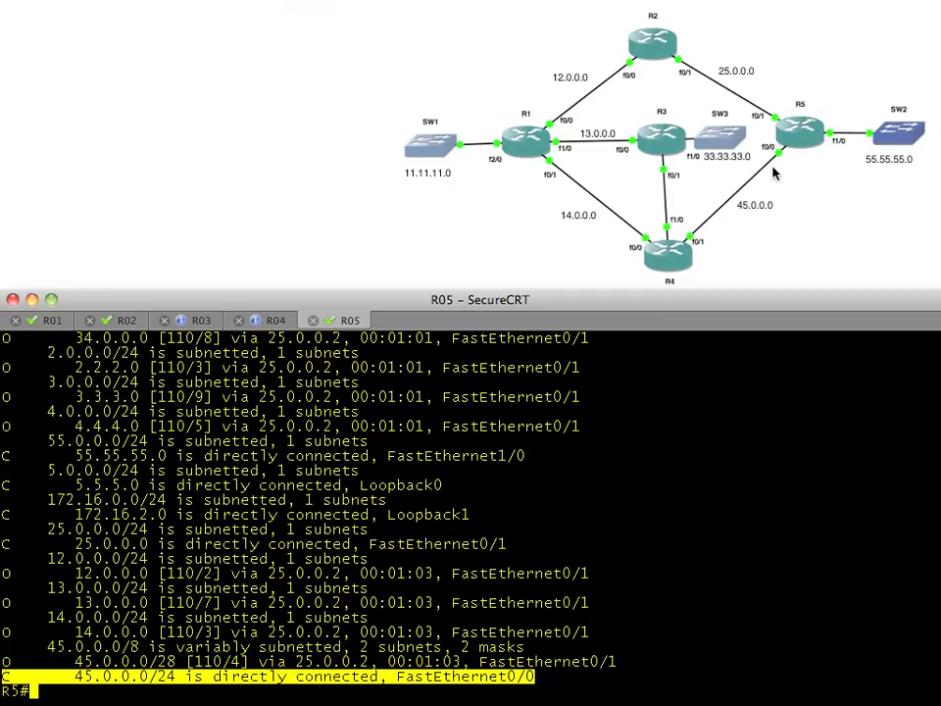
mouse_move(15, 674)
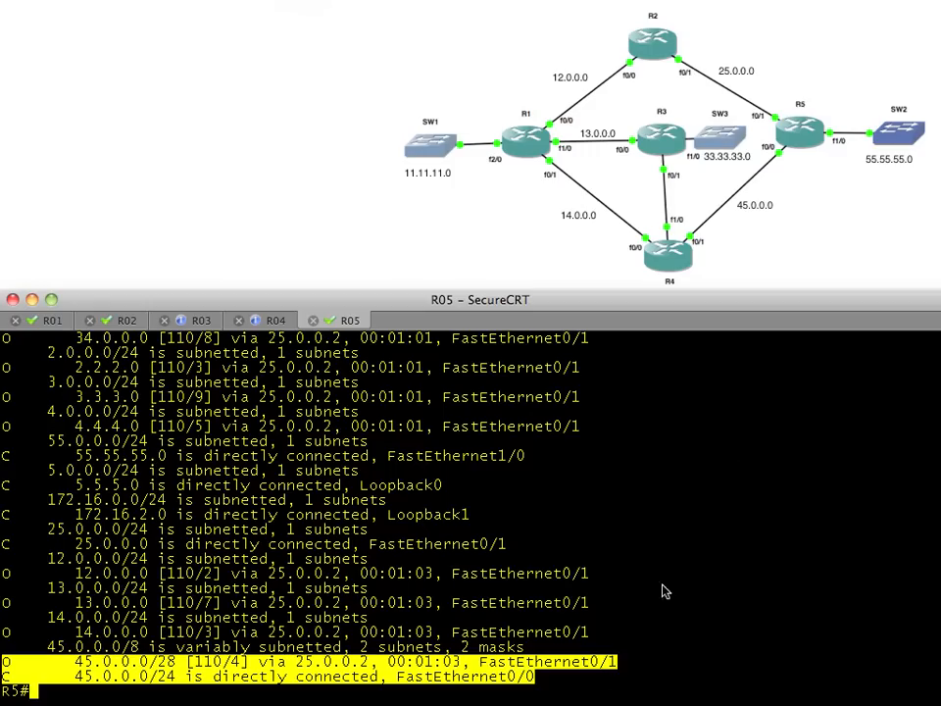
mouse_move(328, 688)
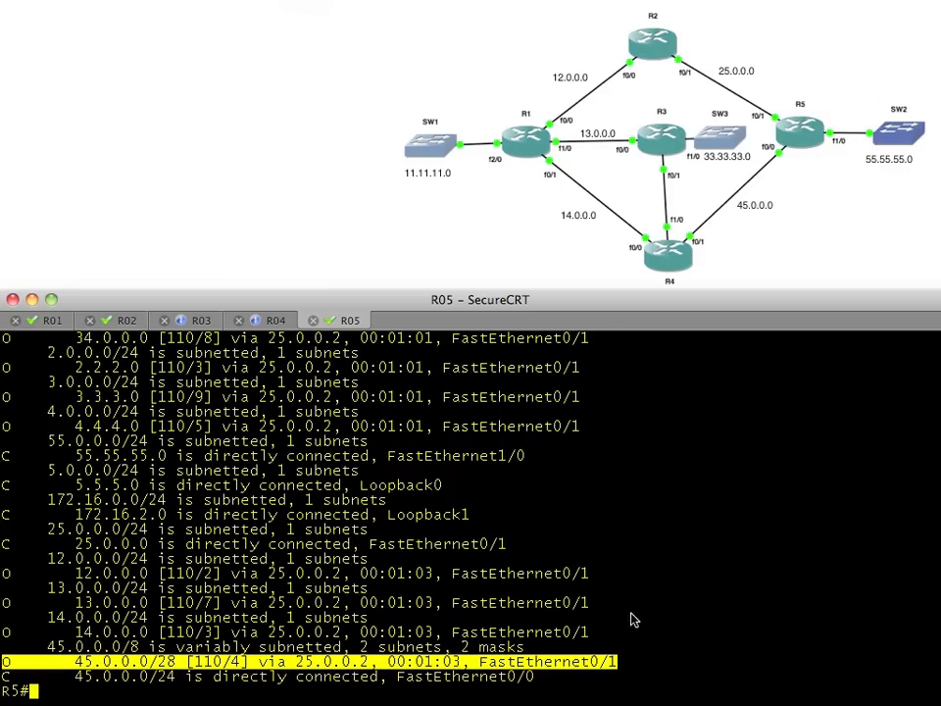
mouse_move(753, 115)
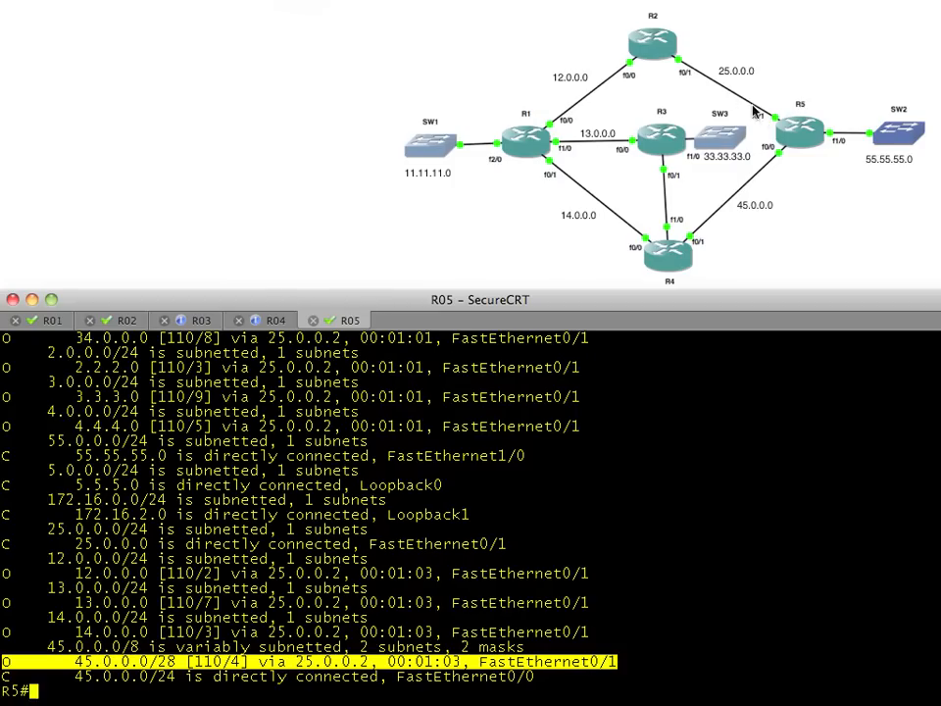
mouse_move(534, 160)
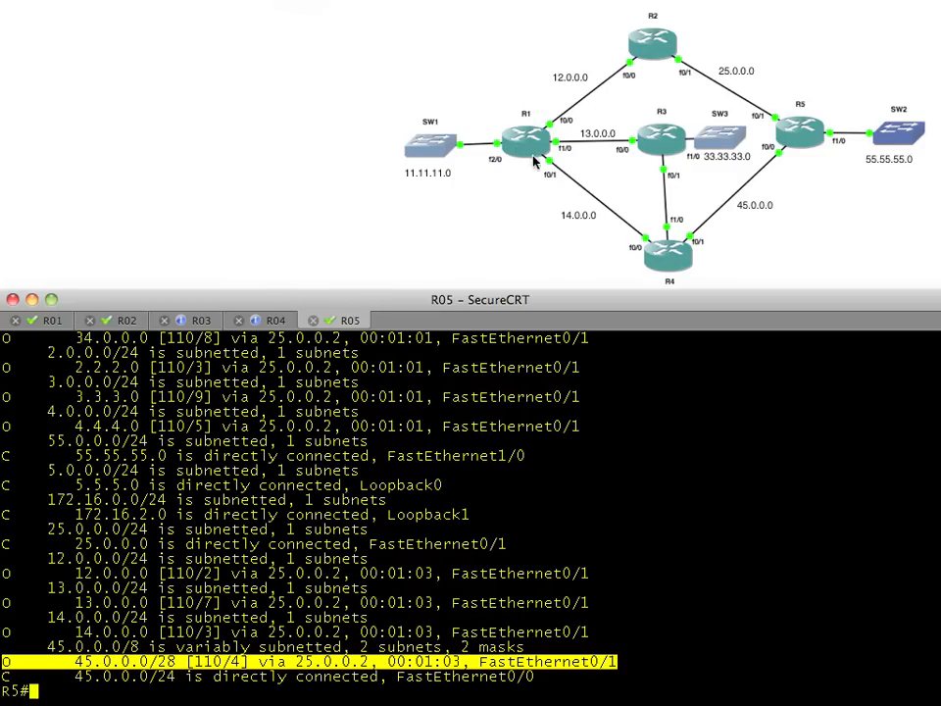
mouse_move(668, 279)
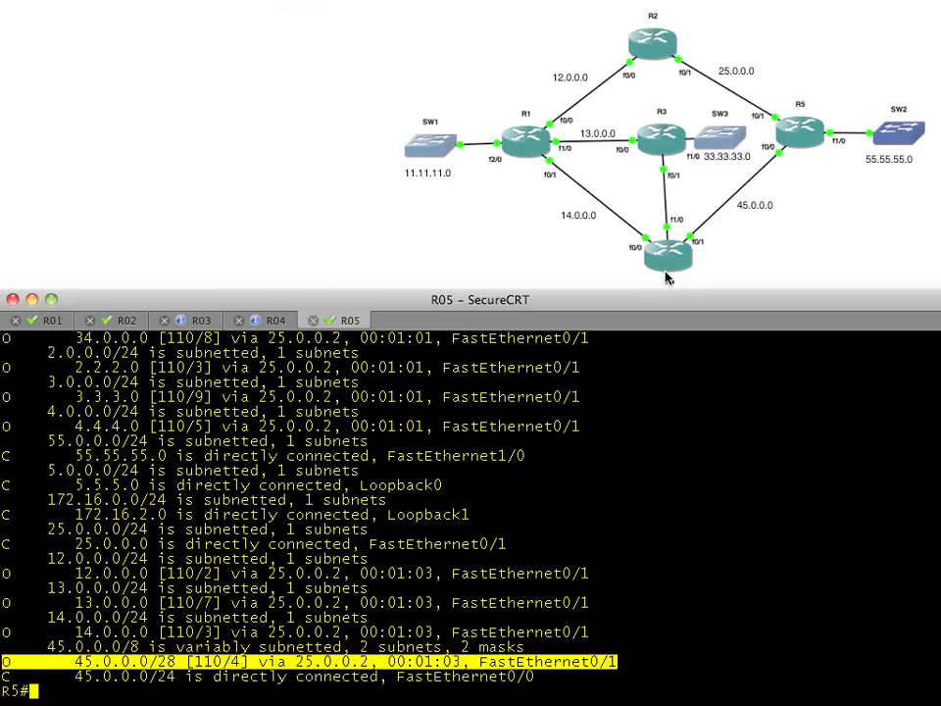
mouse_move(732, 226)
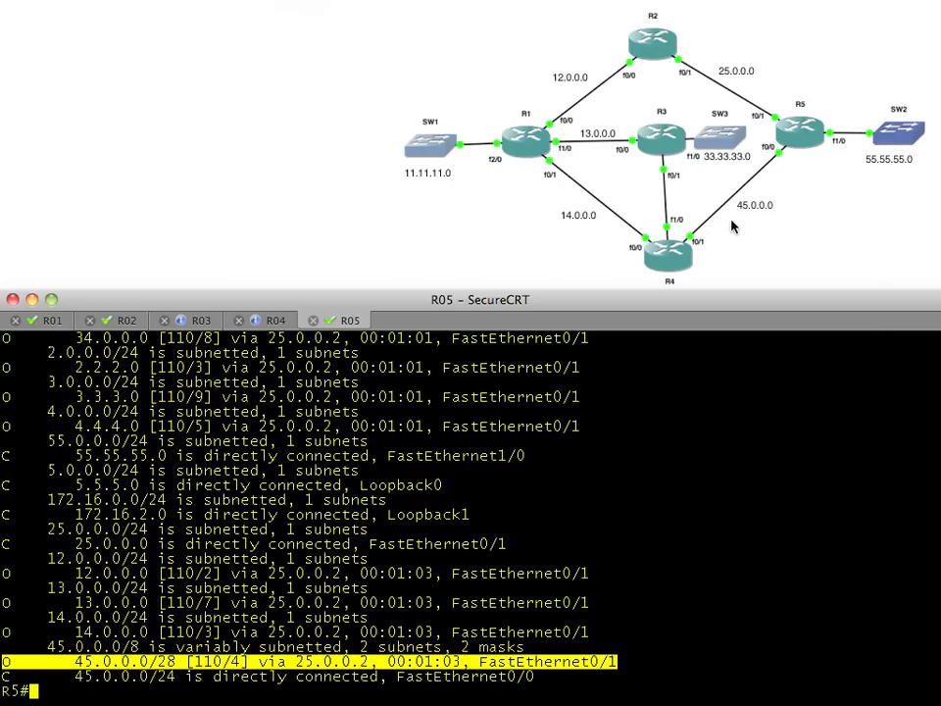
mouse_move(171, 693)
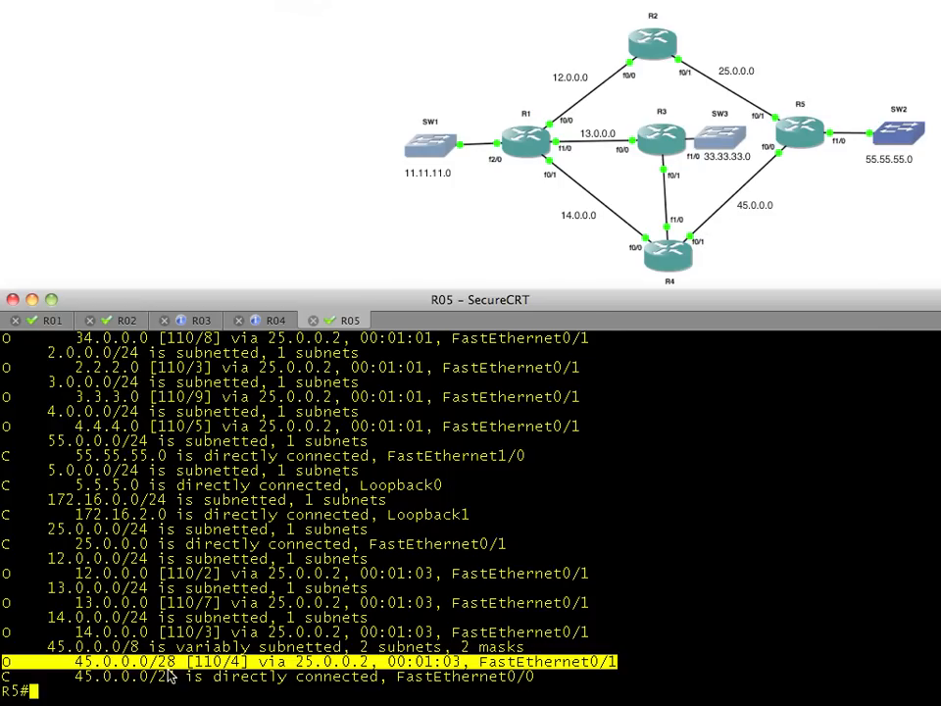
mouse_move(645, 272)
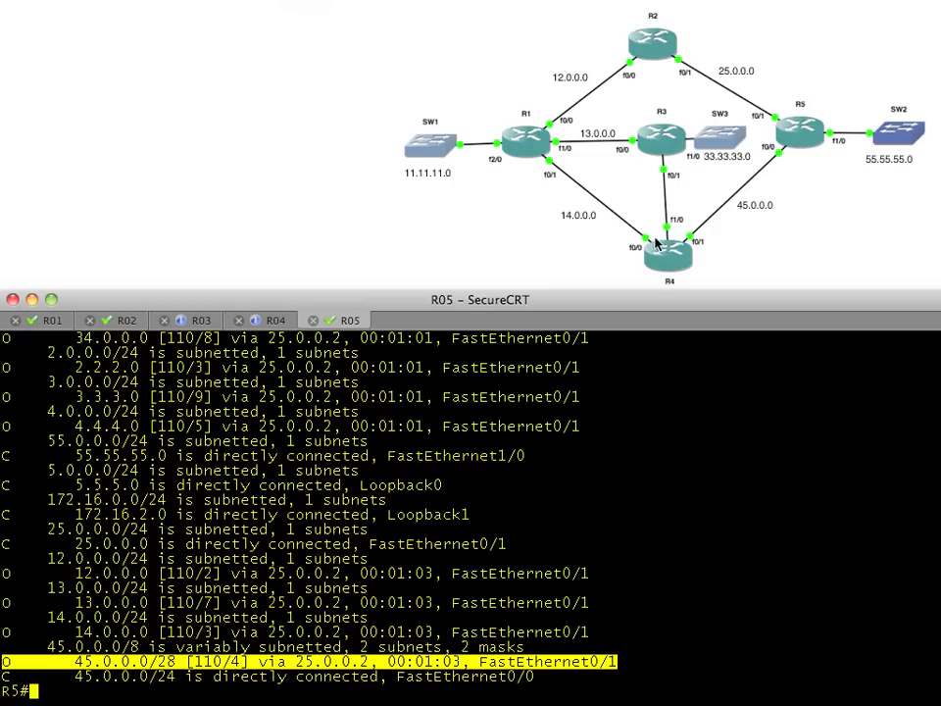
mouse_move(680, 244)
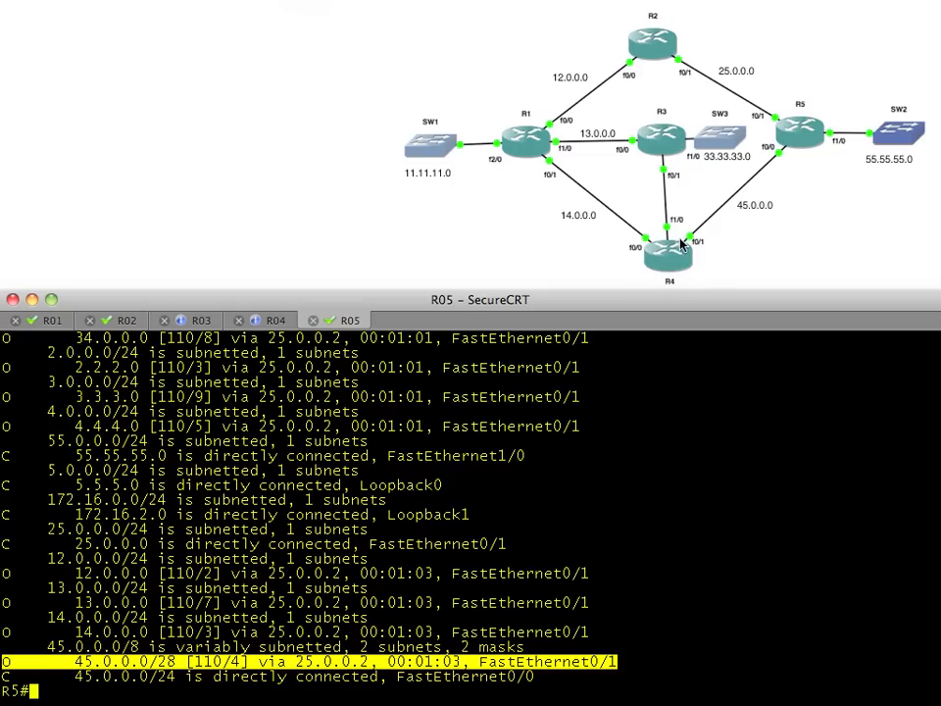
mouse_move(796, 159)
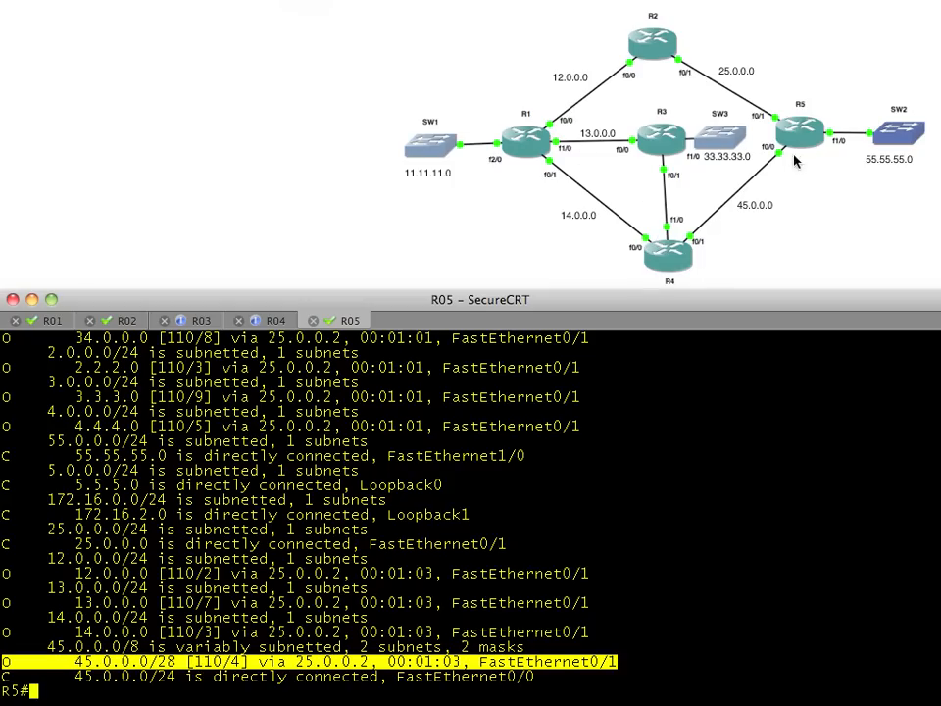
mouse_move(693, 257)
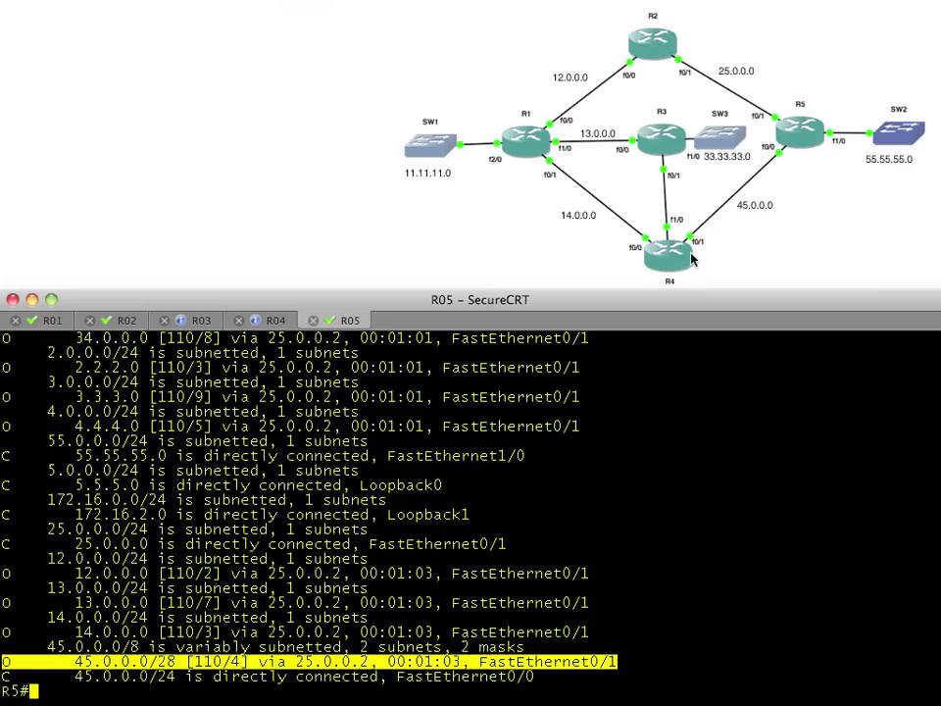
mouse_move(333, 551)
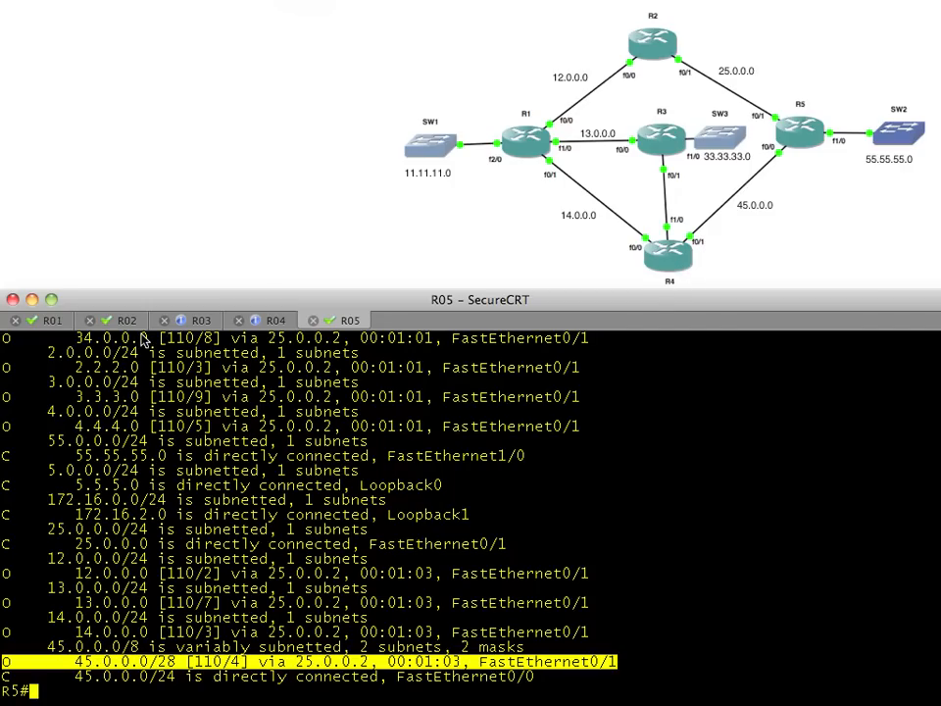
- In R4's session, check the OSPF interface summary
click(273, 320)
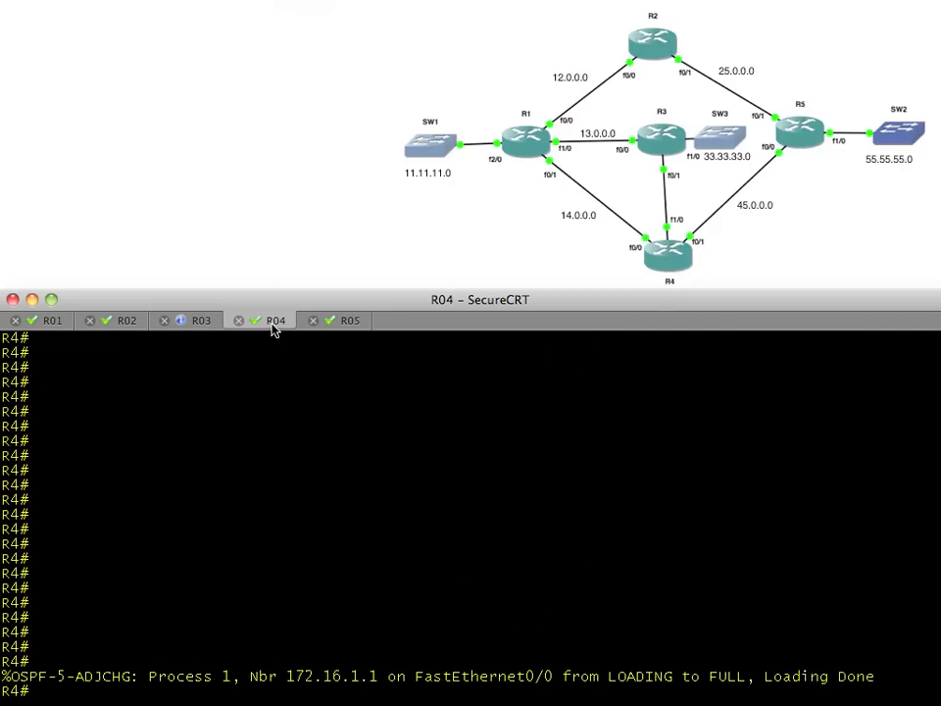
text(show ip ospf int brief)
text(c)
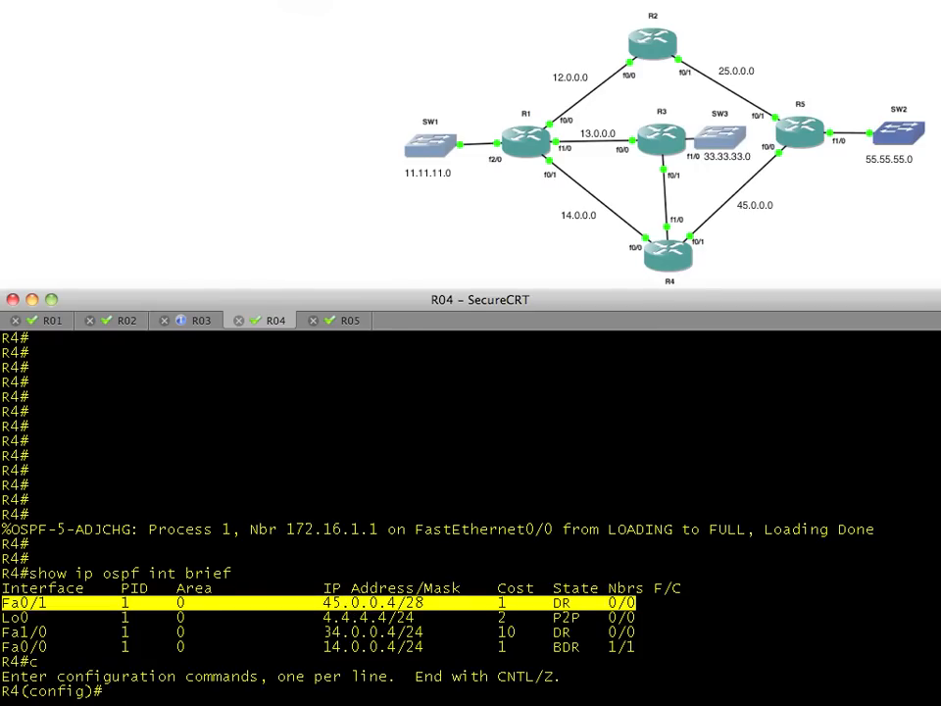
- Readdress R4's Fa0/1 as 45.0.0.4 255.255.255.0
text(int fa 0/1)
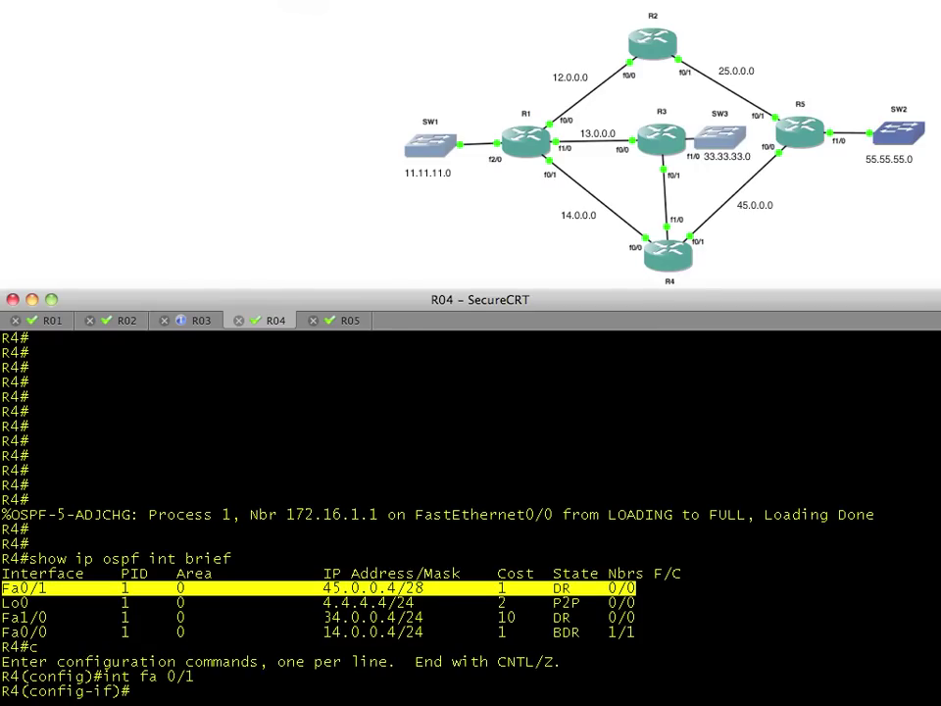
text(ip ad)
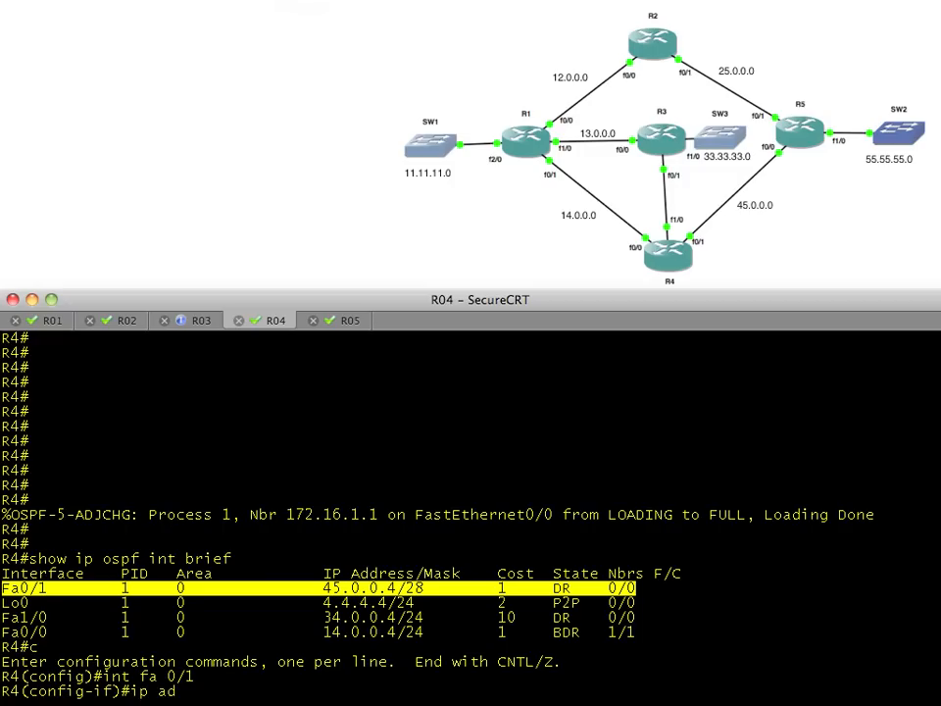
text(d)
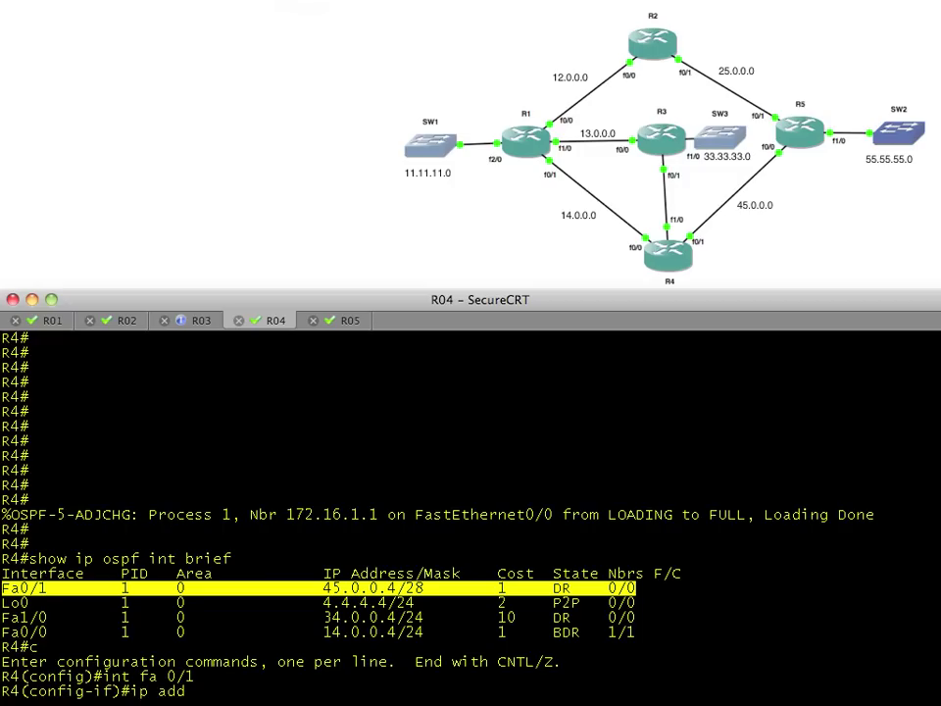
text(45.0.0.)
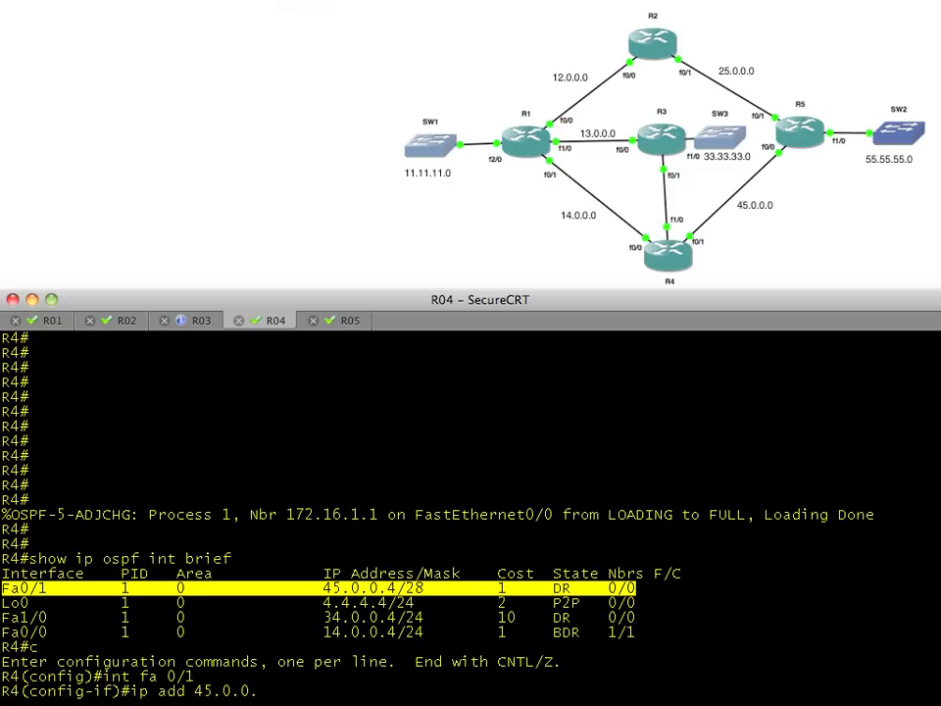
text(4 255.255.255.0)
text(end)
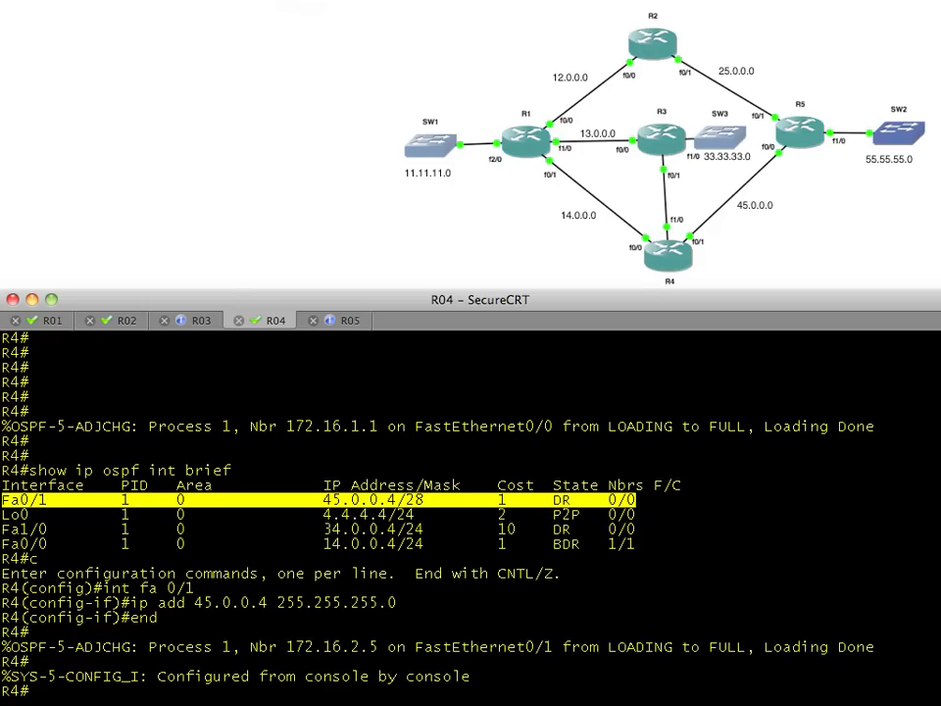
mouse_move(731, 227)
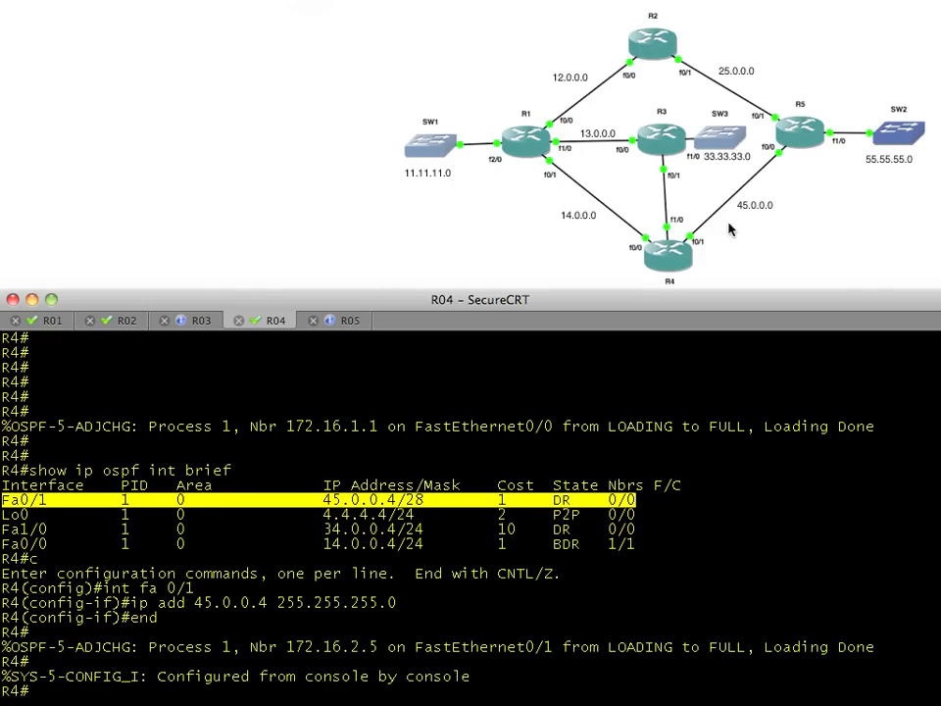
mouse_move(686, 247)
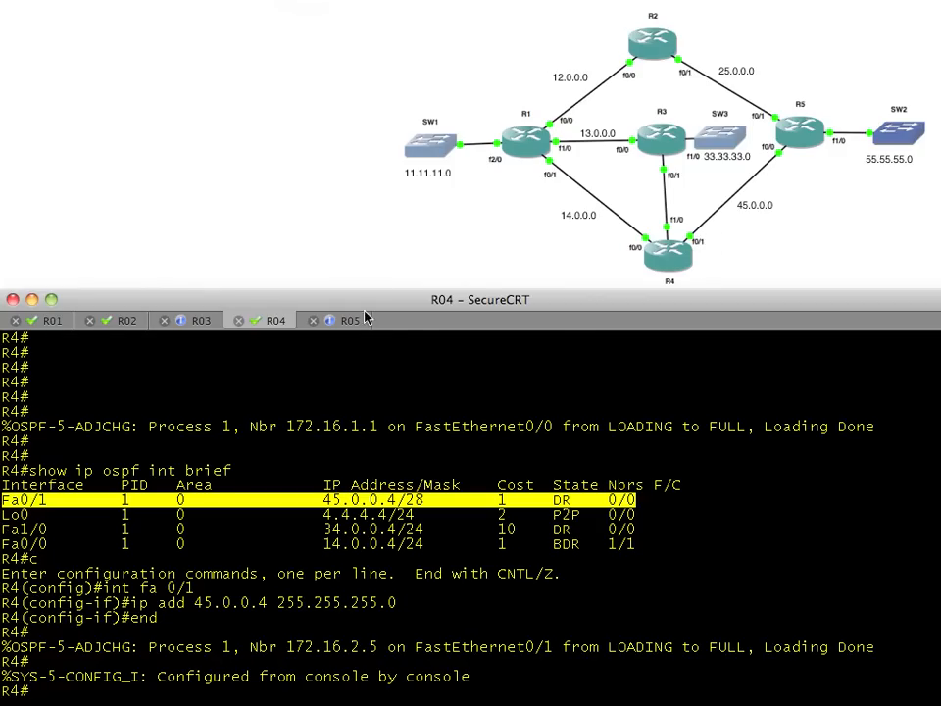
- On R5, ping 45.0.0.4 and confirm neighbors 4.4.4.4 and 2.2.2.2 are FULL/BDR
click(342, 319)
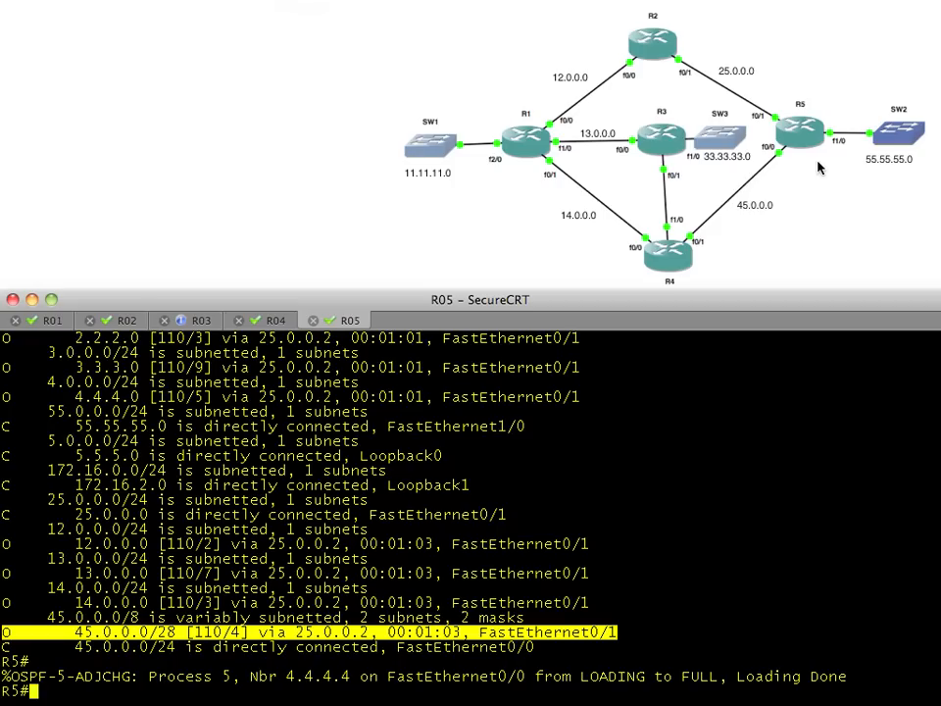
text(show ip ospf int brief)
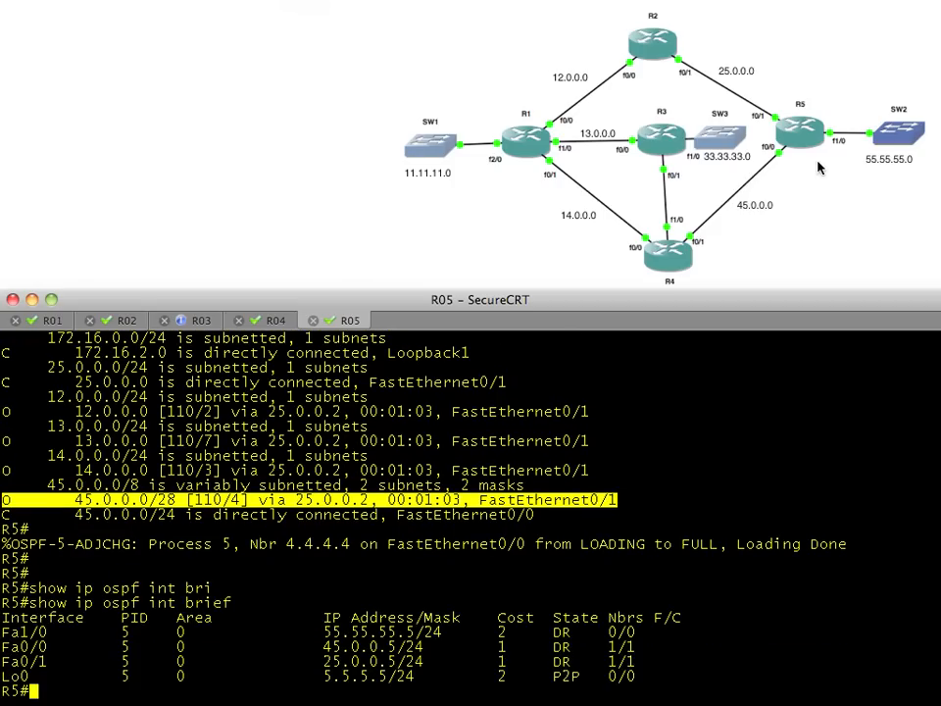
text(ping 45.0.0.4)
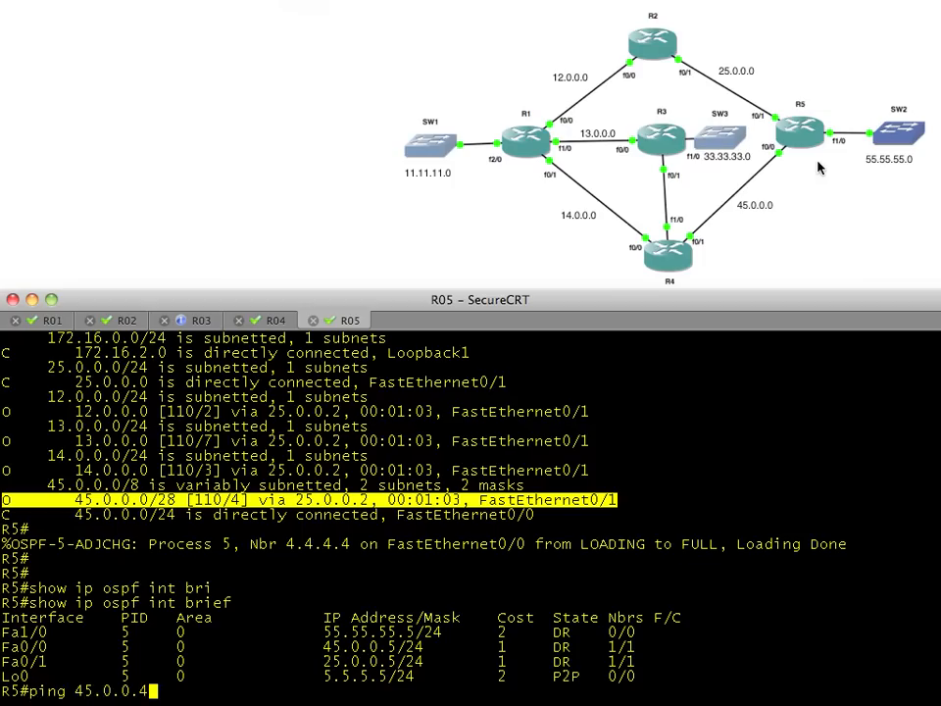
text(show ip ospf neighbor)
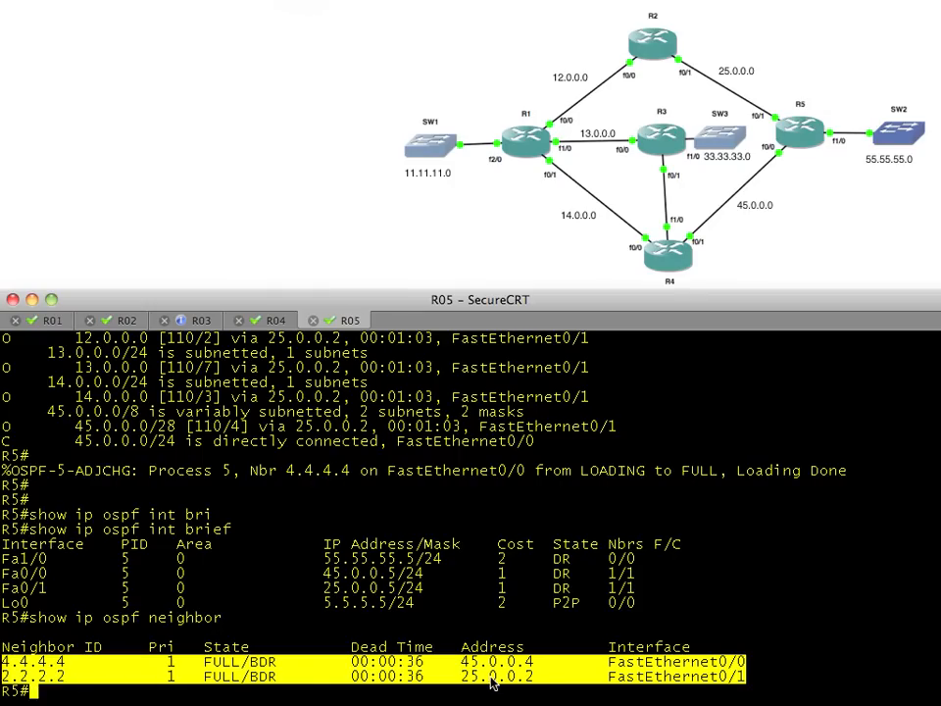
mouse_move(876, 150)
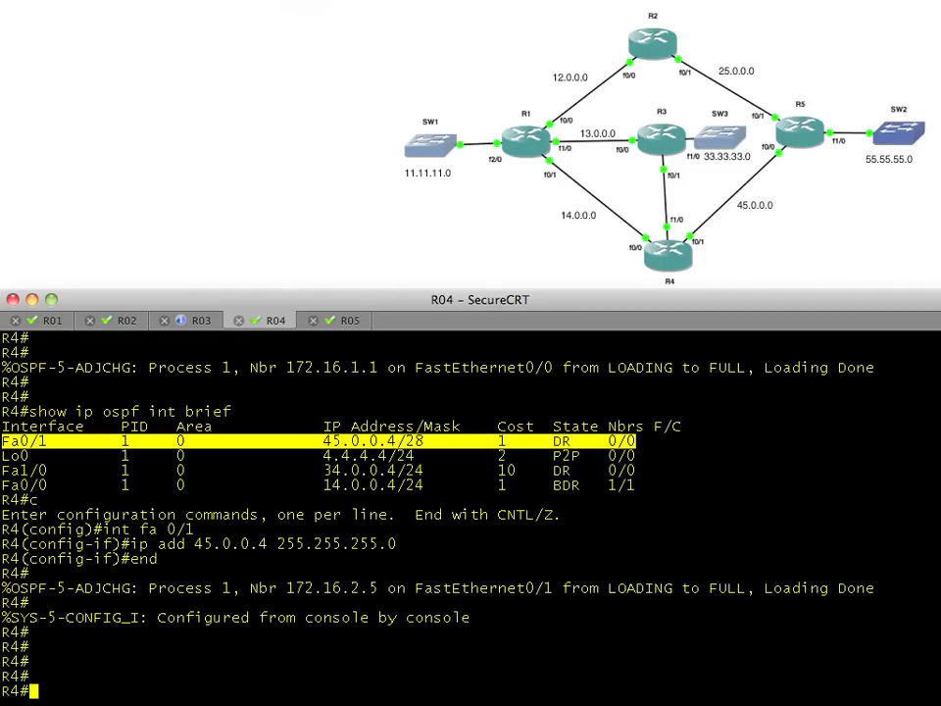
- On R4, list OSPF neighbors showing 172.16.2.5 and 172.16.1.1 as FULL/DR
text(show ip ospf i)
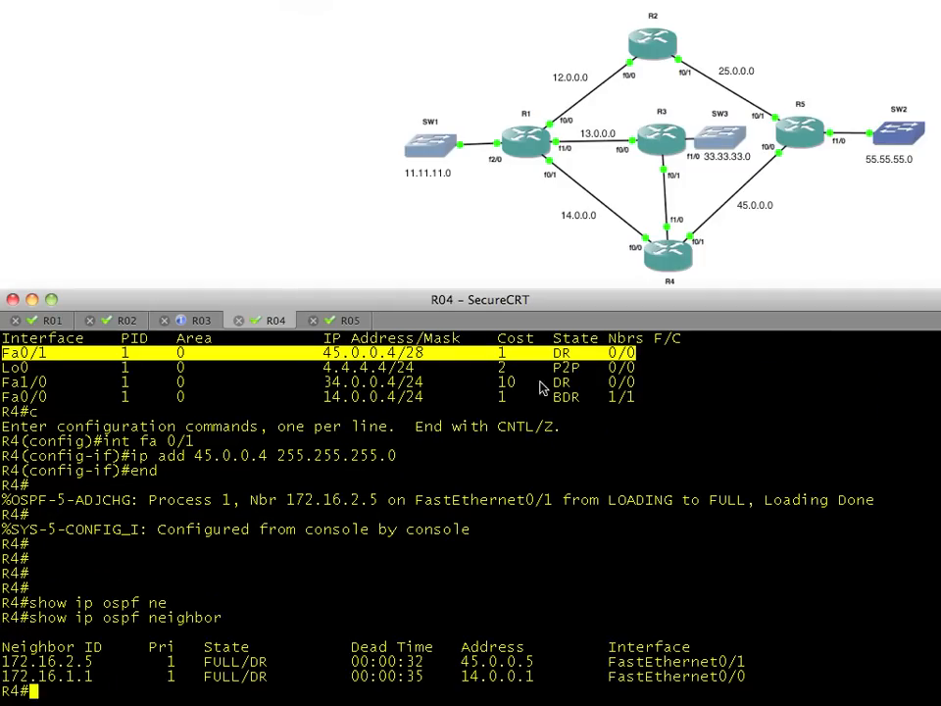
mouse_move(565, 624)
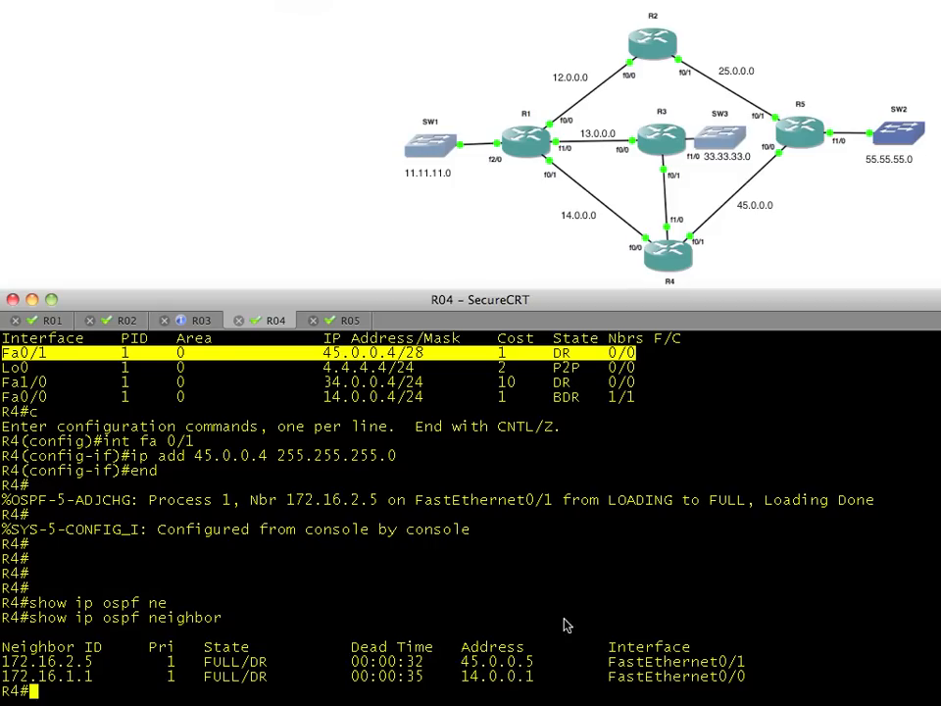
mouse_move(542, 673)
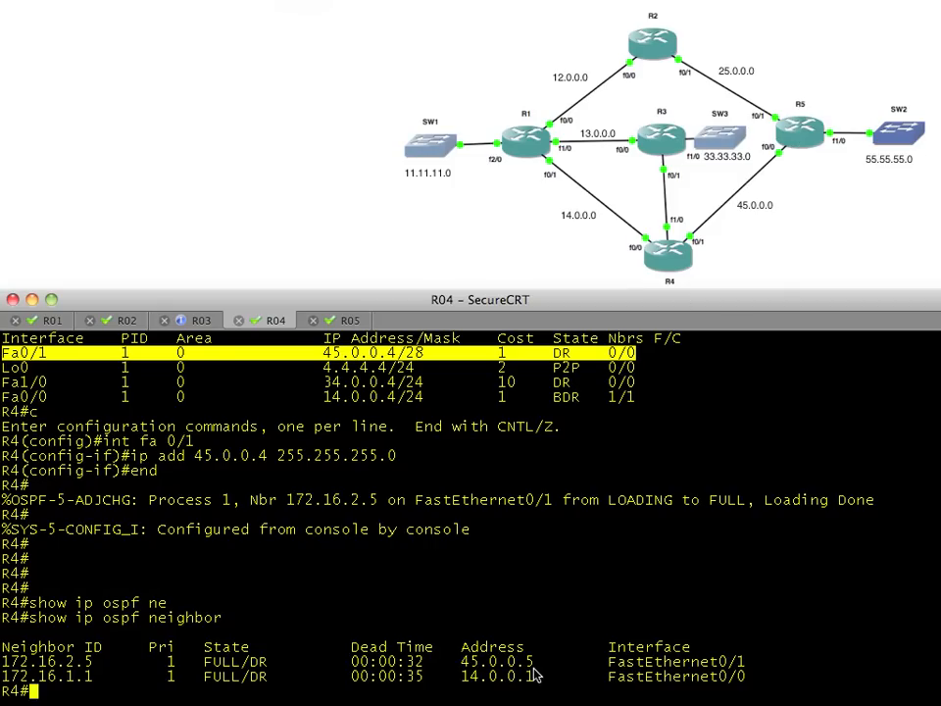
mouse_move(503, 199)
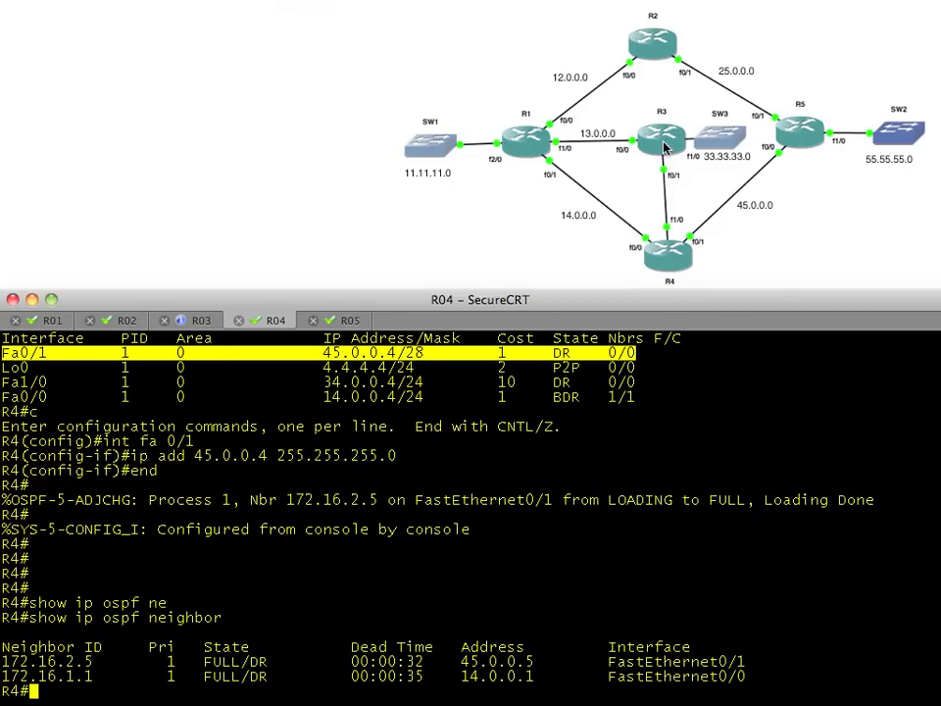
mouse_move(666, 180)
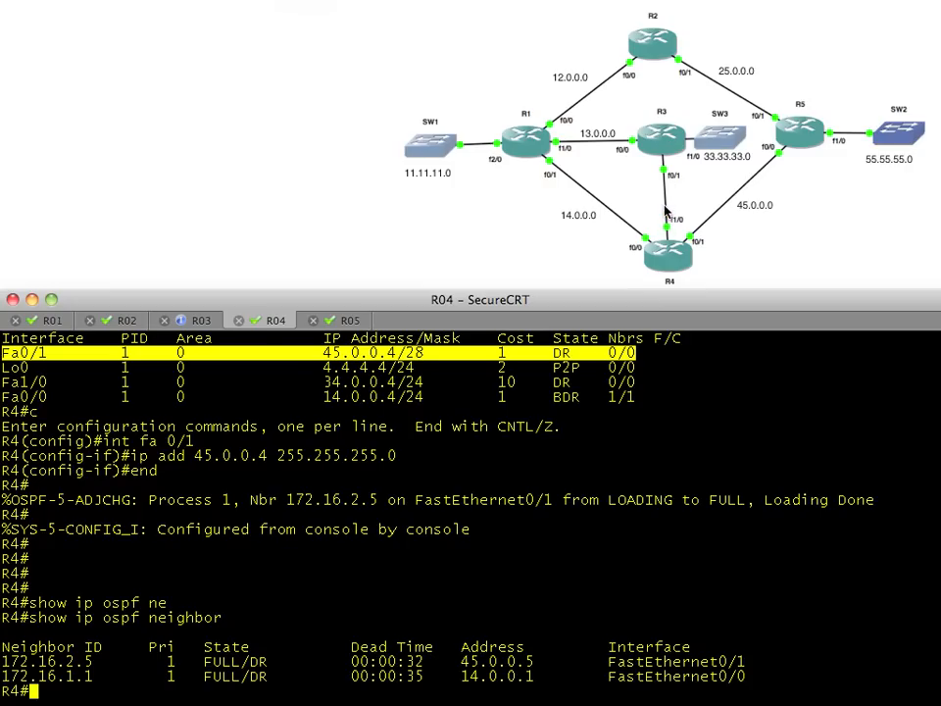
mouse_move(685, 302)
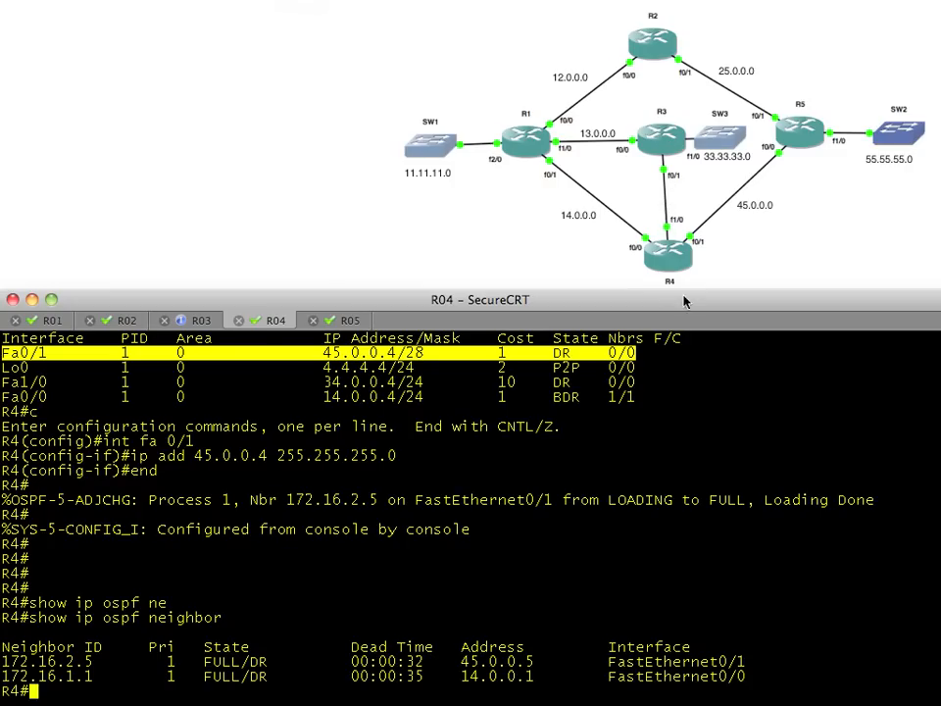
scroll(down, 3)
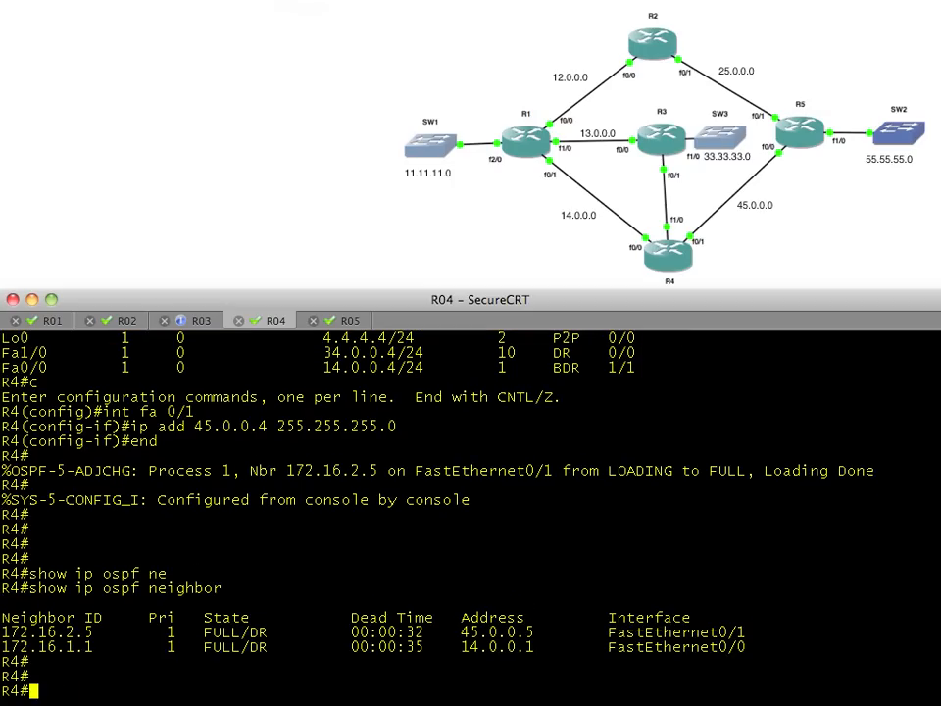
- Show R4's interface summary and ping 34.0.0.3 successfully
text(show ip int bief)
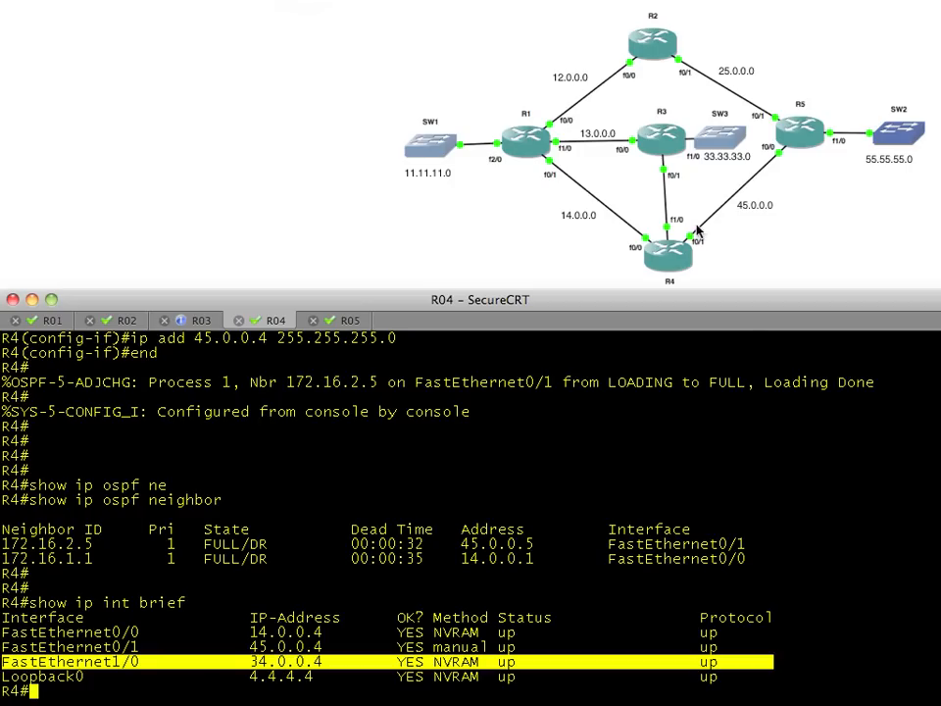
text(p)
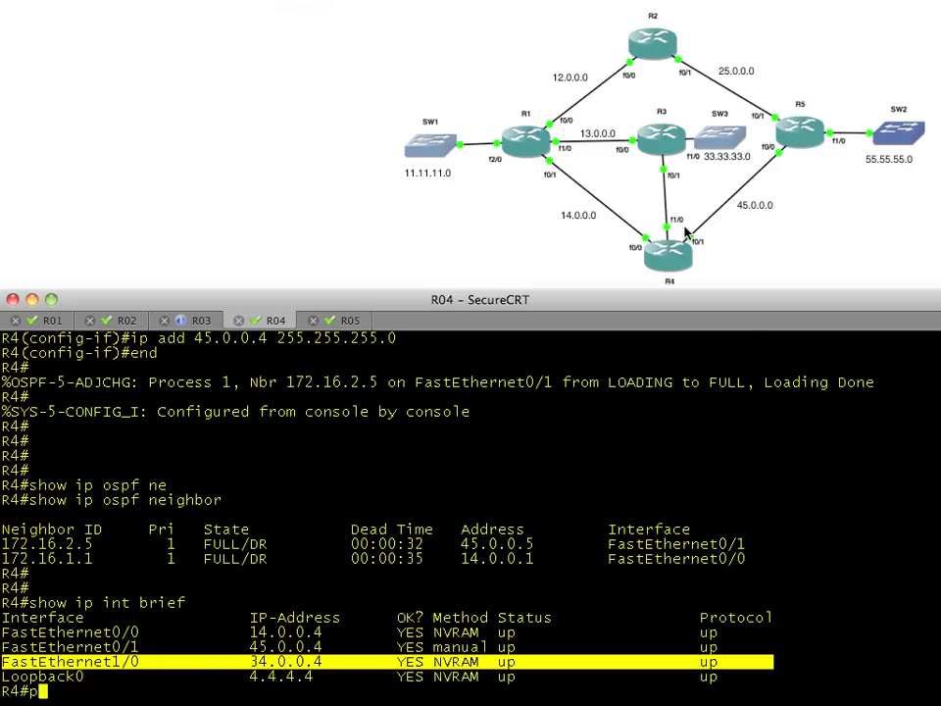
text(ing 34.0.0.3)
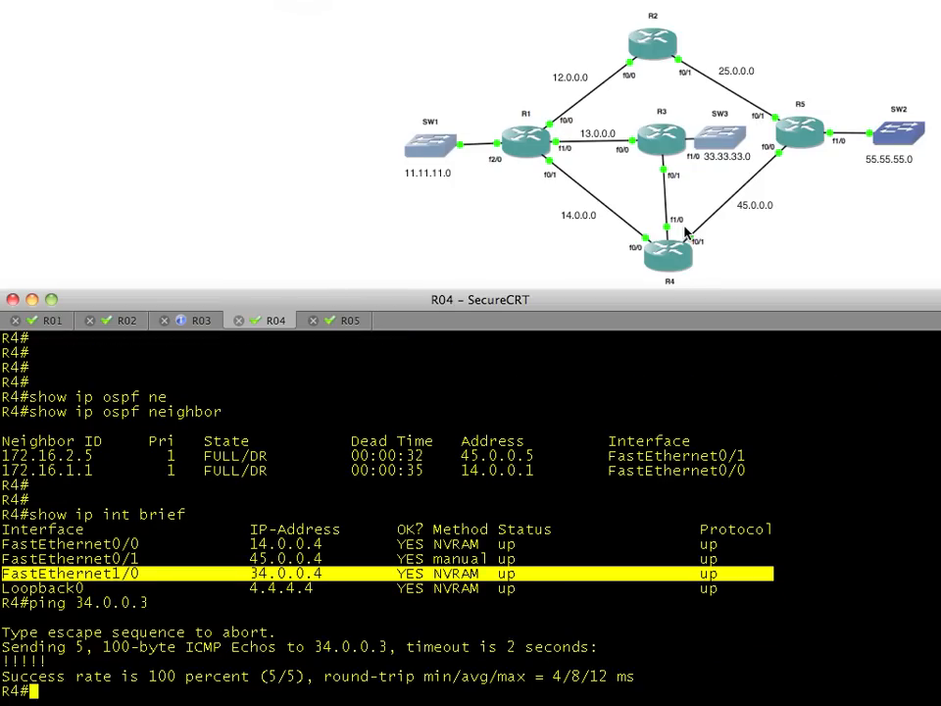
mouse_move(736, 147)
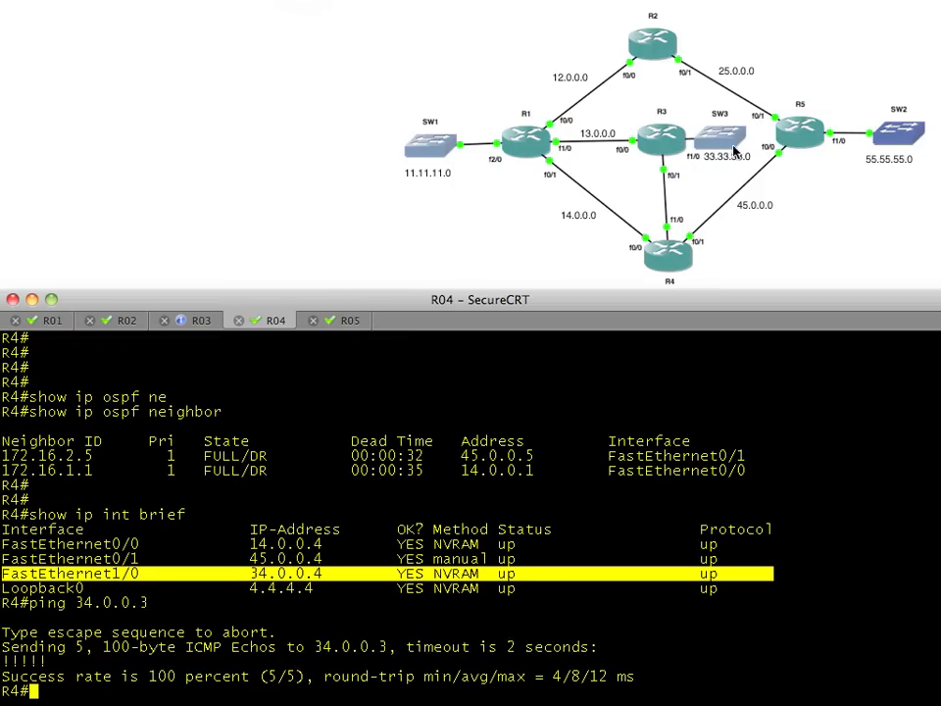
mouse_move(671, 258)
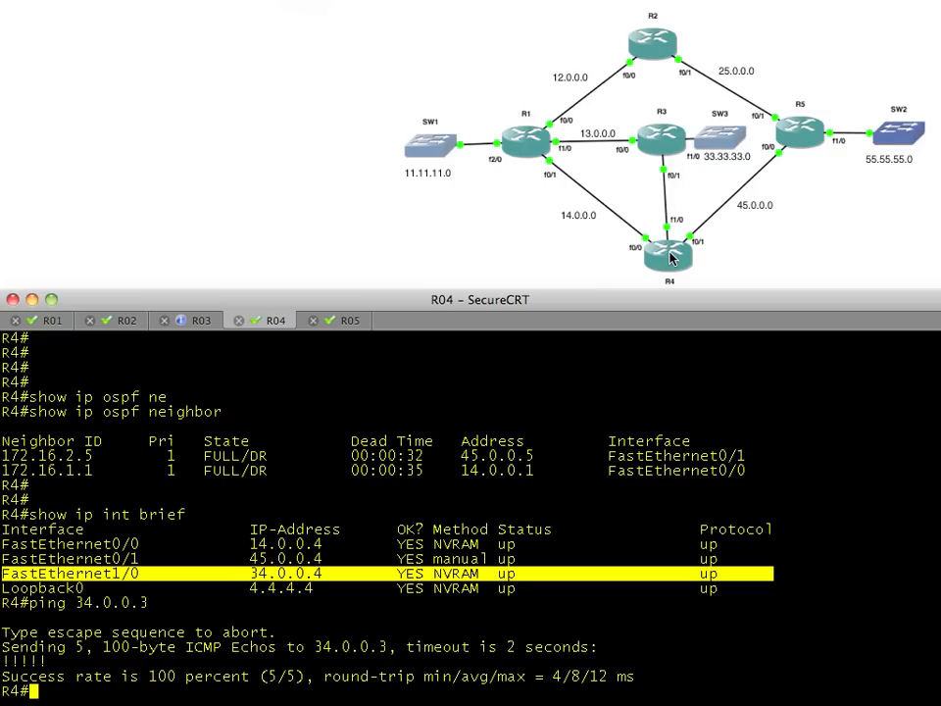
mouse_move(664, 278)
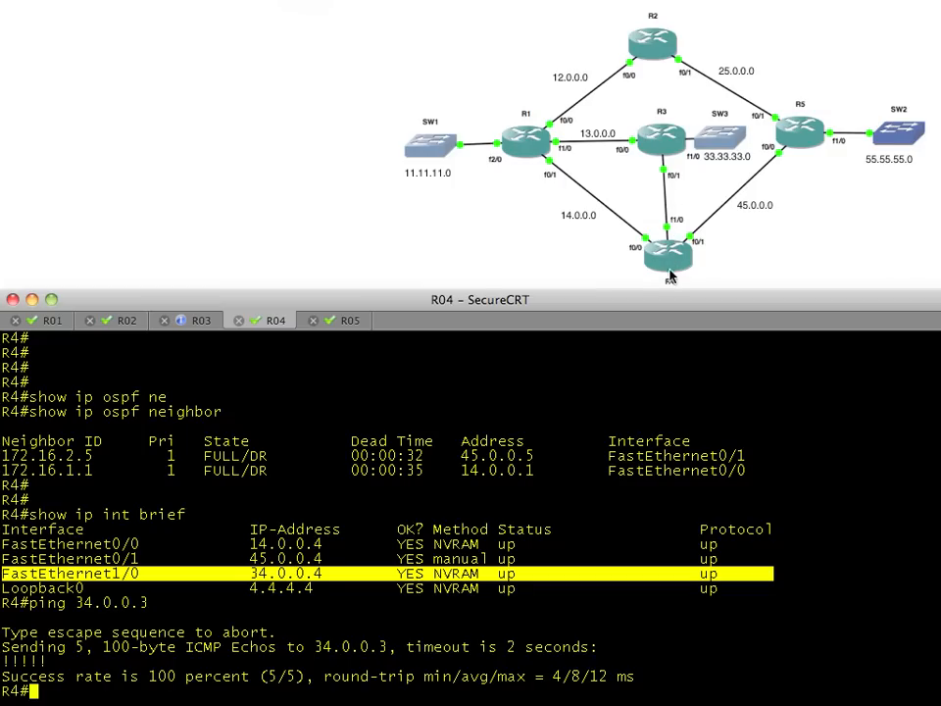
mouse_move(674, 251)
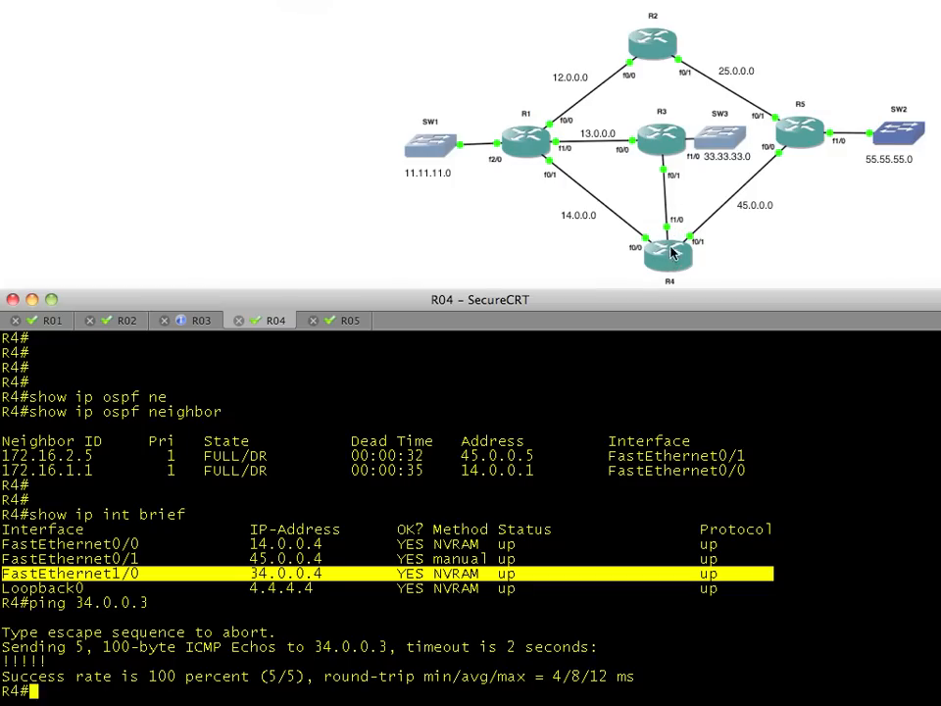
mouse_move(684, 238)
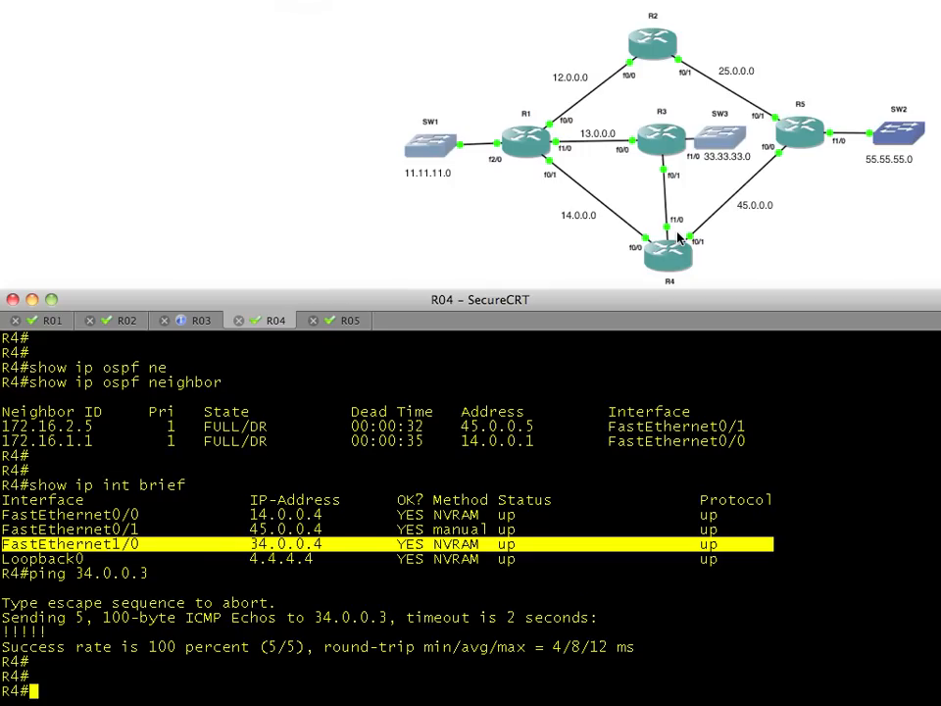
- On R4, page through show ip ospf int, then view the brief summary showing Fa1/0 as DR
text(show ip ospf int)
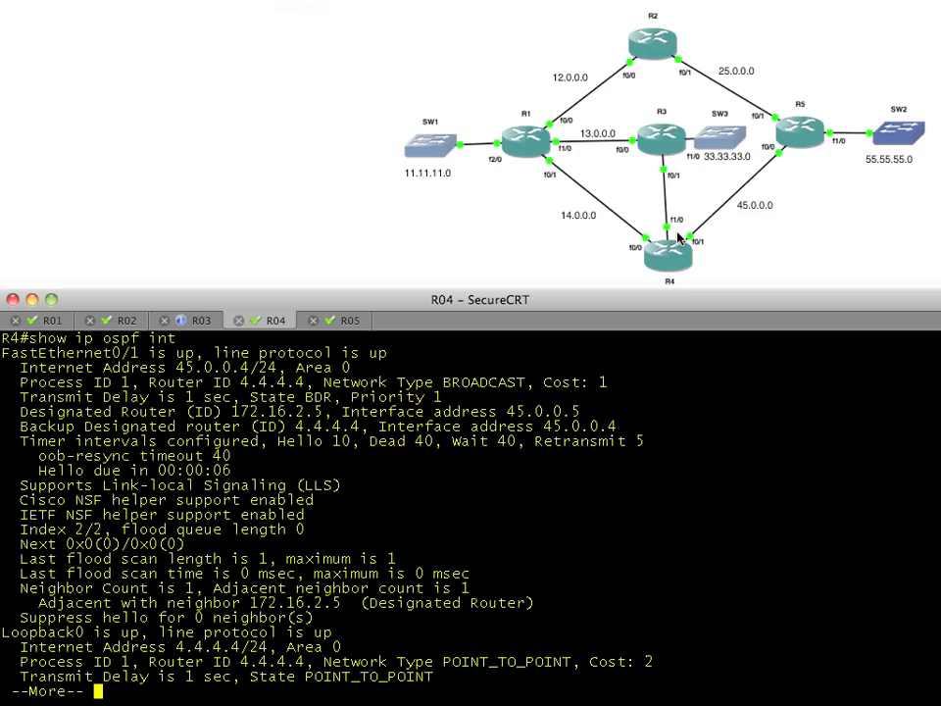
key(space)
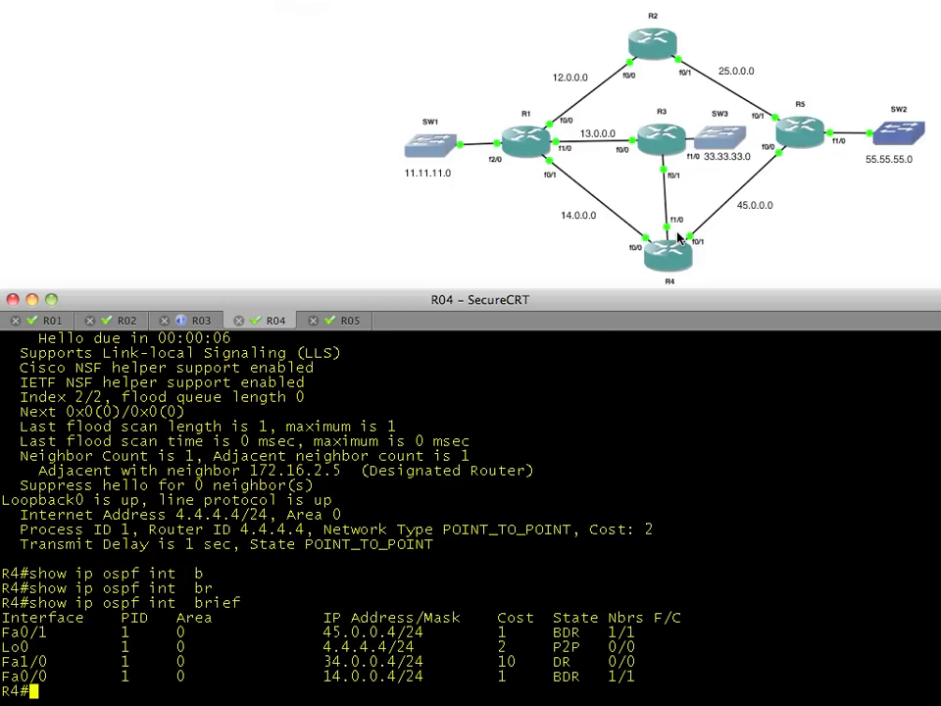
mouse_move(49, 679)
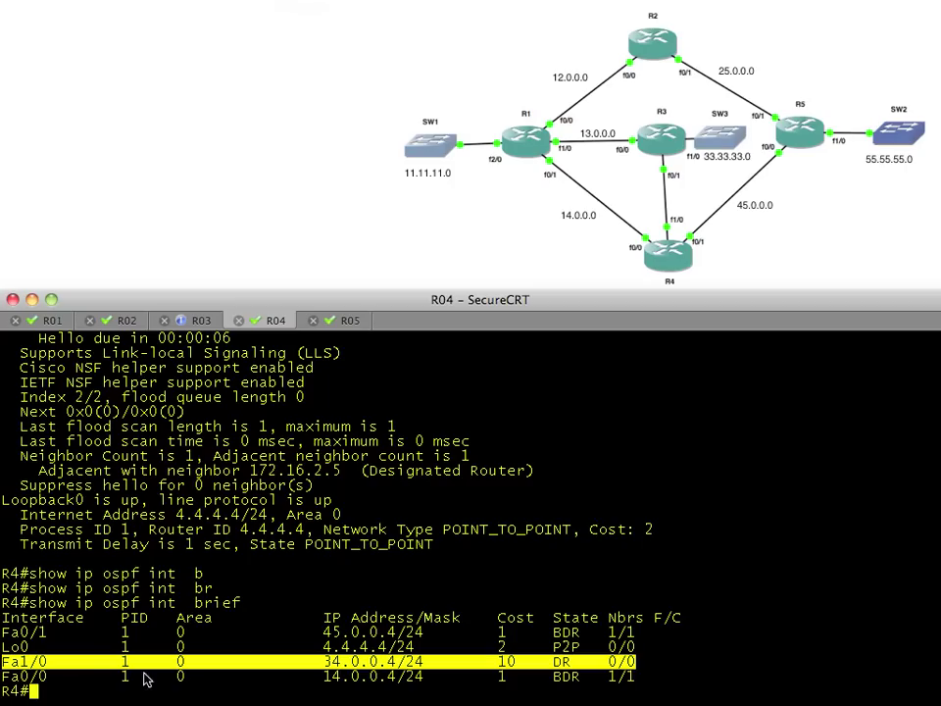
mouse_move(192, 679)
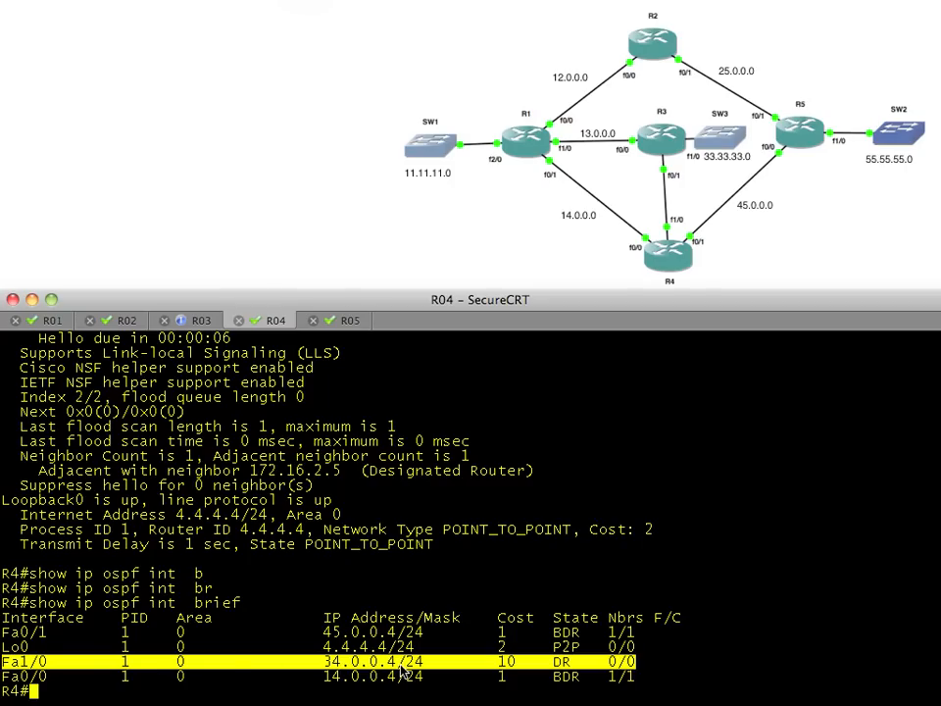
mouse_move(662, 157)
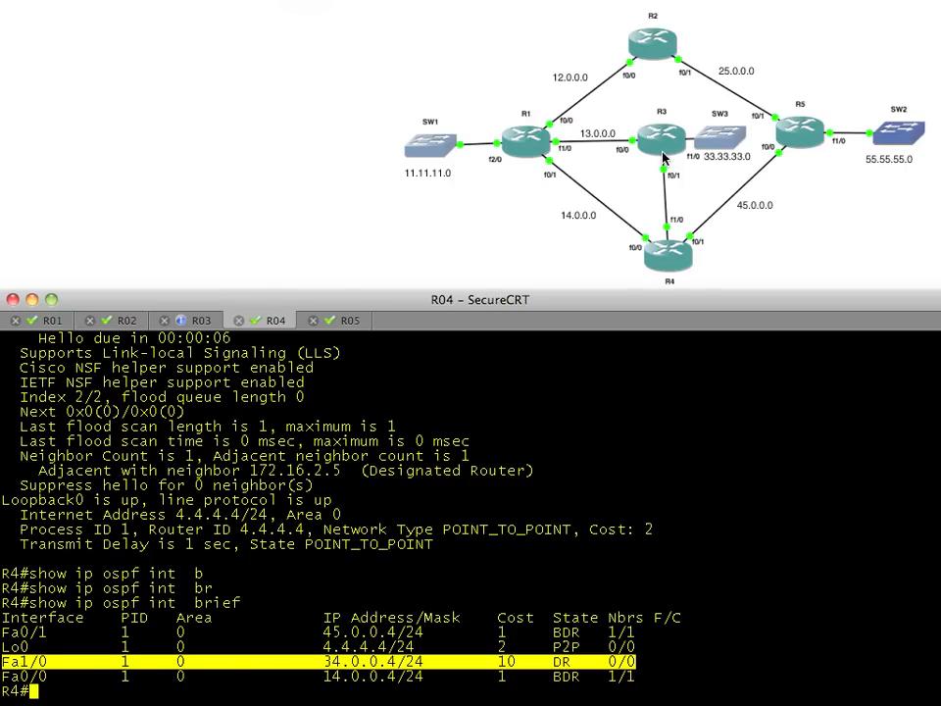
mouse_move(205, 322)
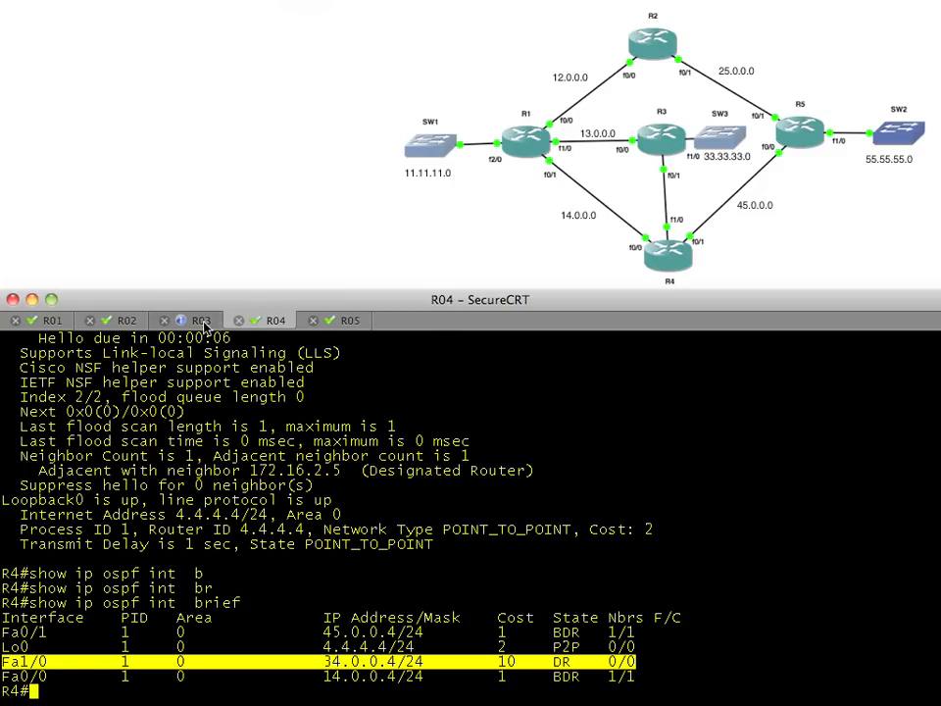
- On R3, display Fa0/1 OSPF details showing Hello 11, Dead 44 and no neighbors
click(202, 320)
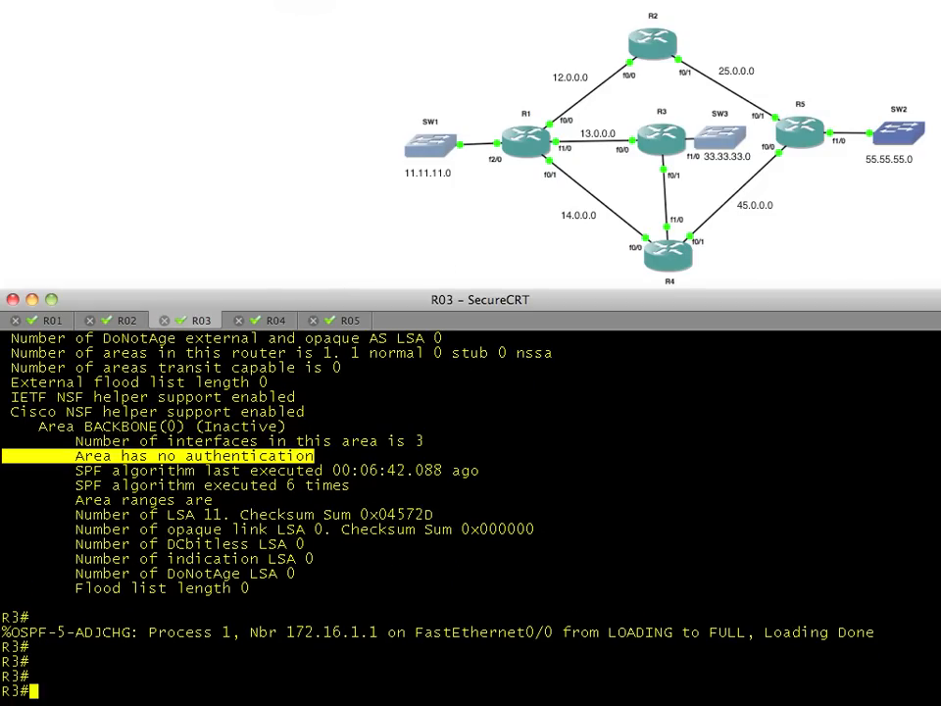
text(show ip ospf int brief)
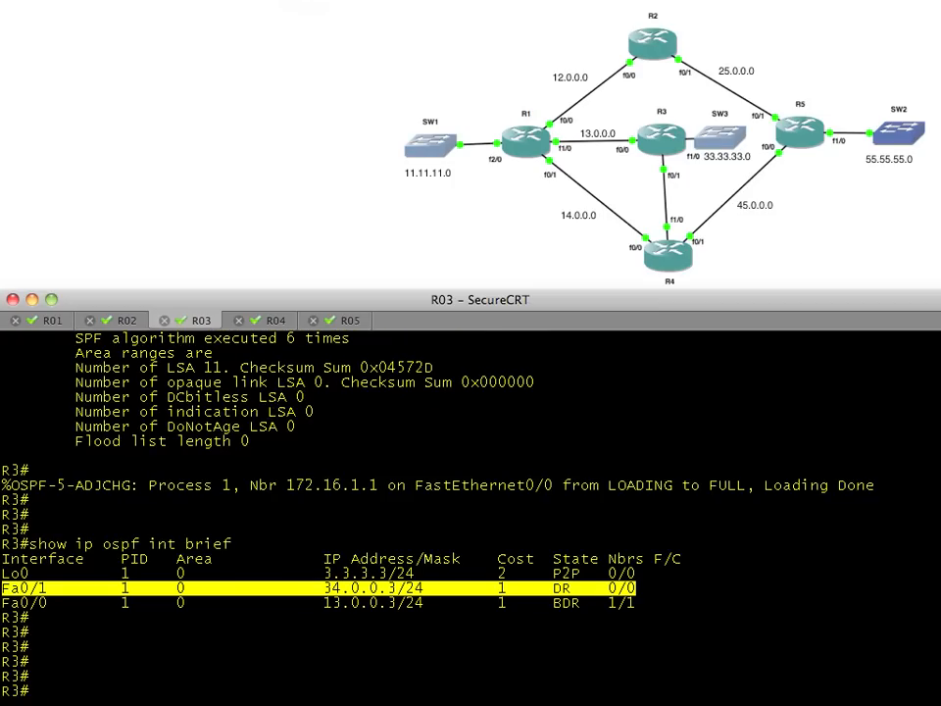
text(show ip ospf i)
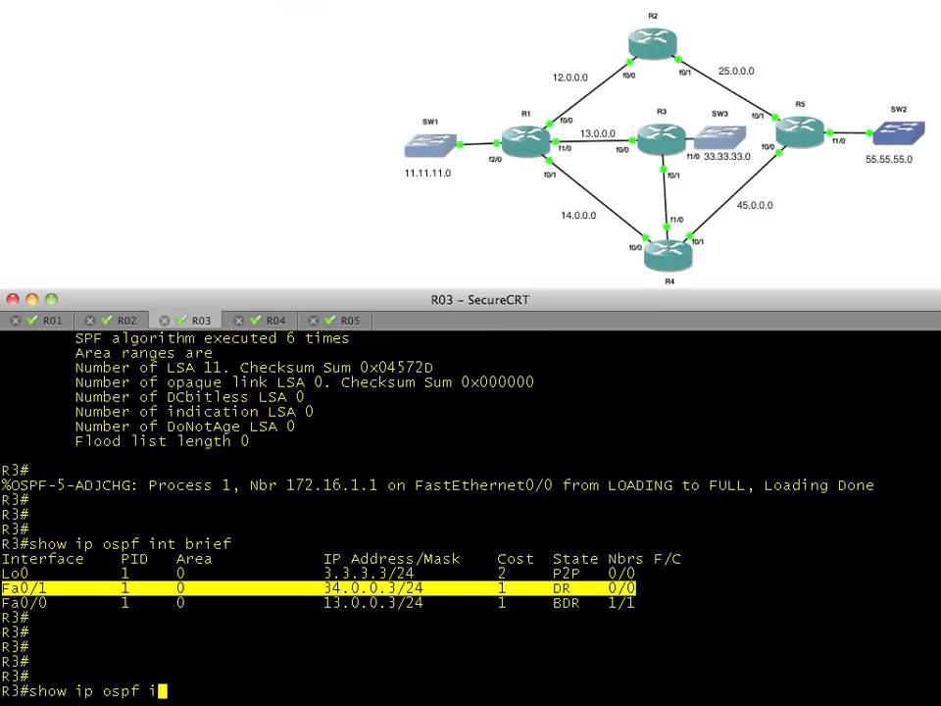
text(nt fa 0/1)
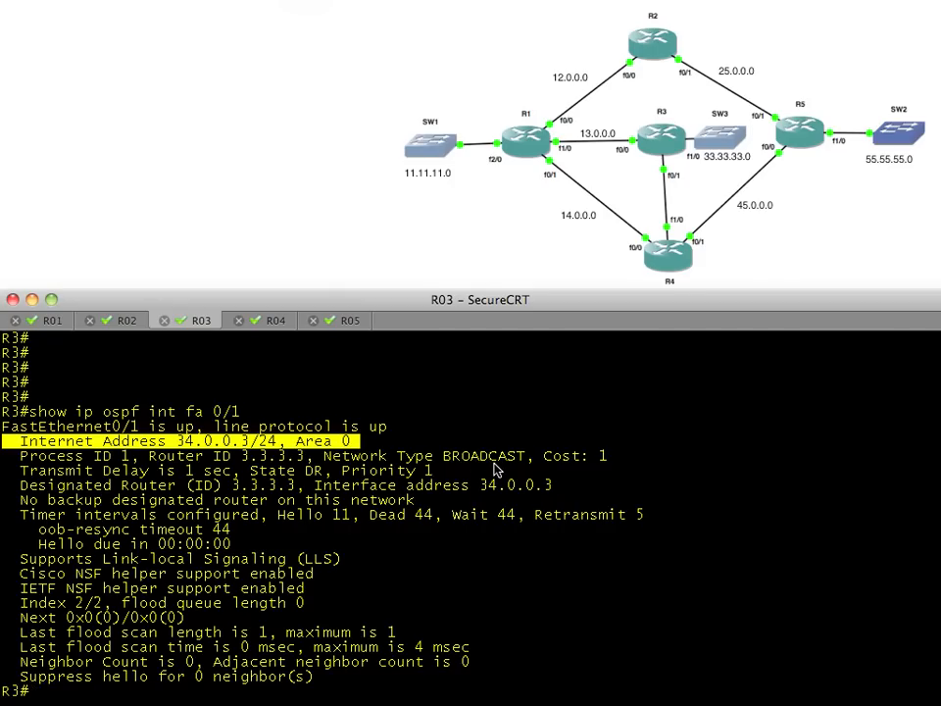
mouse_move(408, 486)
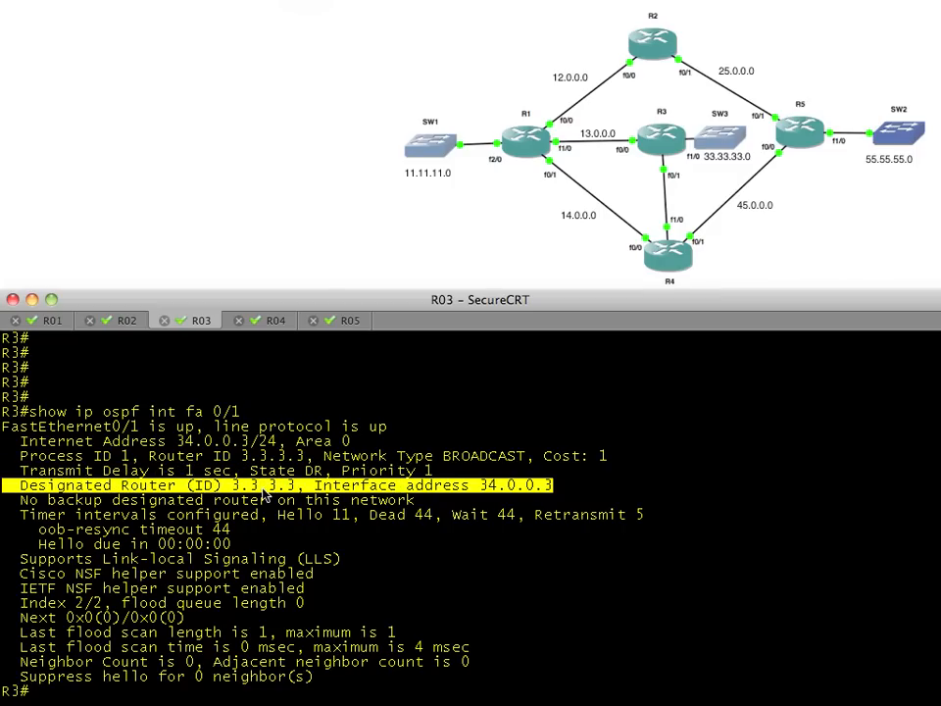
mouse_move(650, 144)
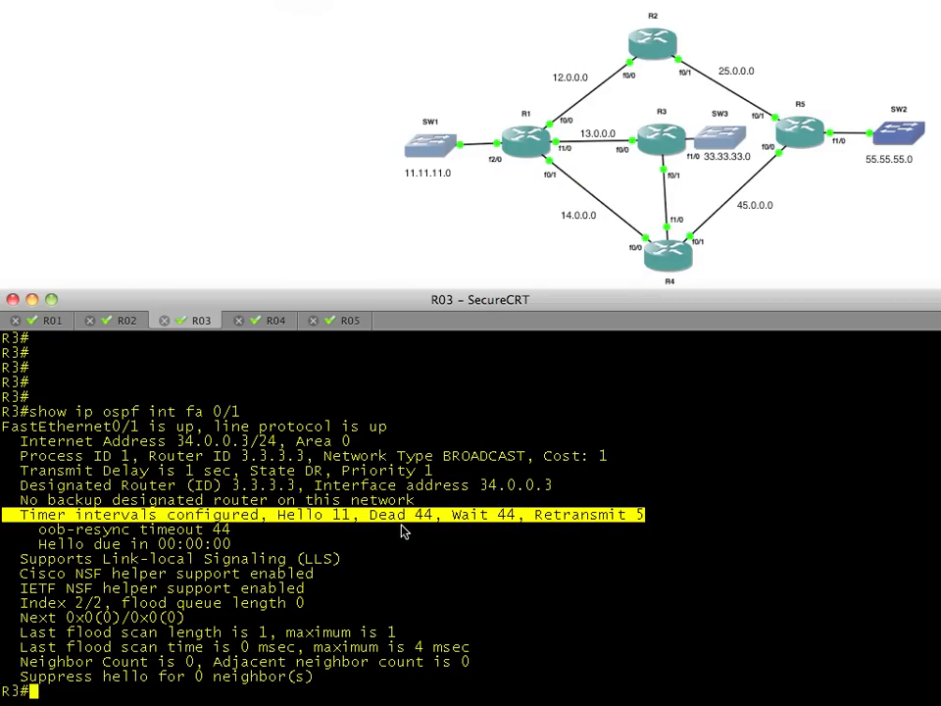
mouse_move(672, 267)
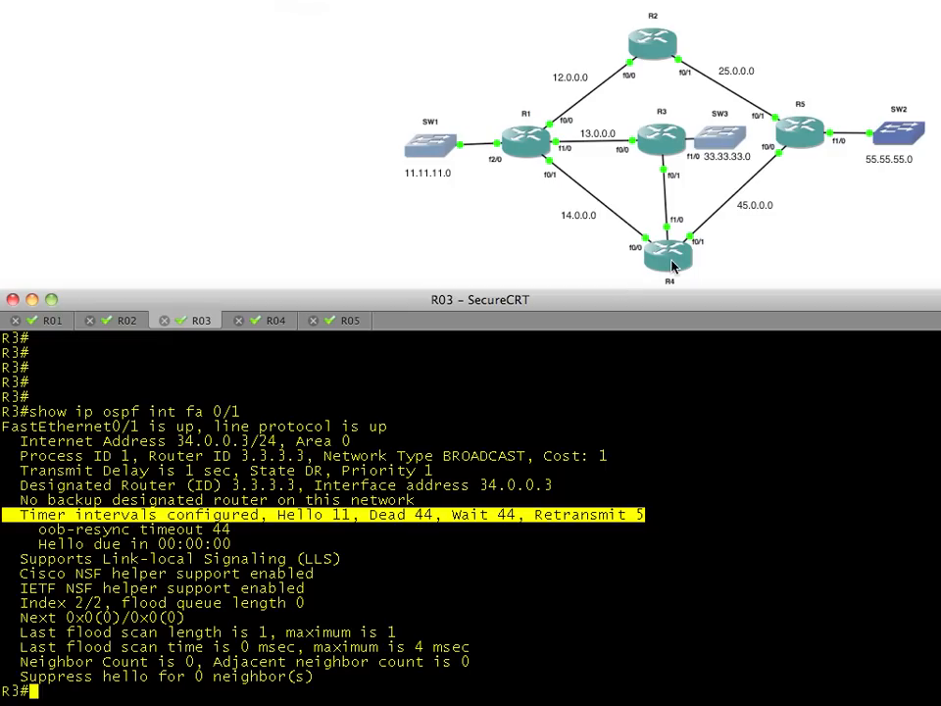
- Check R4's Fa1/0 OSPF timers (Hello 10, Dead 40), then return to R3's session
click(273, 320)
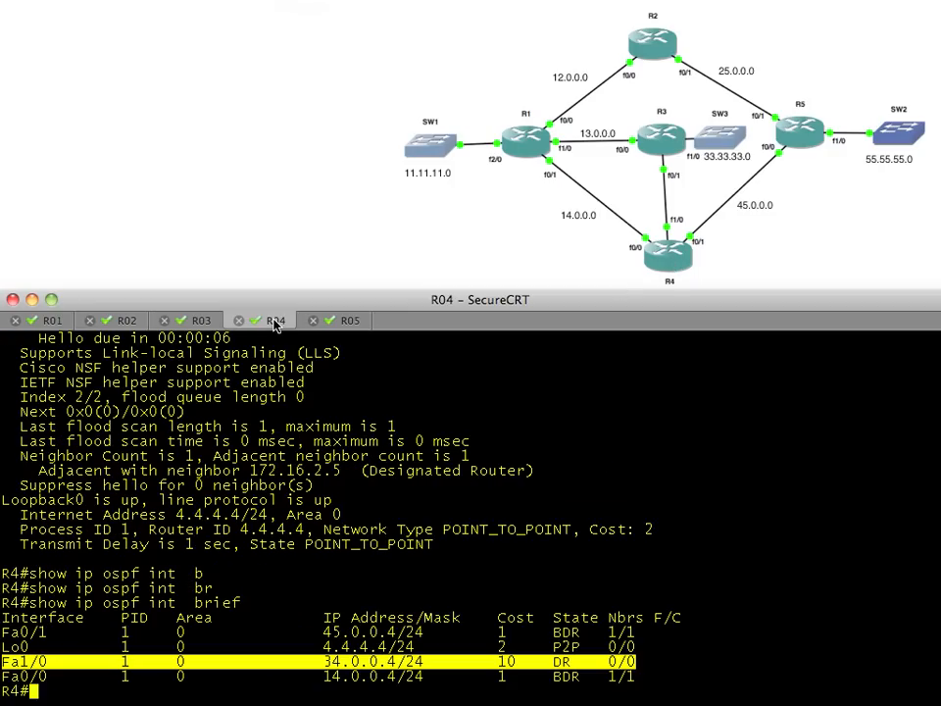
text(show ip ospf int fa 1/0)
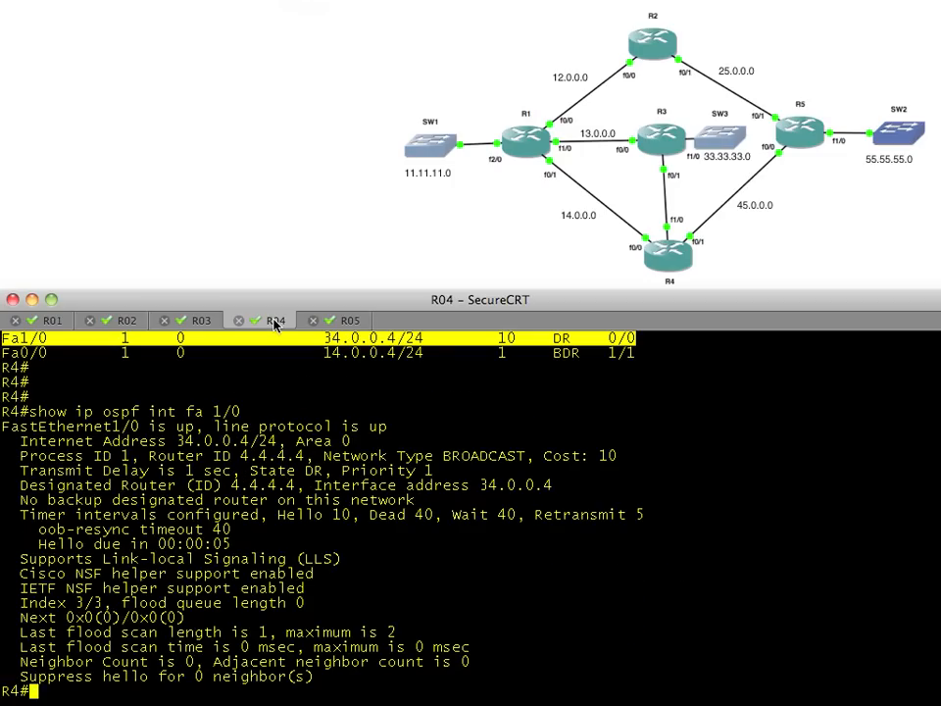
mouse_move(201, 431)
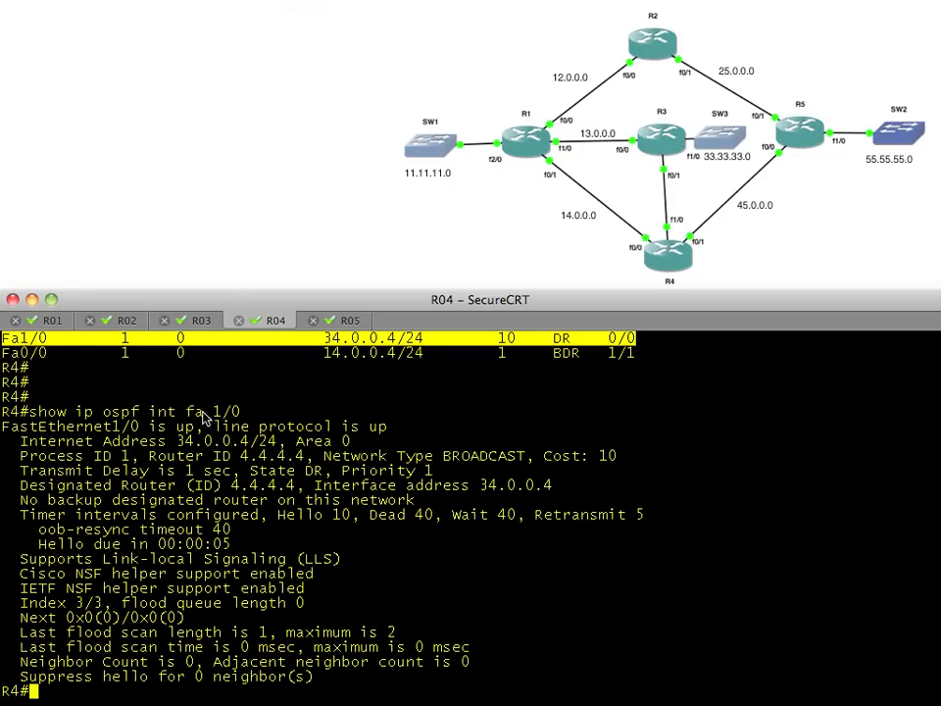
mouse_move(330, 461)
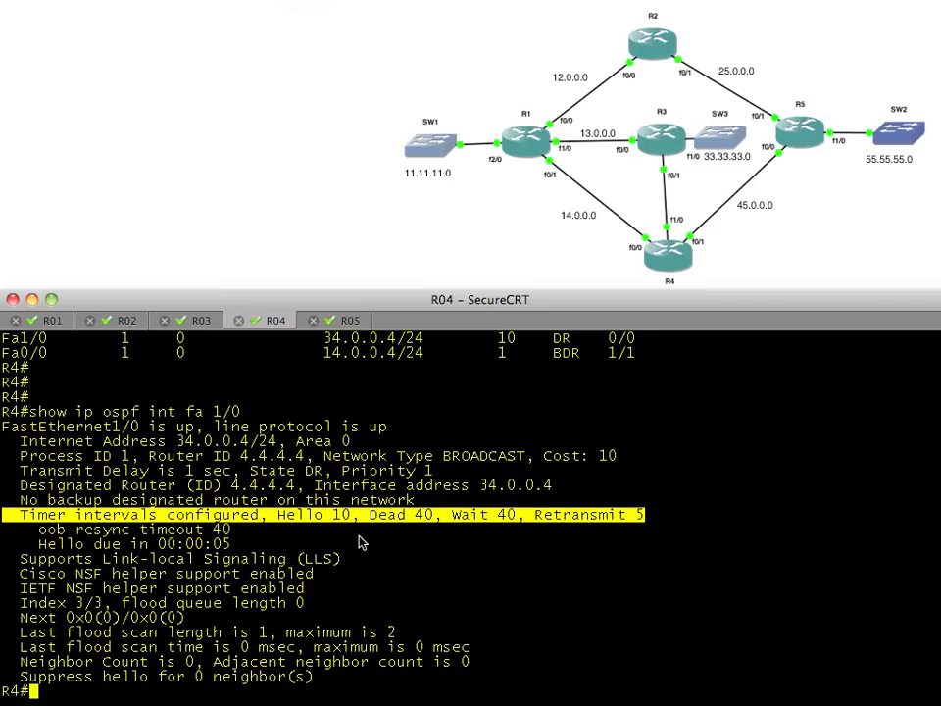
mouse_move(298, 493)
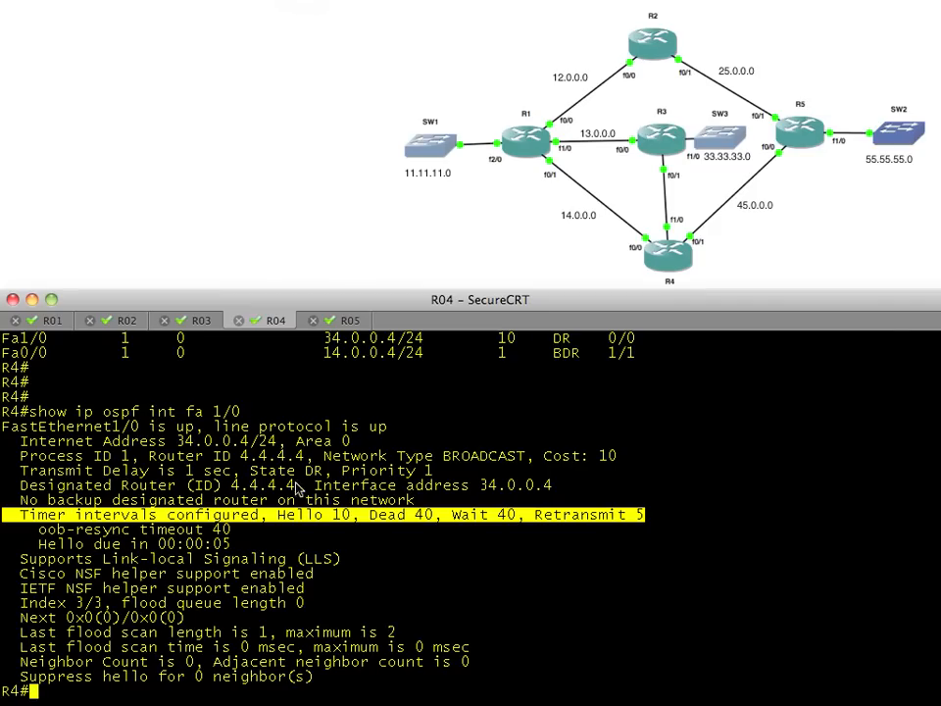
mouse_move(282, 471)
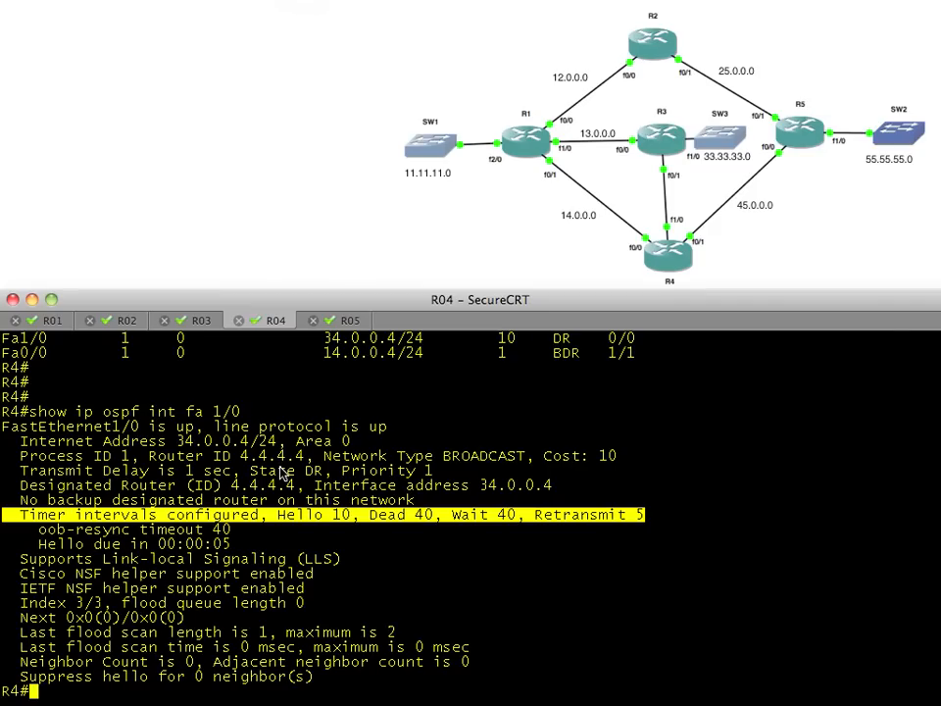
mouse_move(342, 369)
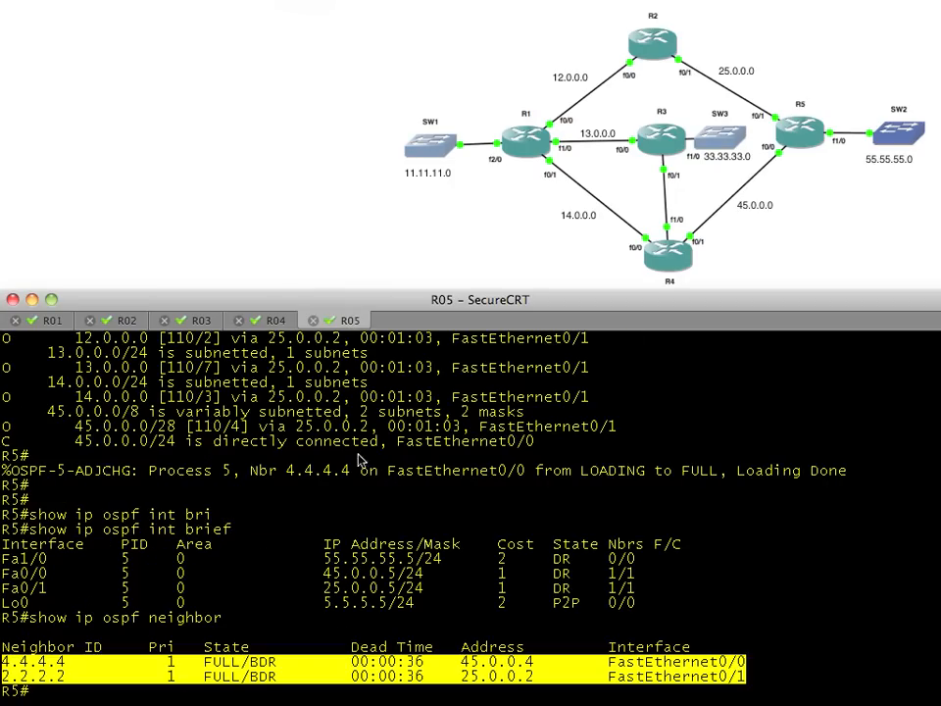
click(277, 321)
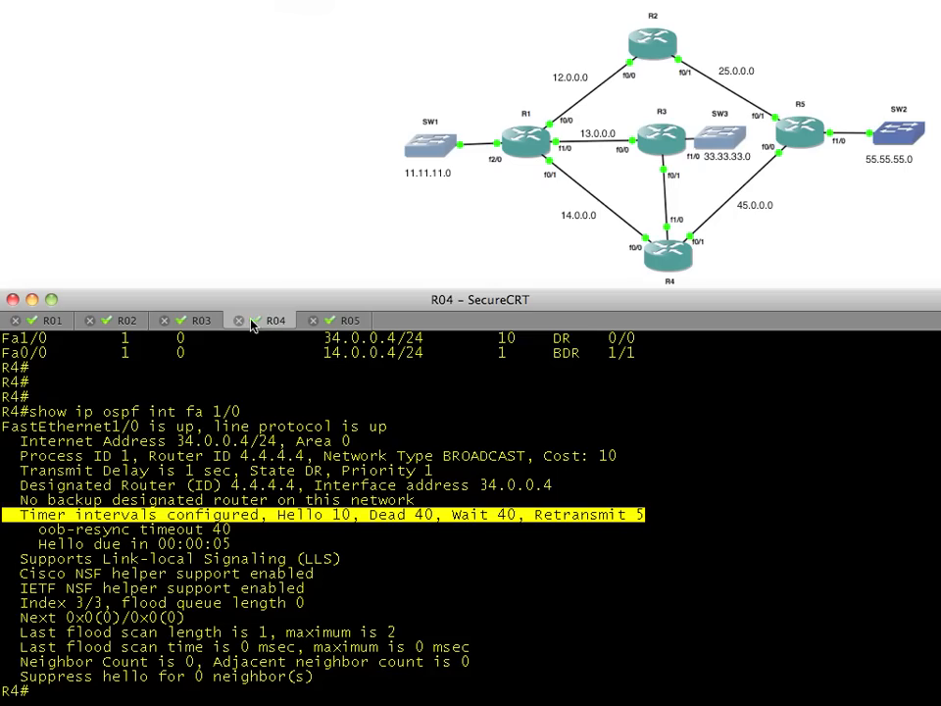
click(200, 321)
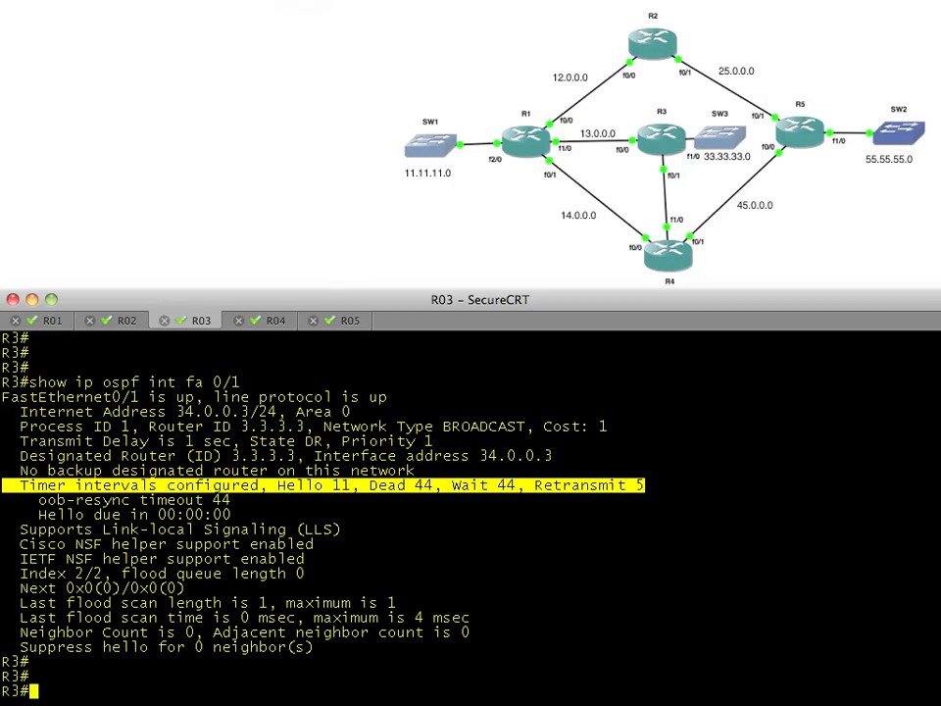
- Remove 'ip ospf hello-interval 11' from R3's Fa0/1 so adjacency with 4.4.4.4 reaches FULL
text(conf t)
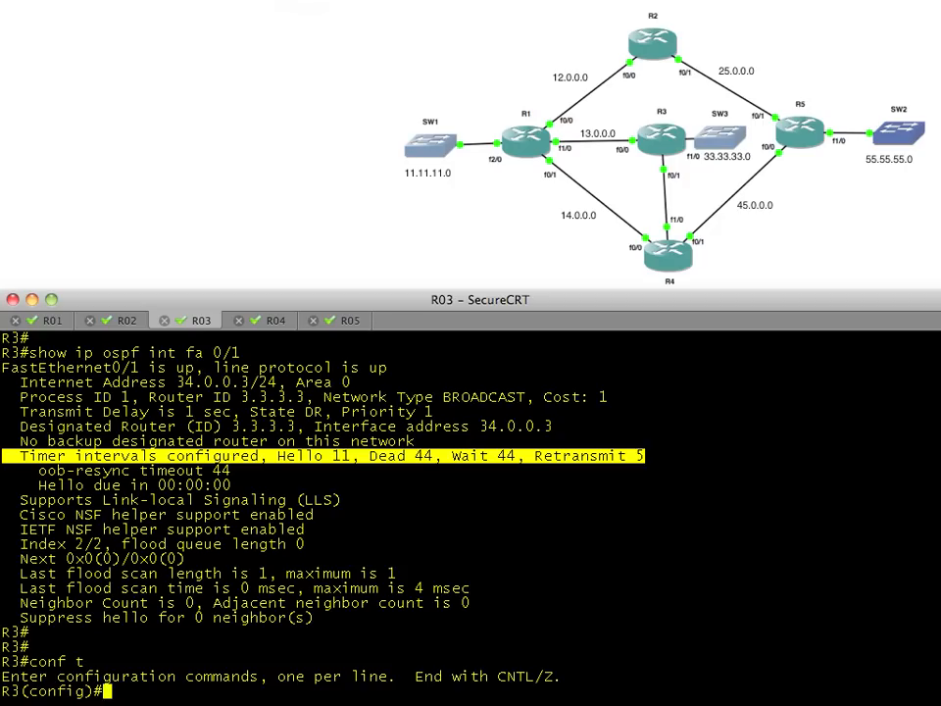
text(do show run int)
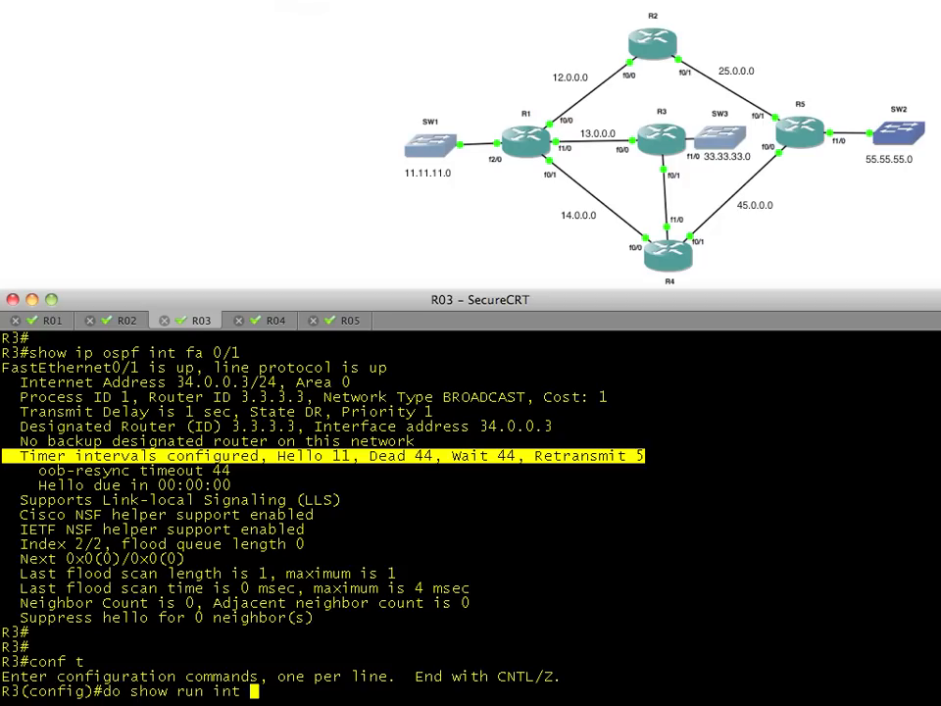
text(fa0/1)
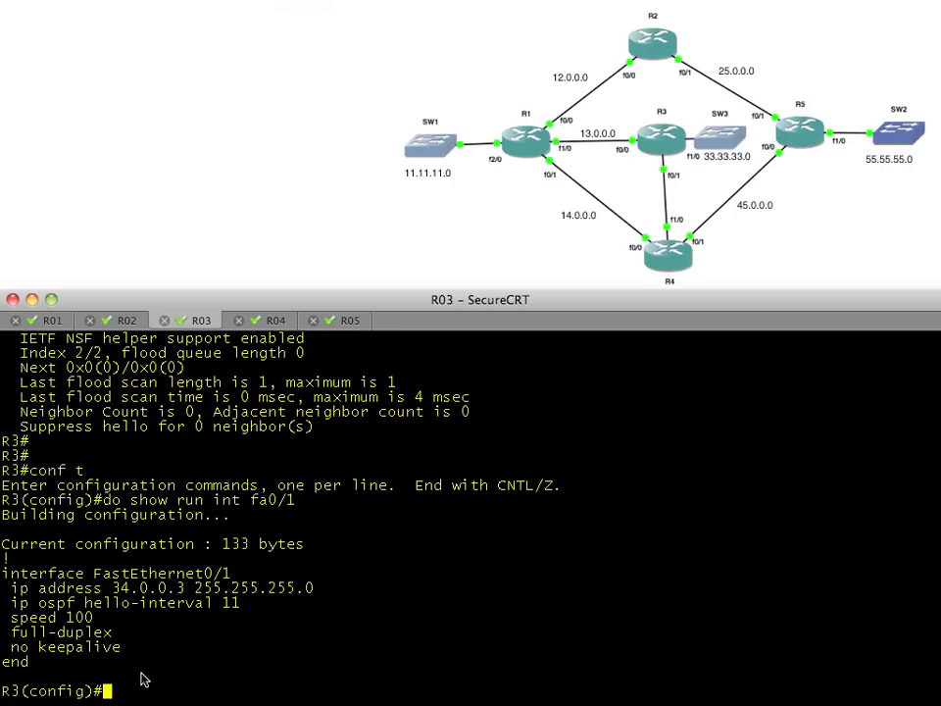
double_click(132, 616)
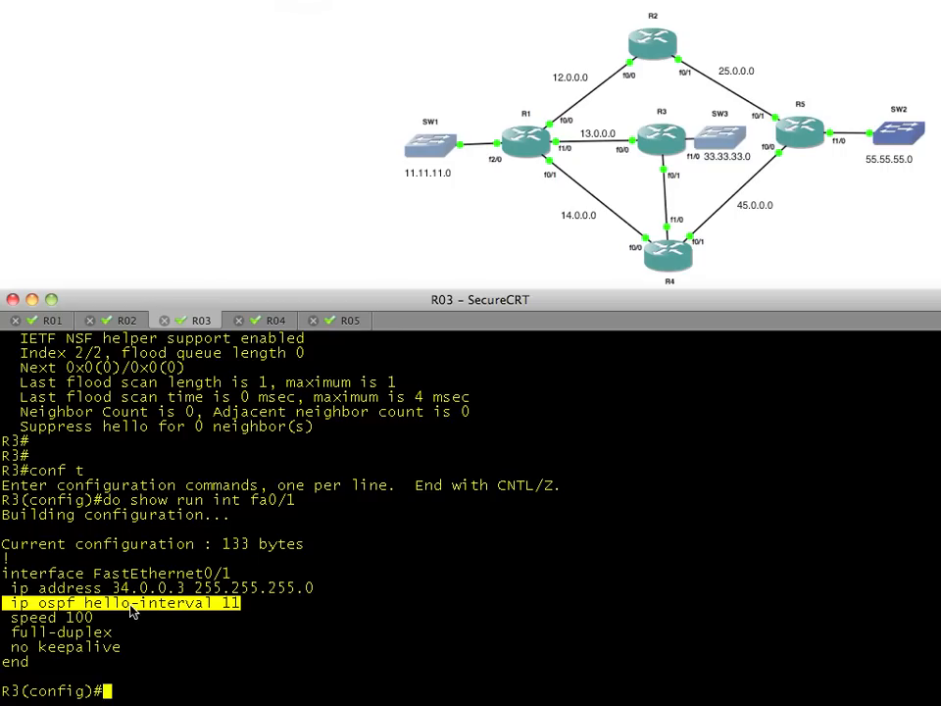
text(int fa 0/1)
text(no)
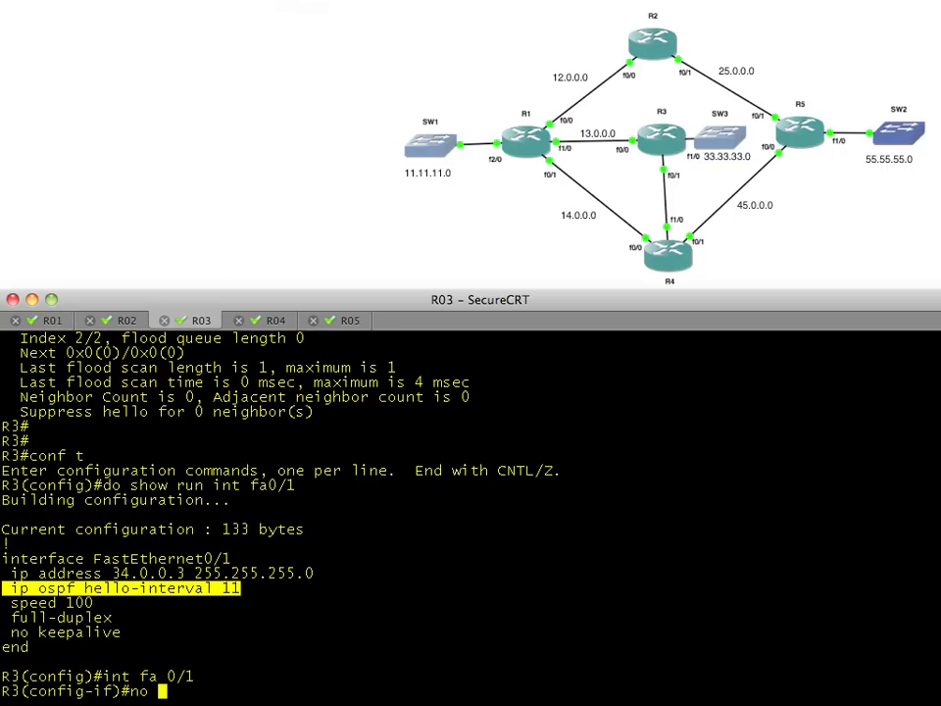
text(ip ospf hello-interval 11)
text(end)
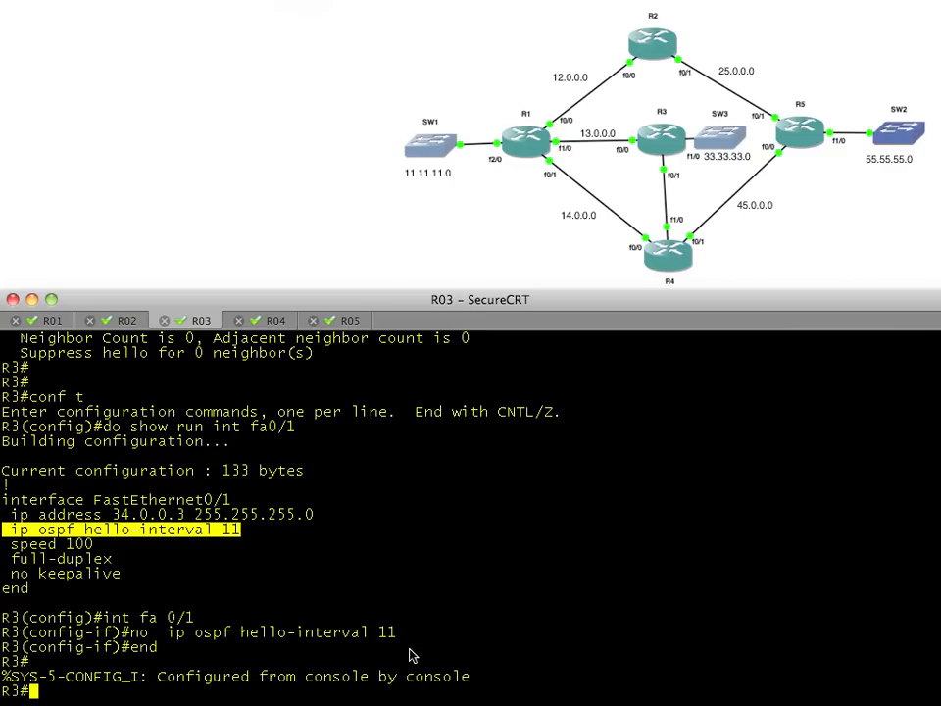
scroll(down, 3)
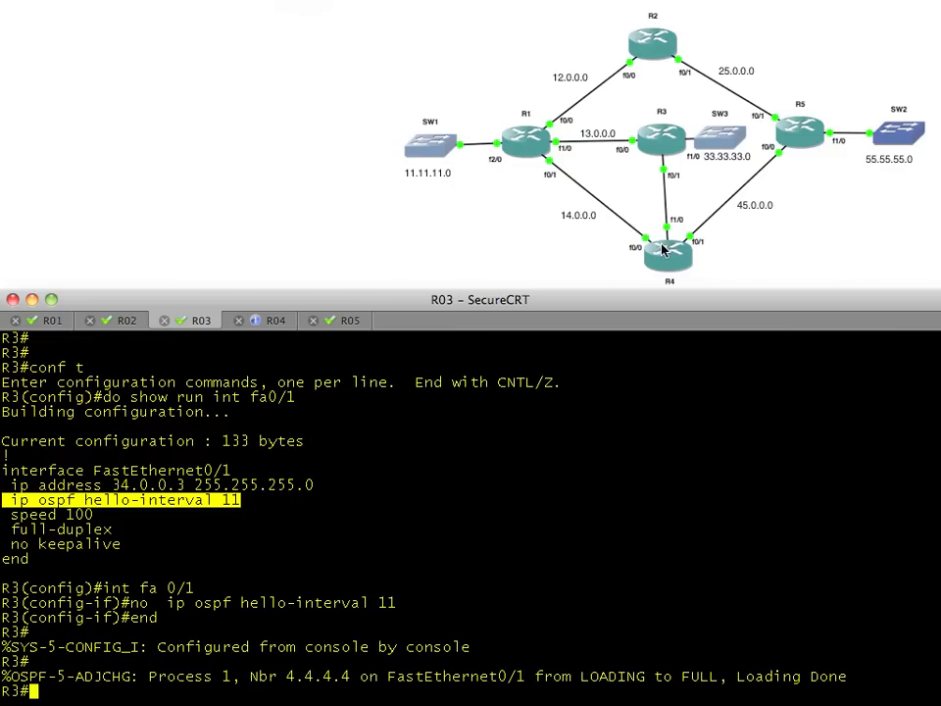
mouse_move(699, 206)
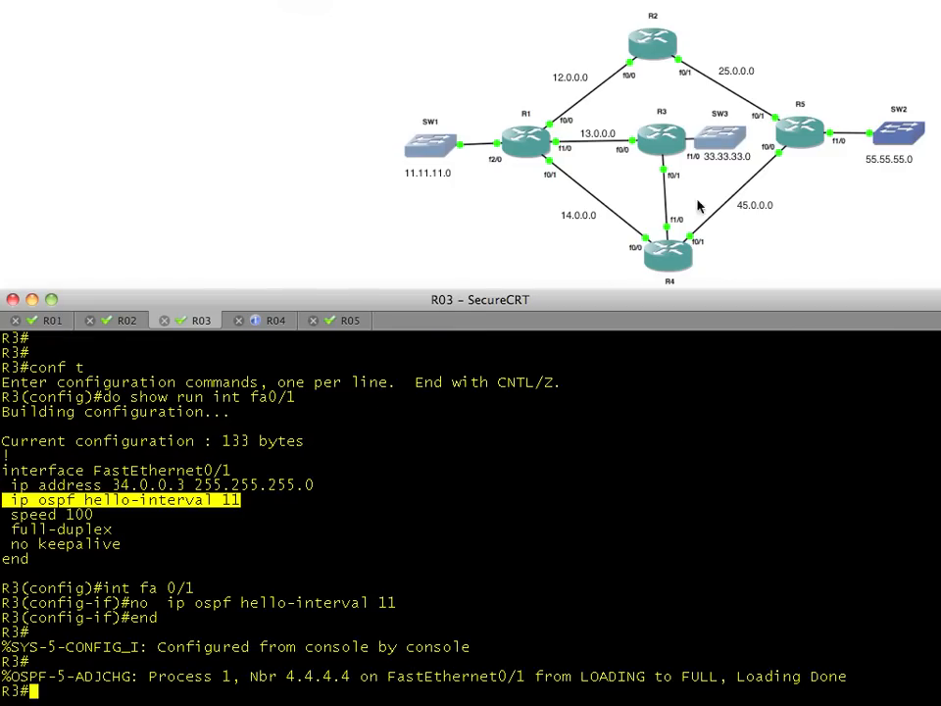
mouse_move(627, 238)
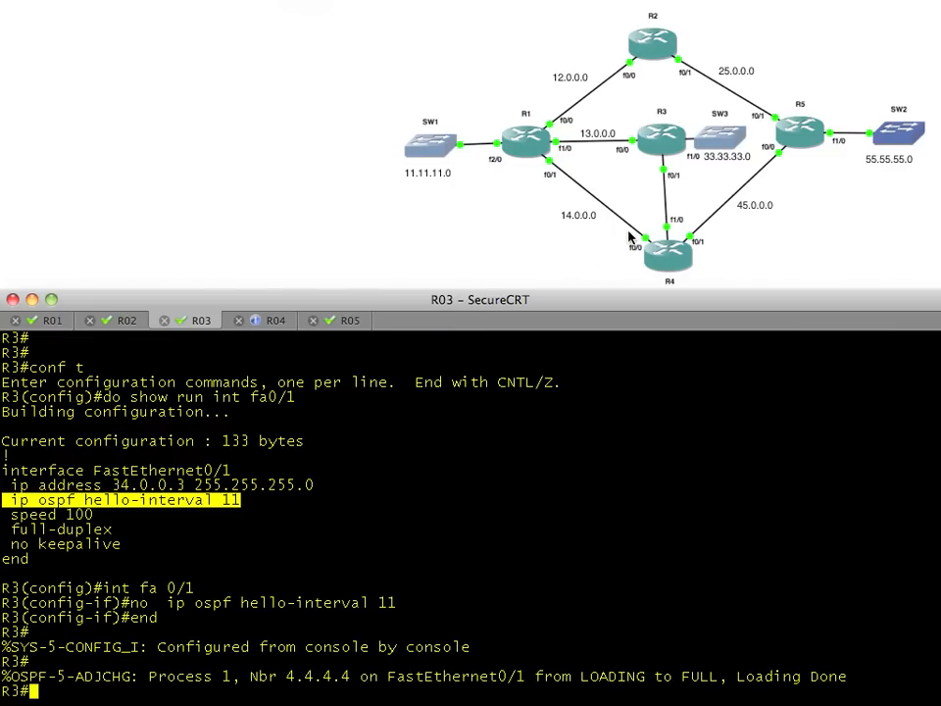
mouse_move(668, 257)
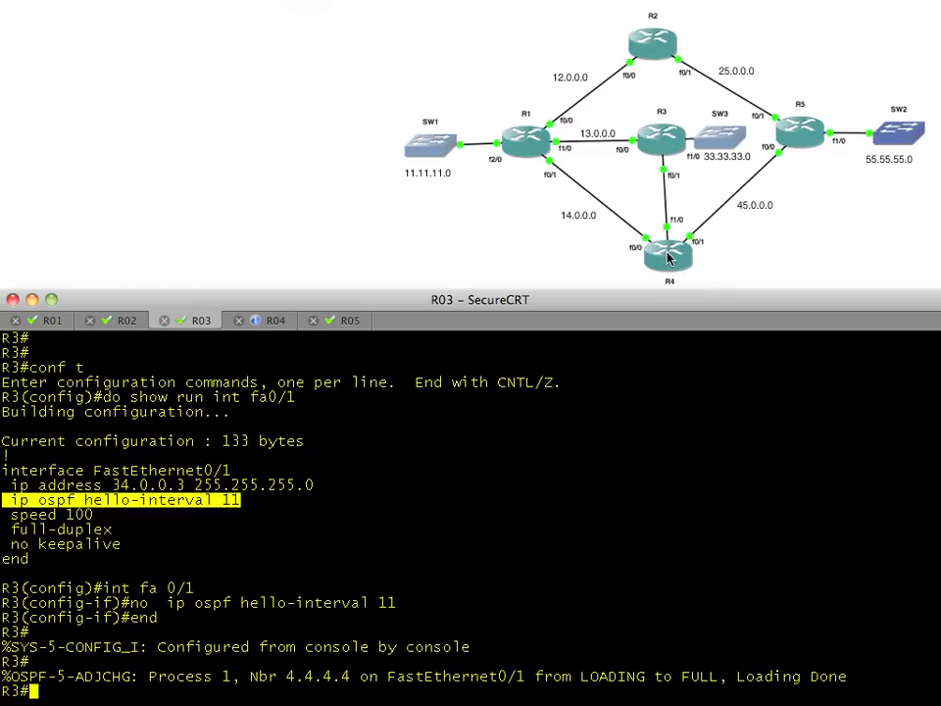
- List OSPF neighbors 4.4.4.4 and 172.16.1.1 as FULL, then return to R1's session
text(show i)
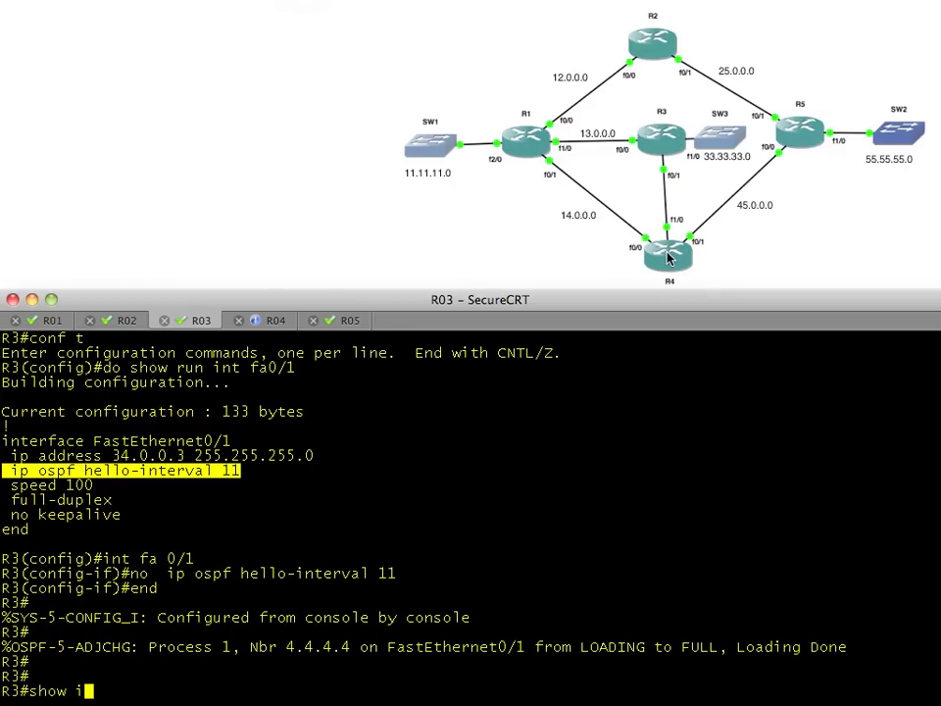
text(p ospf)
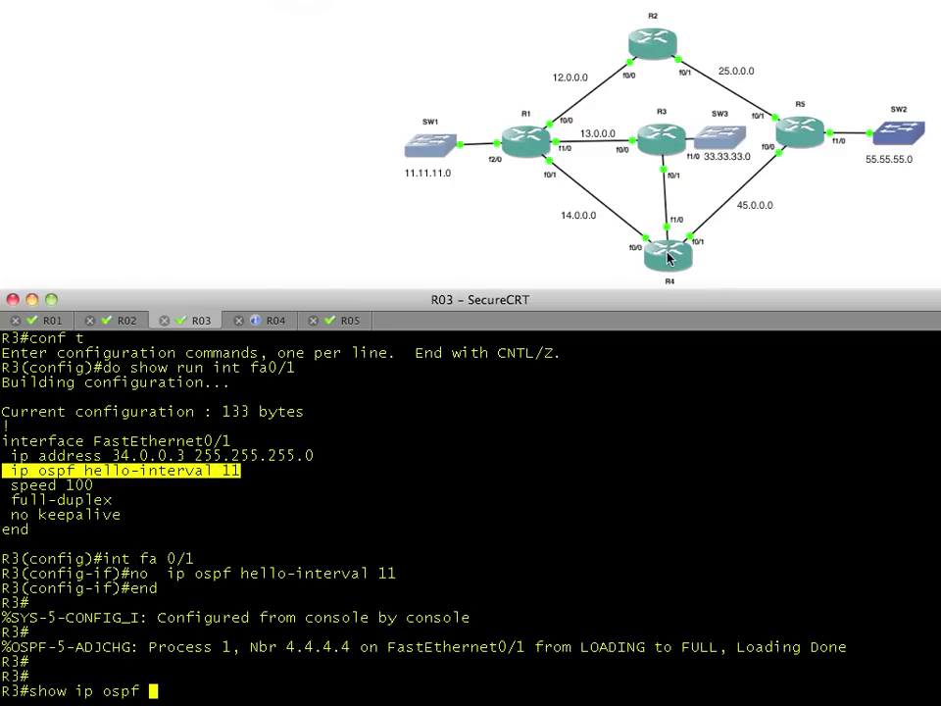
text(show ip ospf neighbor)
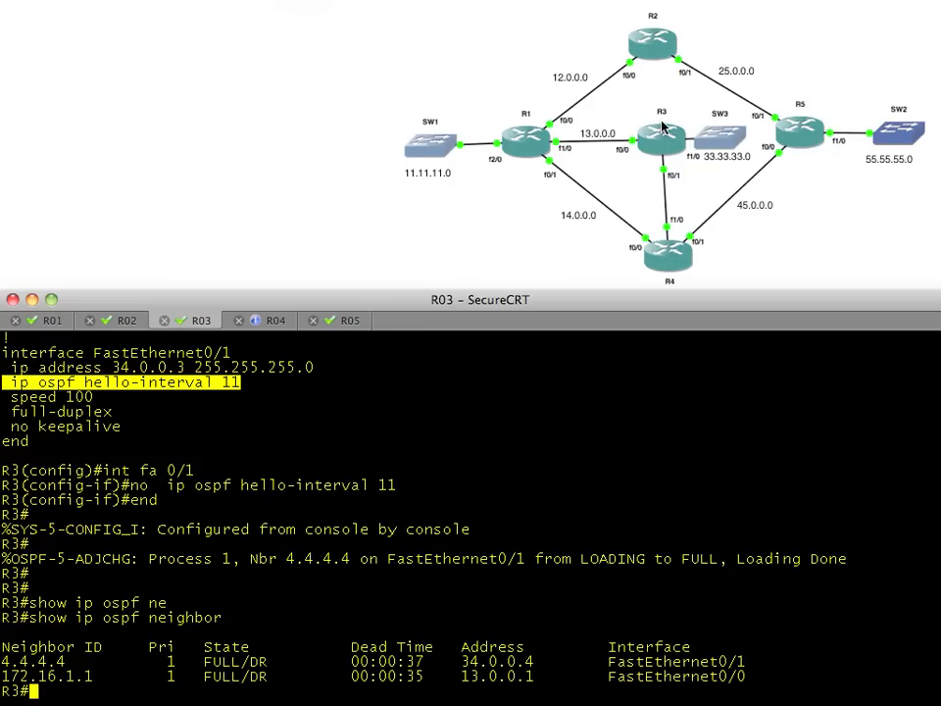
mouse_move(635, 155)
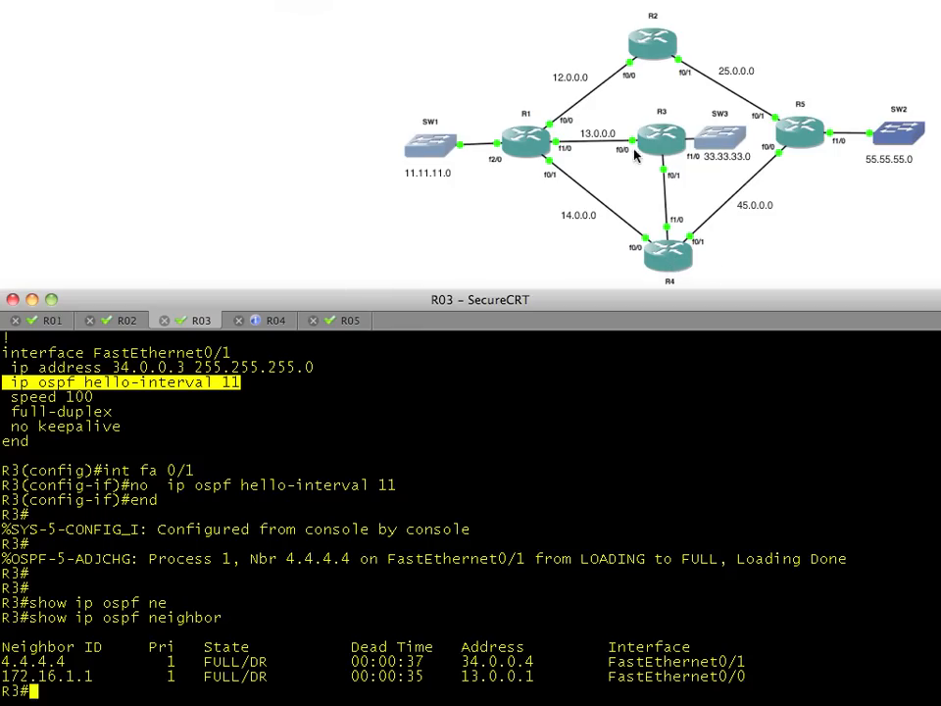
mouse_move(518, 155)
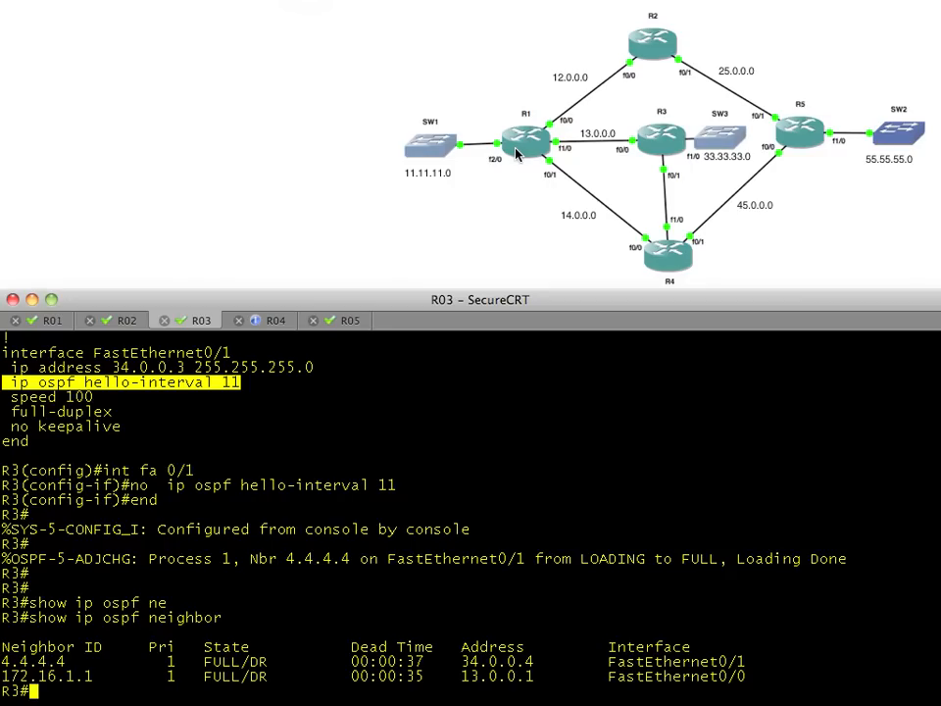
click(49, 320)
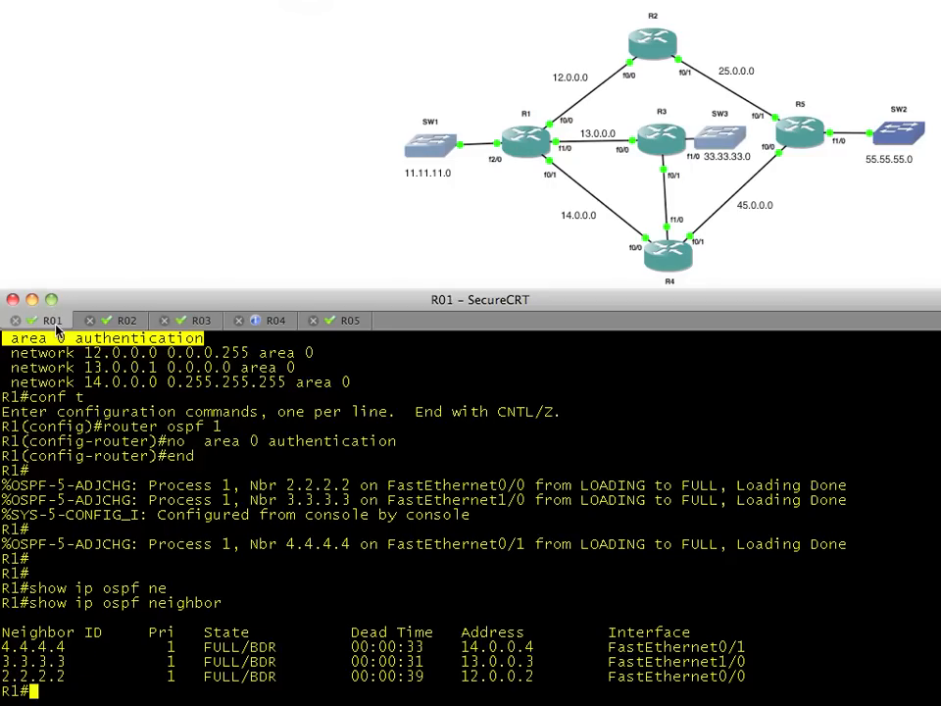
click(275, 320)
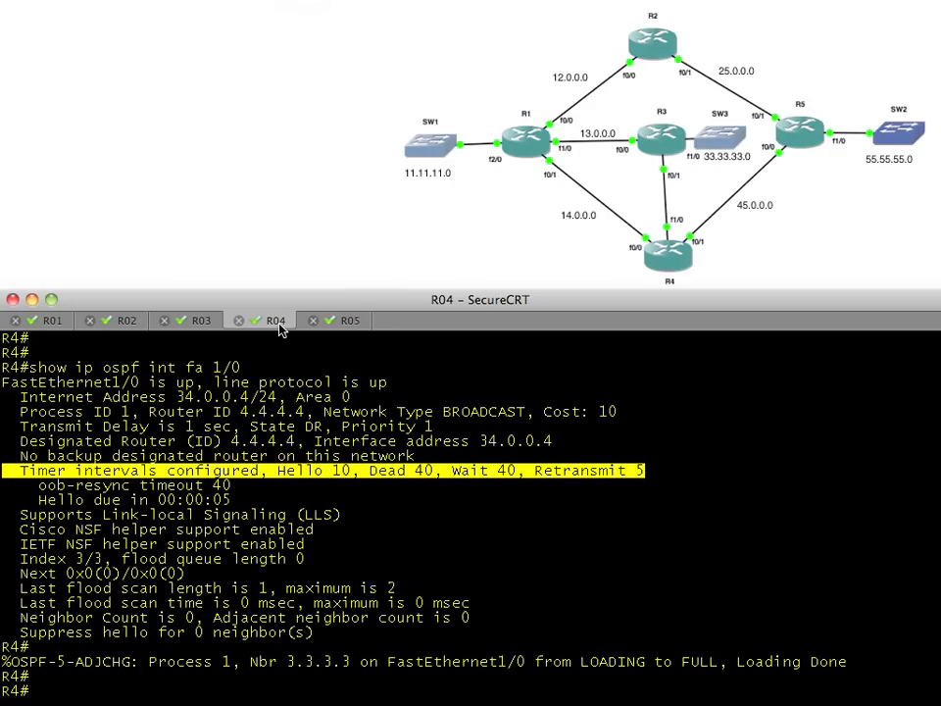
click(49, 321)
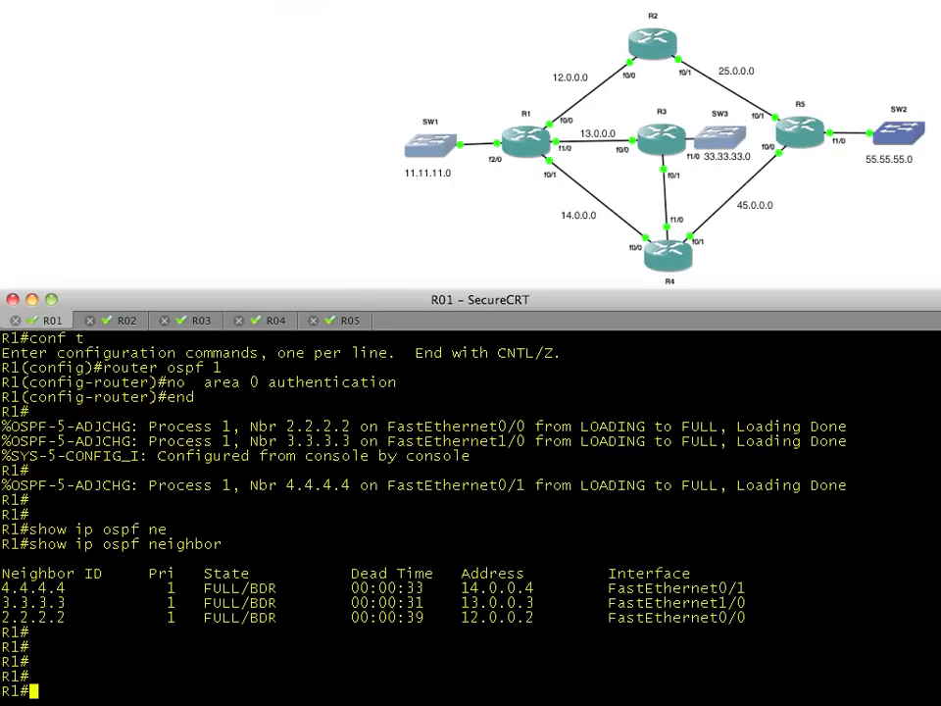
- Display R1's OSPF routes, including 34.0.0.0 and 55.55.55.0 but no 33.33.33.0
text(show ip route ospf)
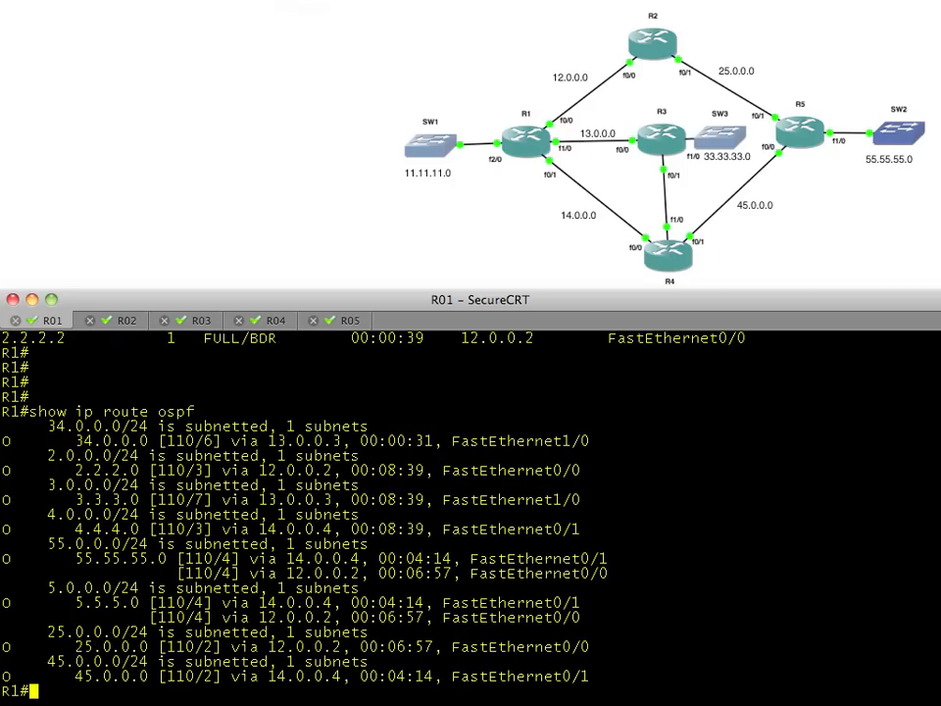
mouse_move(806, 218)
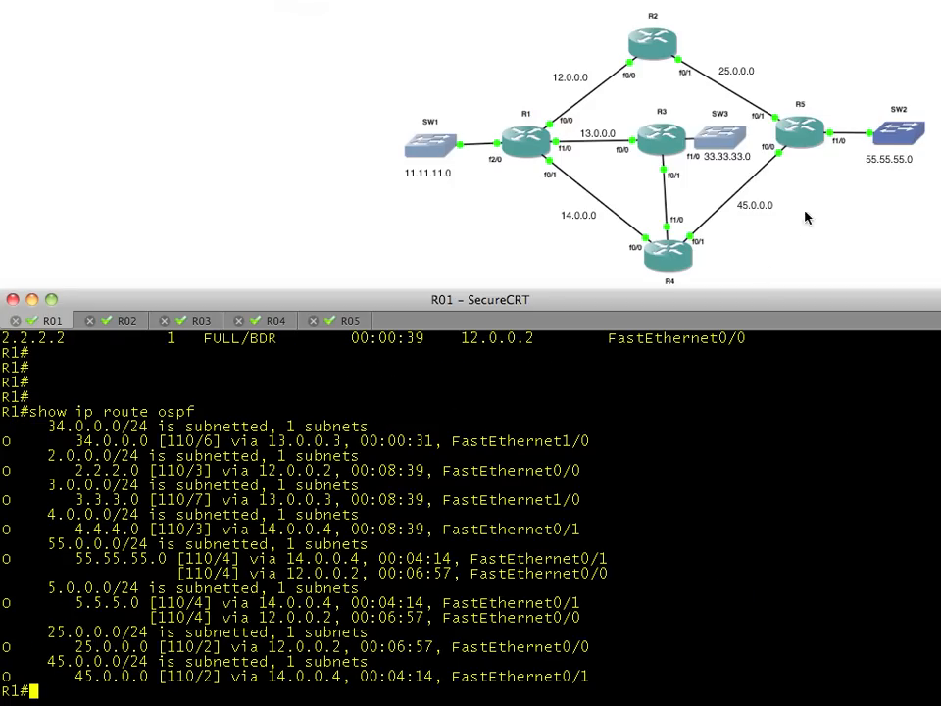
mouse_move(878, 172)
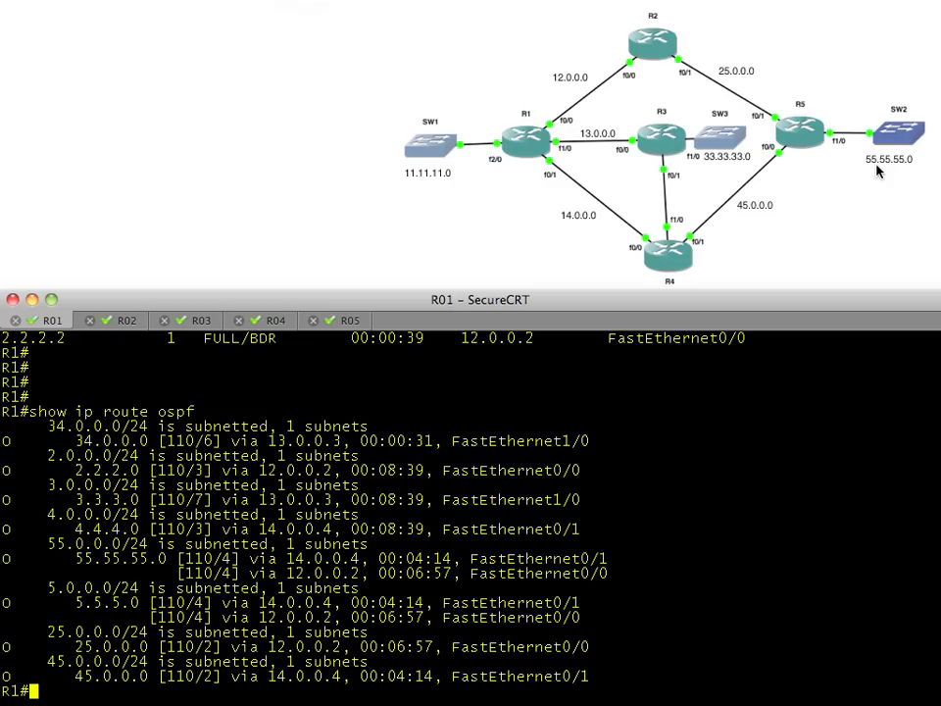
mouse_move(735, 96)
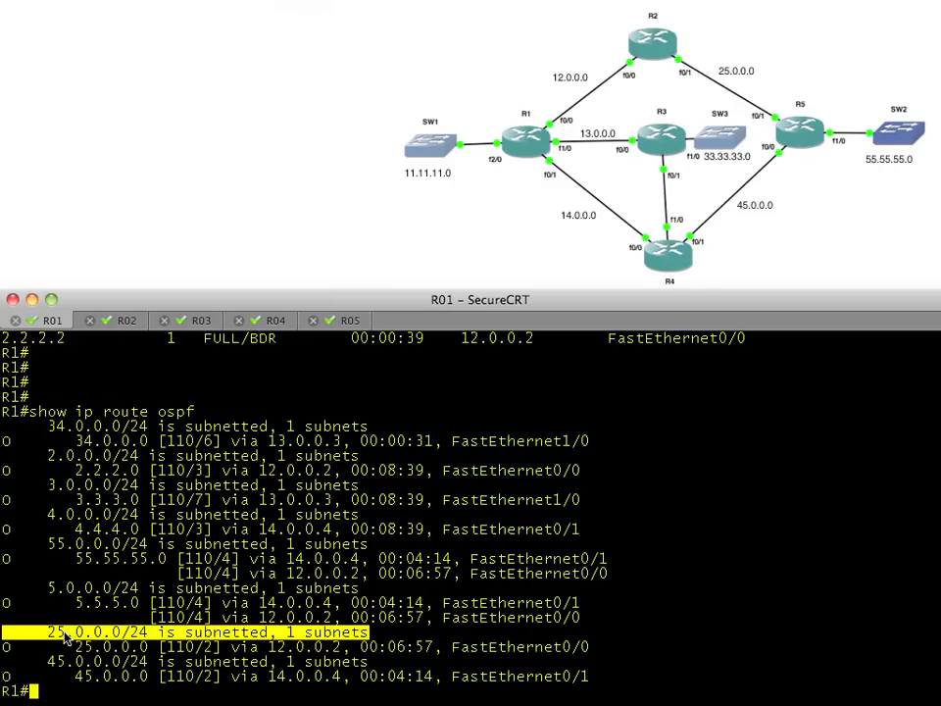
mouse_move(559, 102)
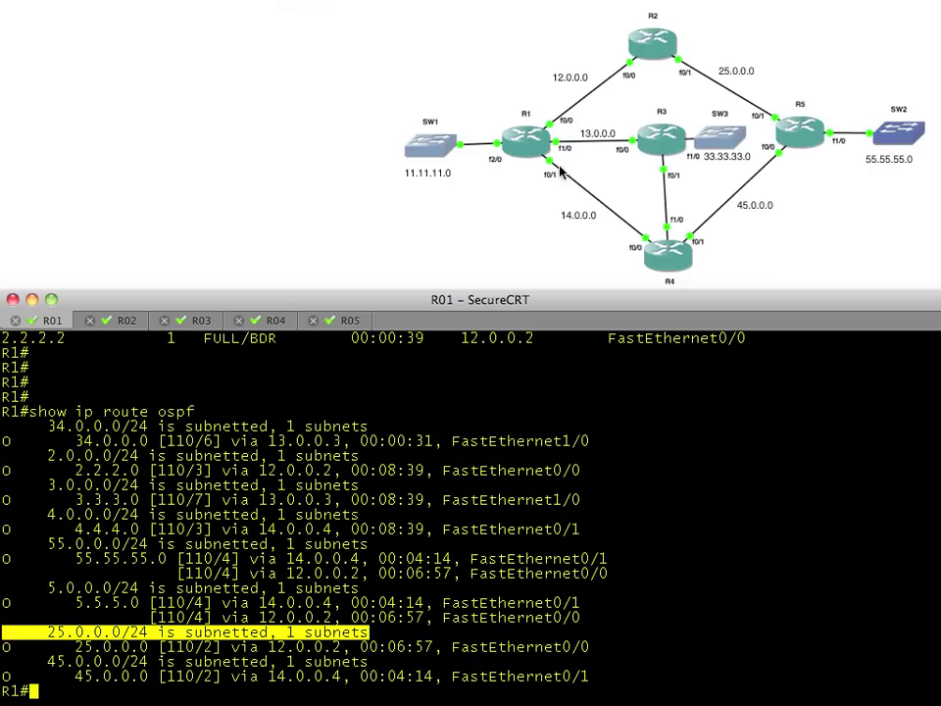
mouse_move(177, 484)
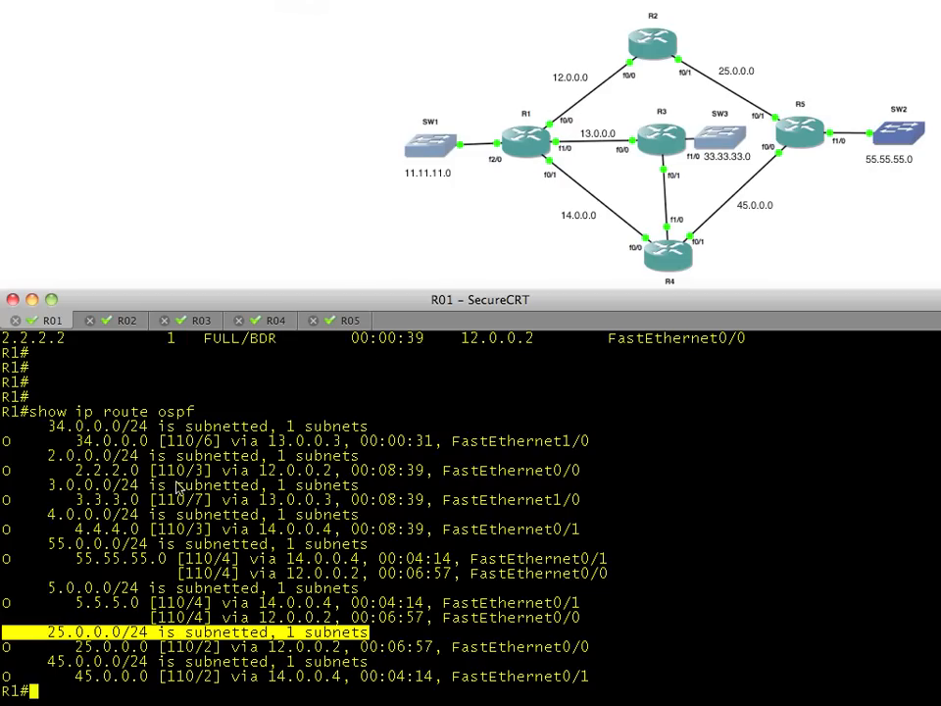
mouse_move(375, 385)
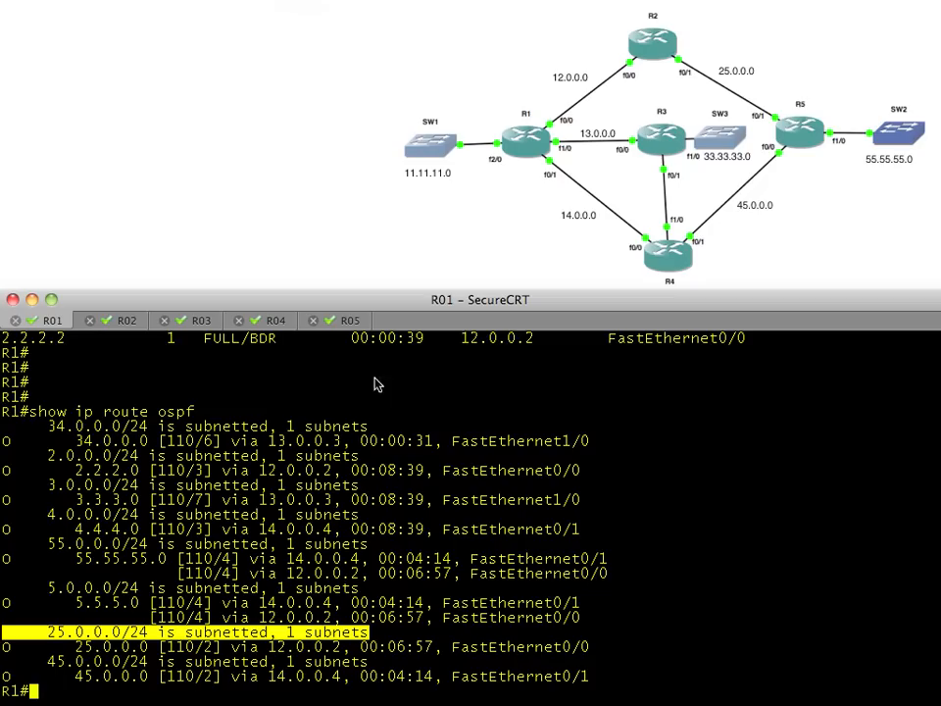
mouse_move(583, 189)
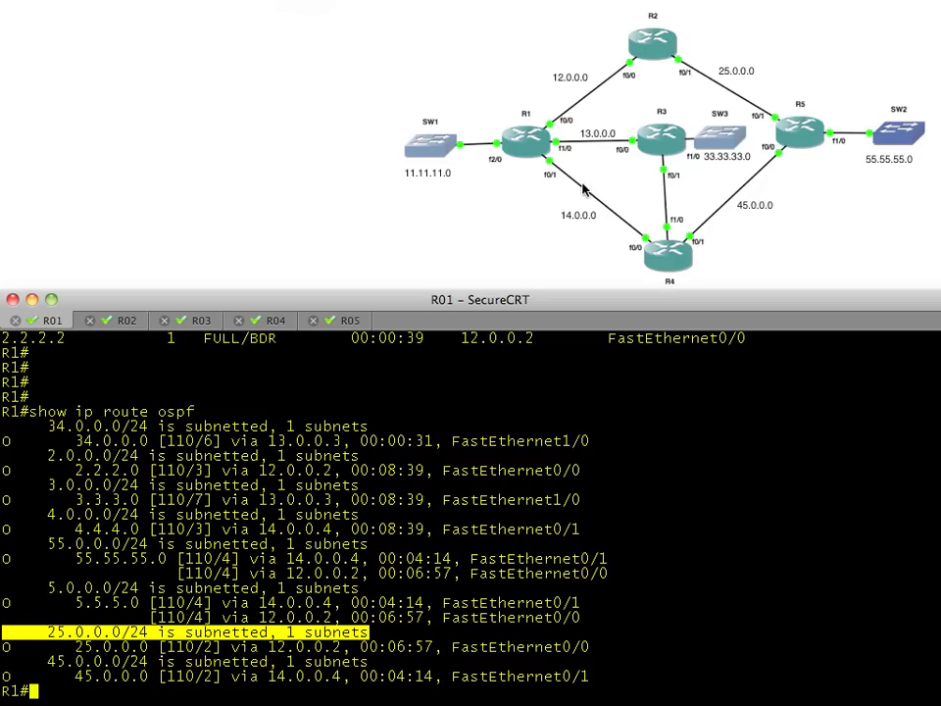
mouse_move(751, 223)
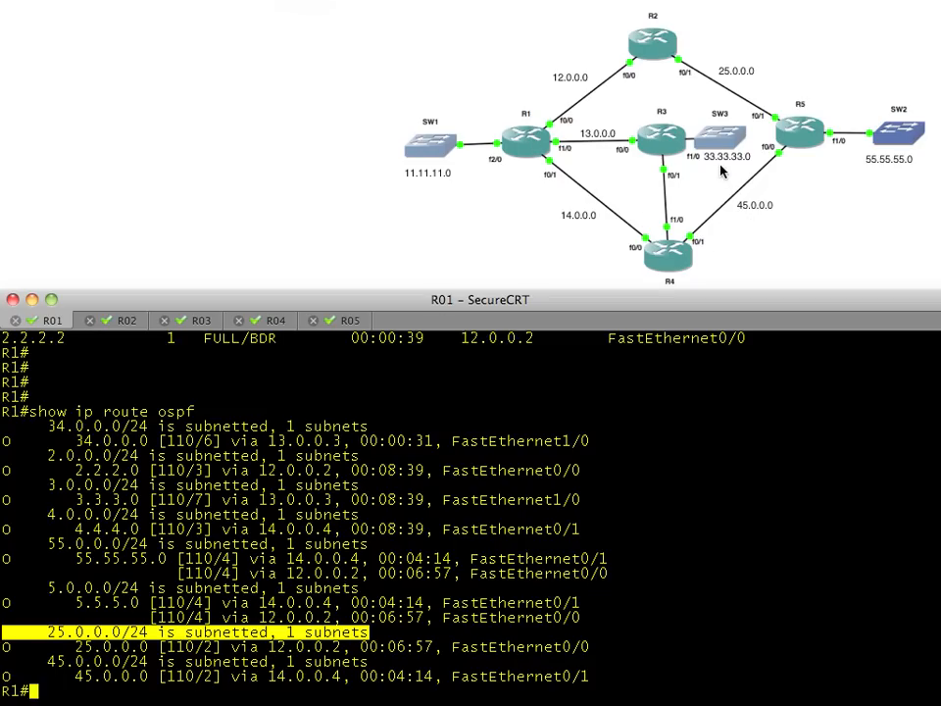
mouse_move(442, 414)
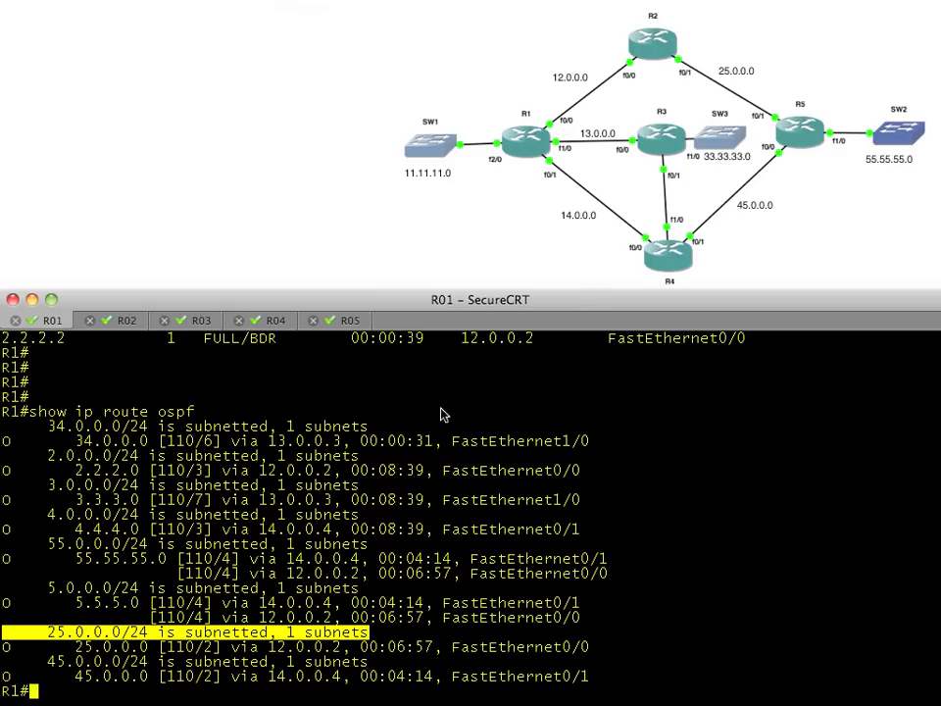
mouse_move(717, 169)
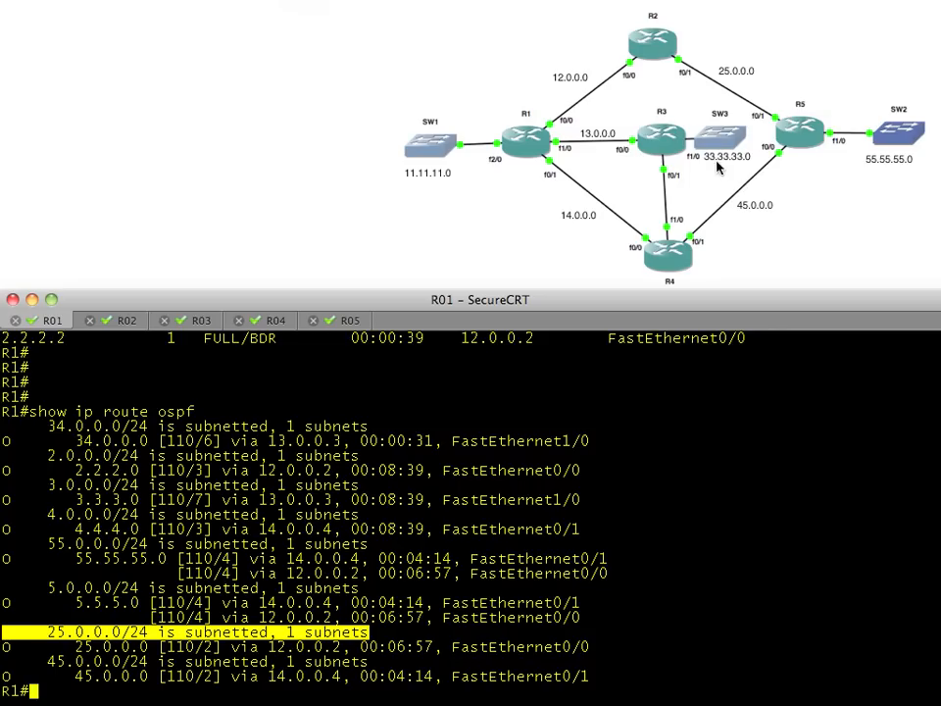
mouse_move(717, 171)
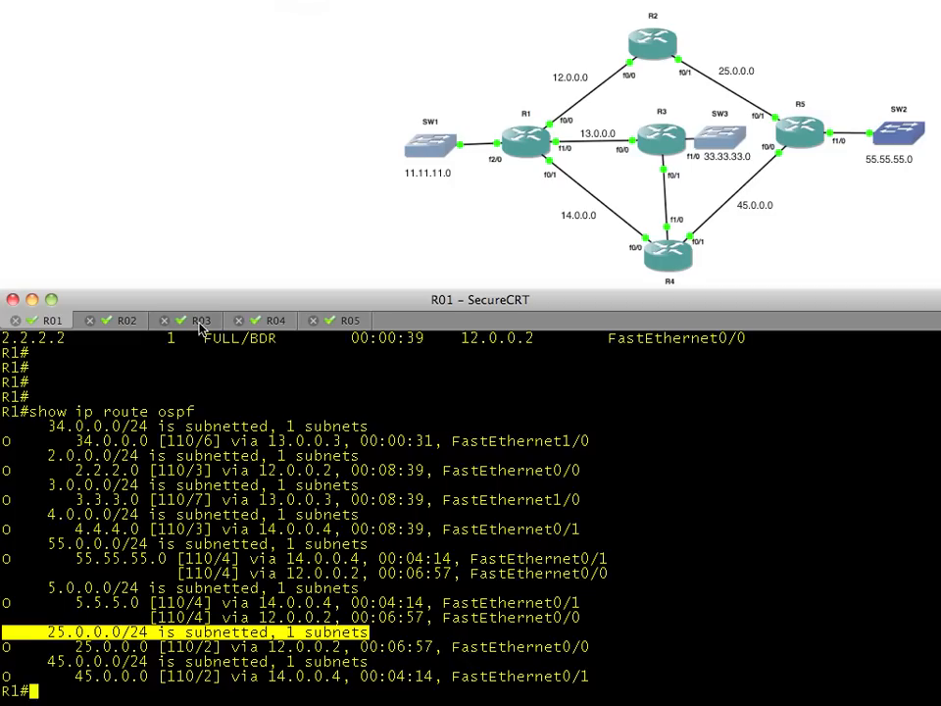
- On R3, show the OSPF interface brief listing Lo0, Fa0/1 and Fa0/0 but not Fa1/0
click(199, 319)
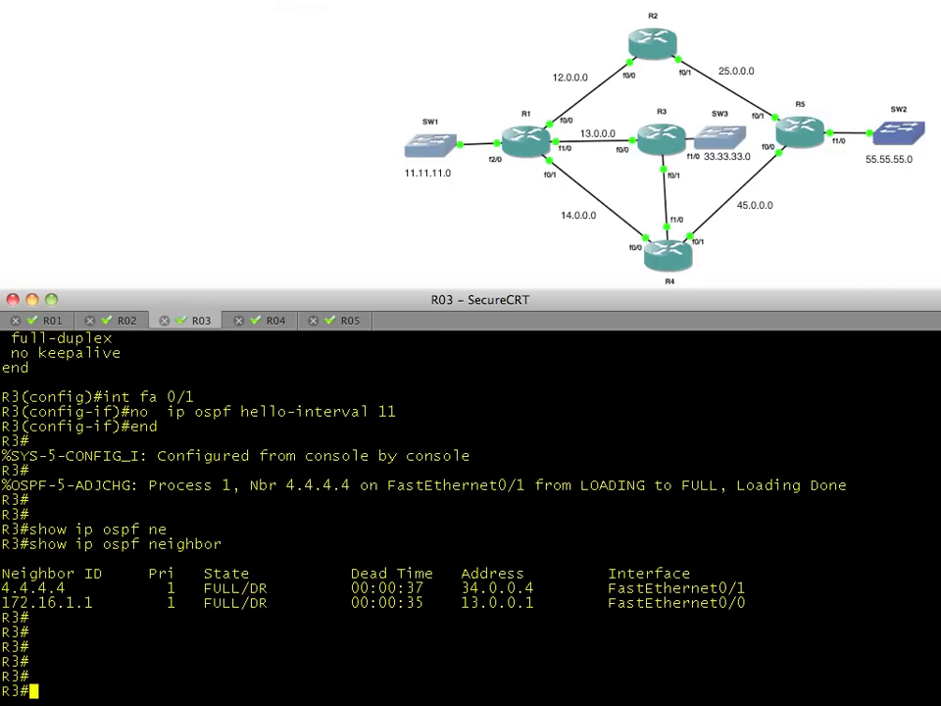
text(show ip ospf int brief)
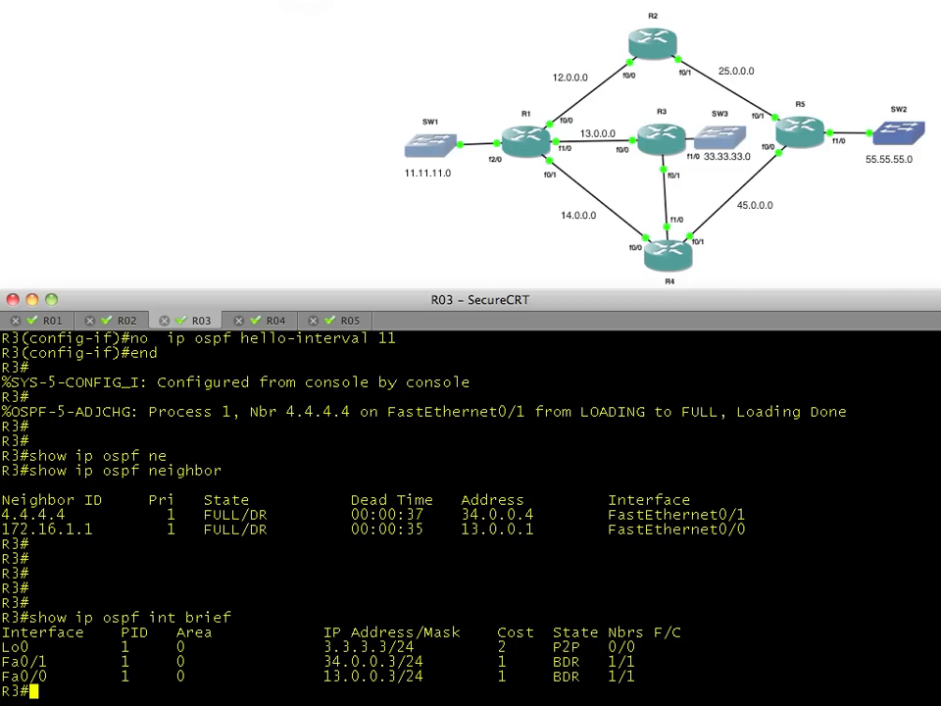
mouse_move(36, 678)
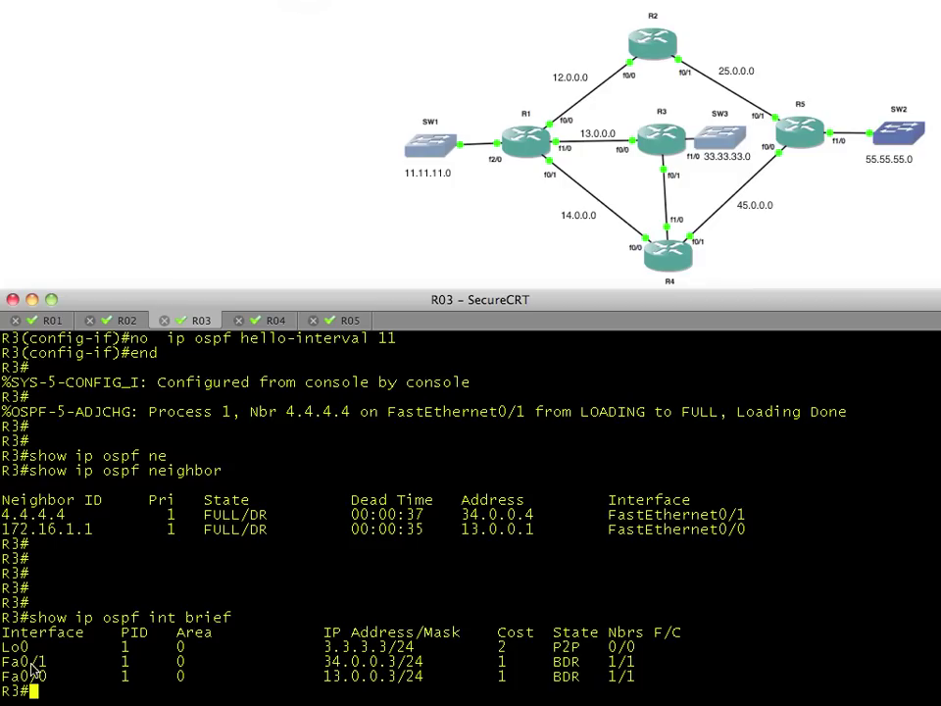
mouse_move(740, 173)
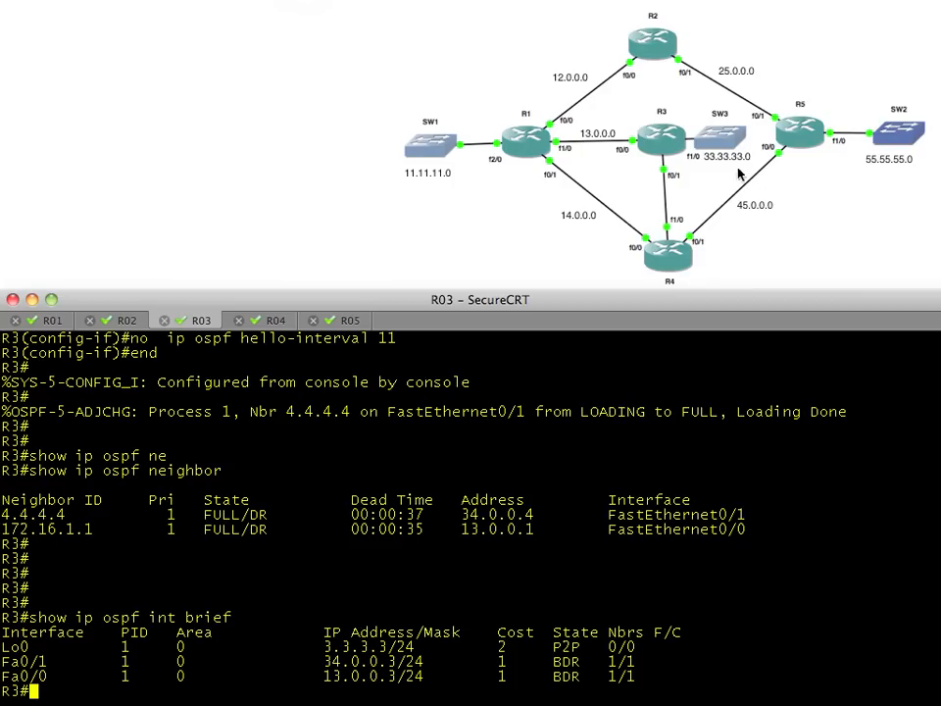
mouse_move(630, 167)
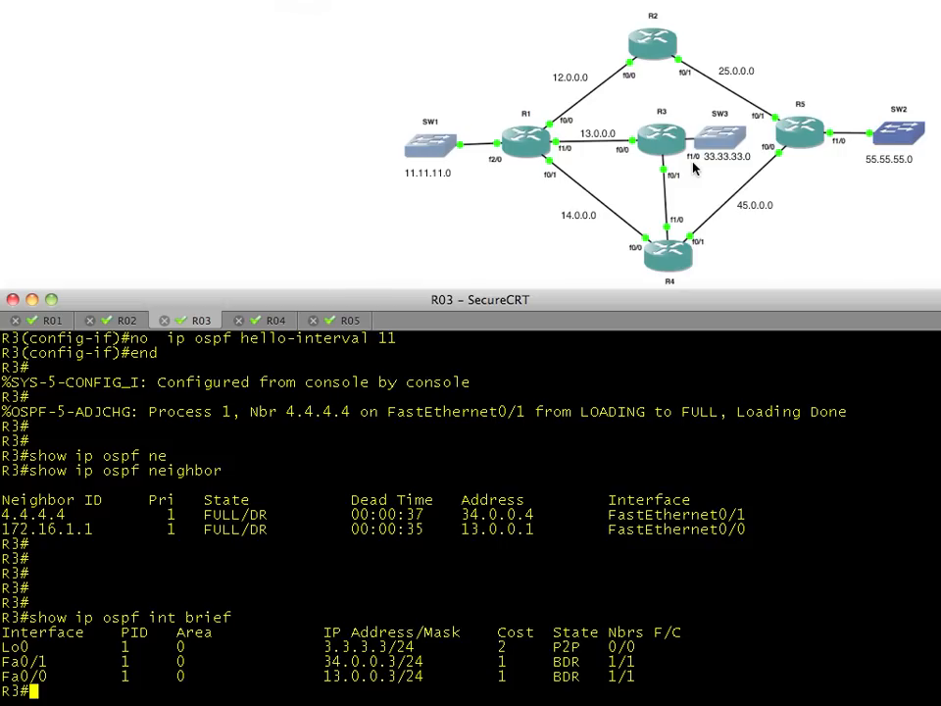
mouse_move(702, 166)
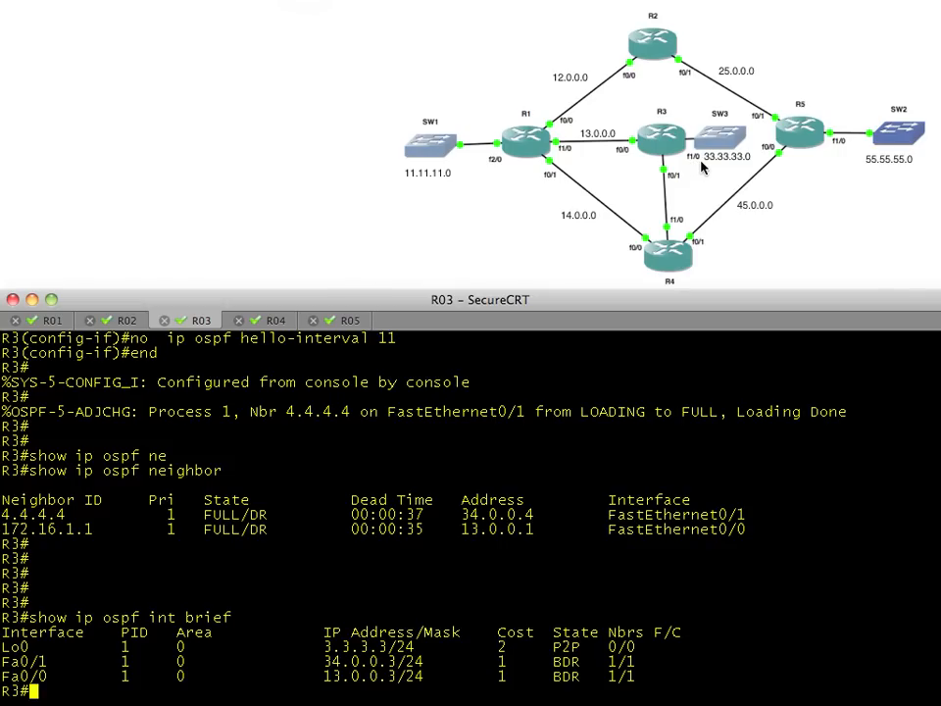
mouse_move(439, 539)
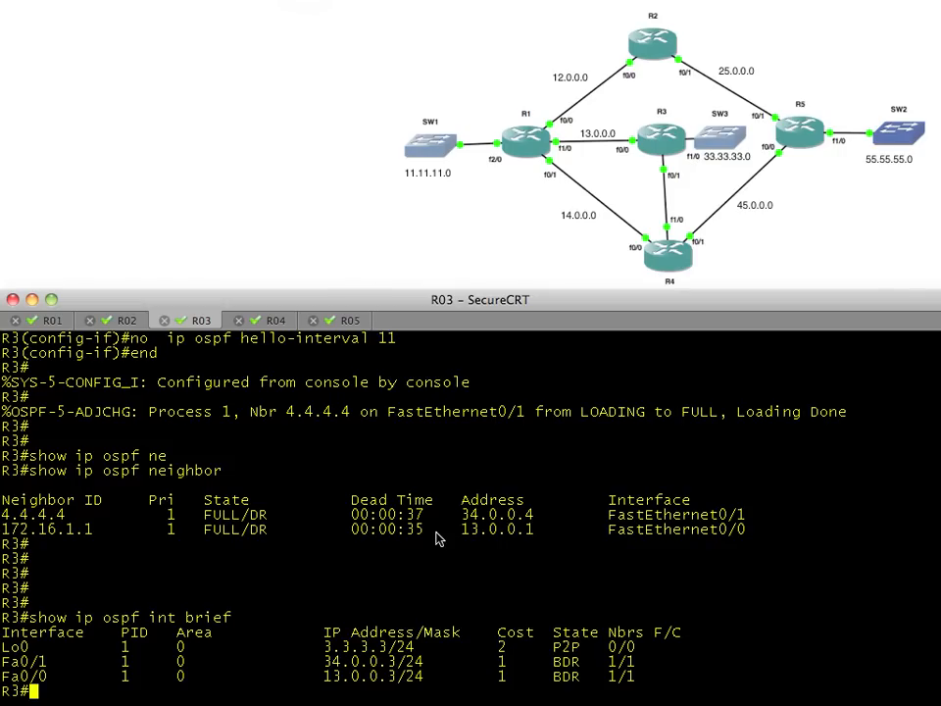
- Run show ip protocols on R3 and highlight the 0.0.0.0 255.255.255.255 area 0 network
text(show ip prot)
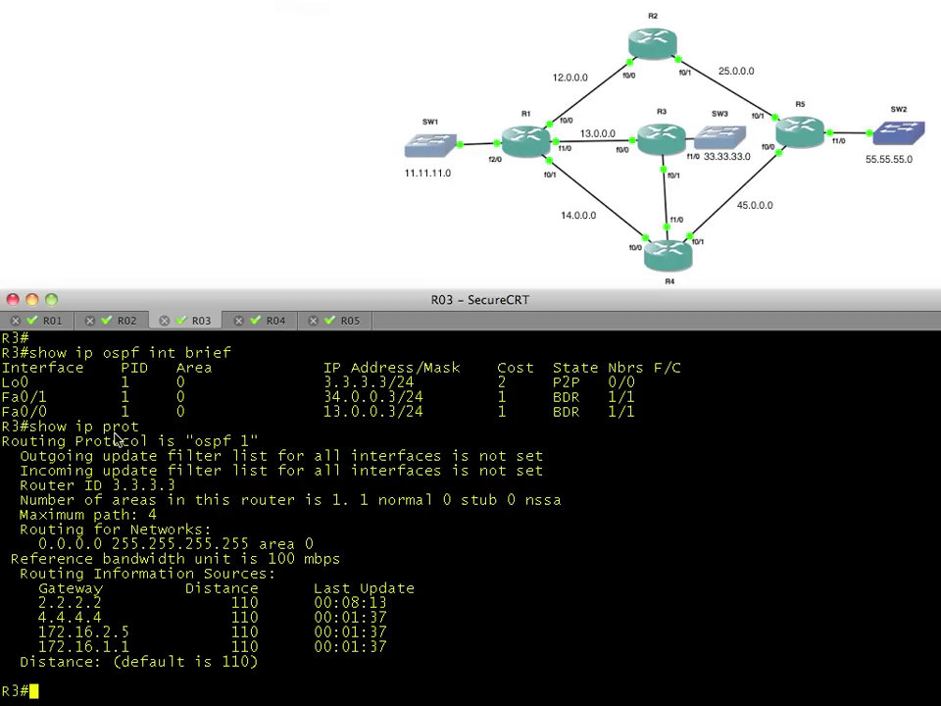
mouse_move(36, 558)
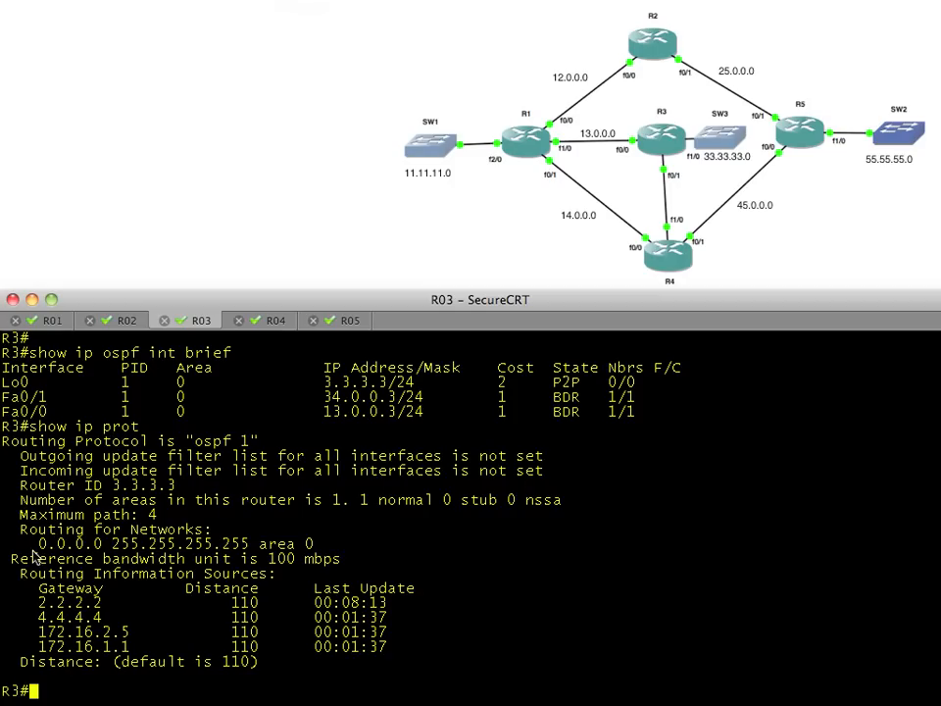
drag(35, 543, 252, 543)
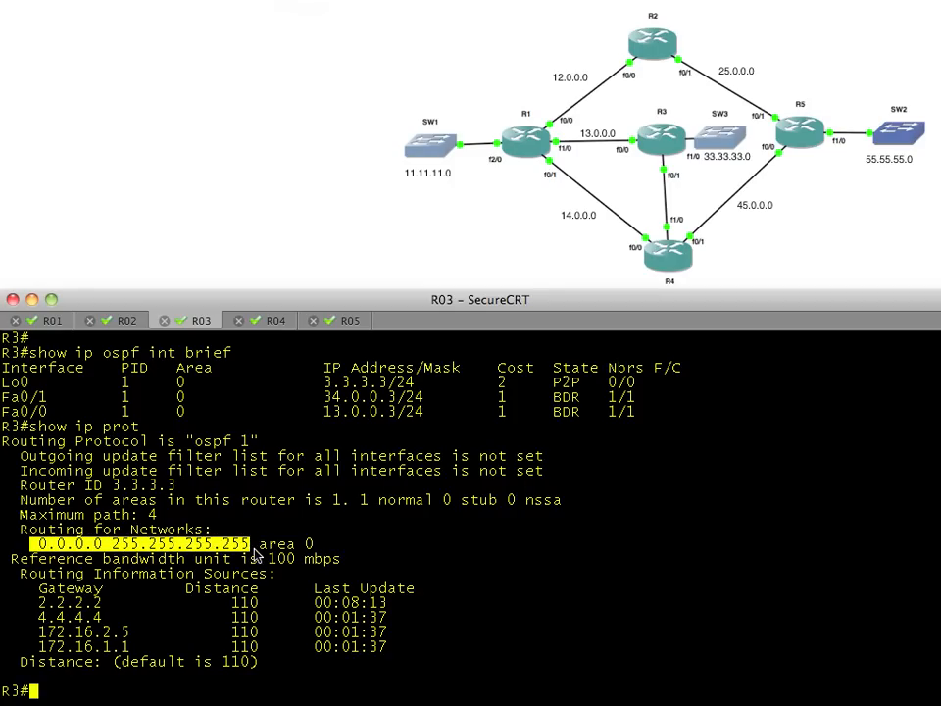
mouse_move(116, 588)
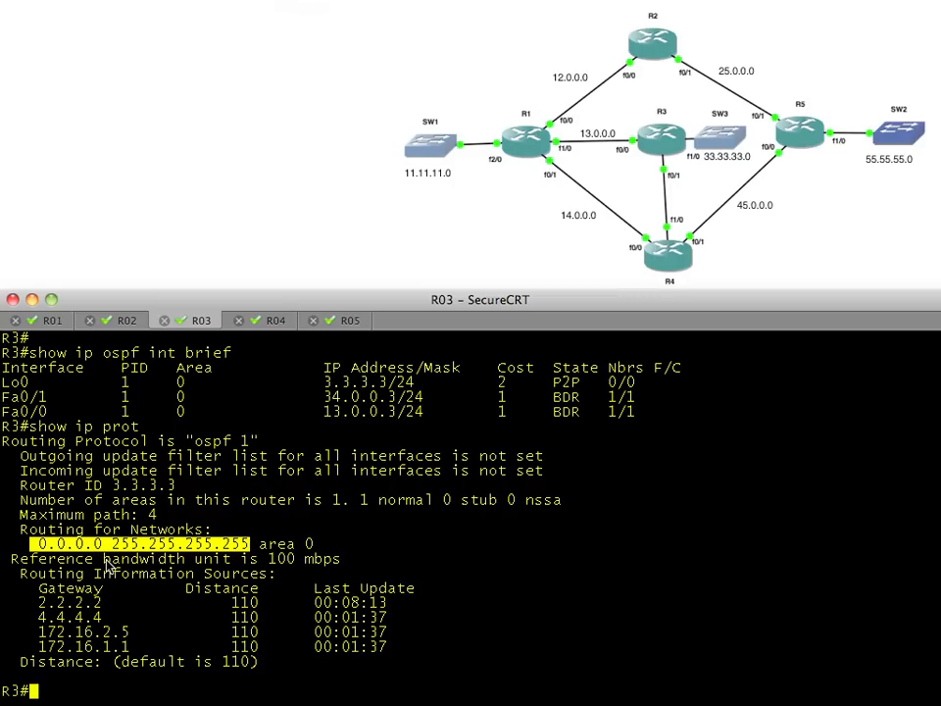
mouse_move(428, 332)
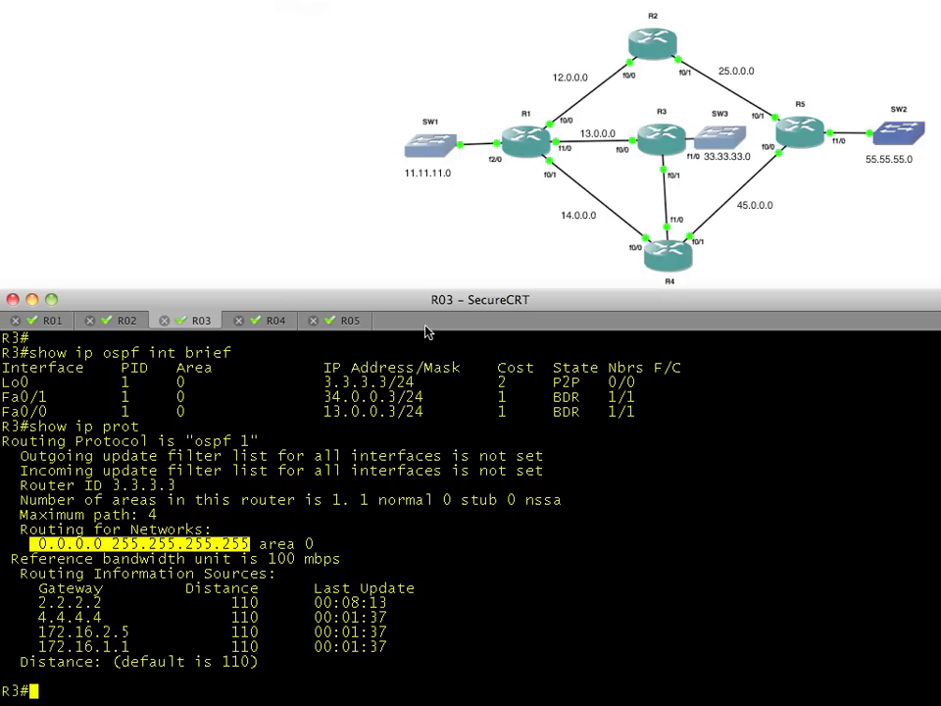
mouse_move(718, 170)
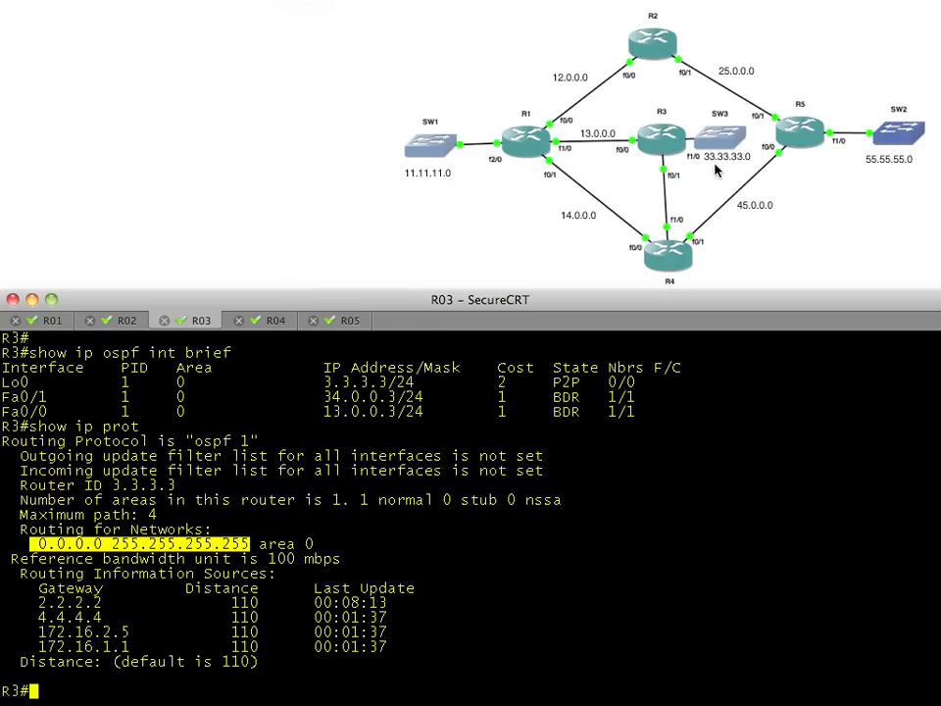
mouse_move(66, 561)
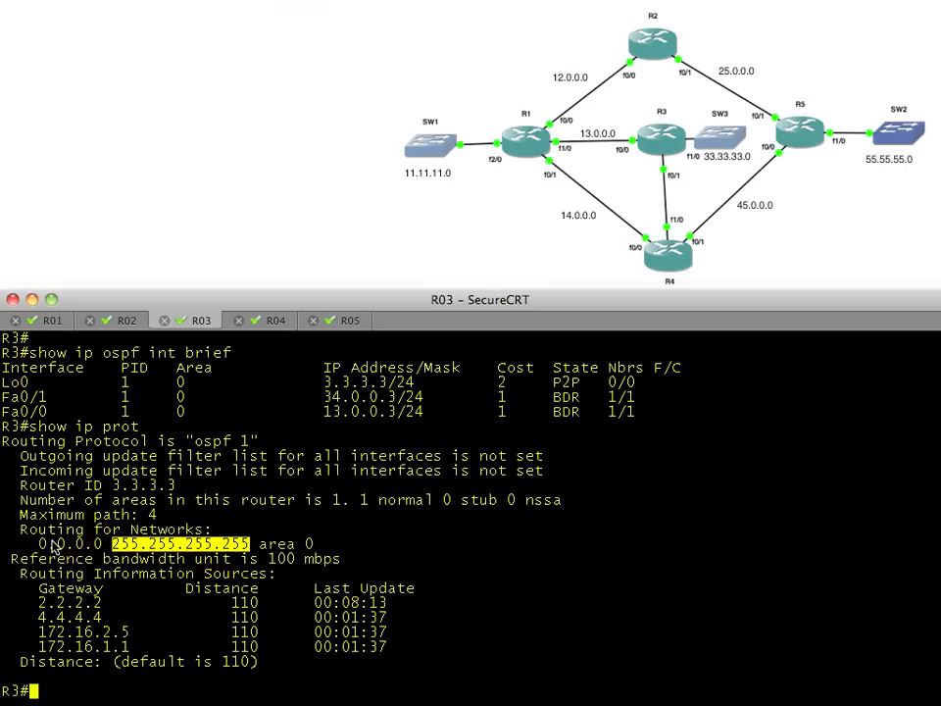
mouse_move(299, 552)
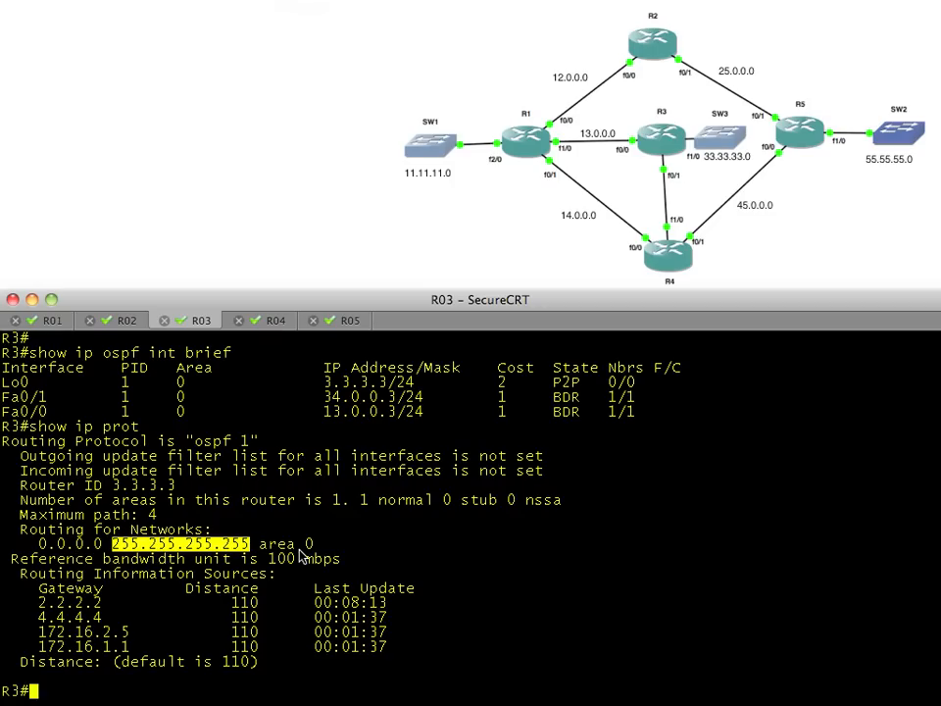
mouse_move(701, 176)
text(show ip int brief)
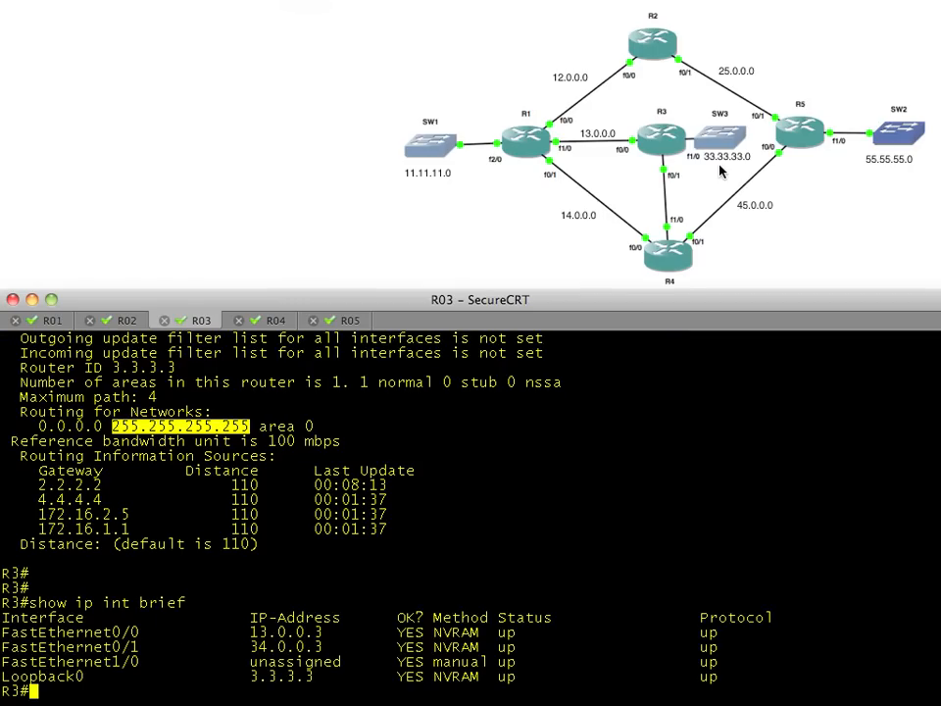
mouse_move(716, 170)
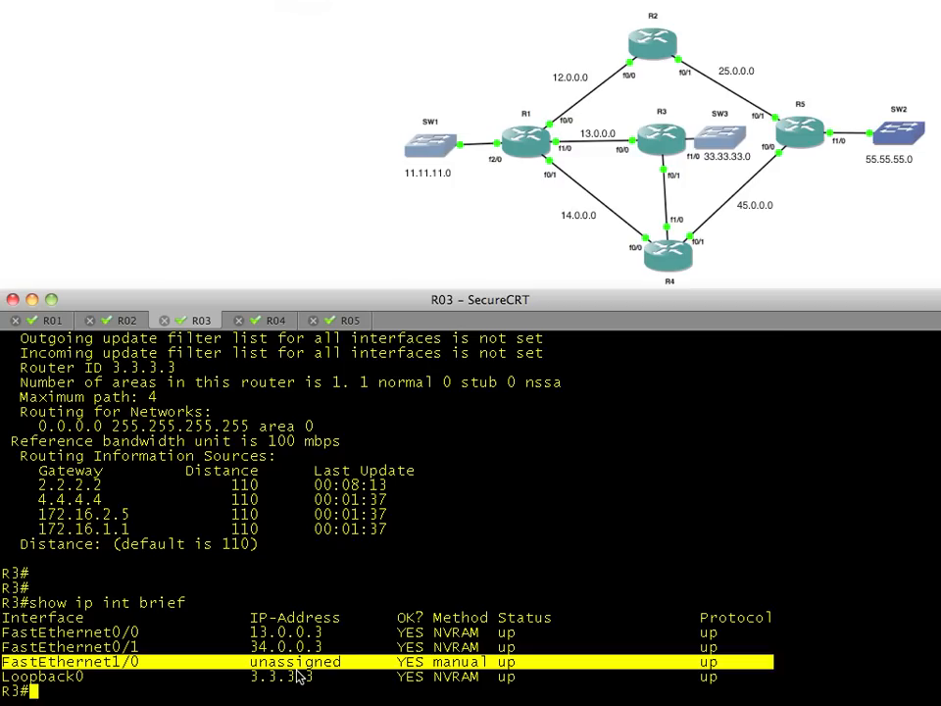
mouse_move(720, 207)
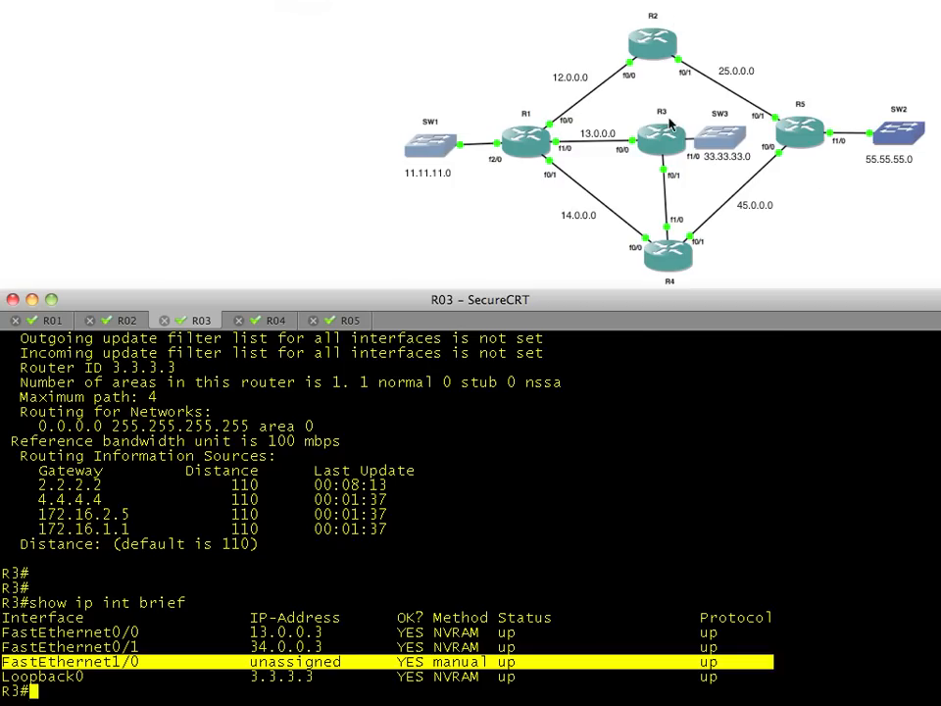
mouse_move(701, 147)
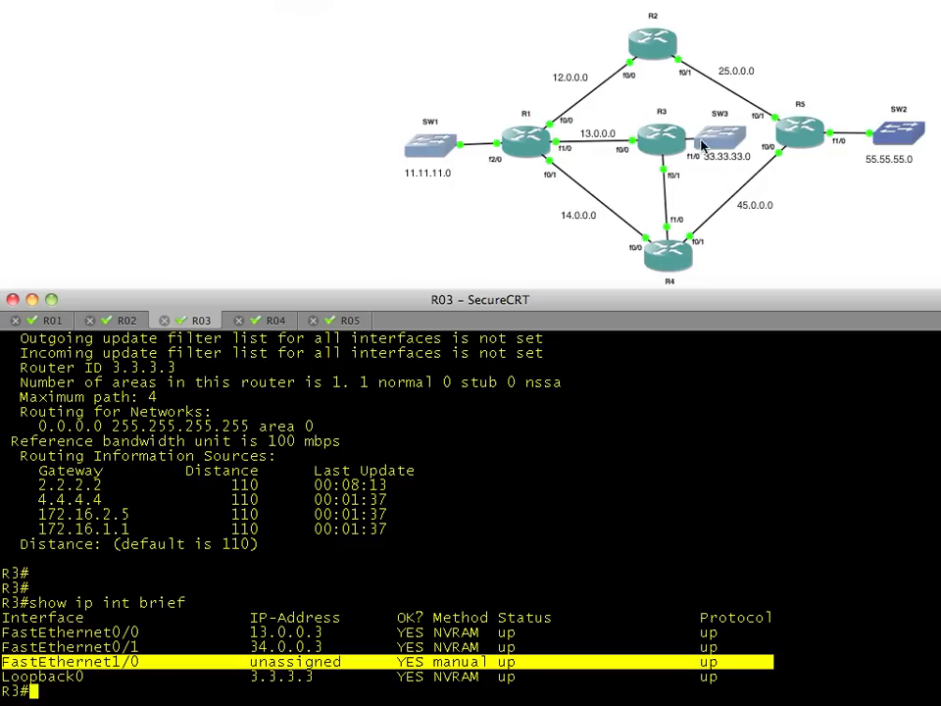
mouse_move(694, 147)
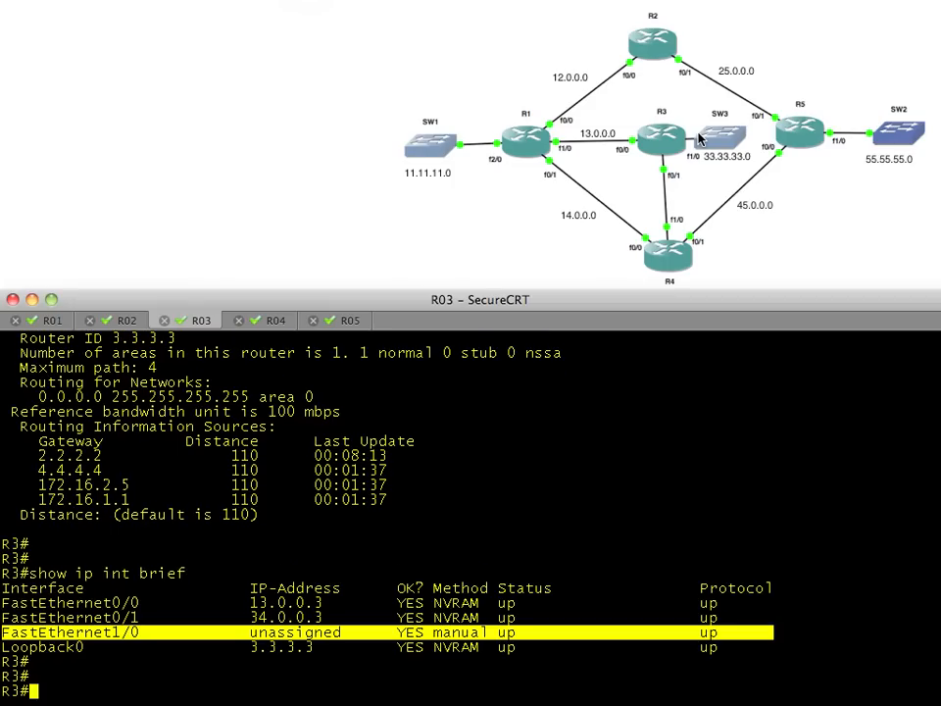
- Assign 33.33.33.3 255.255.255.0 to R3's FastEthernet1/0
text(c)
text(ip)
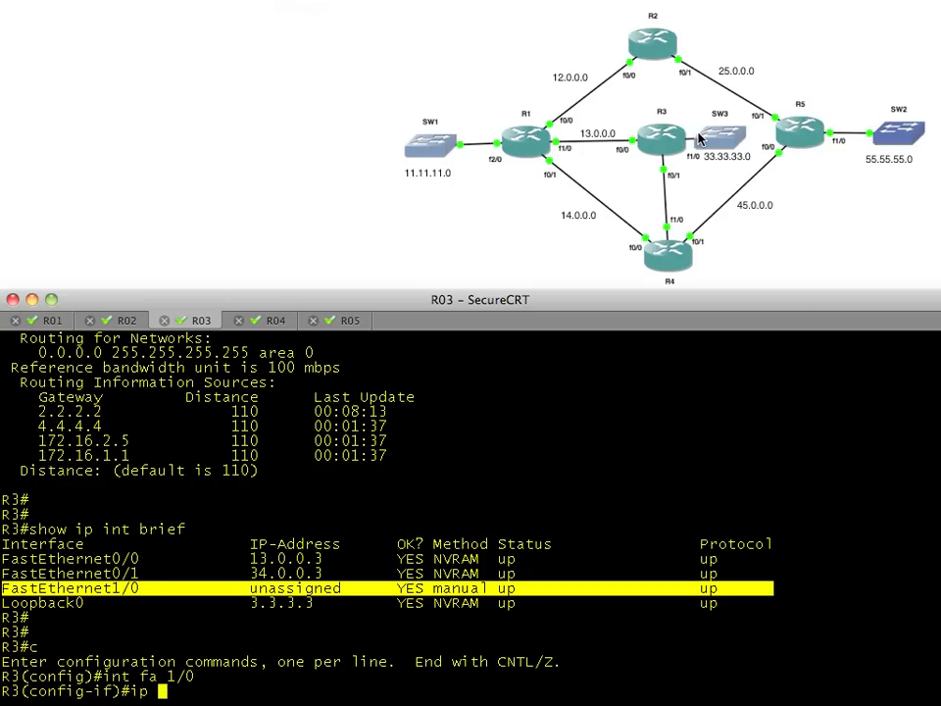
text(add 33.33.33.3 255.255.255.0)
text(end)
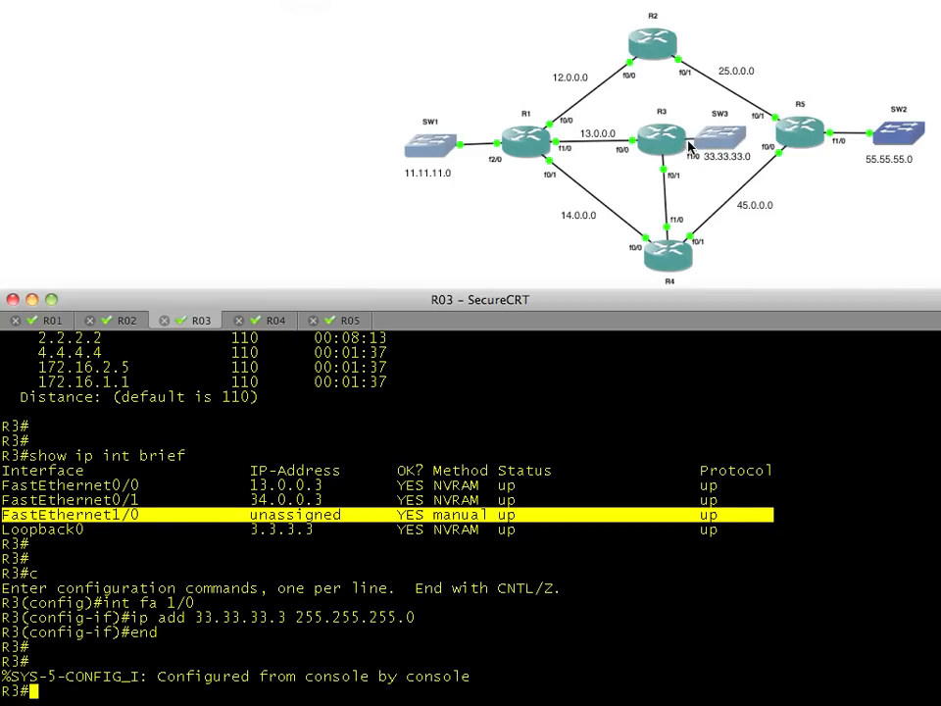
mouse_move(632, 125)
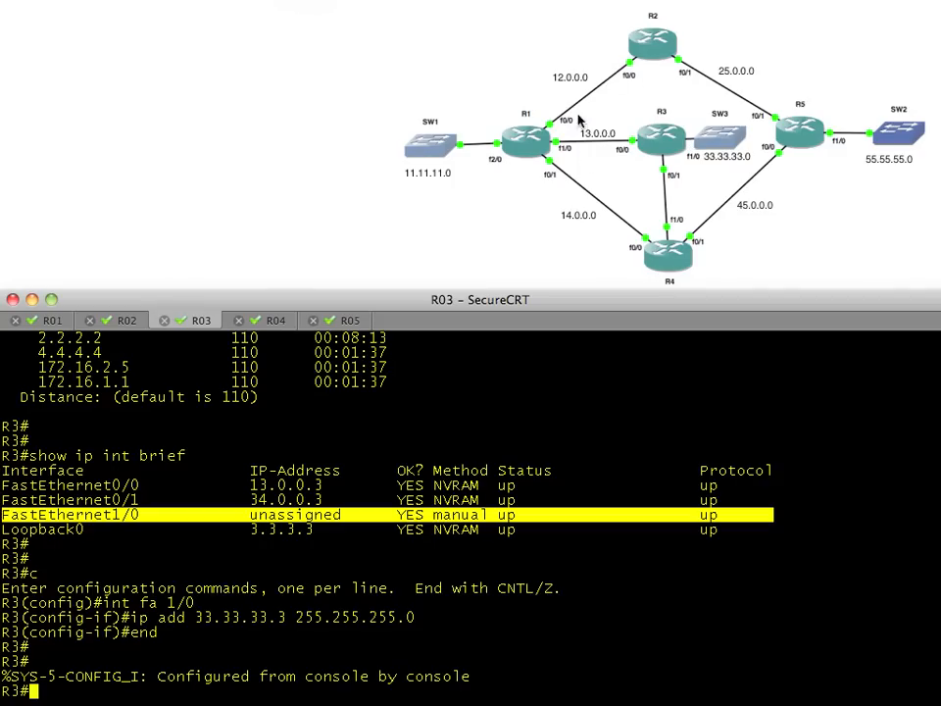
mouse_move(607, 237)
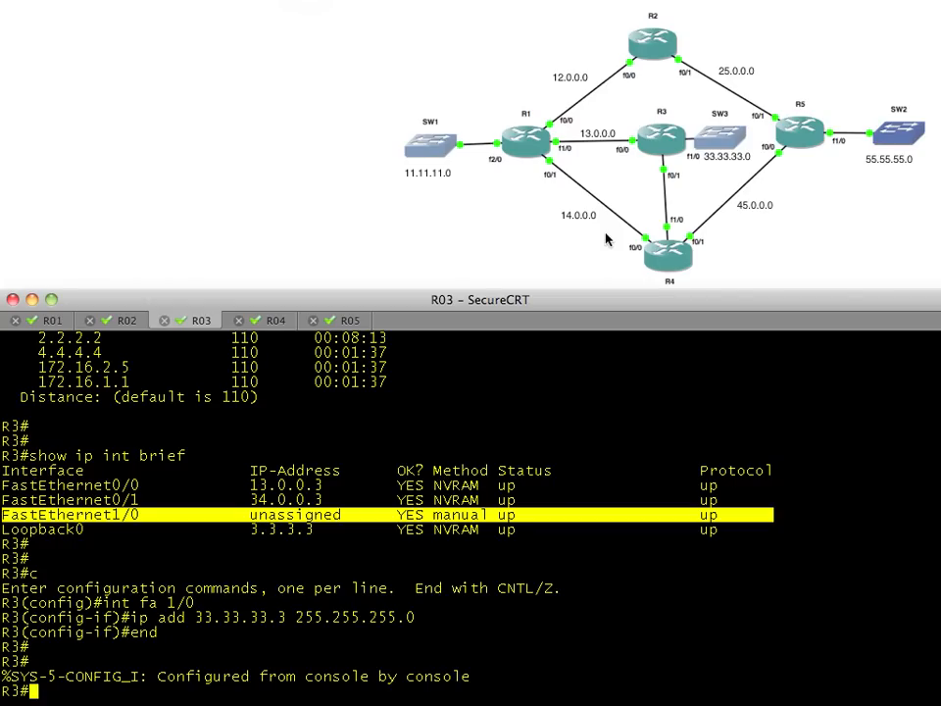
mouse_move(551, 176)
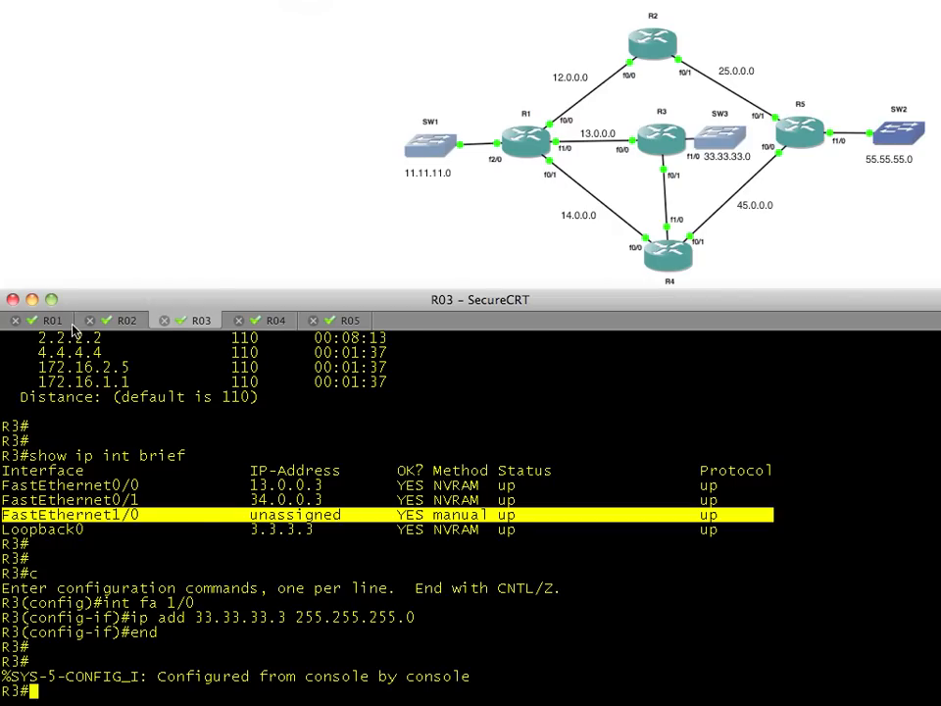
- Go to R1's session to verify the 33.33.33.0 route via 13.0.0.3
click(48, 321)
text(show ip route ospf)
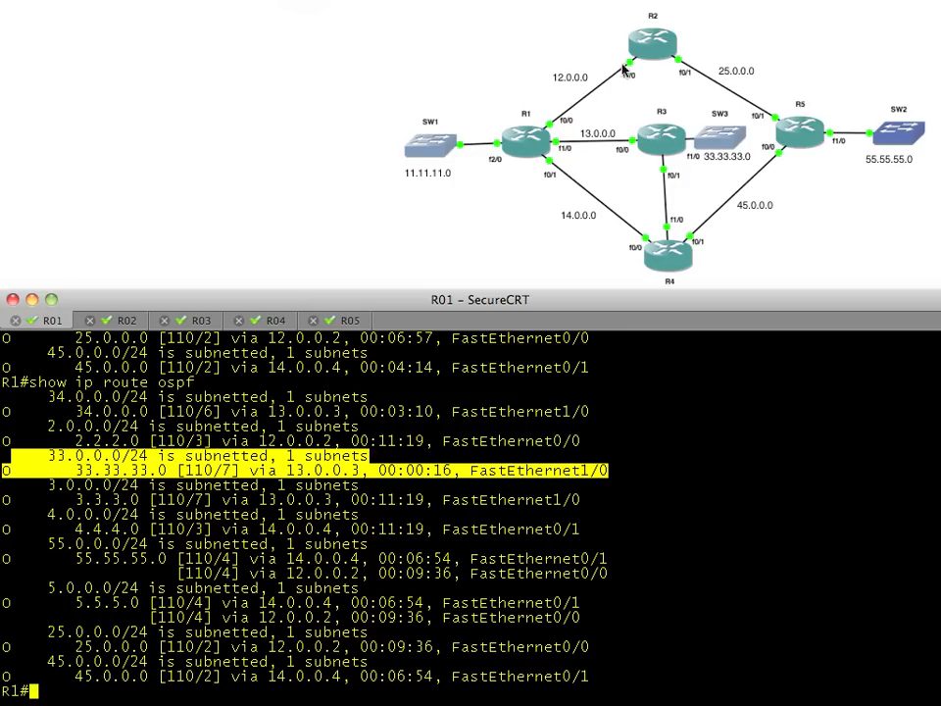
mouse_move(703, 233)
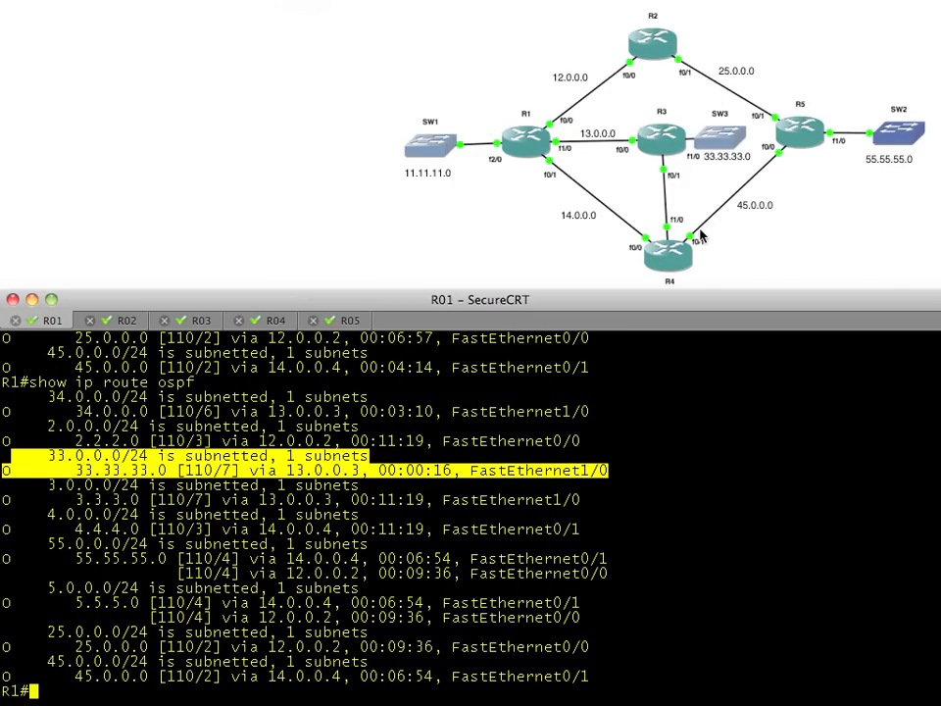
mouse_move(629, 194)
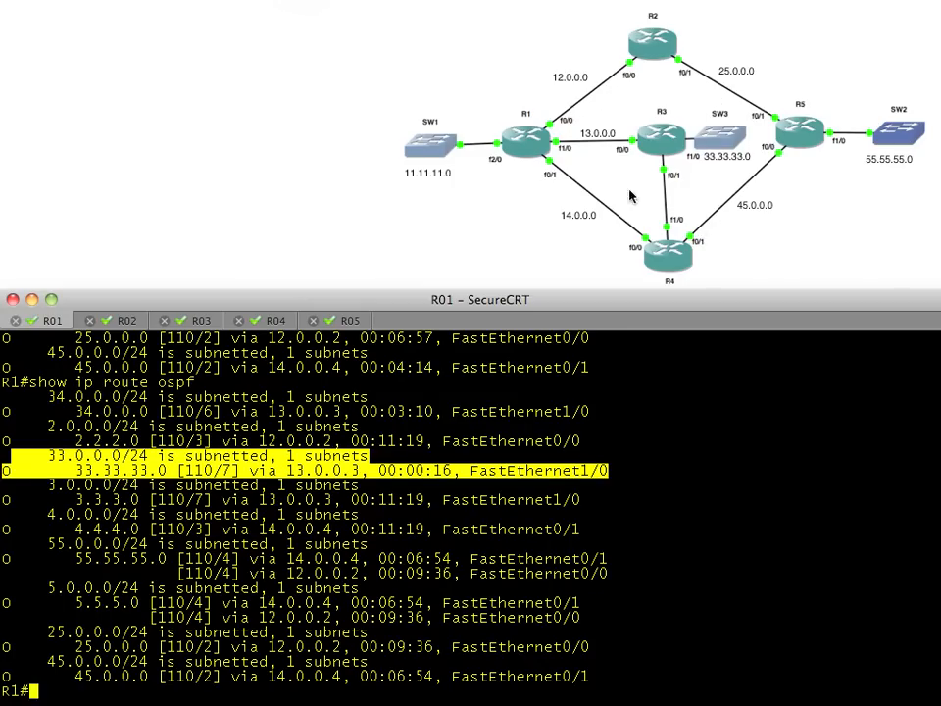
mouse_move(571, 173)
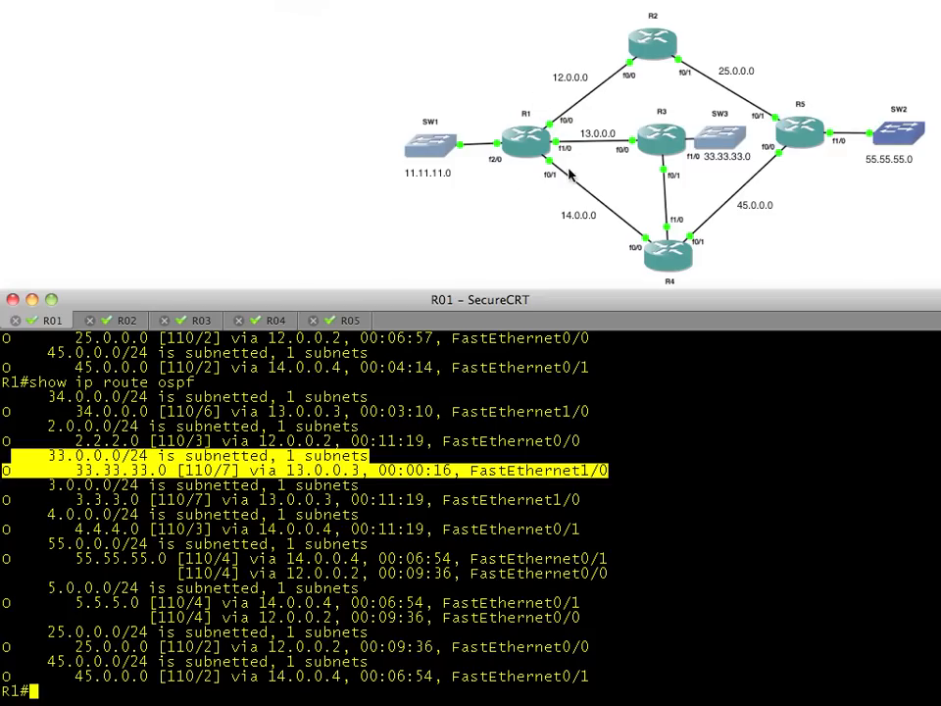
mouse_move(580, 182)
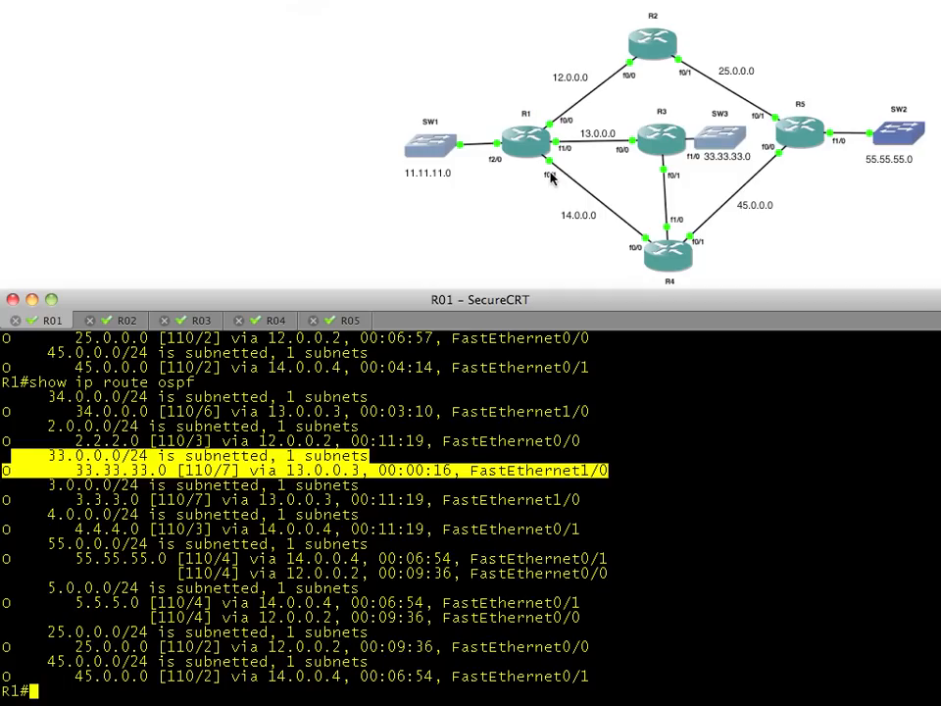
mouse_move(529, 191)
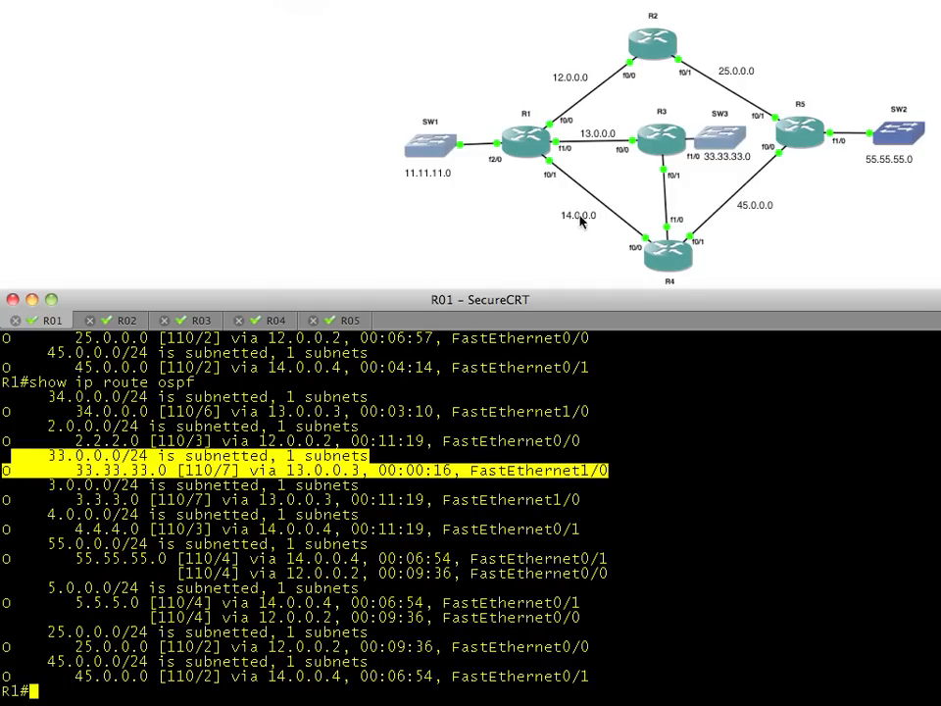
mouse_move(666, 47)
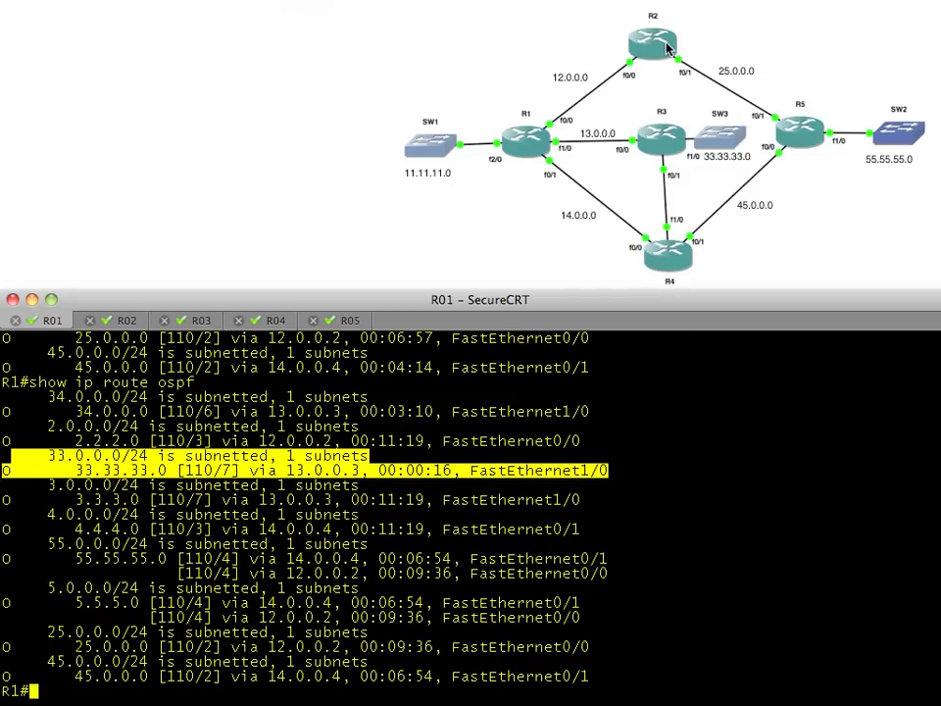
mouse_move(559, 154)
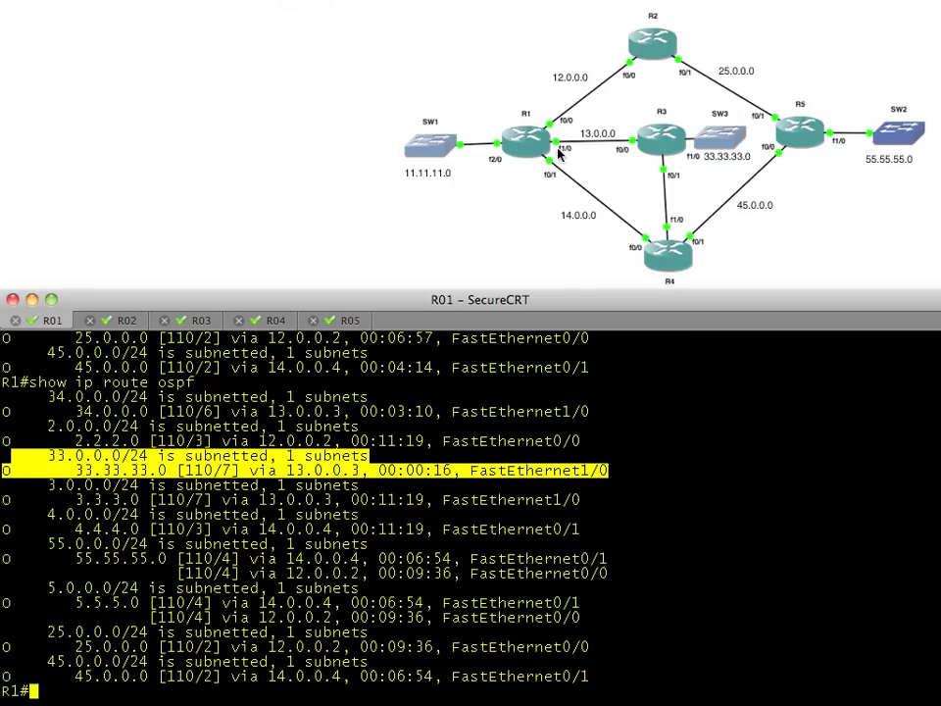
mouse_move(597, 164)
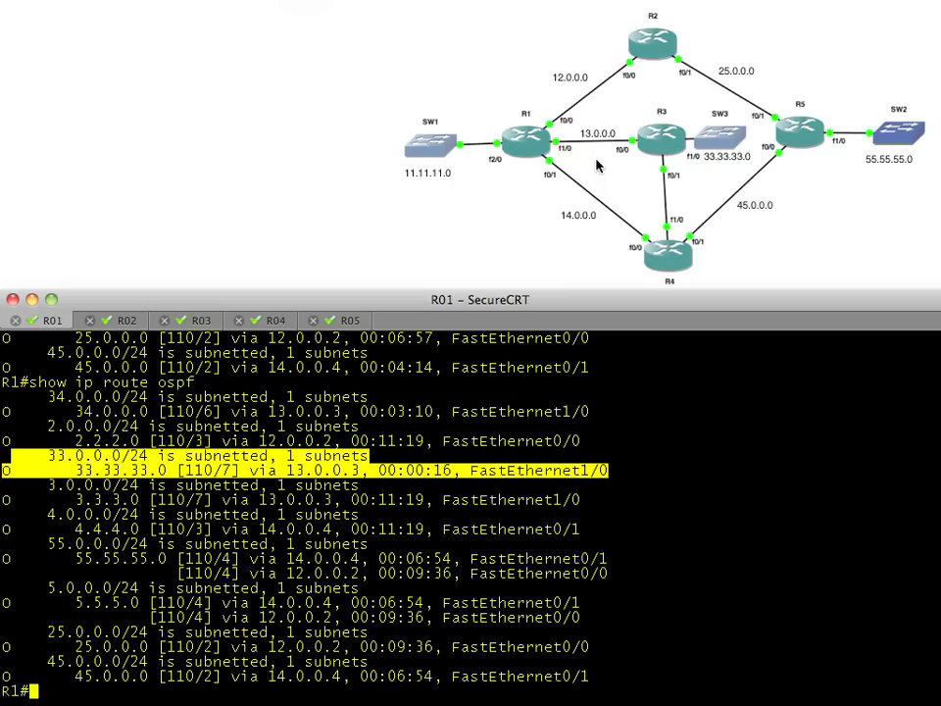
mouse_move(717, 207)
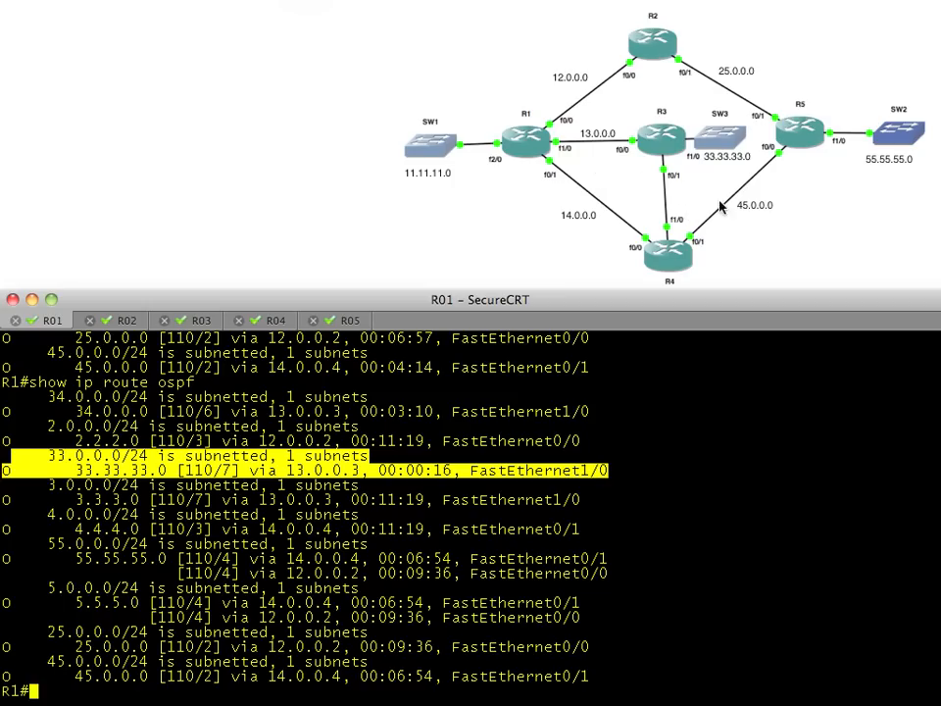
mouse_move(734, 199)
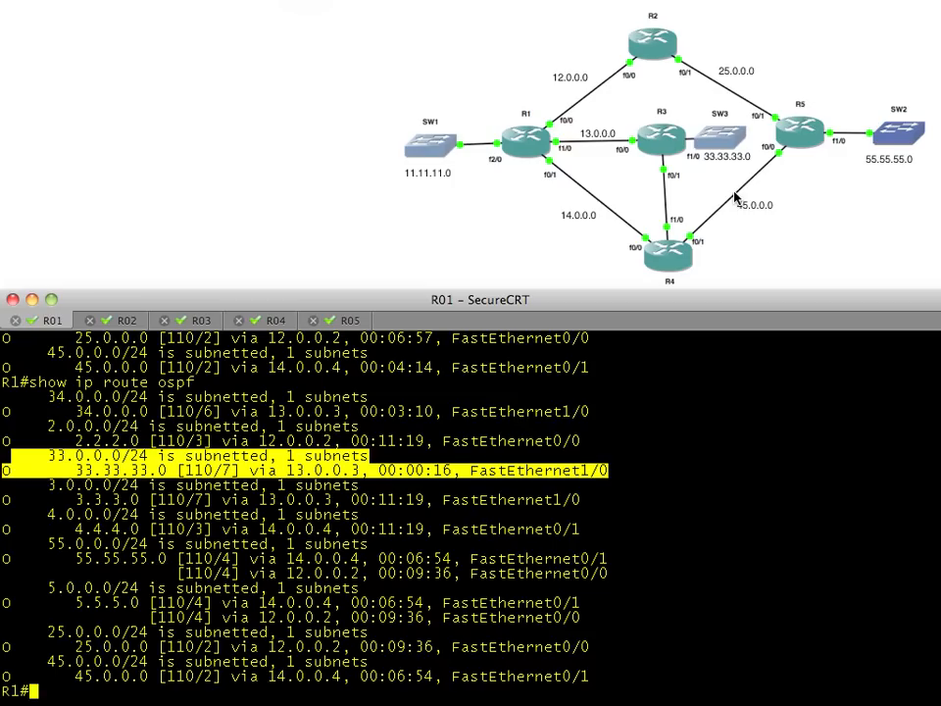
mouse_move(703, 168)
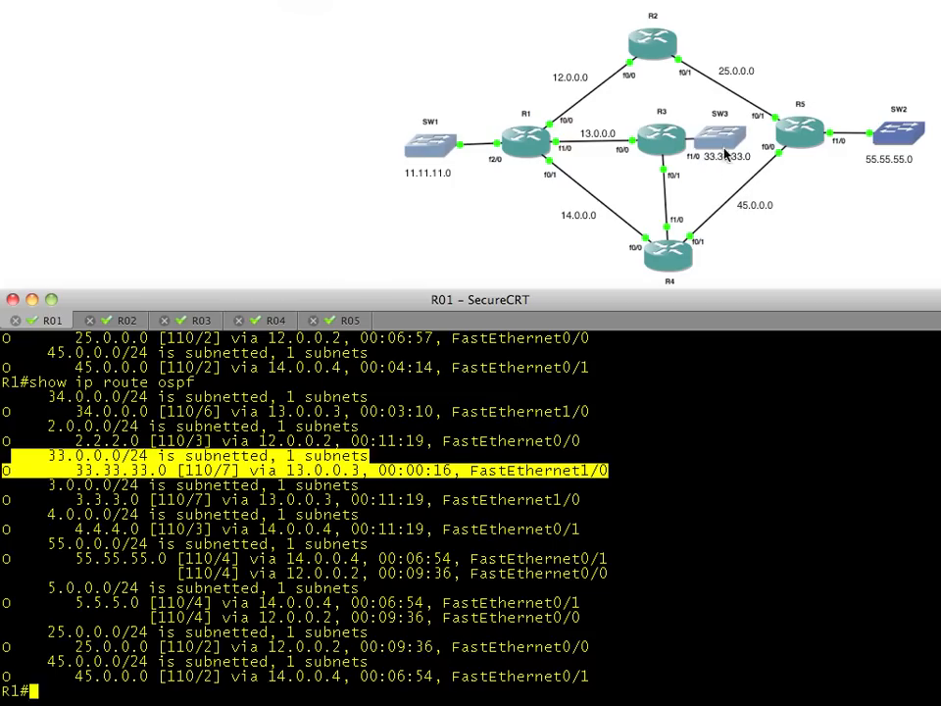
mouse_move(708, 130)
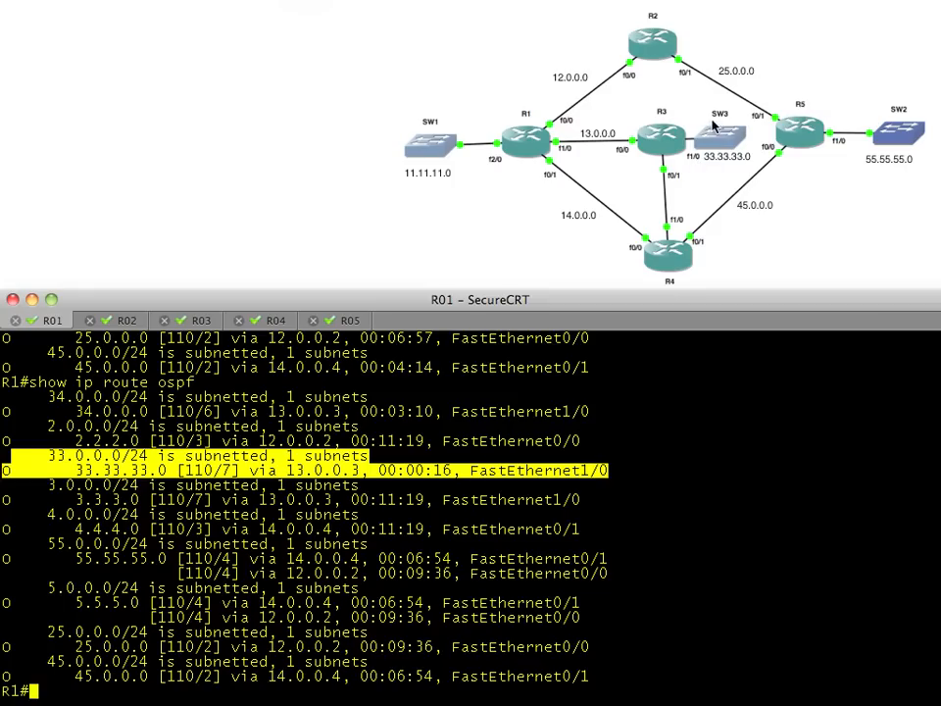
mouse_move(781, 233)
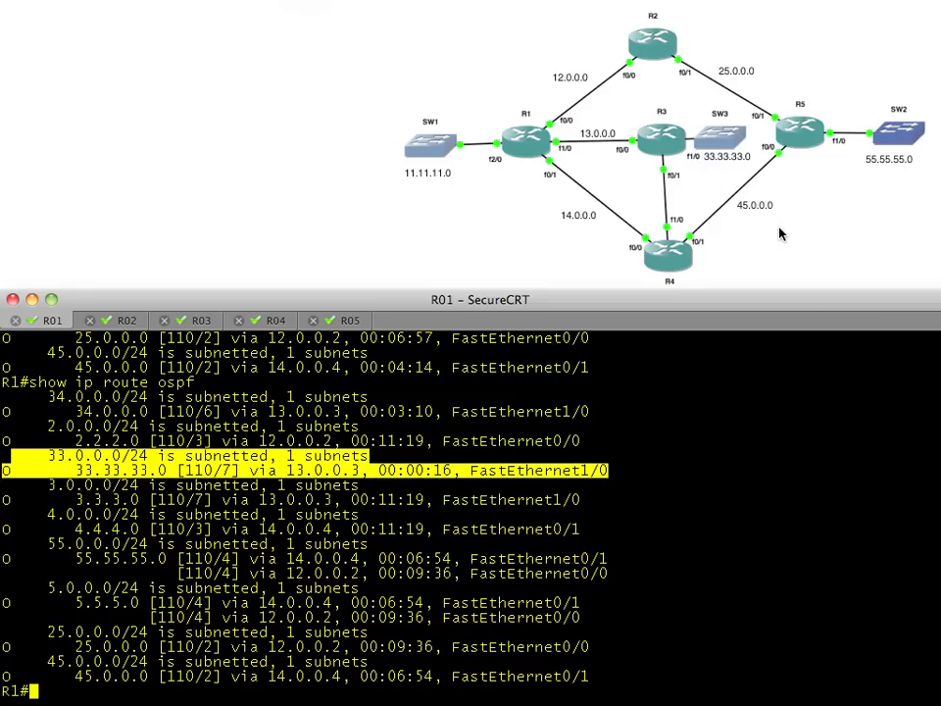